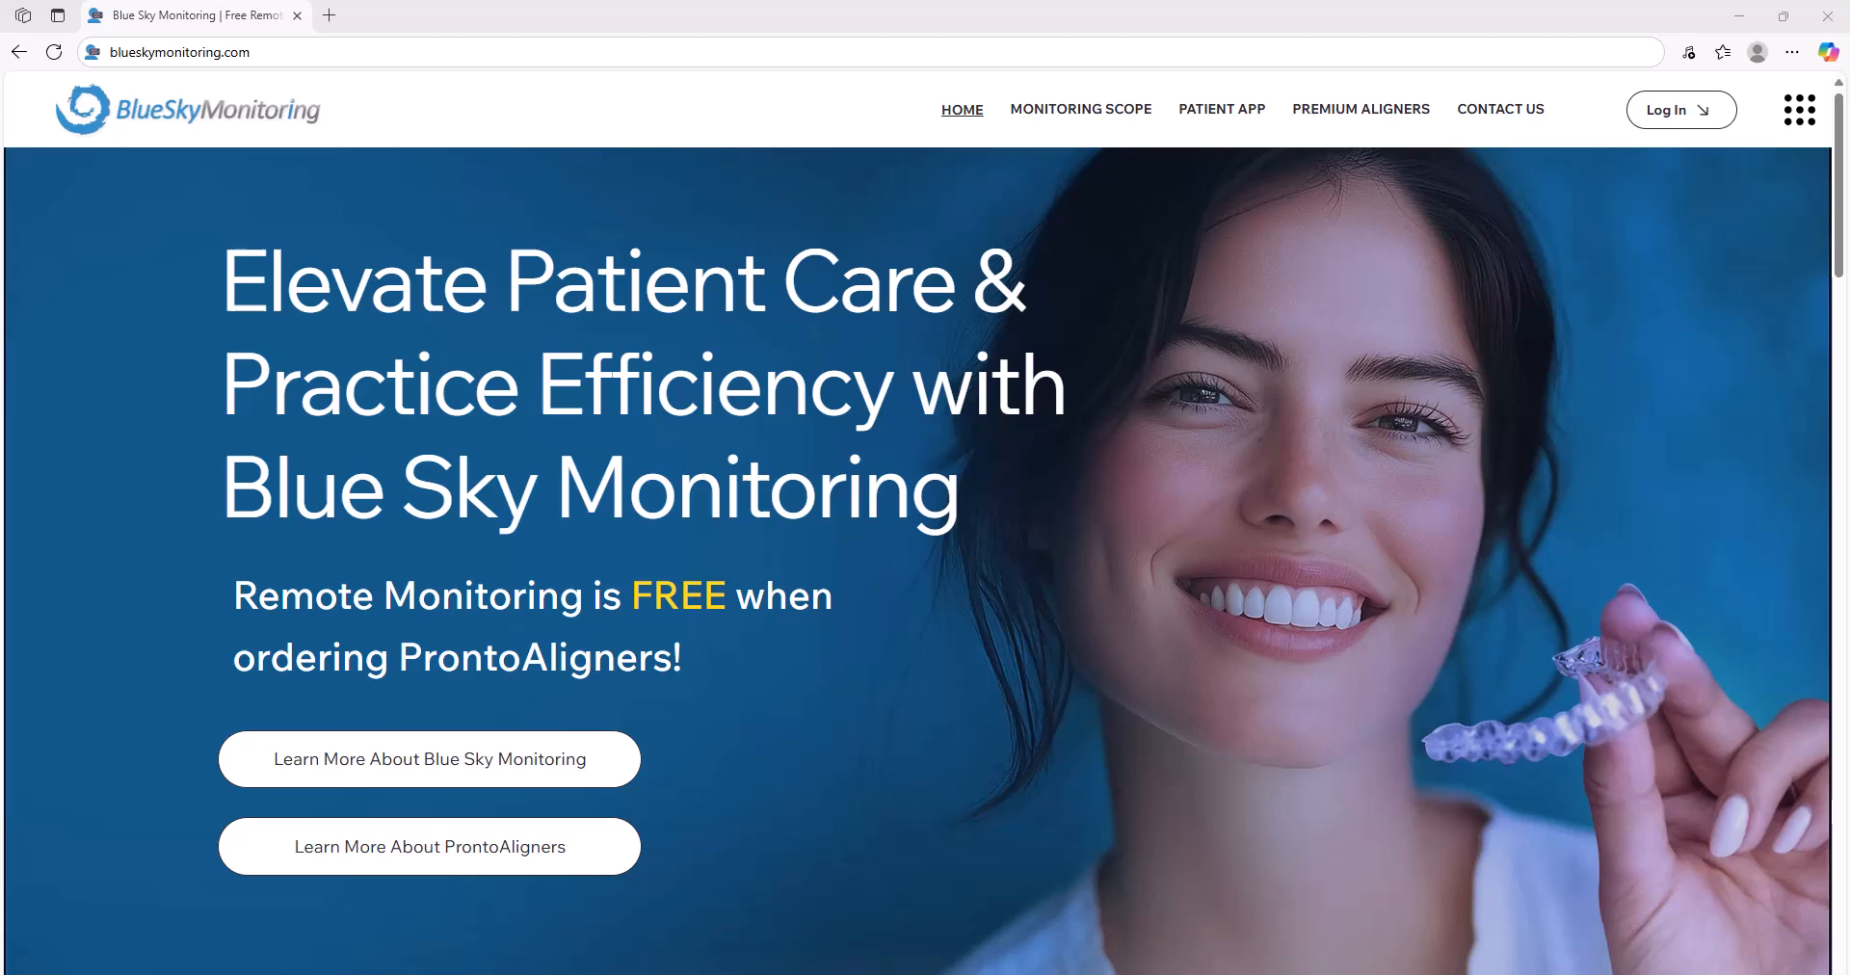
{"action": "mouse_move", "coordinate": [731, 142]}
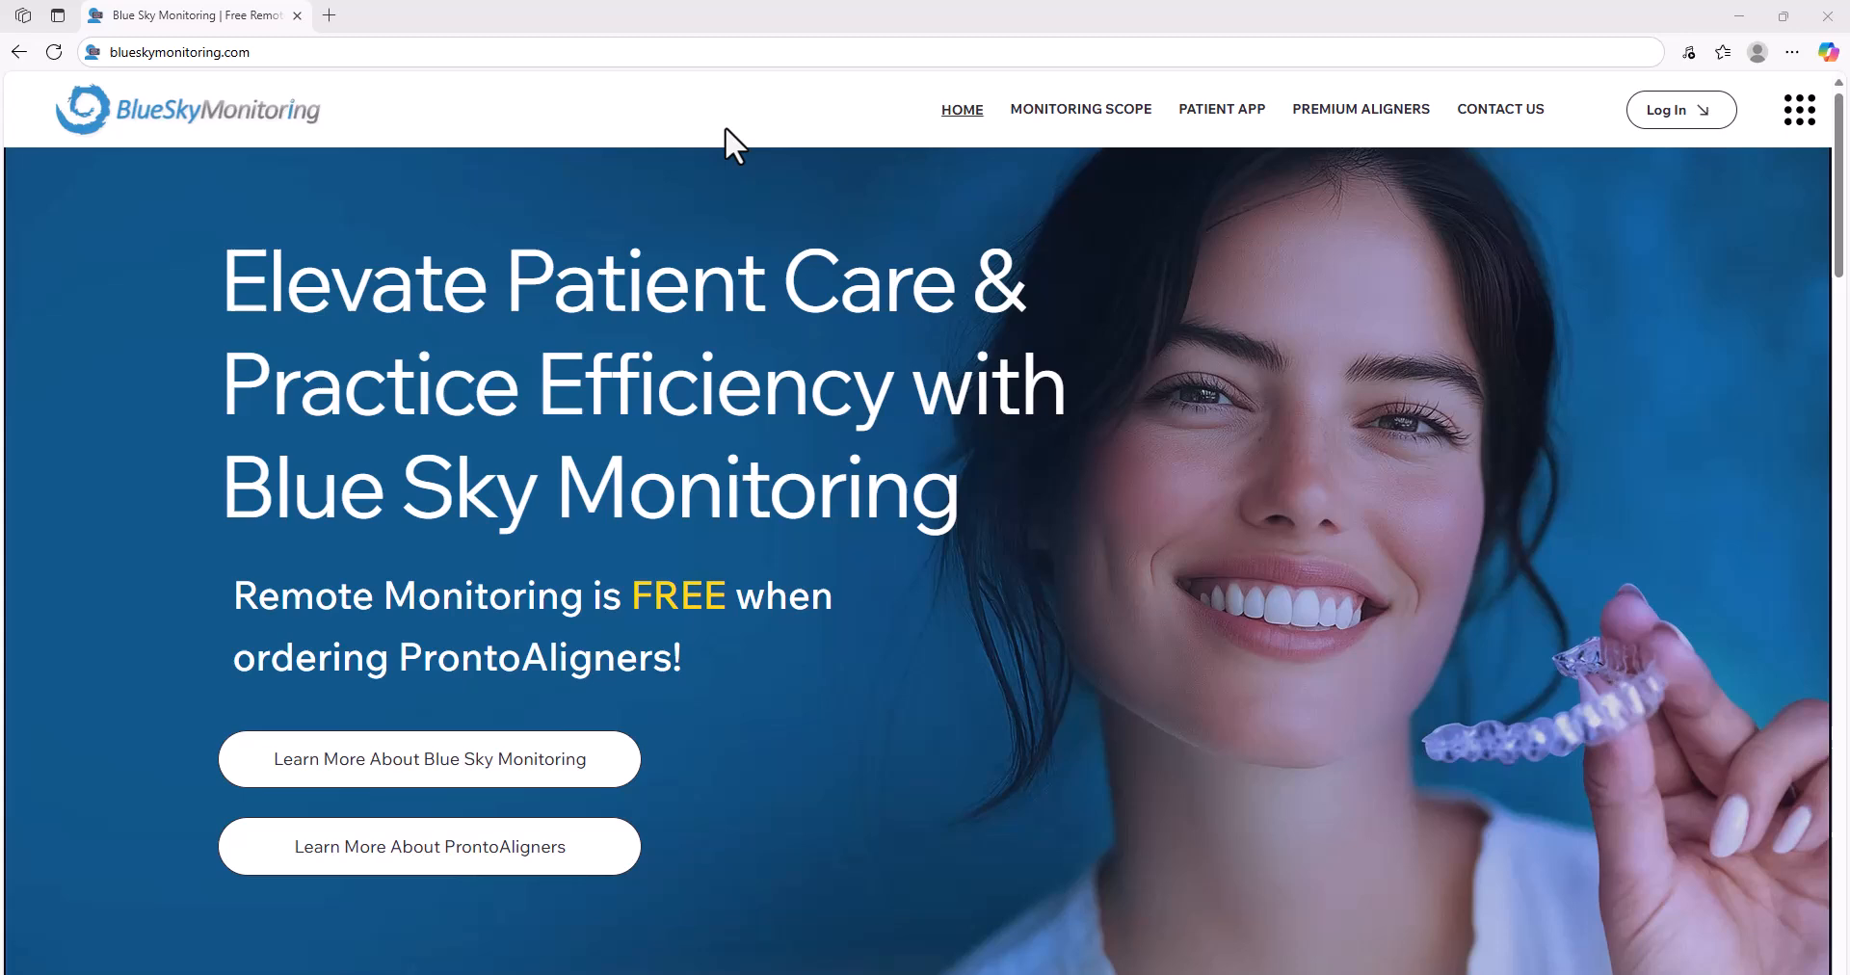
{"action": "mouse_move", "coordinate": [737, 183]}
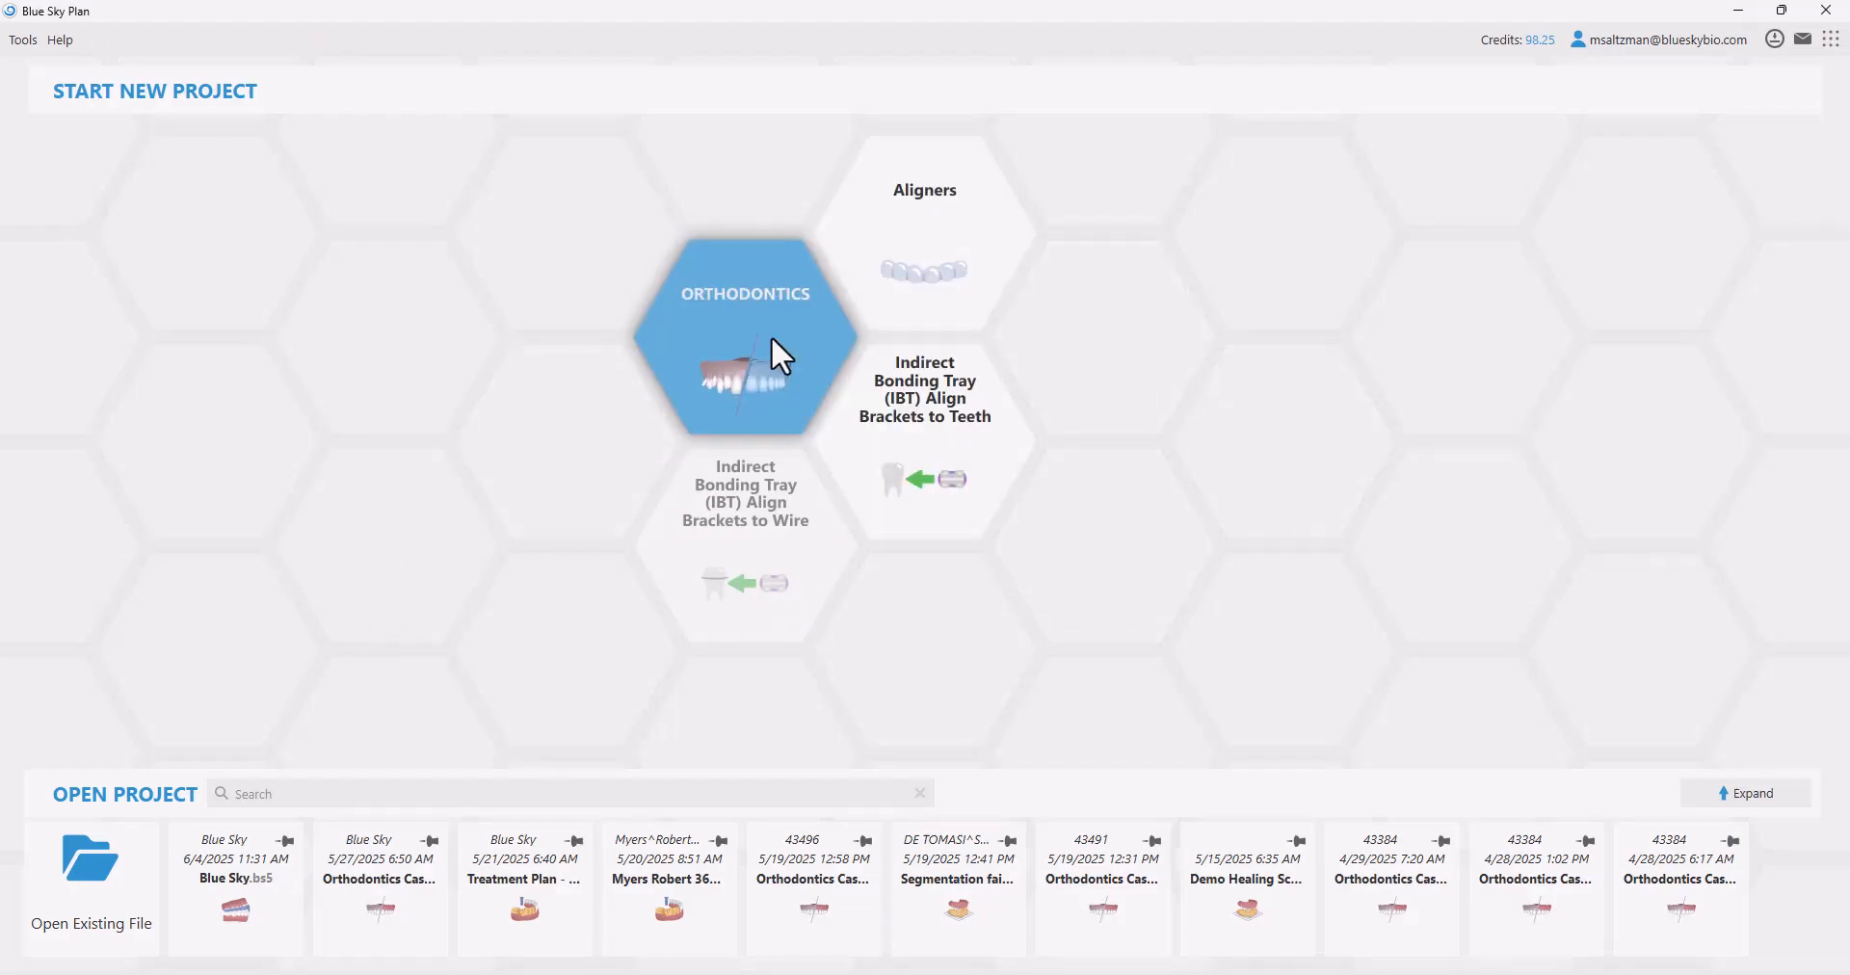
Start an aligners project and enter new patient name Sky Blue
{"action": "left_click", "coordinate": [745, 342]}
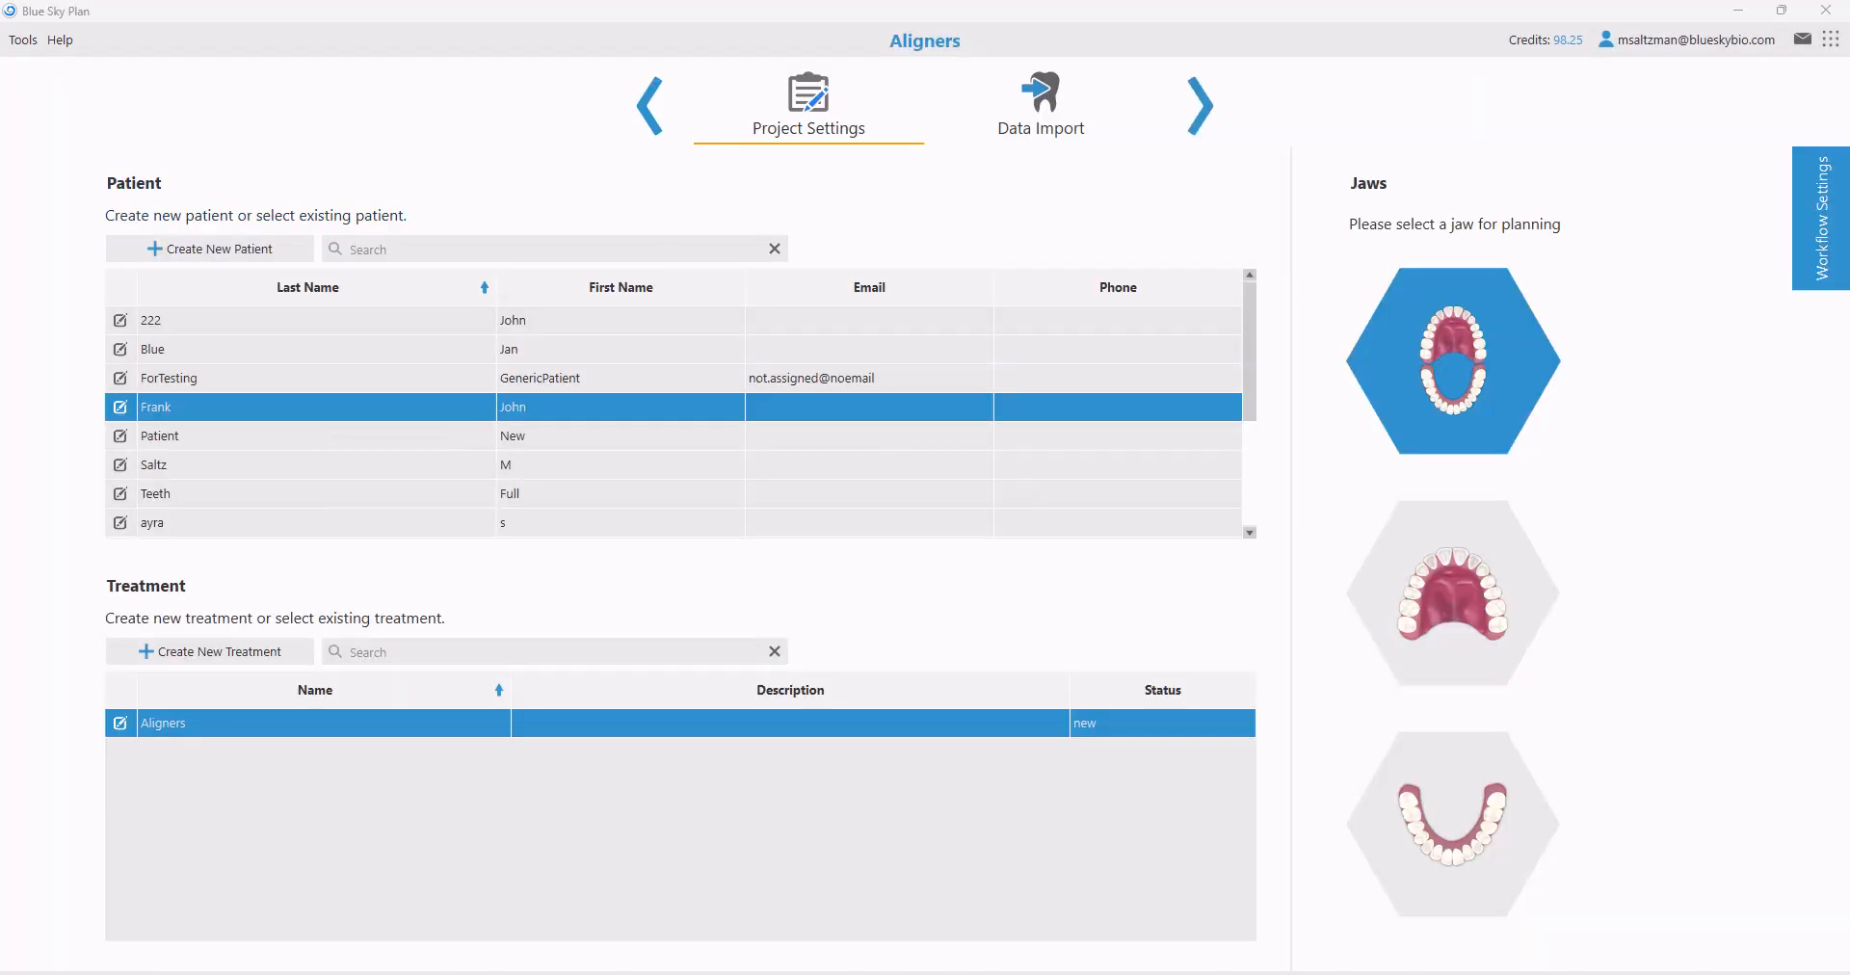
{"action": "left_click", "coordinate": [210, 249]}
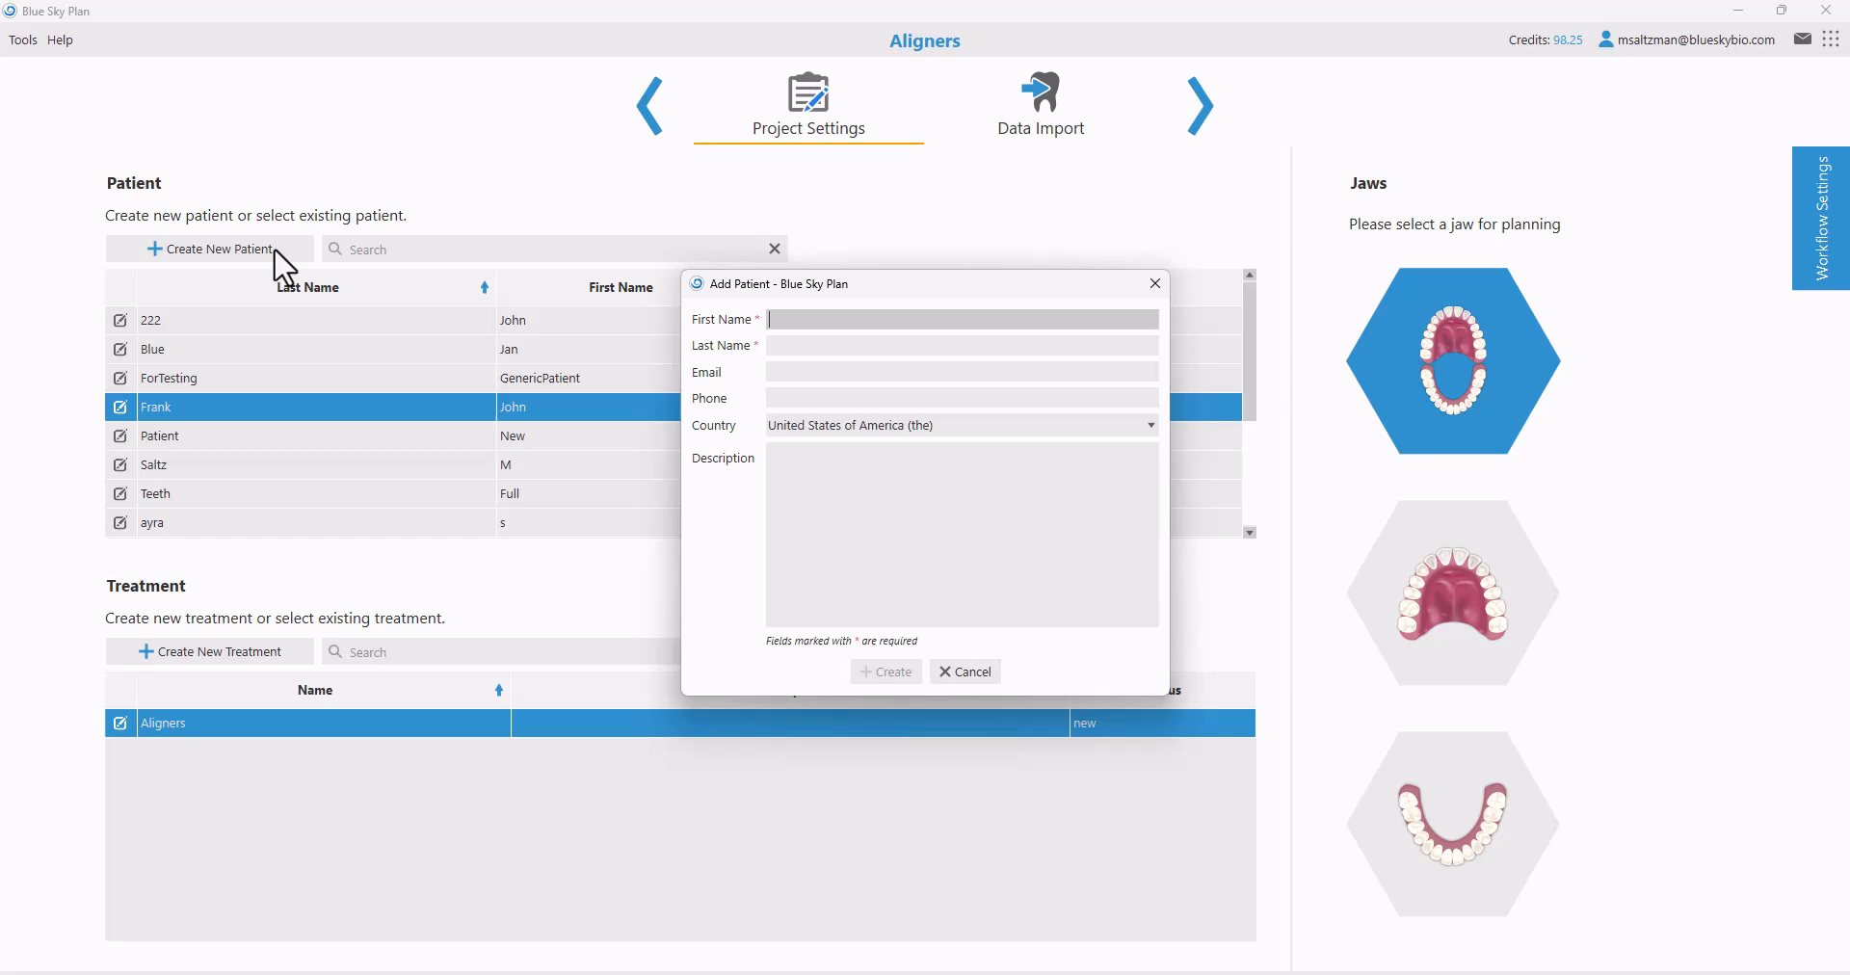
{"action": "type", "text": "Sky"}
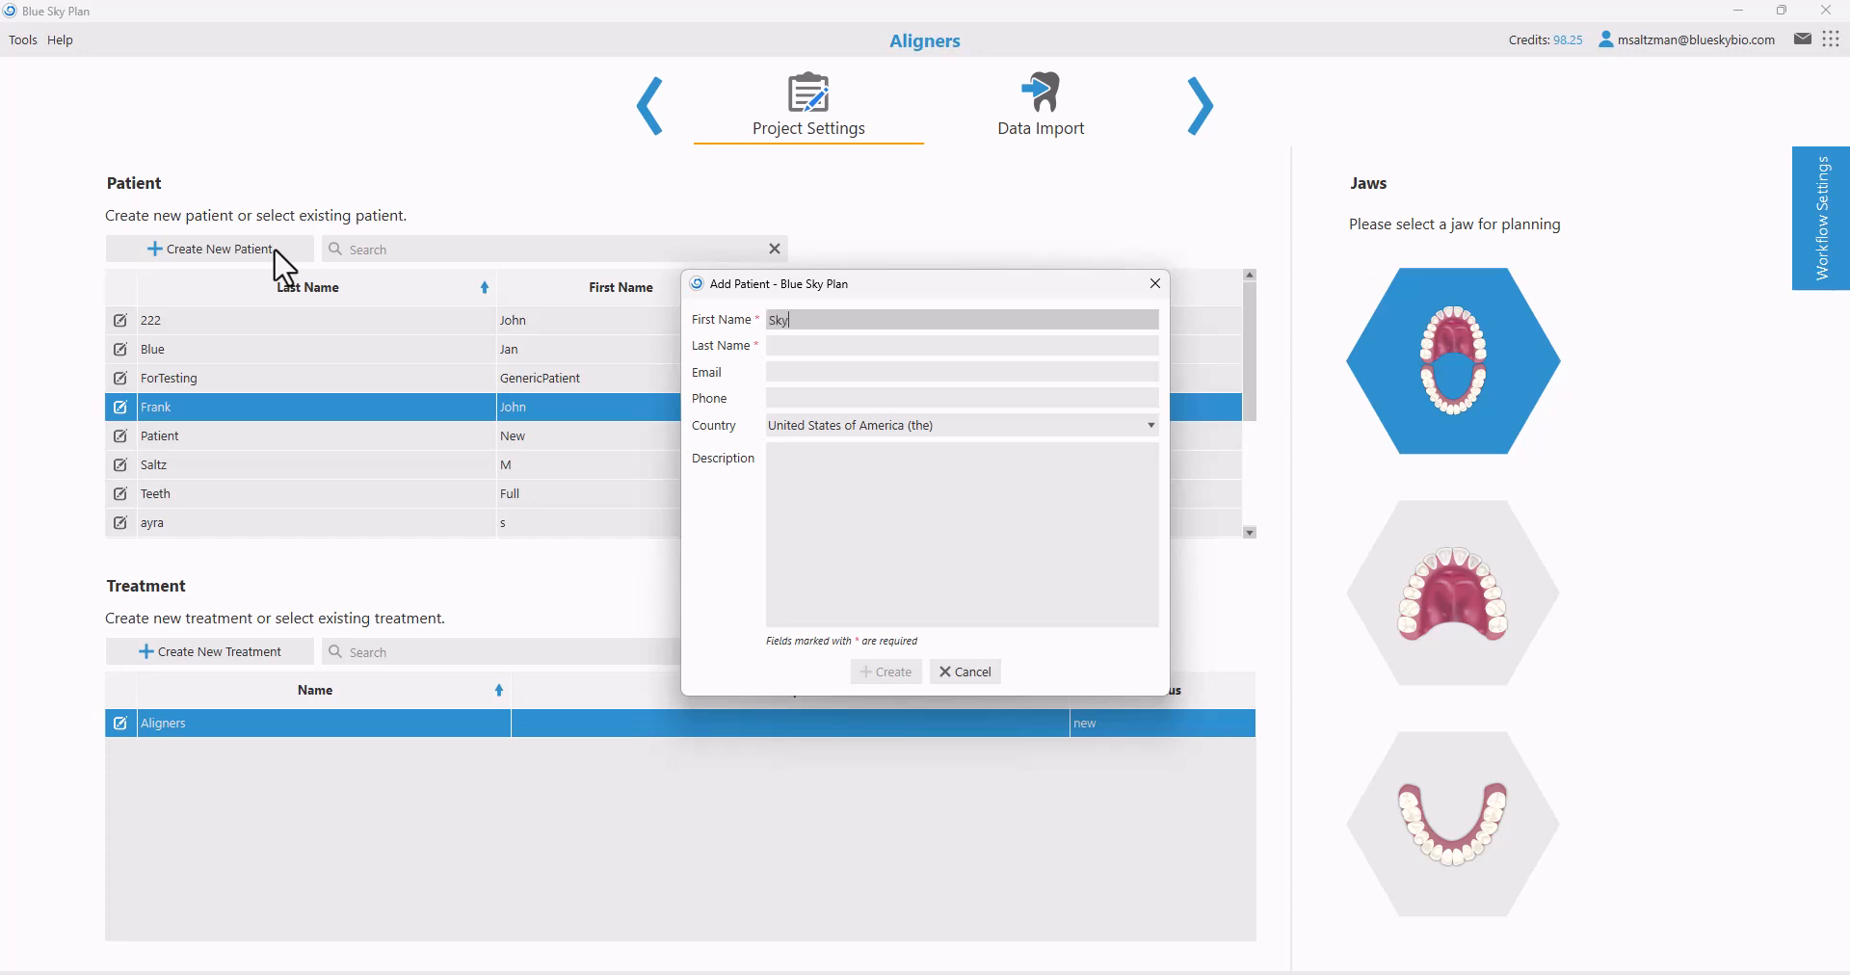
{"action": "type", "text": "s"}
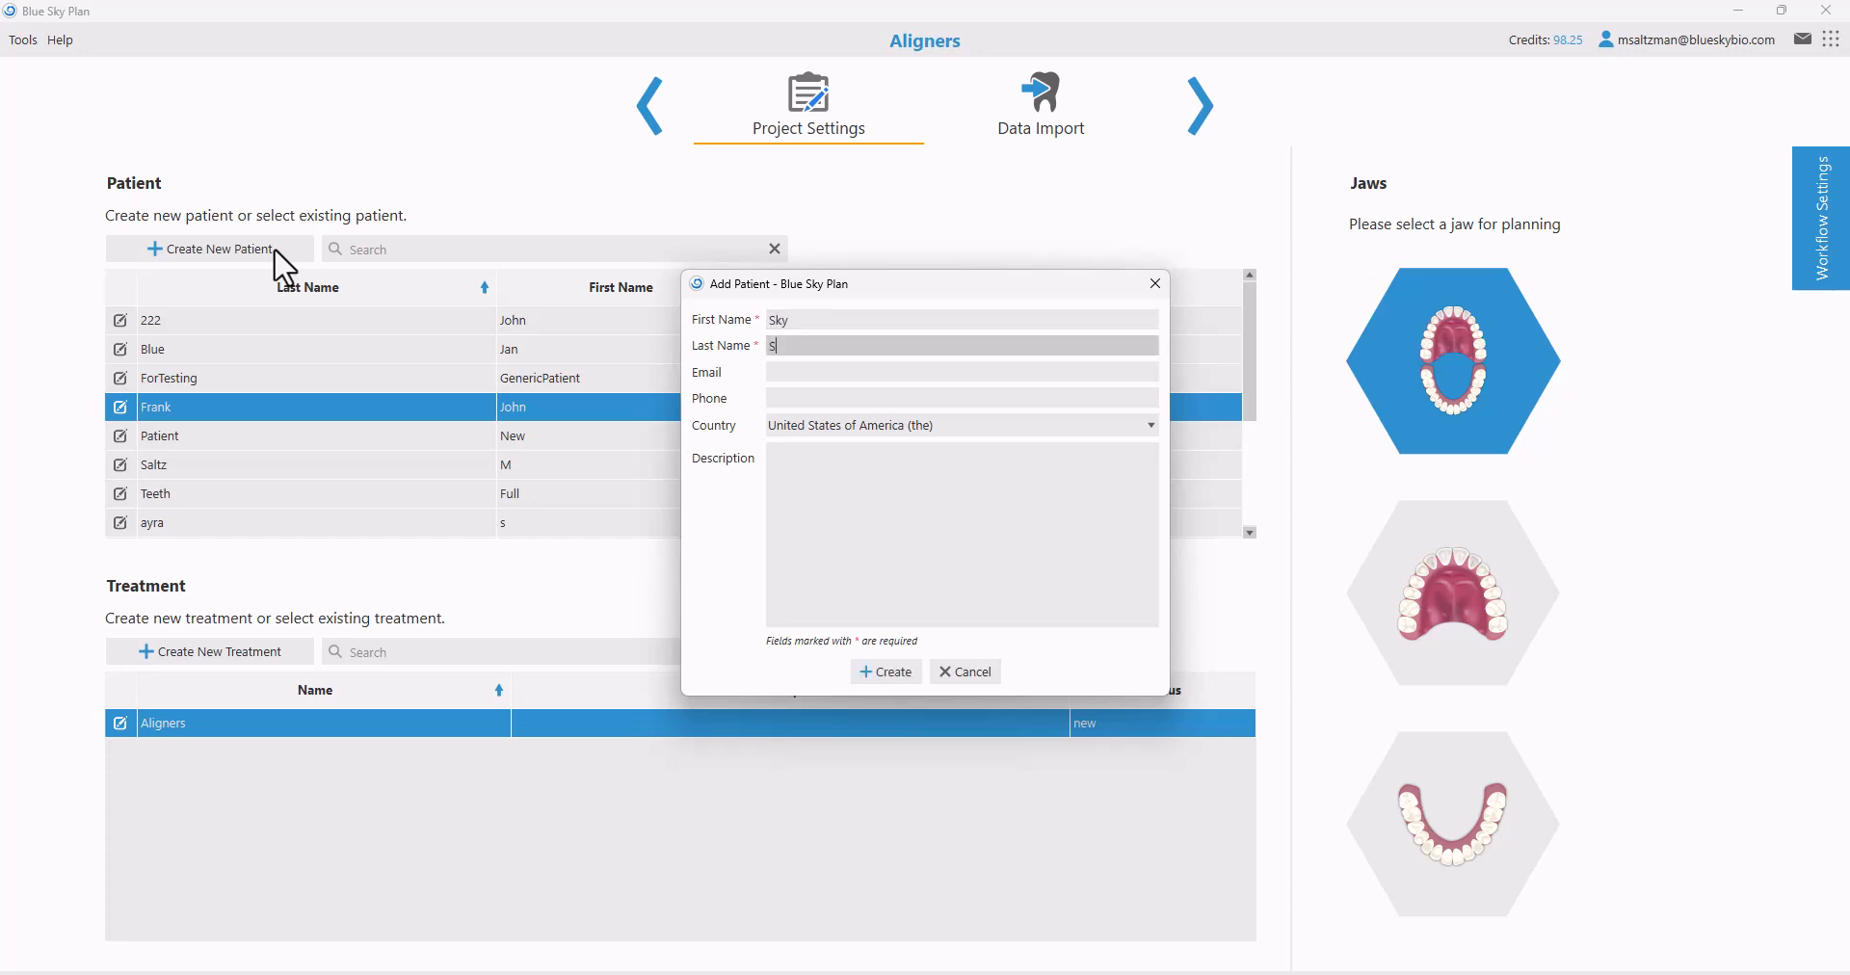
{"action": "type", "text": "lue"}
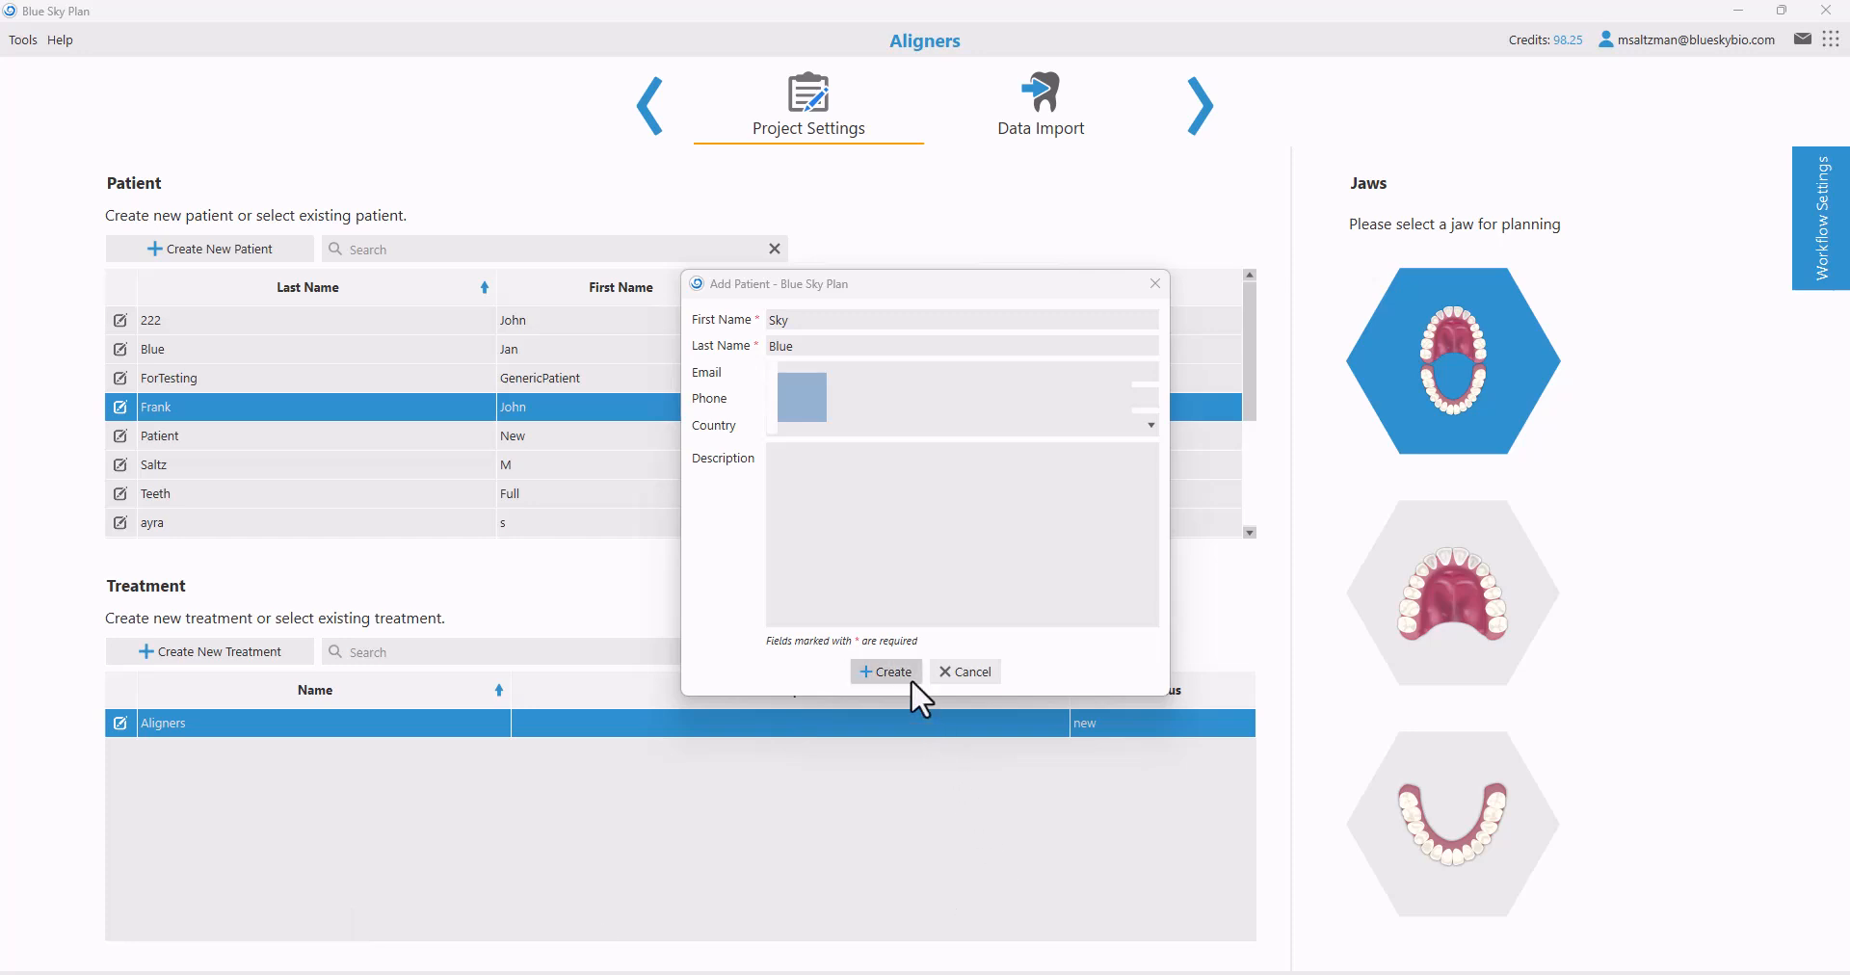
Create patient Sky Blue and dismiss the treatment details dialog unchanged
{"action": "left_click", "coordinate": [884, 671]}
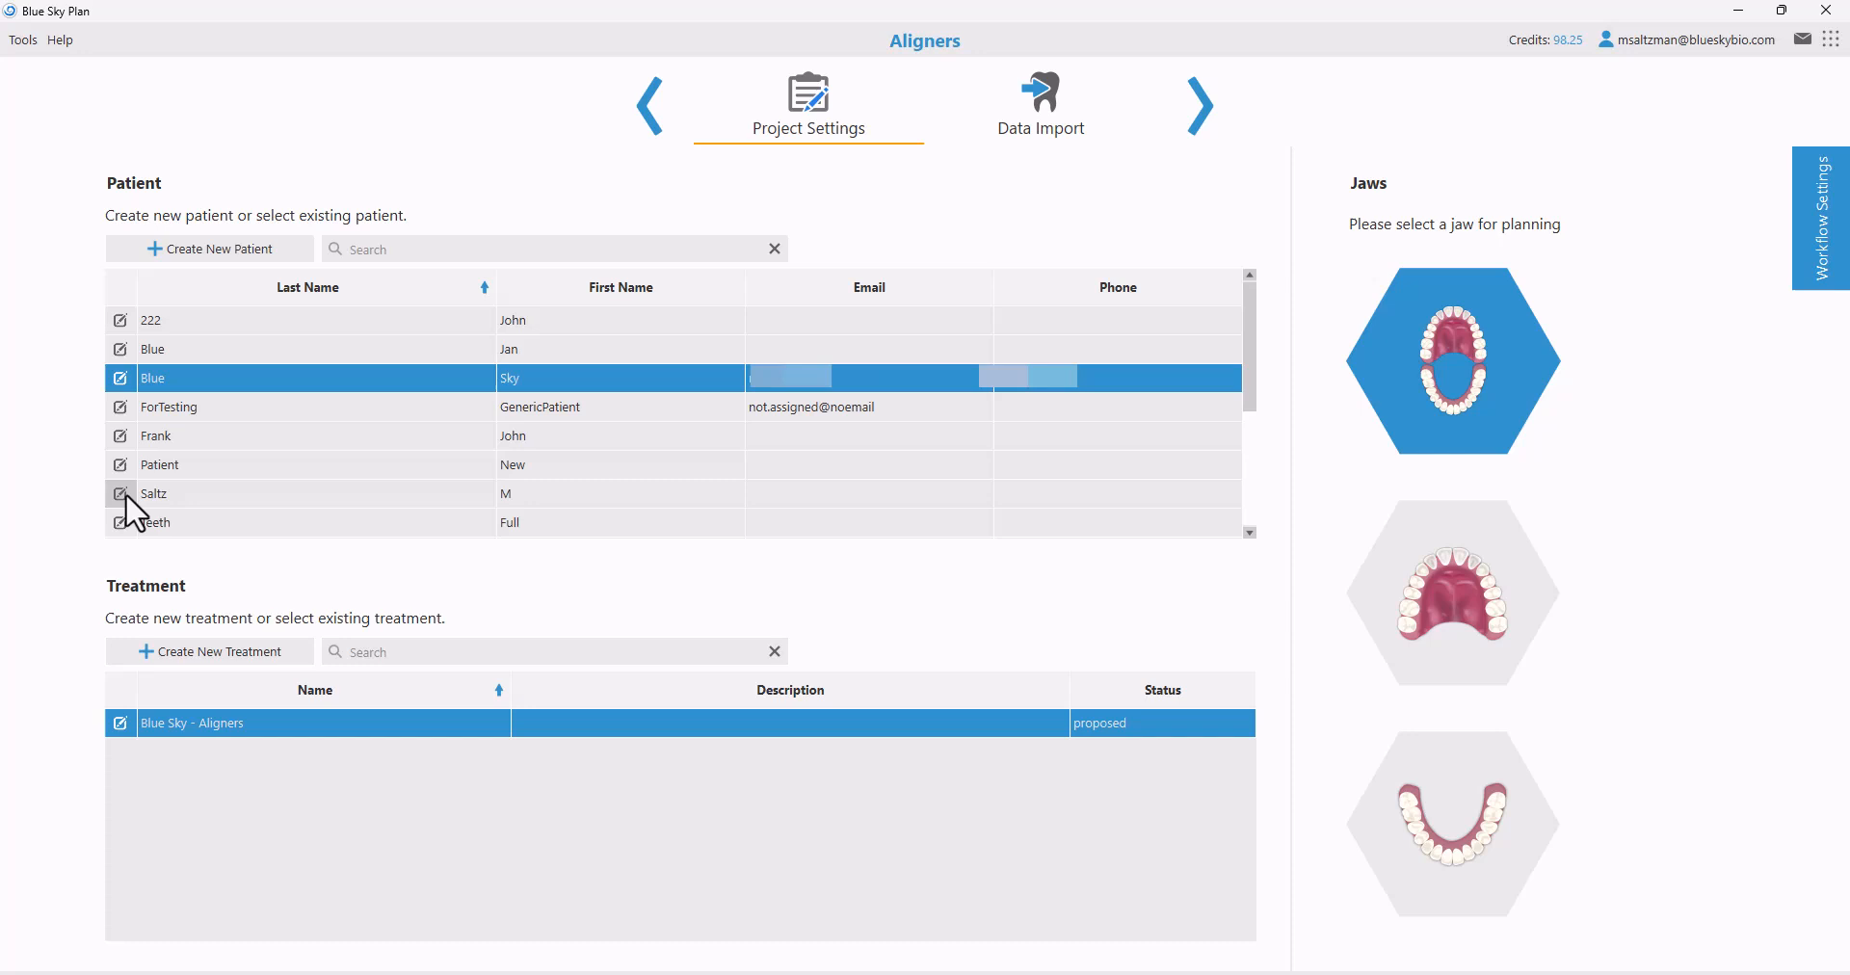
{"action": "left_click", "coordinate": [119, 493]}
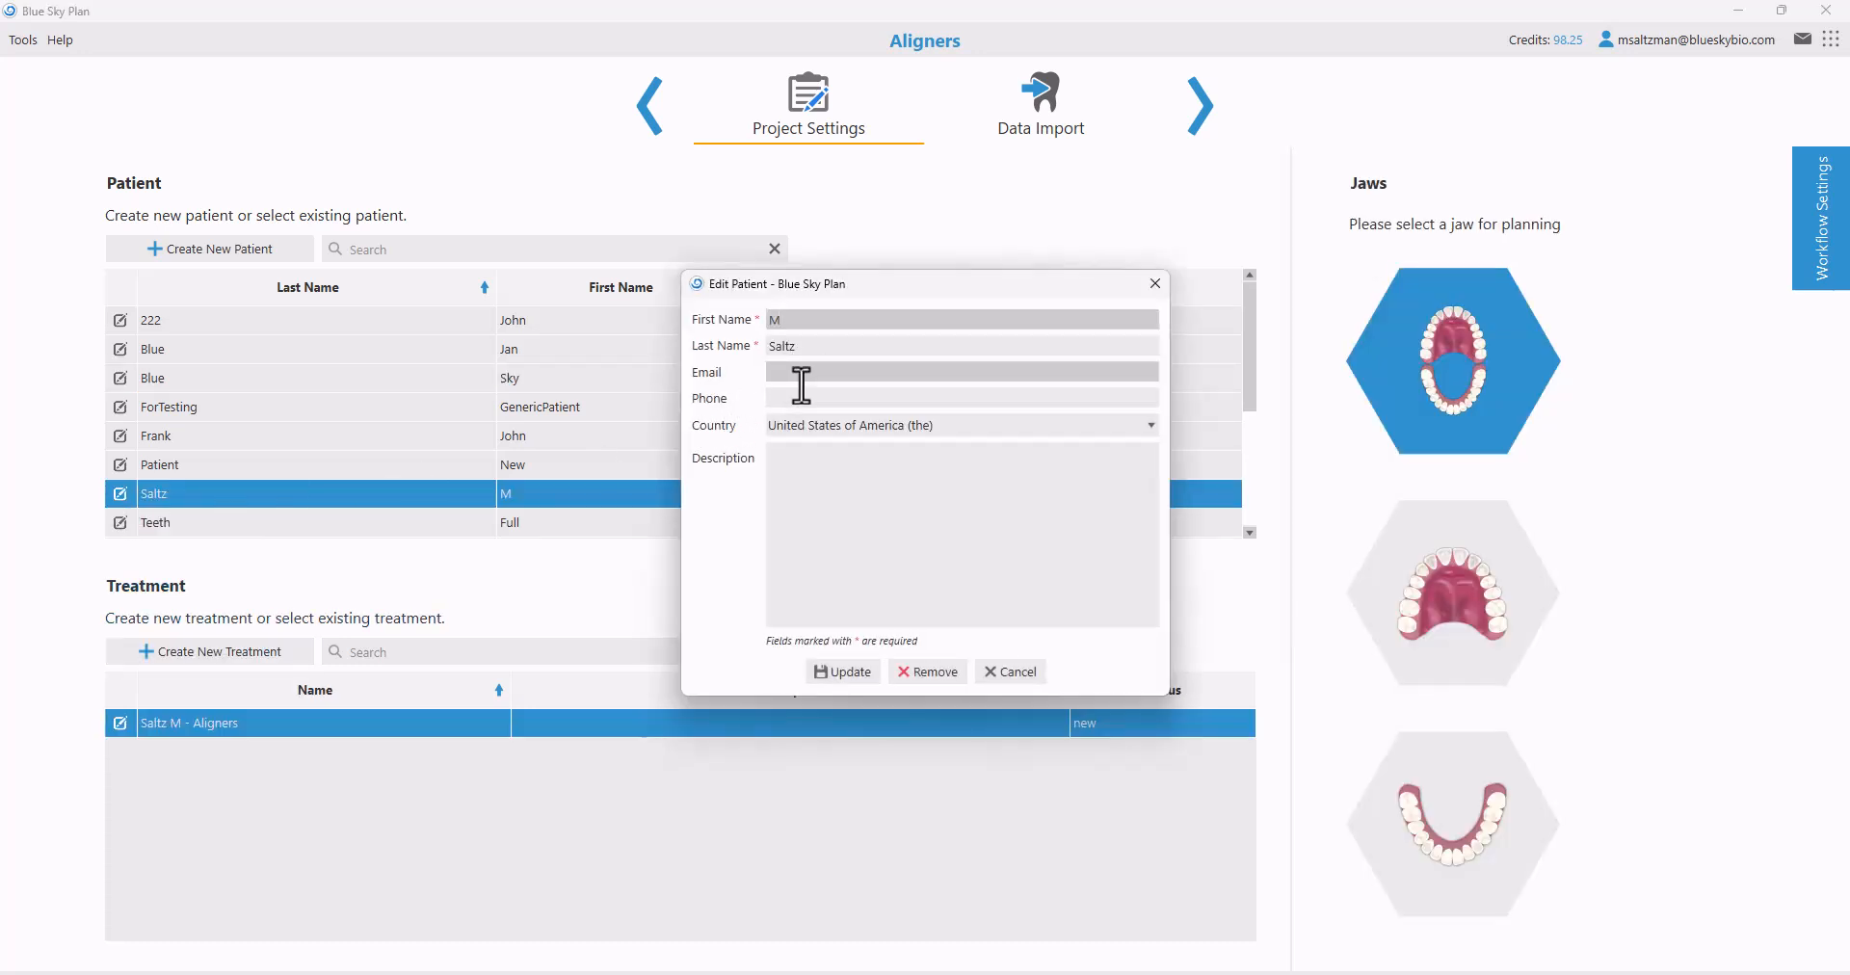
{"action": "mouse_move", "coordinate": [820, 398]}
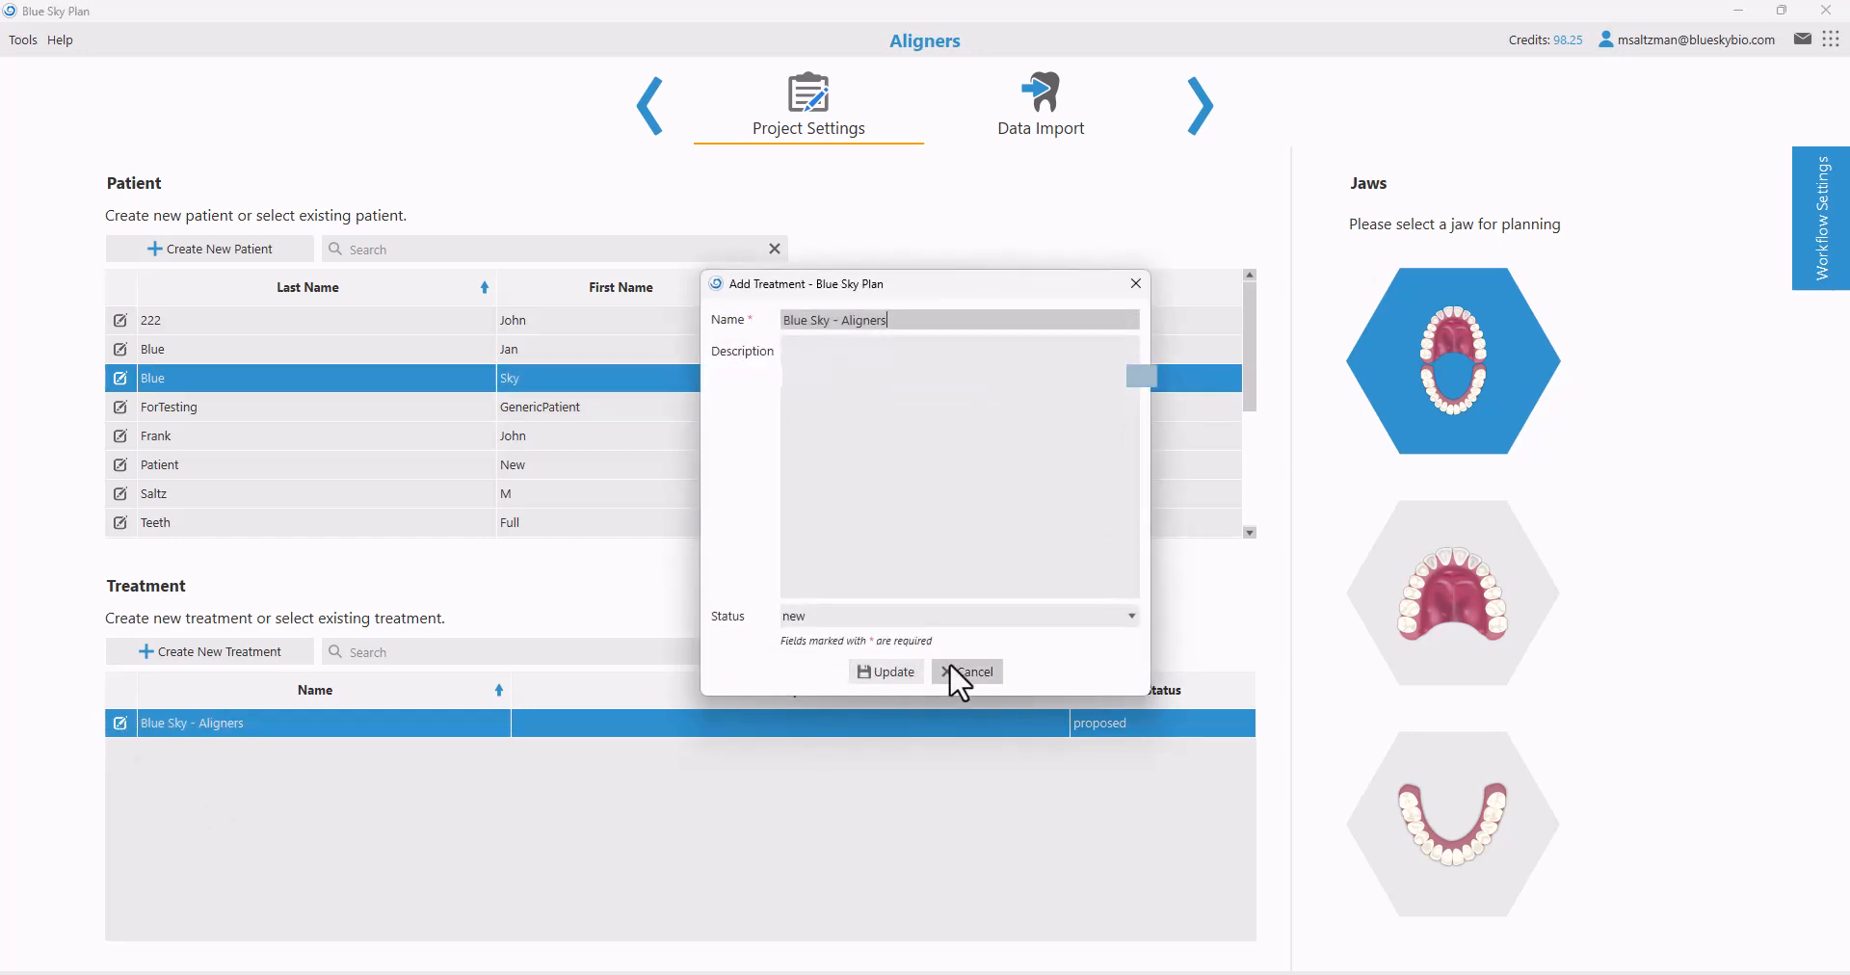
{"action": "left_click", "coordinate": [966, 671]}
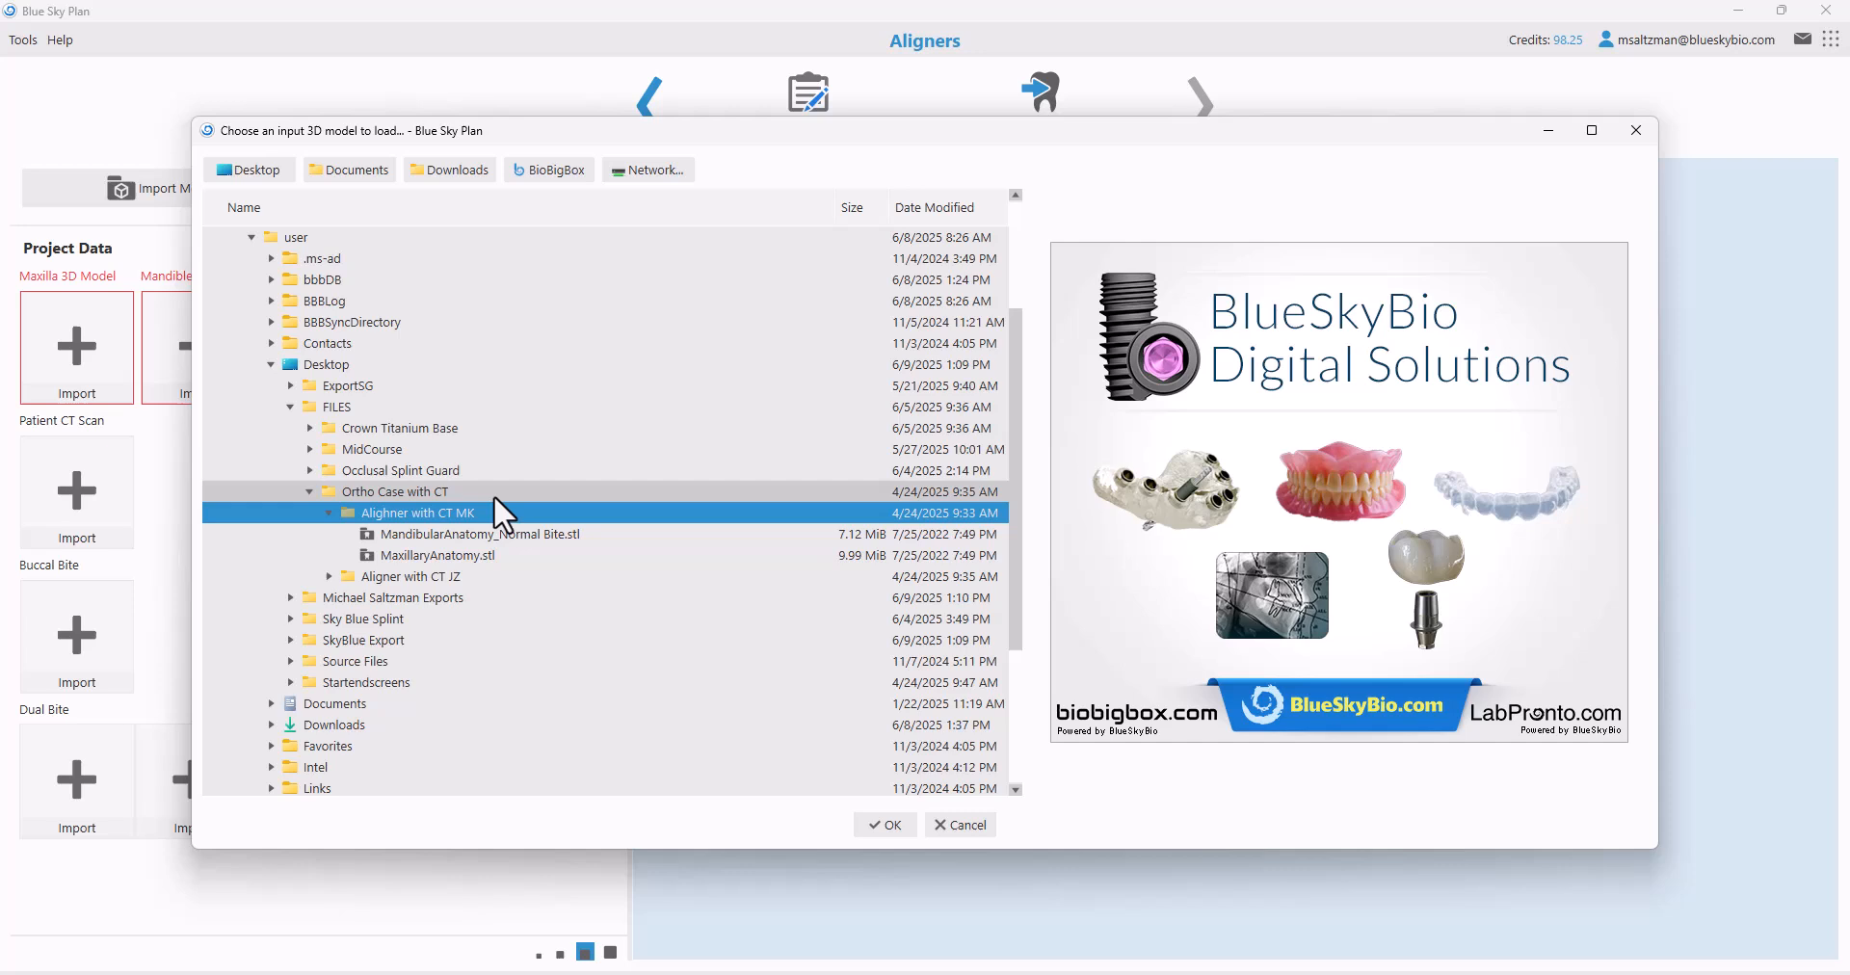
Load both jaw STL models from the Aligner with CT MK folder and advance
{"action": "left_click", "coordinate": [437, 555]}
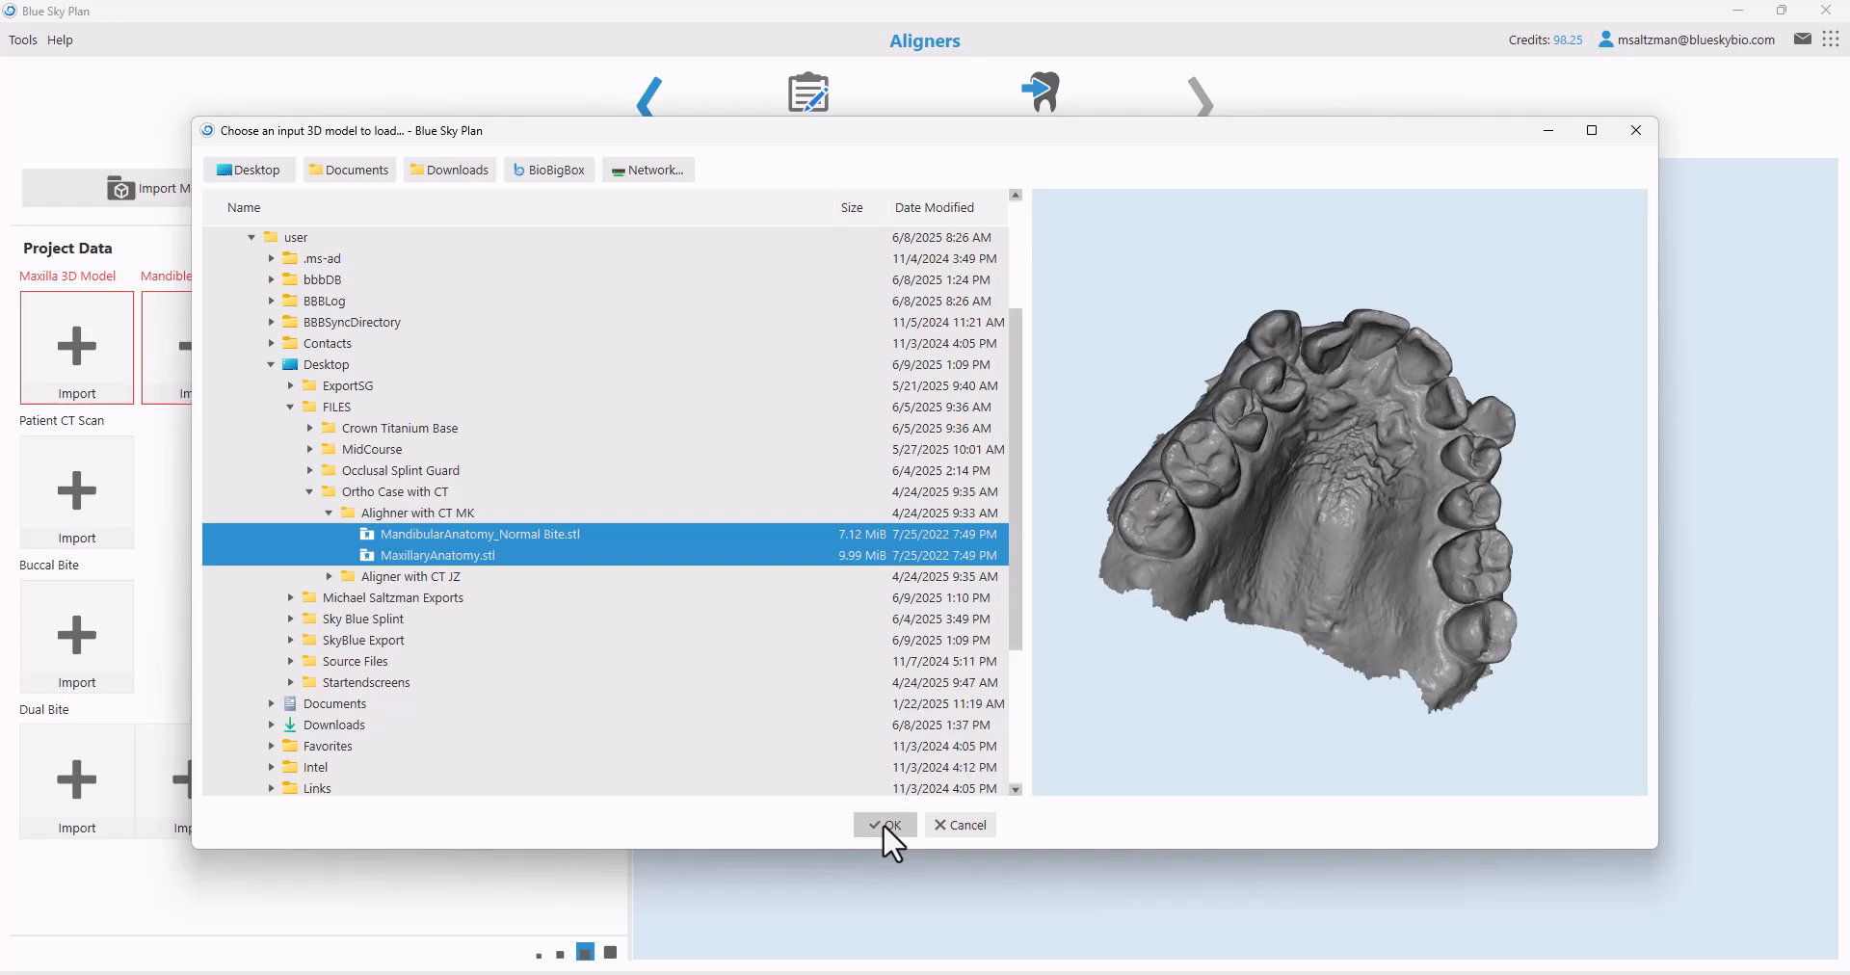
{"action": "left_click", "coordinate": [883, 824]}
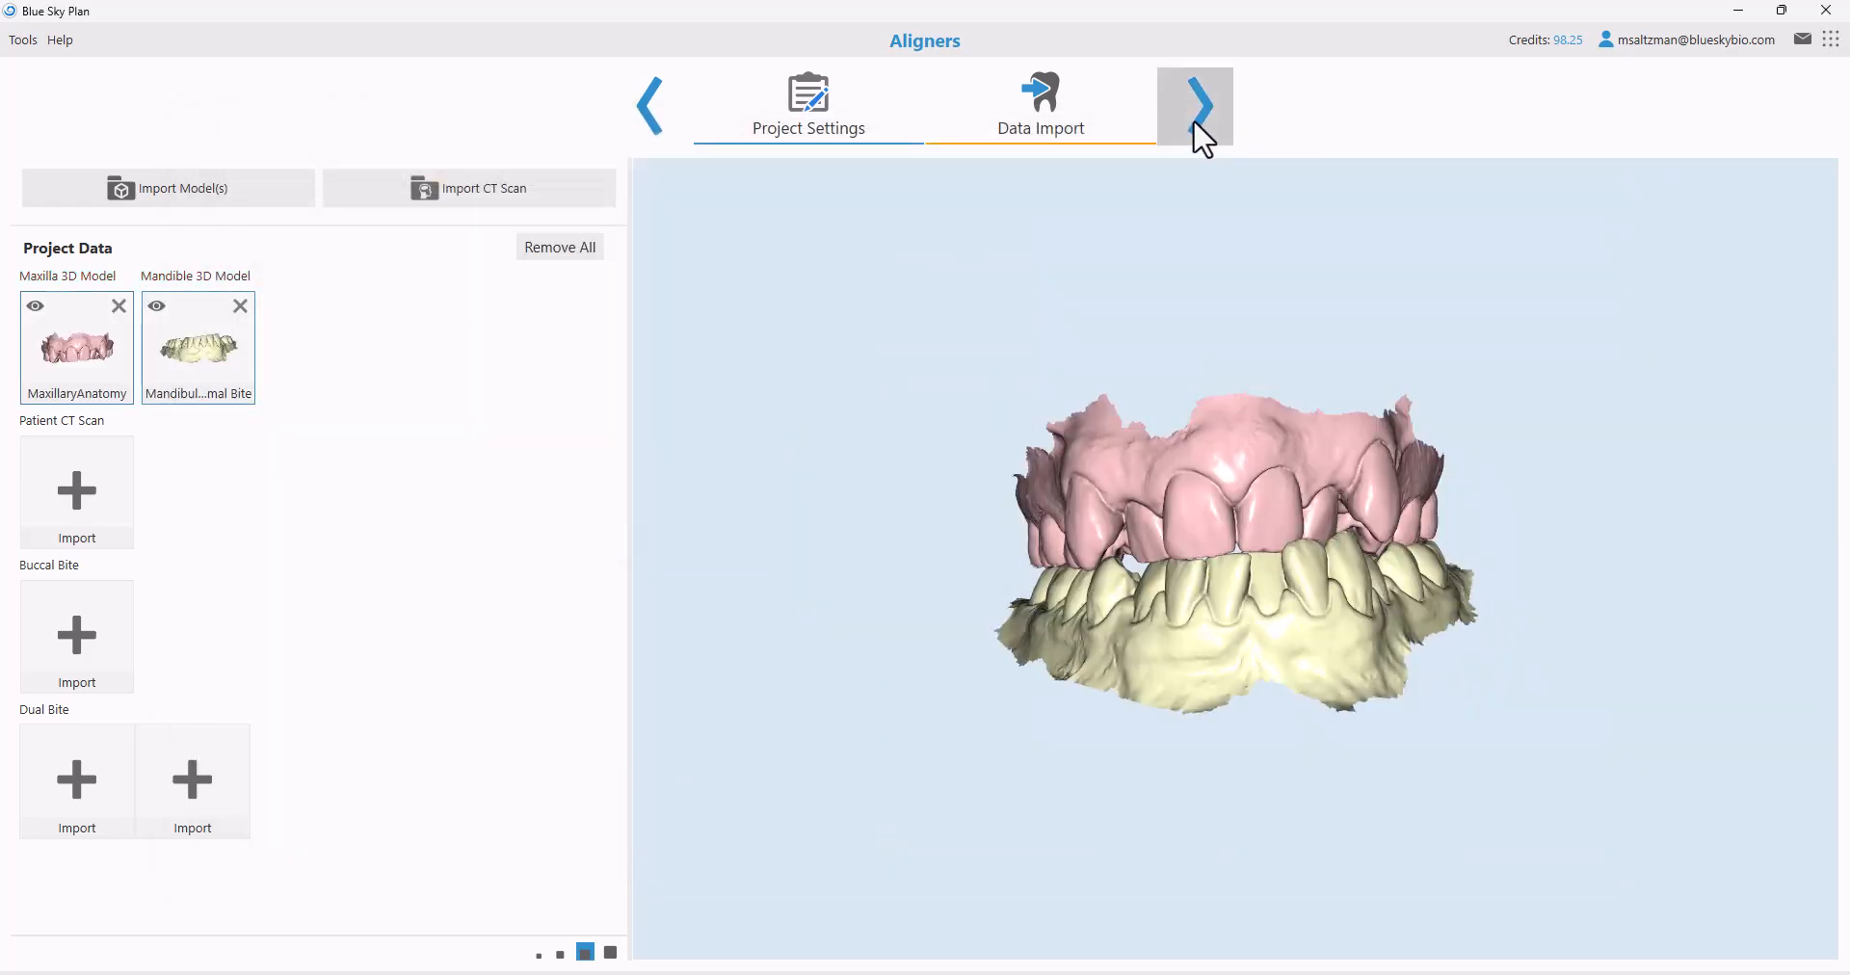
{"action": "left_click", "coordinate": [1194, 105]}
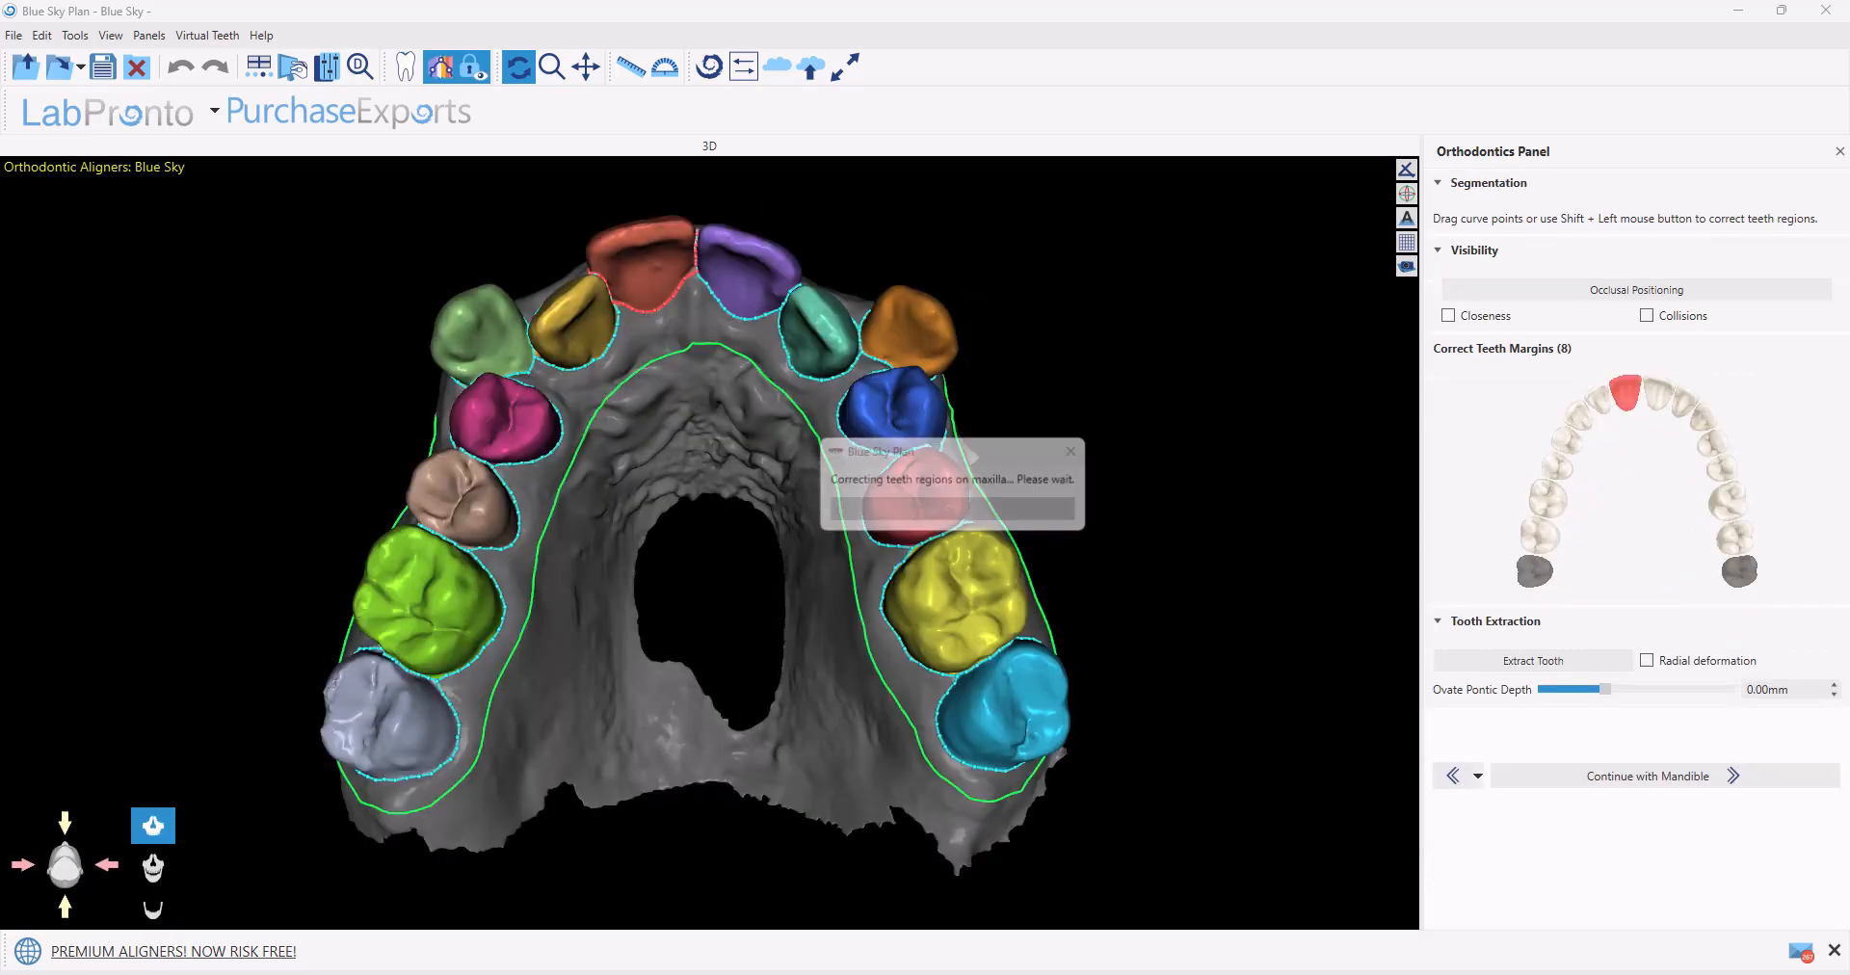
Accept the maxilla segmentation, trim the mandible, and proceed to Teeth Setup
{"action": "left_click", "coordinate": [1646, 776]}
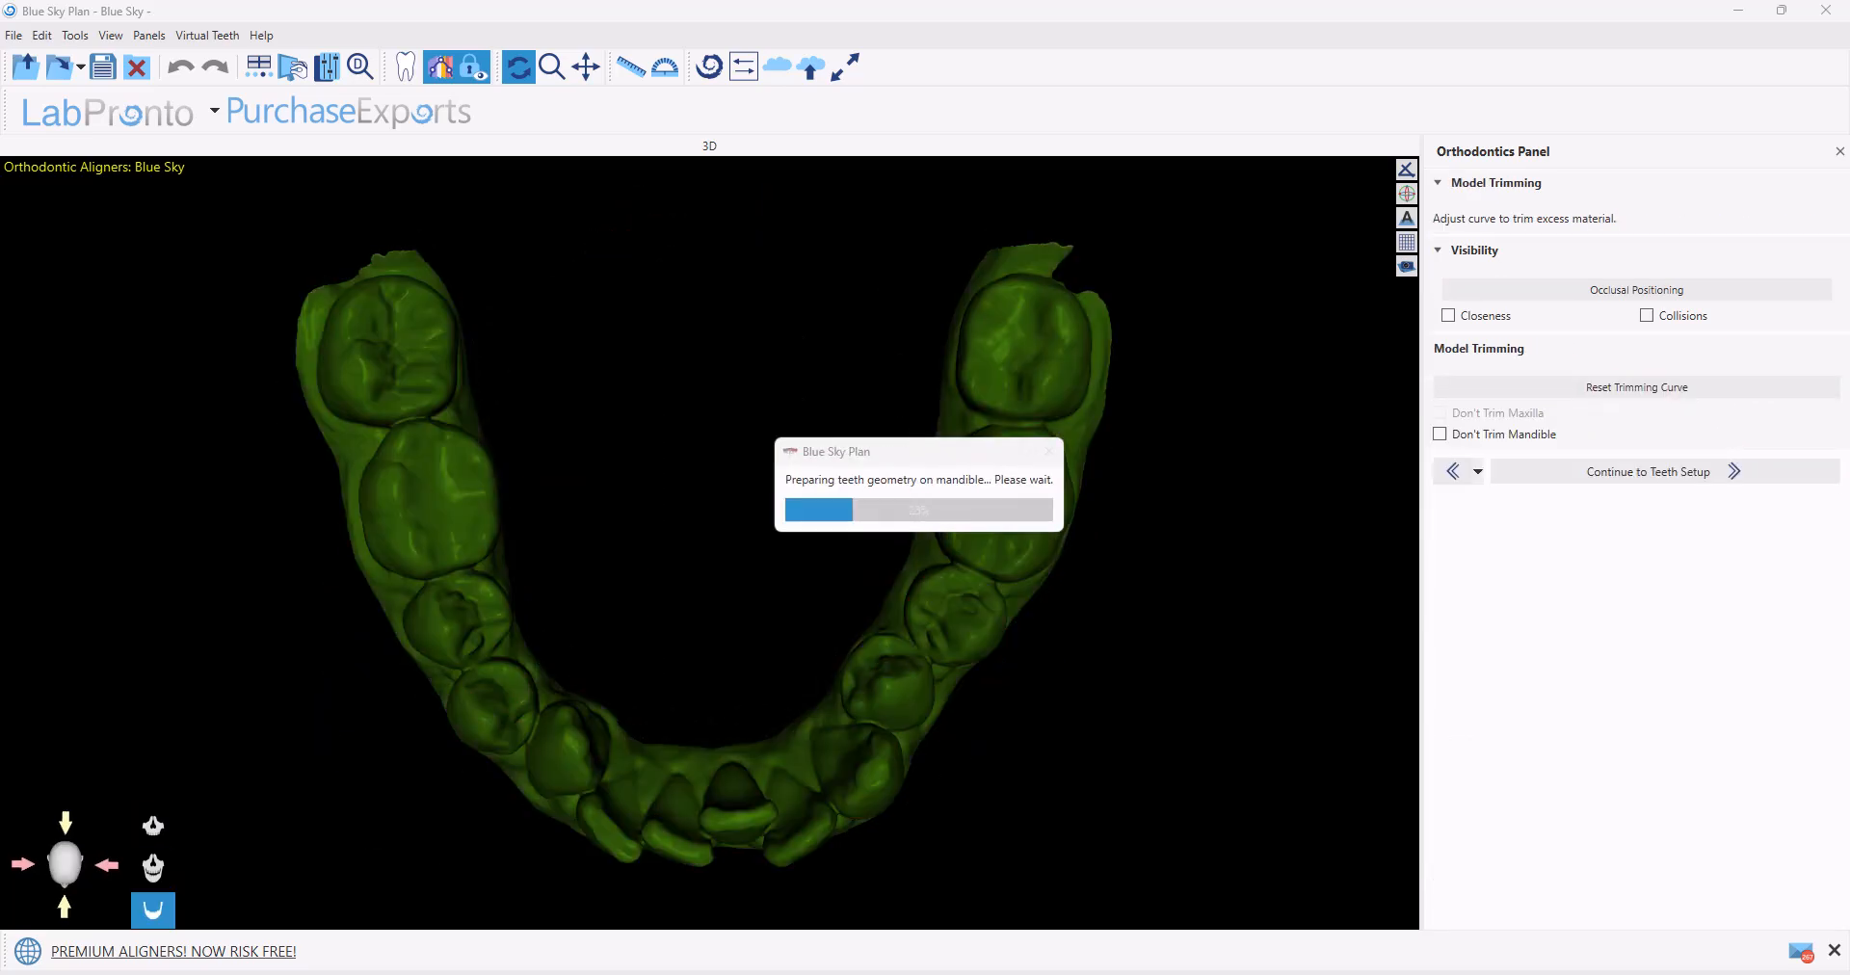
{"action": "left_click", "coordinate": [1646, 471]}
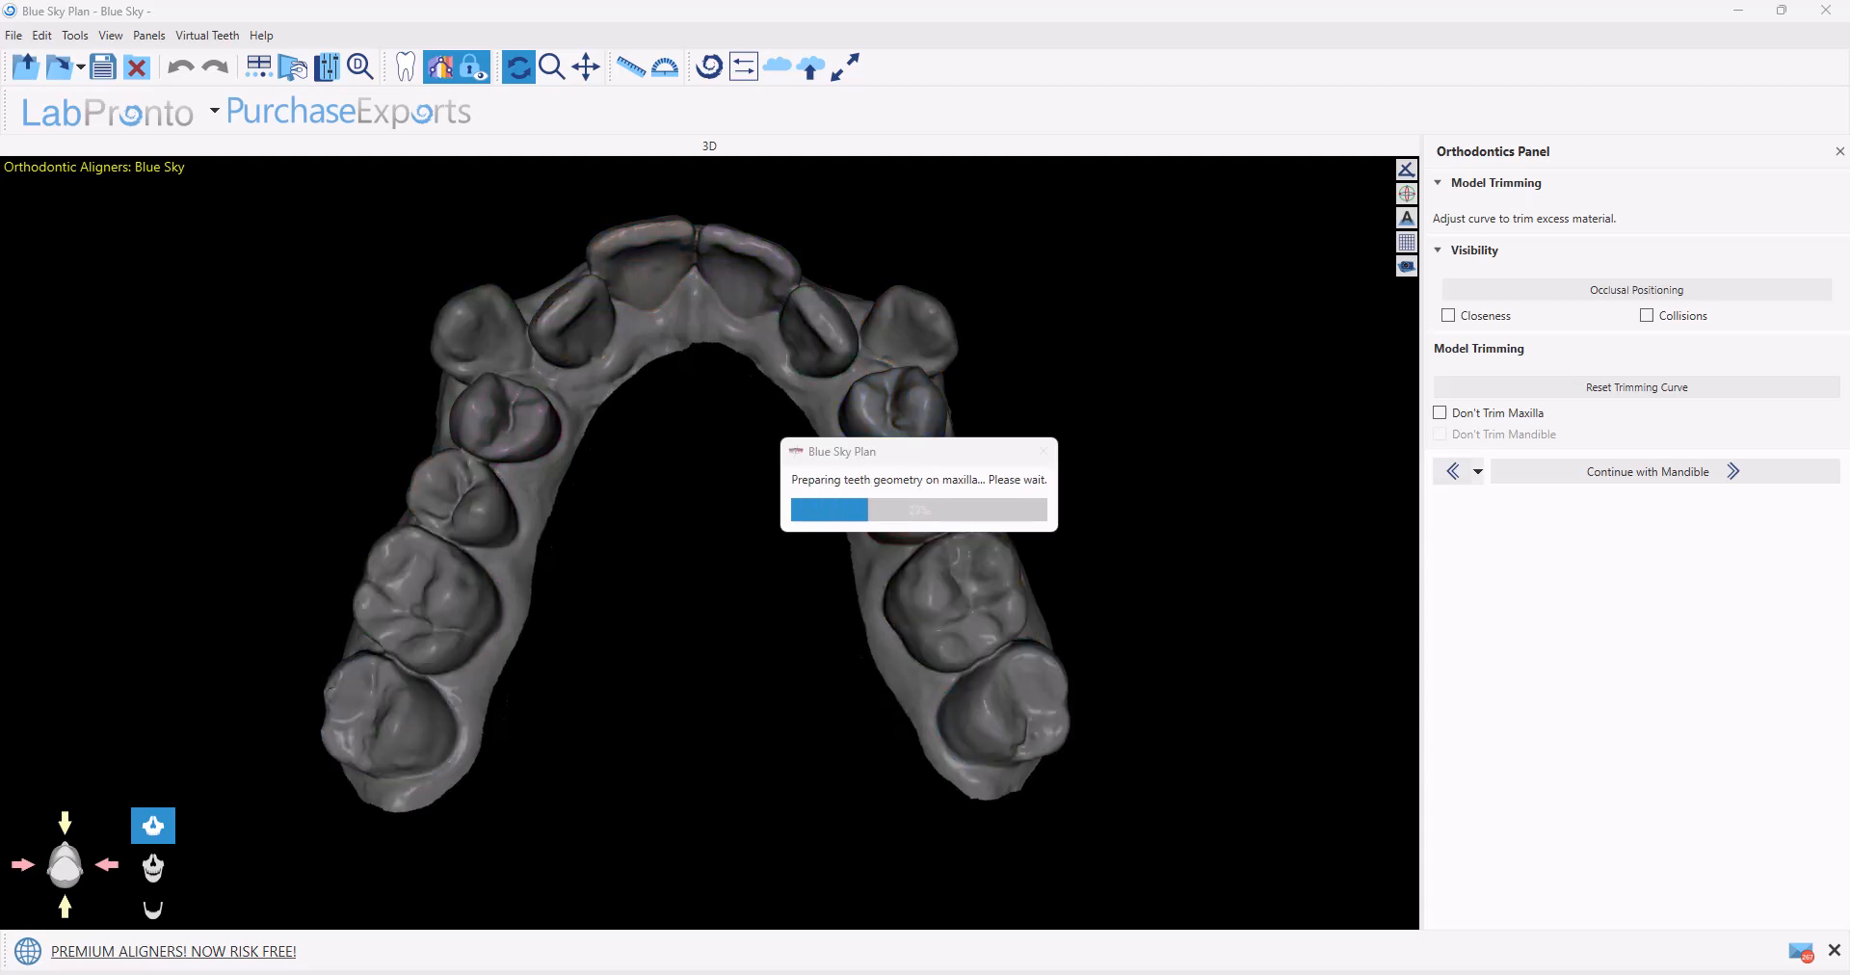
{"action": "left_click", "coordinate": [1646, 471]}
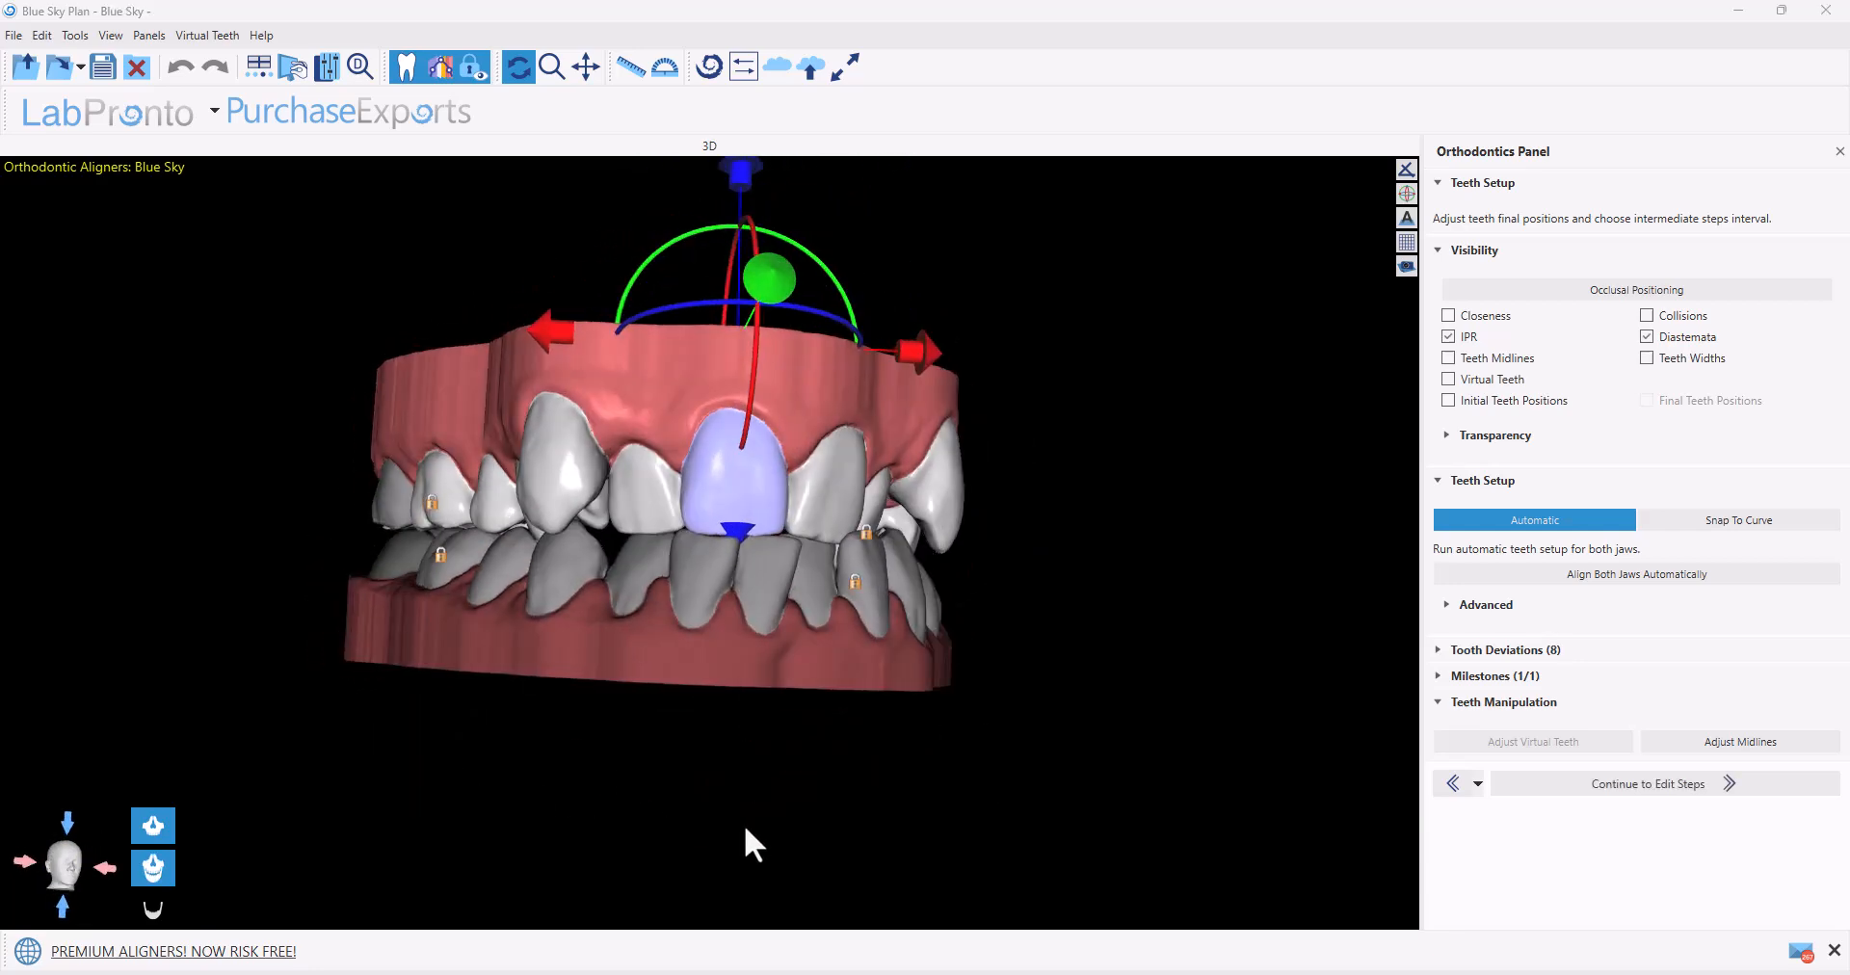
Auto-align both jaws, inspect the IPR gaps, and generate the 18-step staging plan
{"action": "left_click_drag", "start_coordinate": [756, 844], "coordinate": [956, 859]}
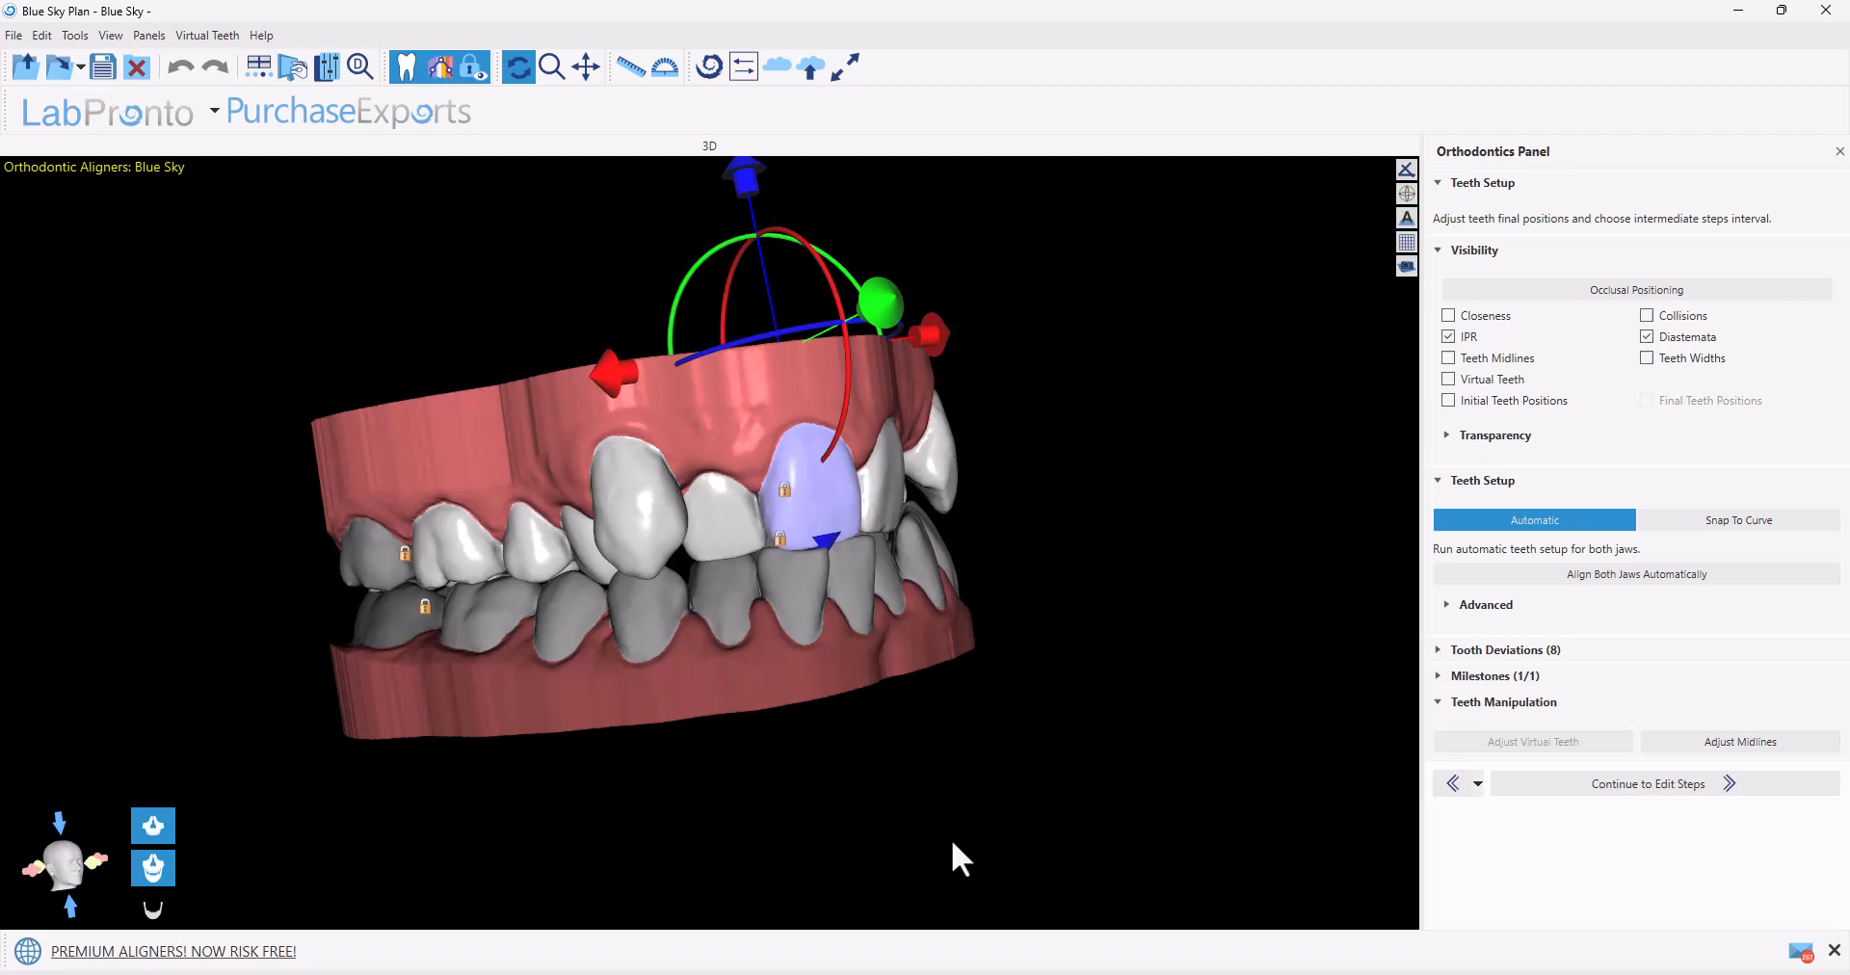
{"action": "mouse_move", "coordinate": [974, 813]}
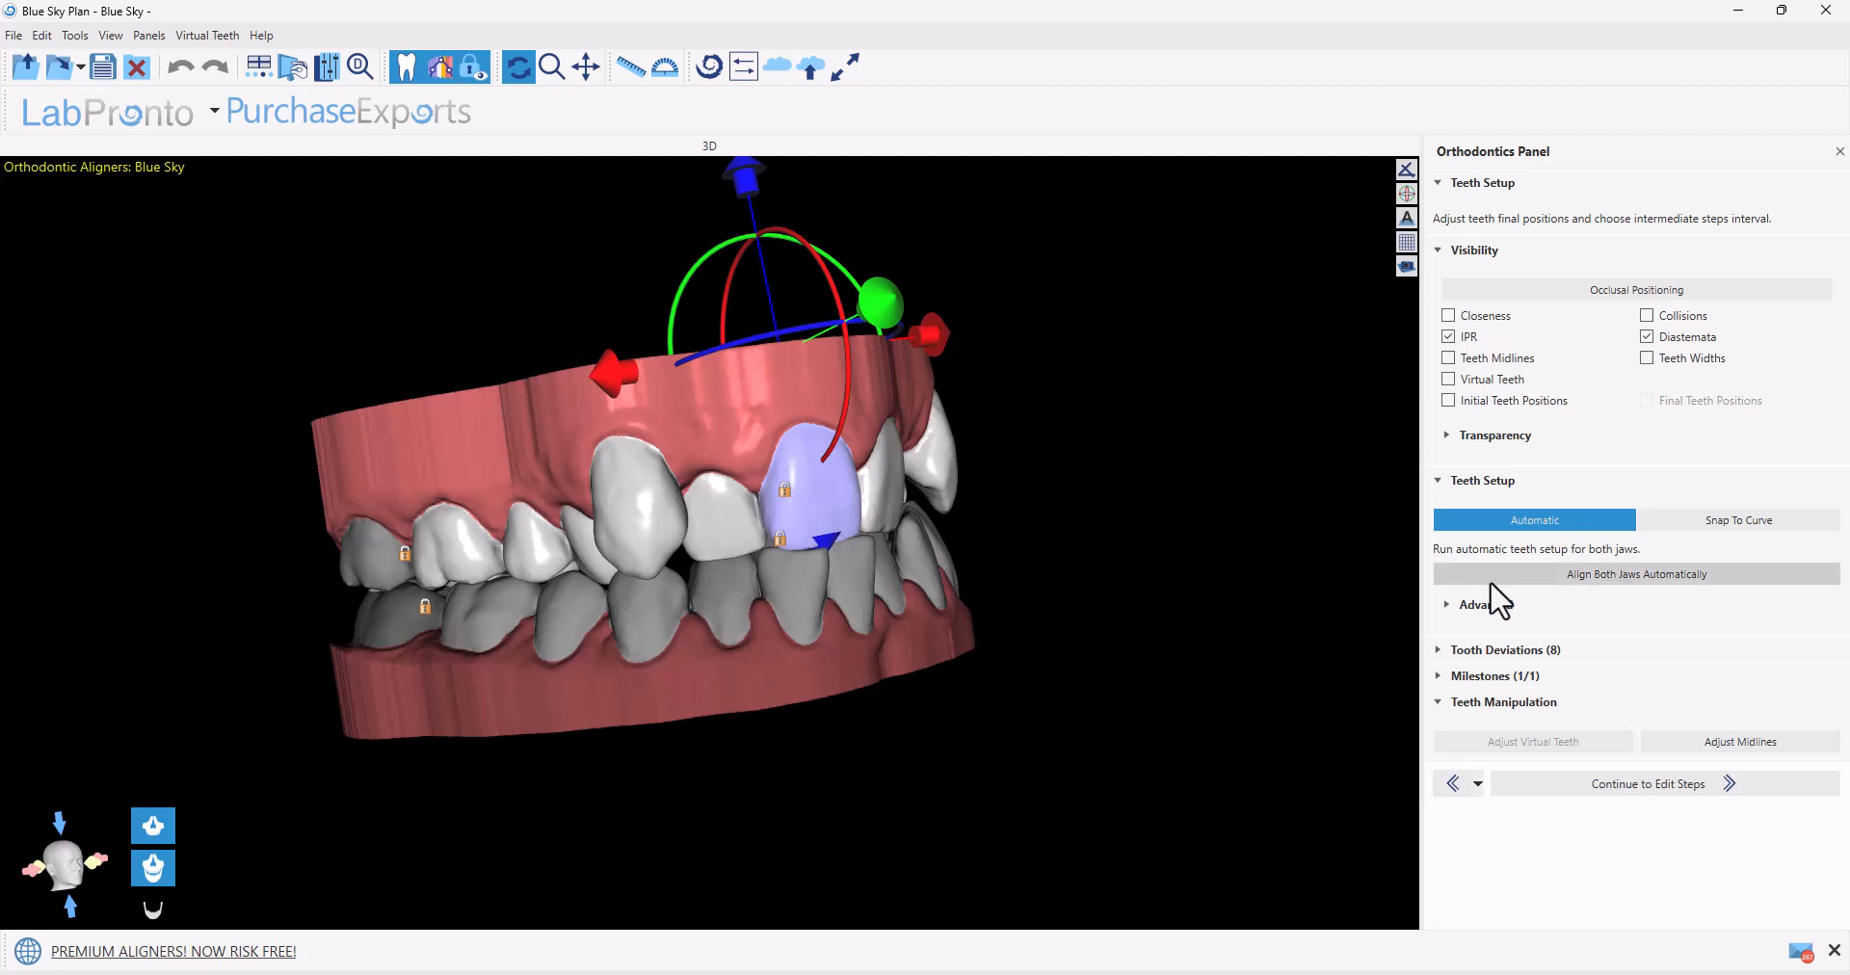
{"action": "mouse_move", "coordinate": [1664, 590]}
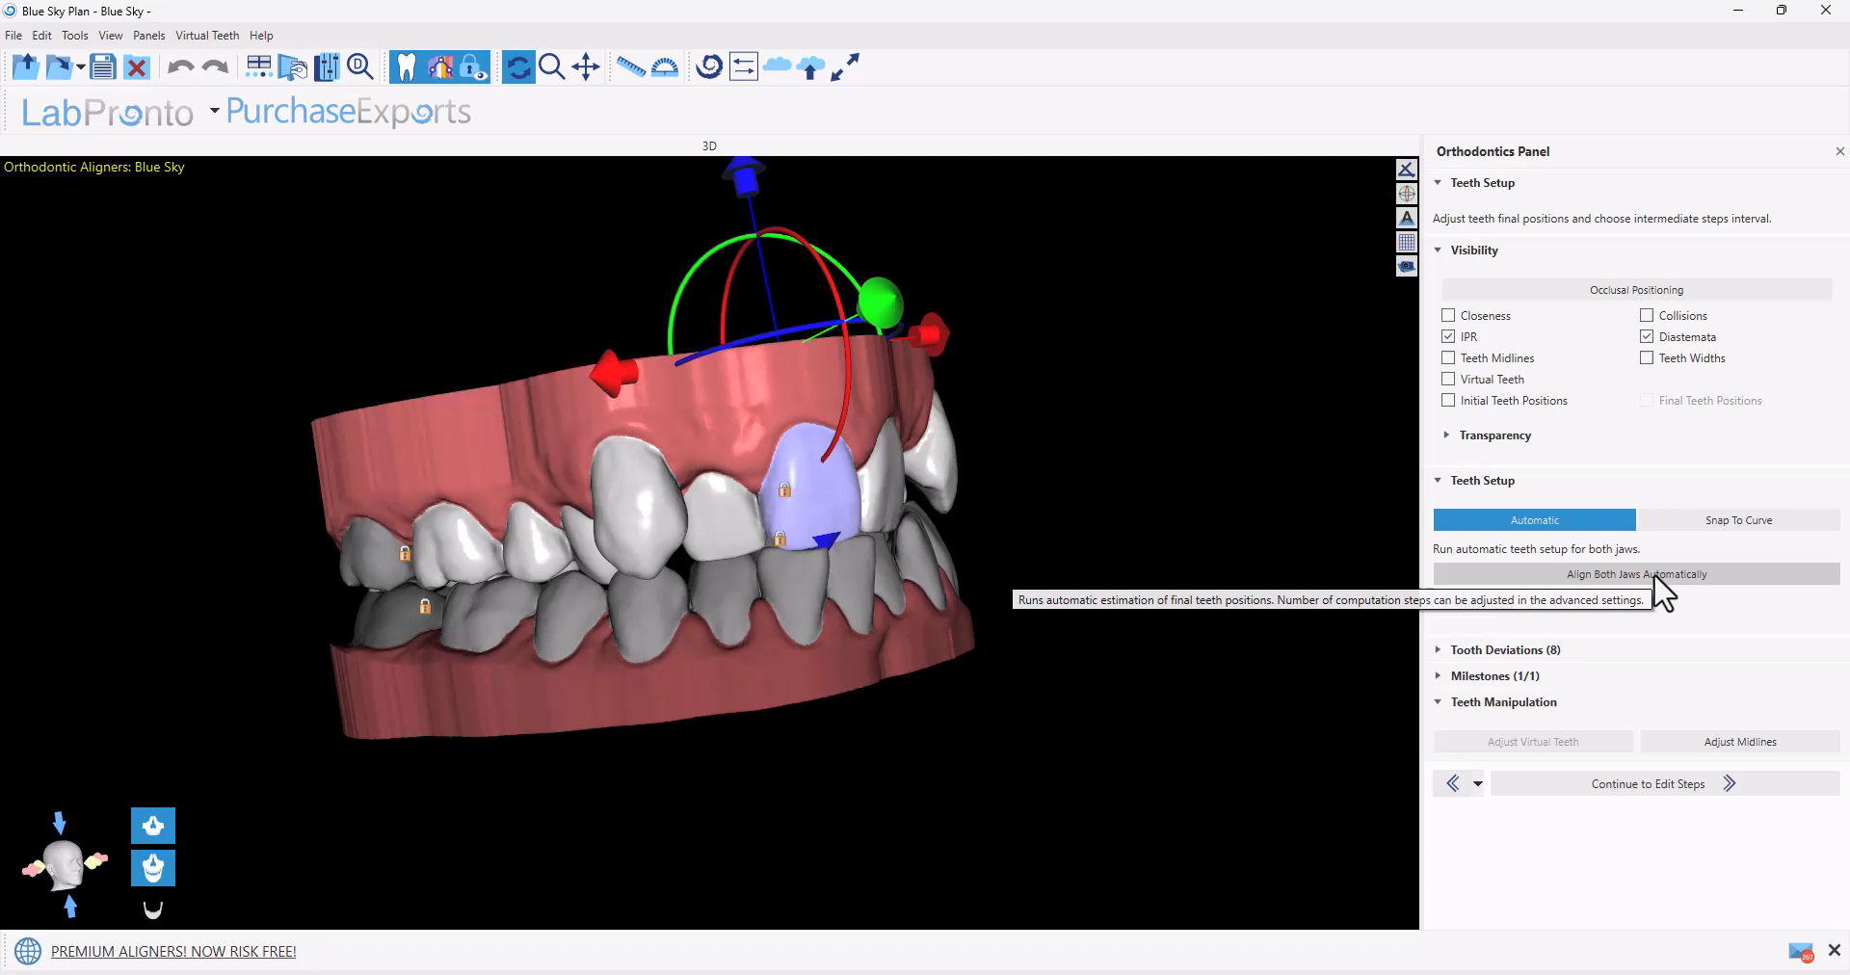
{"action": "left_click", "coordinate": [1635, 573]}
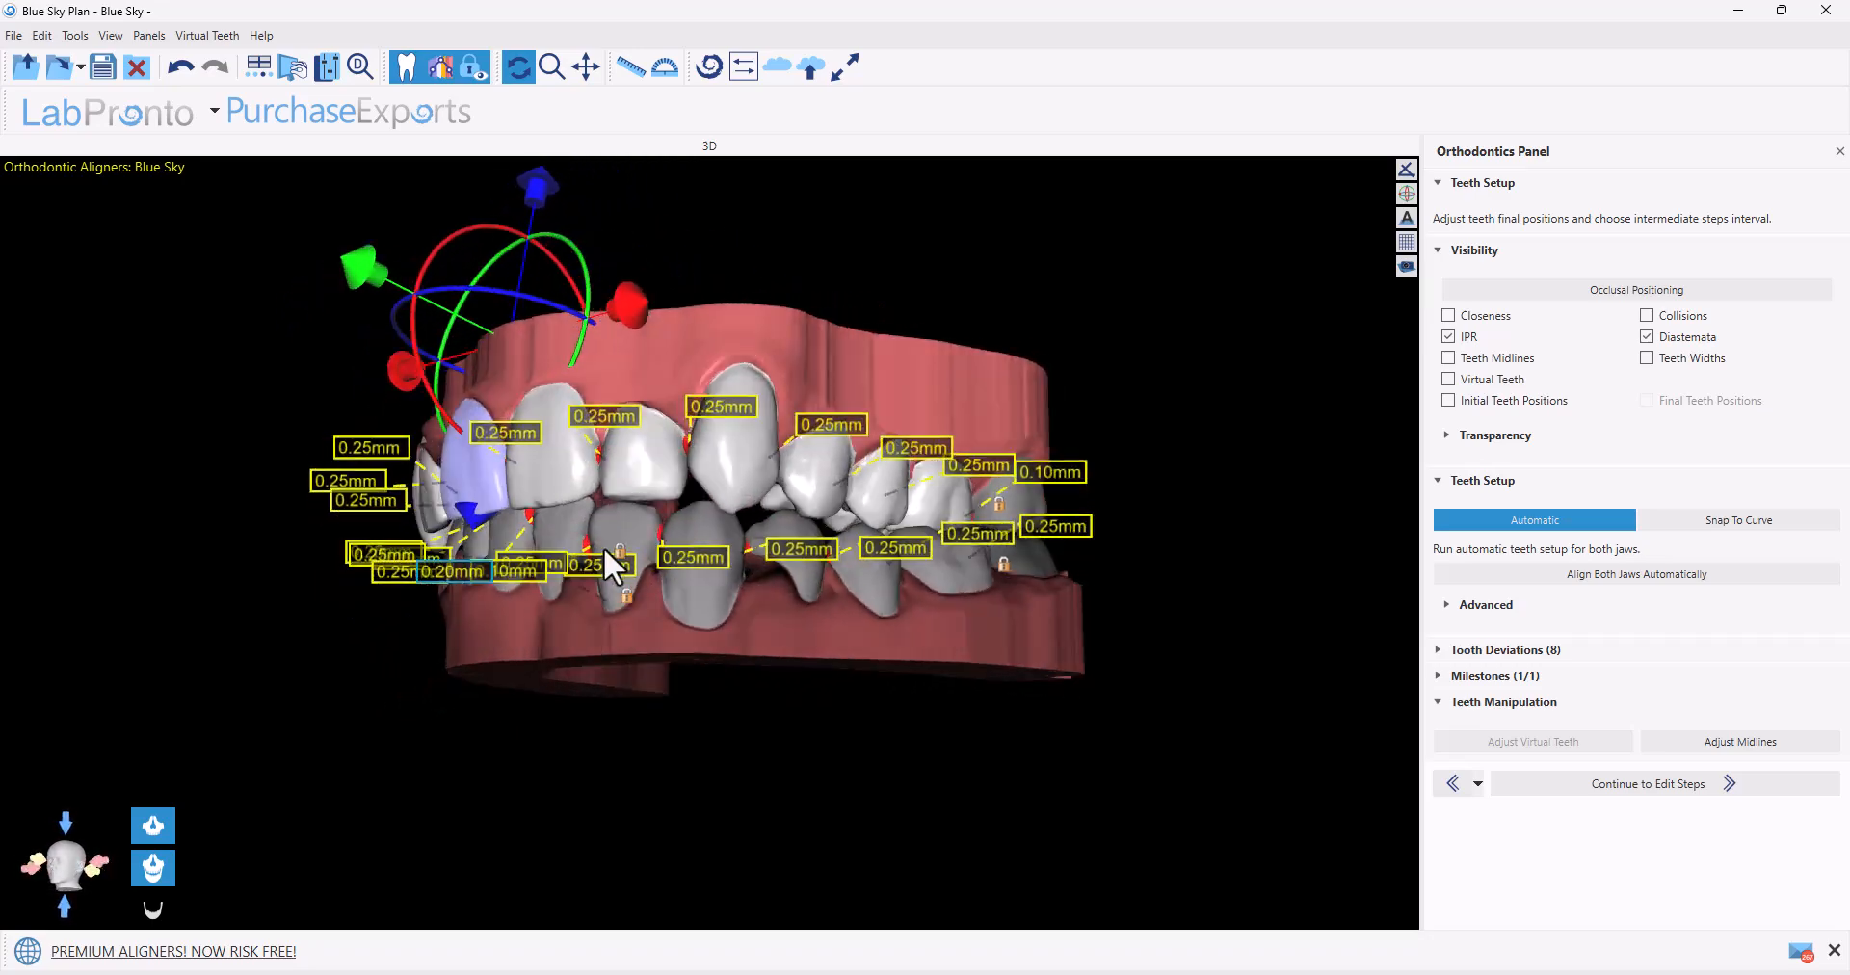
{"action": "left_click_drag", "start_coordinate": [614, 560], "coordinate": [1150, 691]}
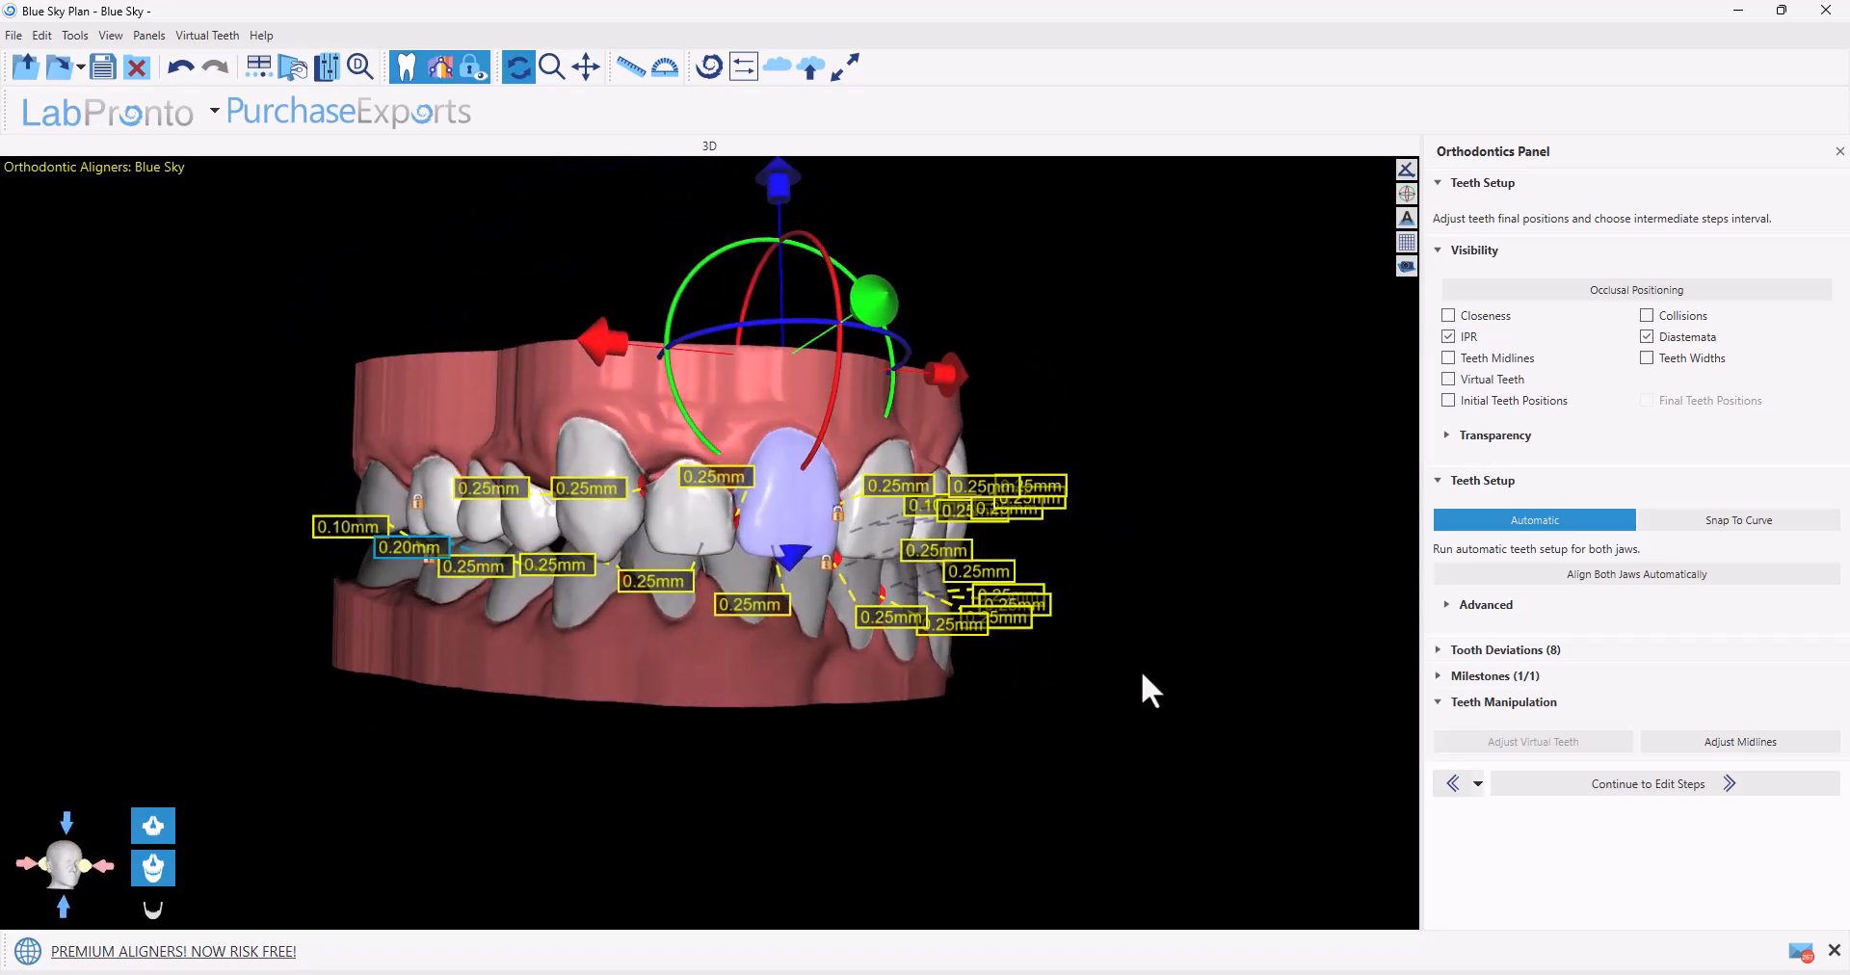
{"action": "left_click_drag", "start_coordinate": [1150, 690], "coordinate": [821, 606]}
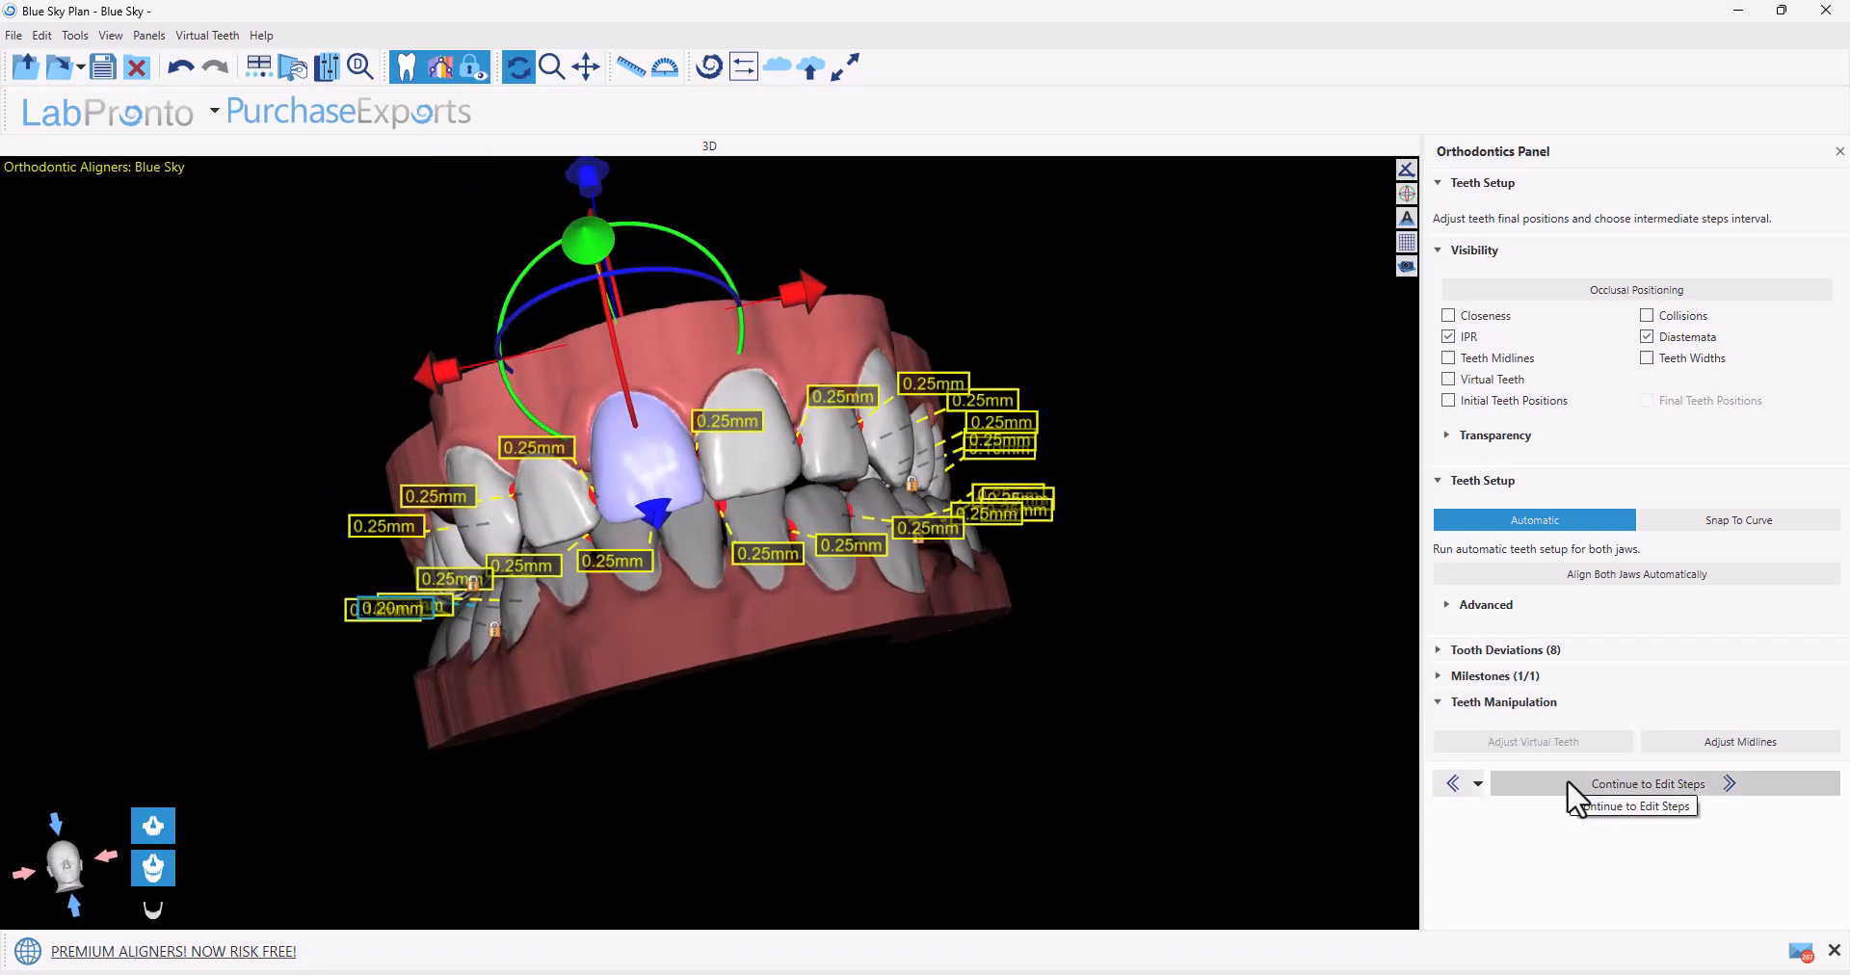
{"action": "left_click", "coordinate": [1647, 782]}
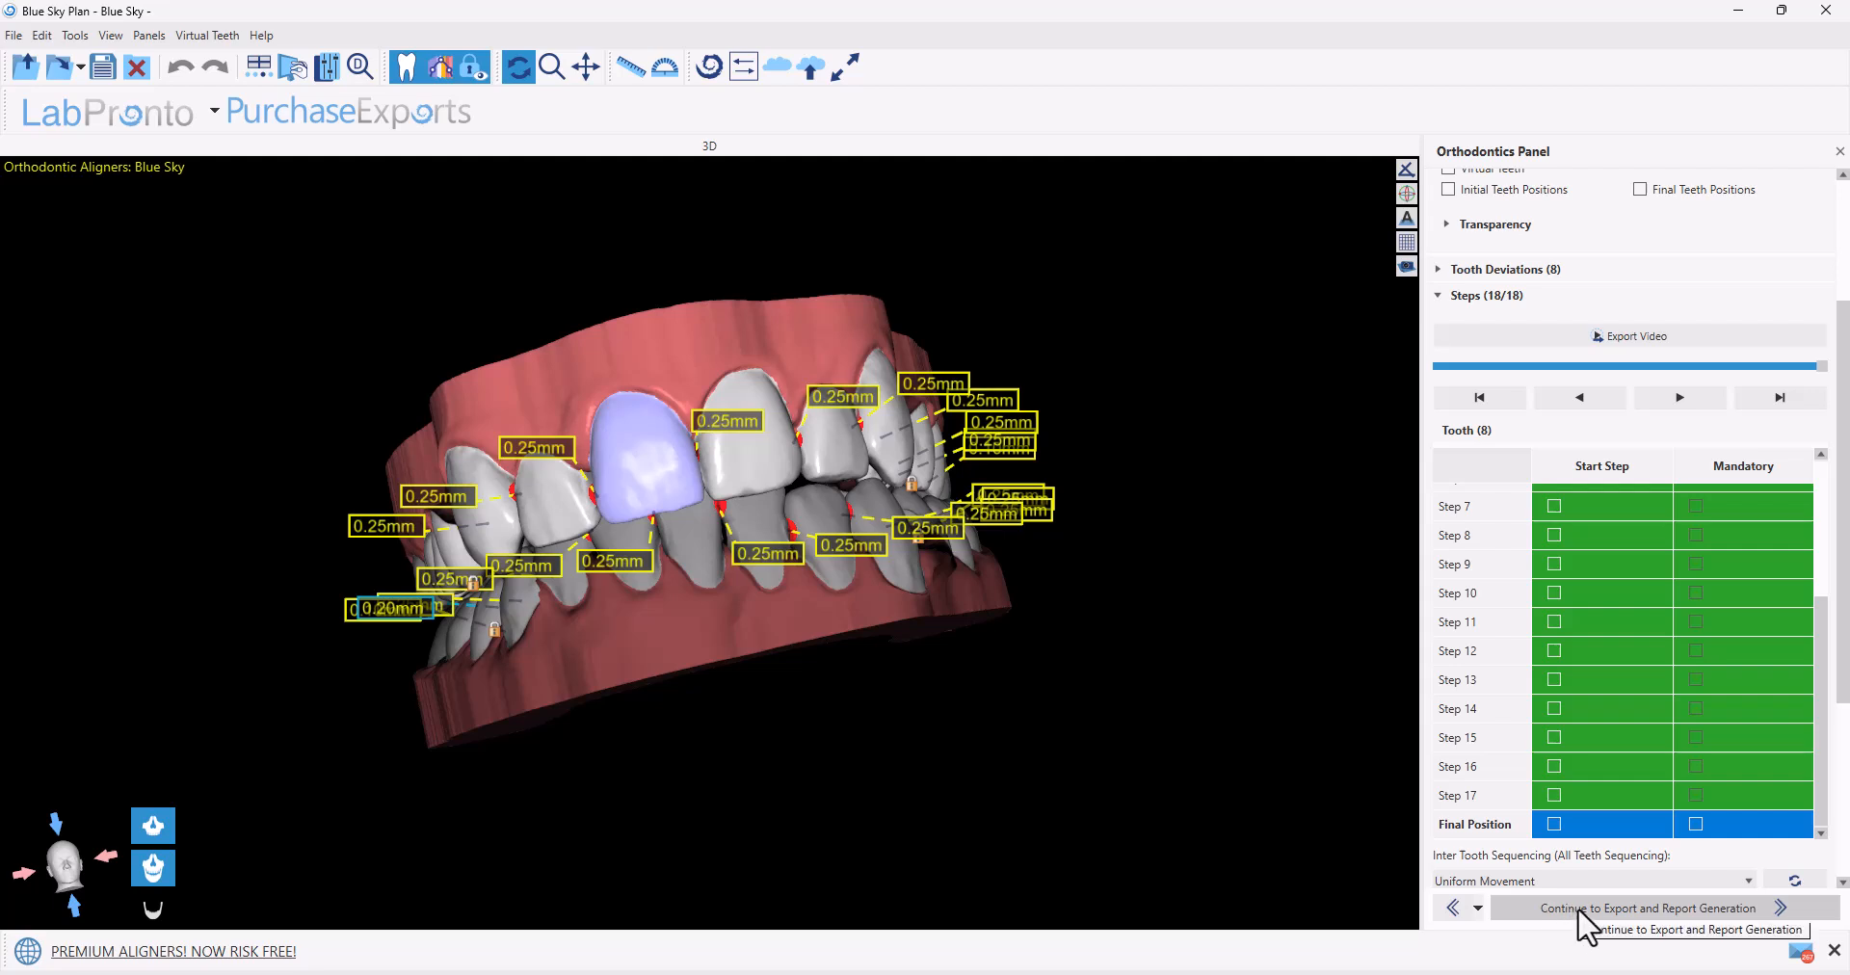
Enable export of both jaws, a treatment report and remote monitoring, then export
{"action": "left_click", "coordinate": [1644, 907]}
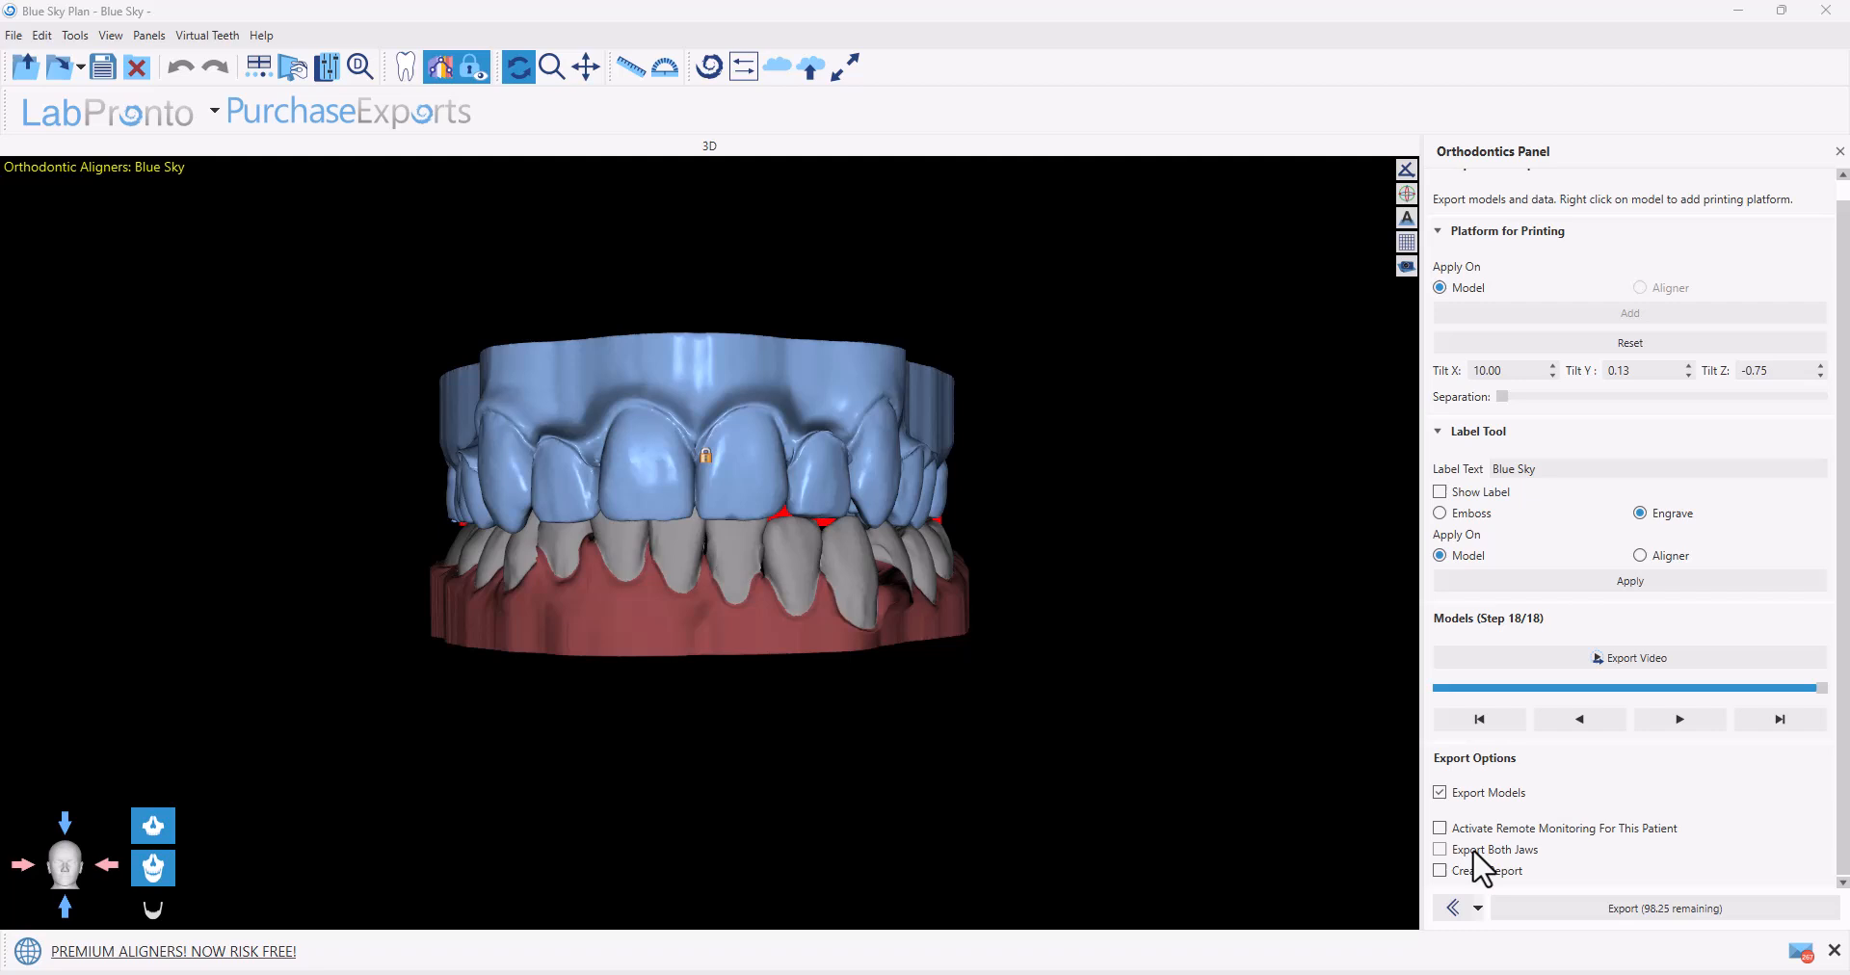
{"action": "left_click", "coordinate": [1440, 848]}
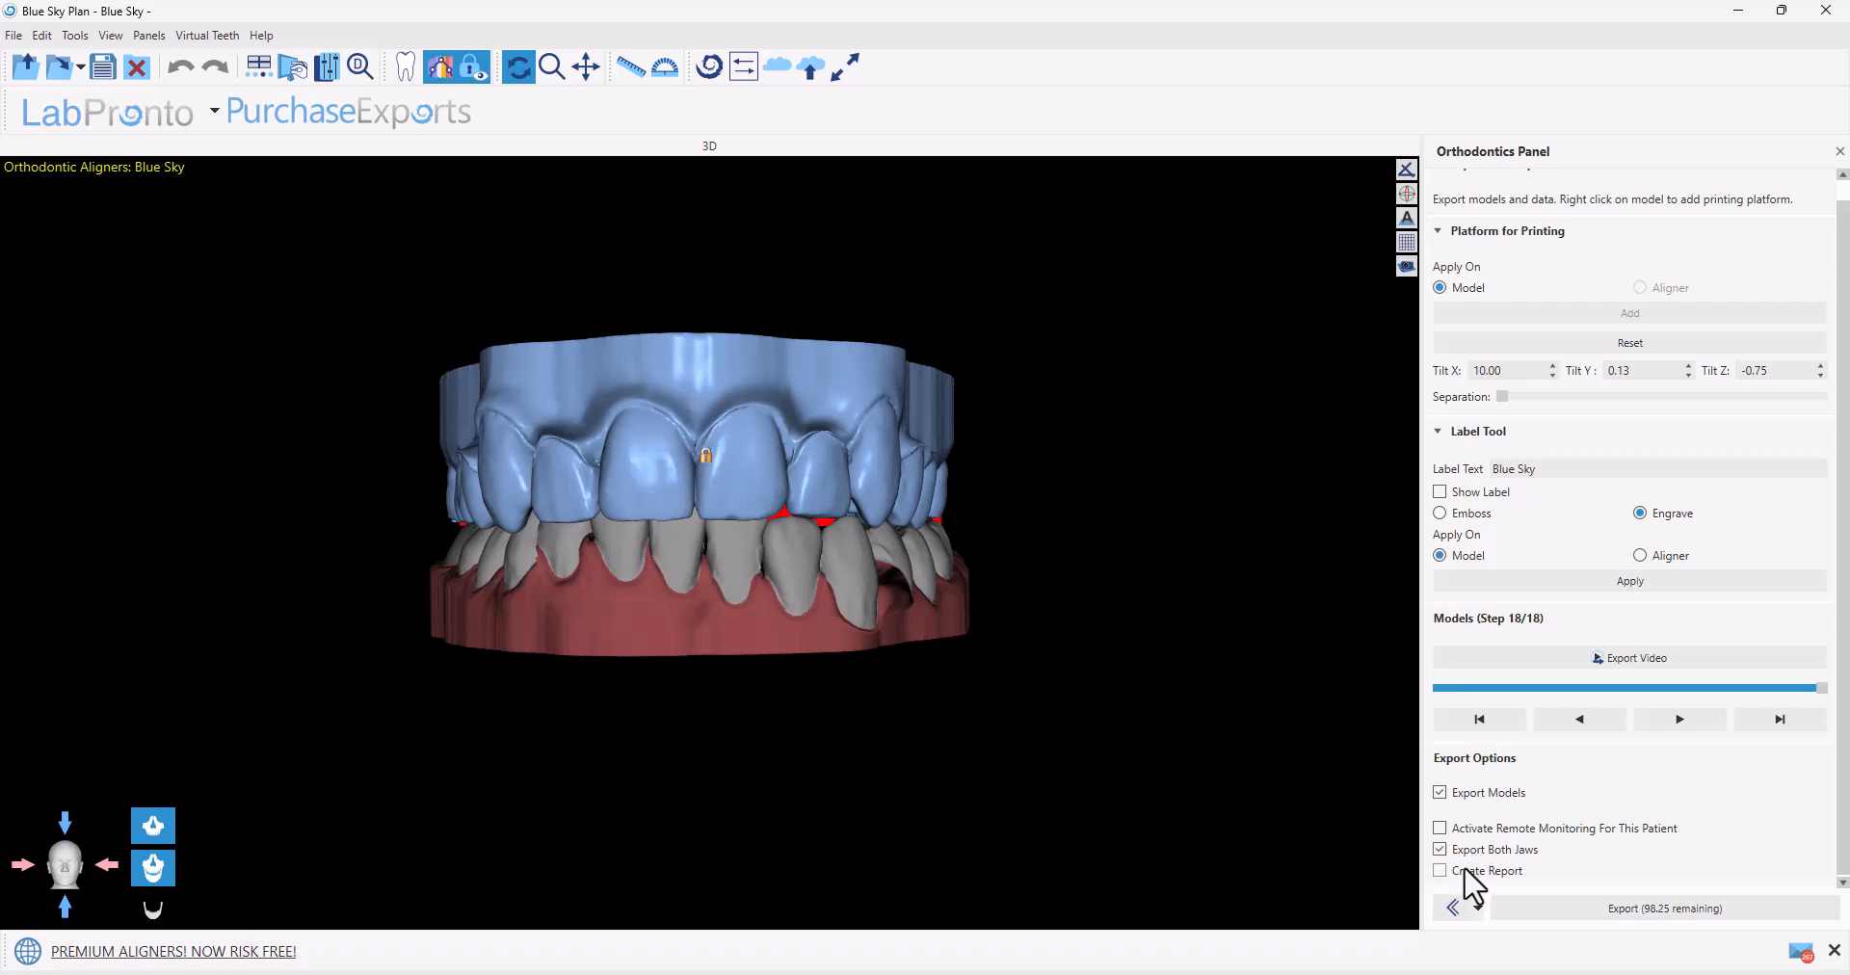
{"action": "left_click", "coordinate": [1439, 870]}
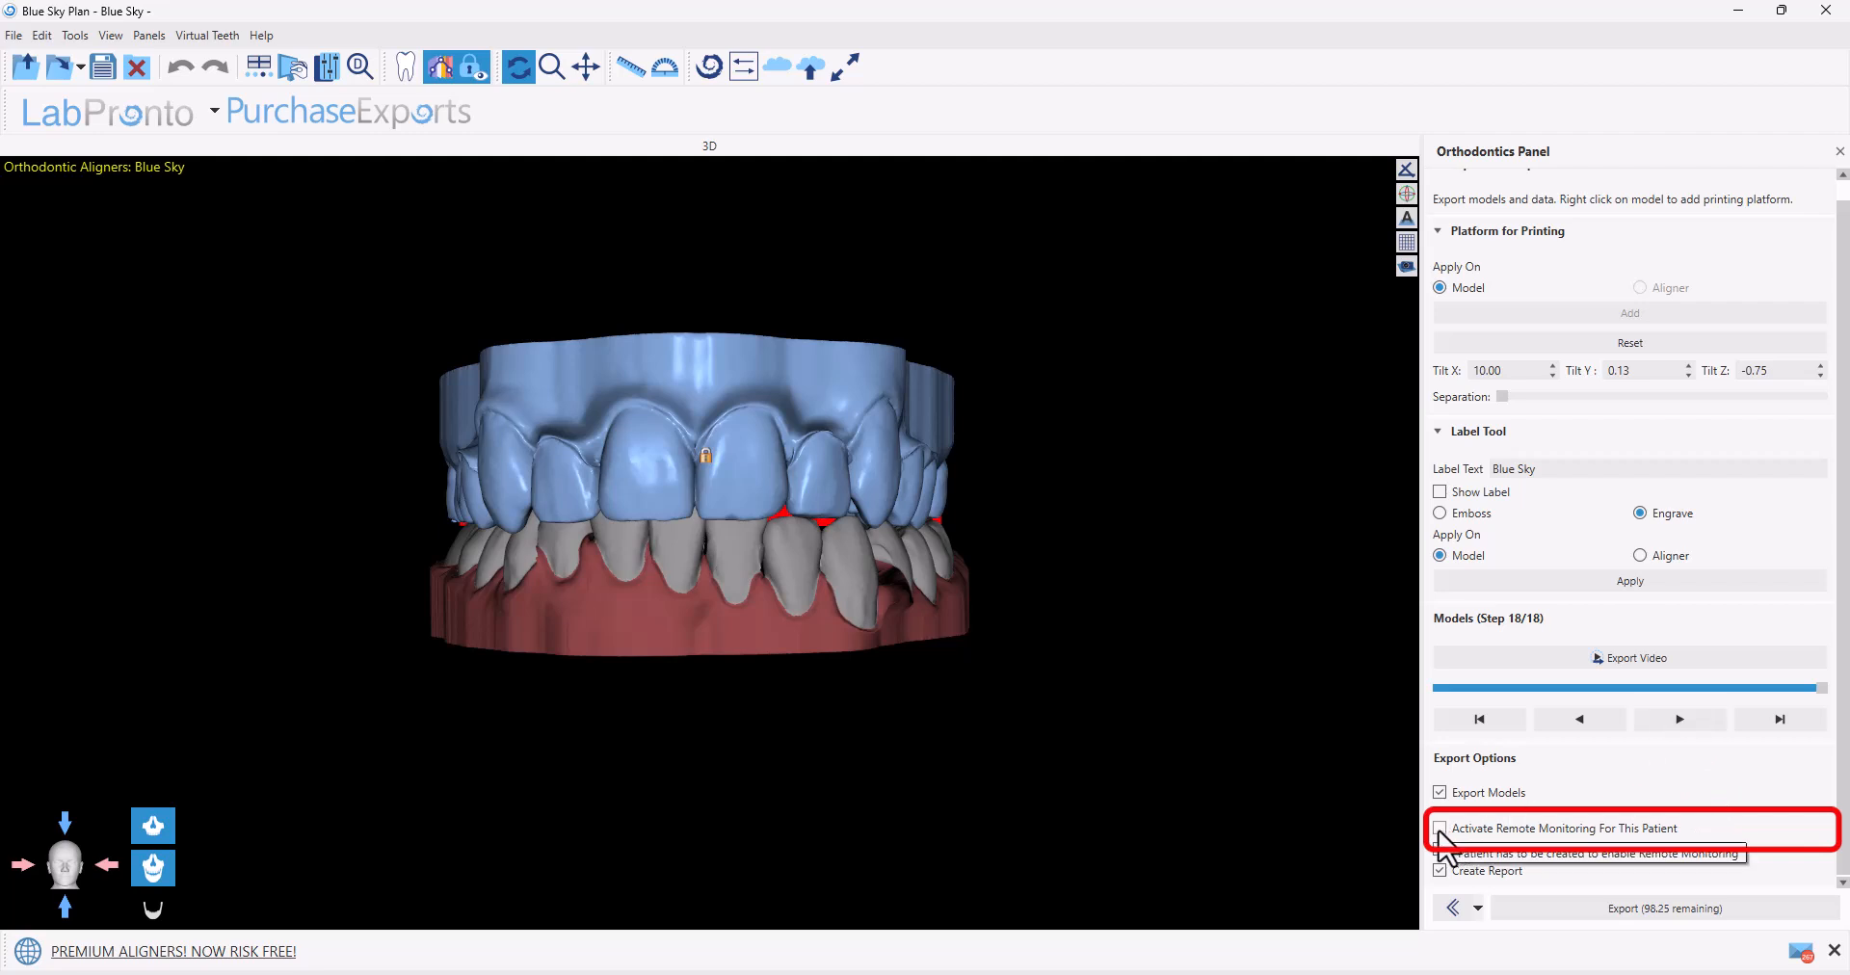
{"action": "left_click", "coordinate": [1439, 828]}
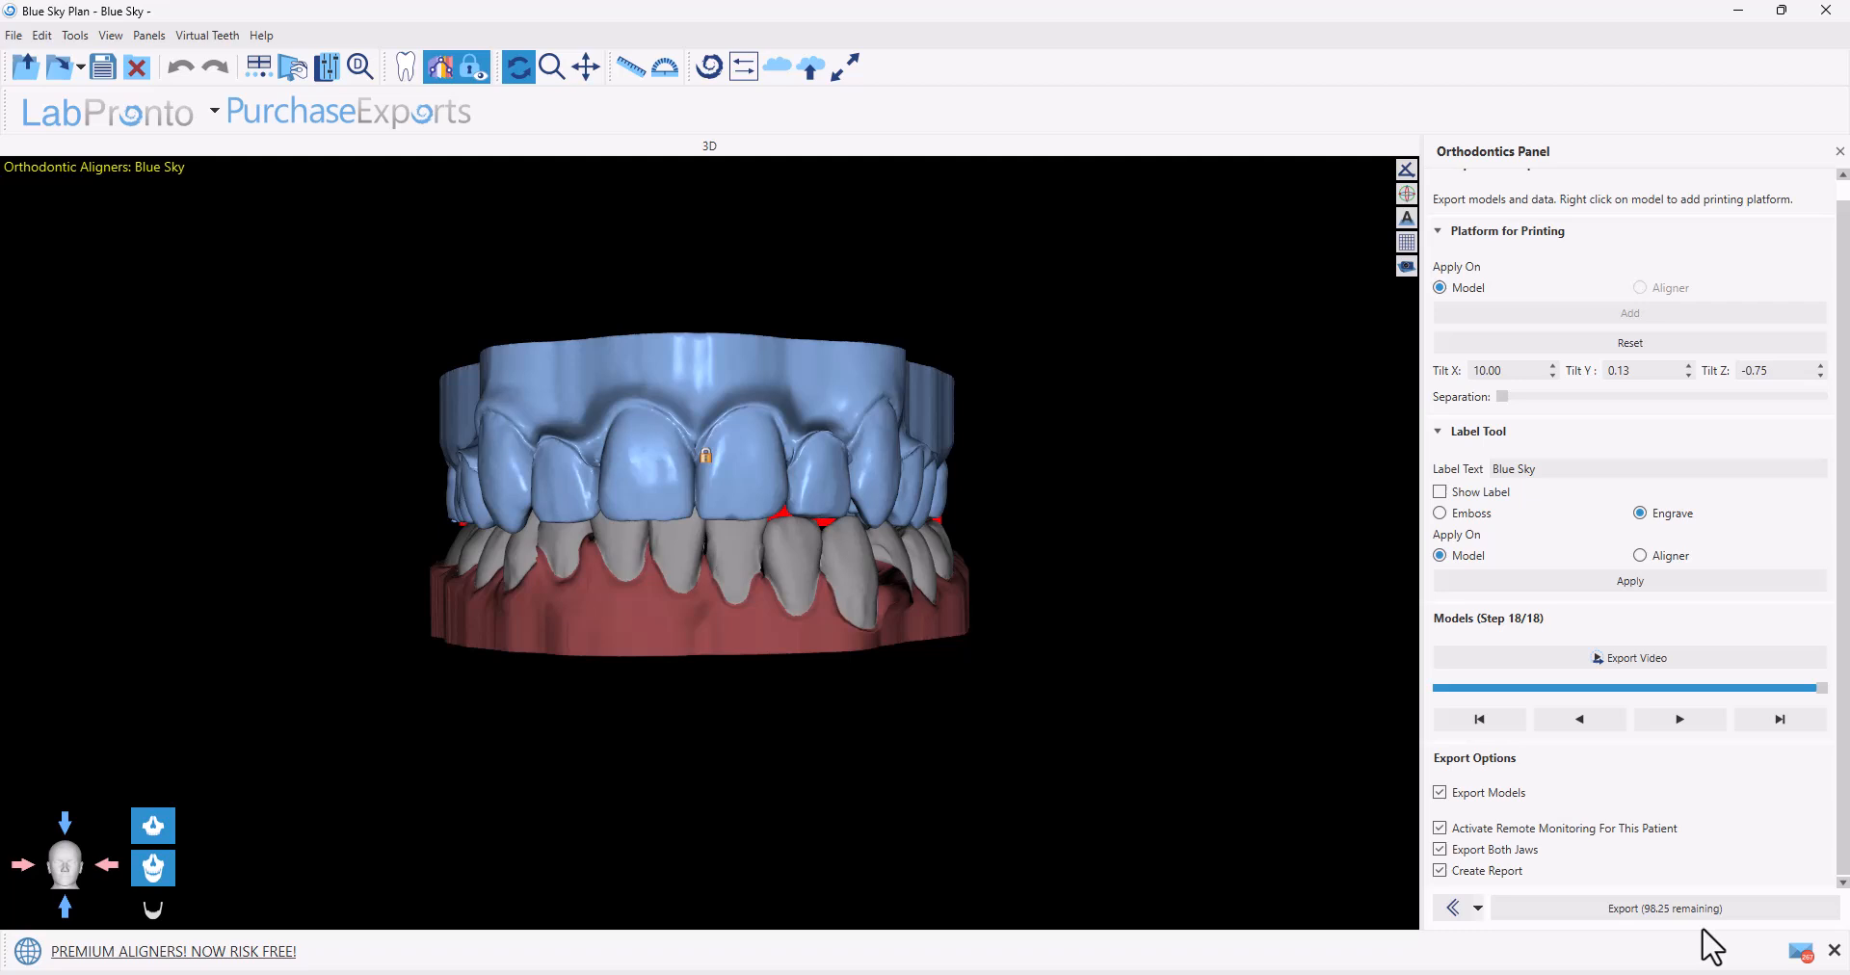
{"action": "left_click", "coordinate": [1661, 907]}
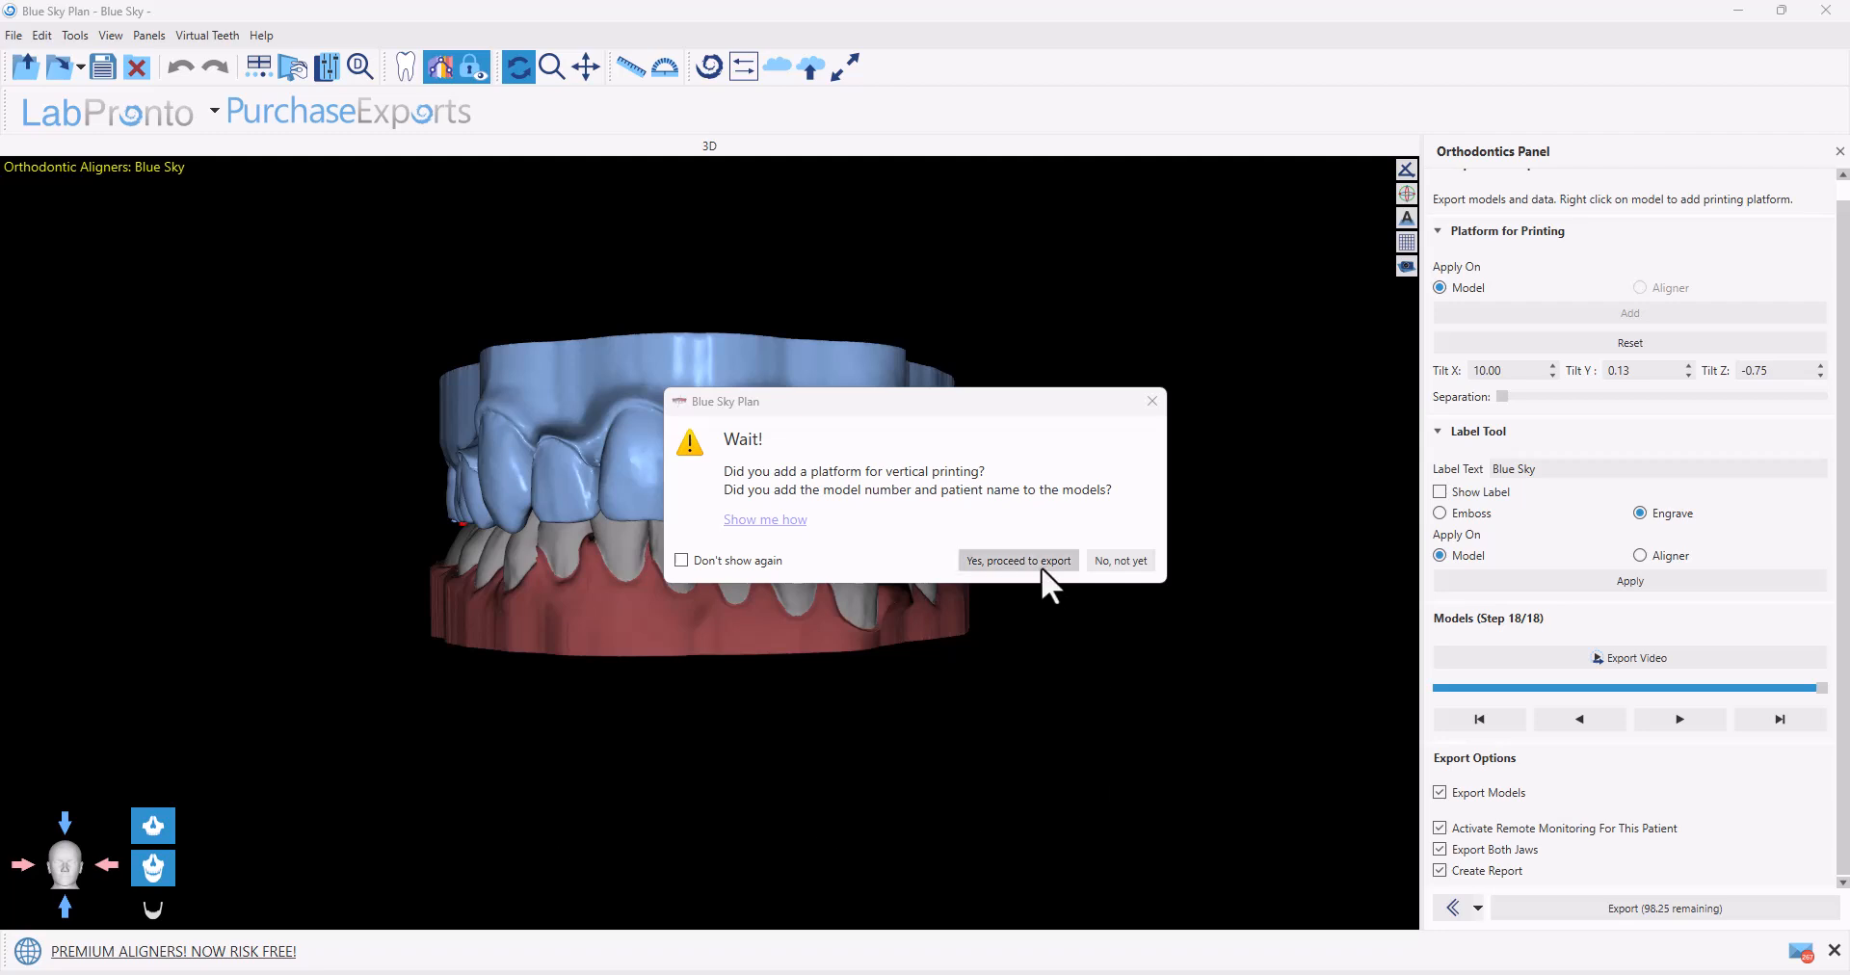
Export into a new Desktop folder named 'Sky Blue Aligner Data Files'
{"action": "left_click", "coordinate": [1018, 561]}
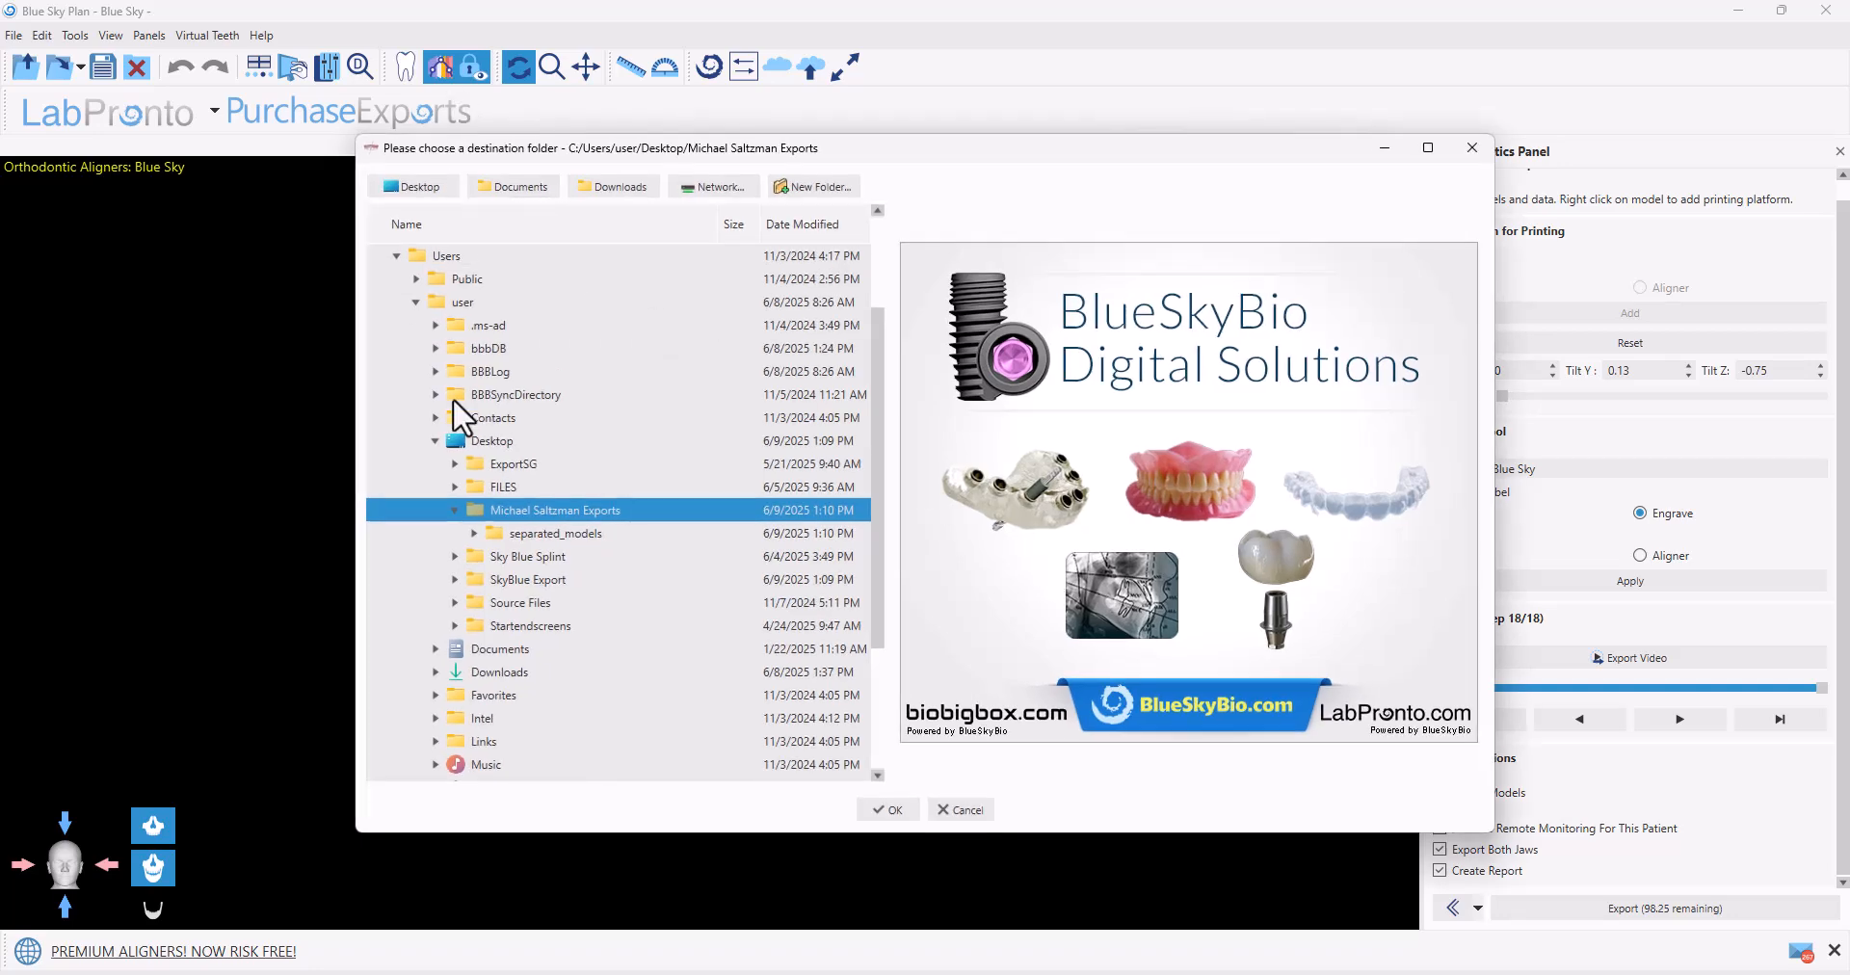
{"action": "left_click", "coordinate": [491, 440]}
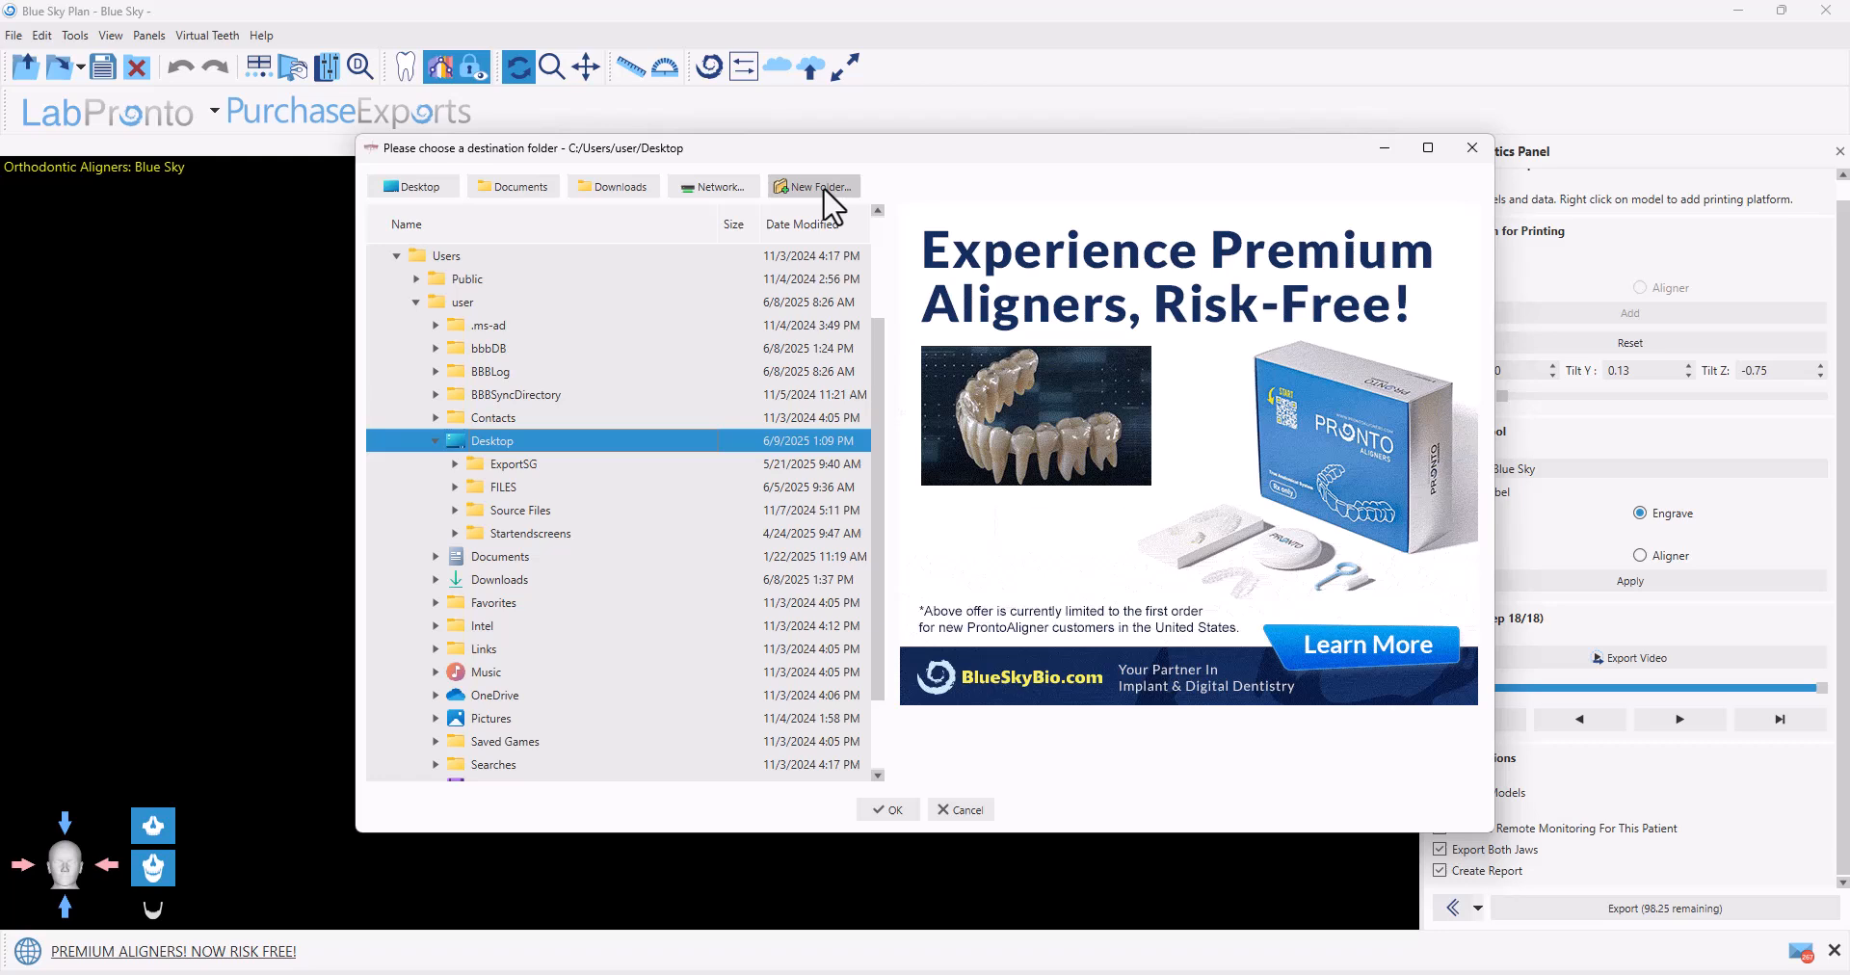
{"action": "left_click", "coordinate": [813, 186]}
{"action": "type", "text": "Sky Blue Aligner Data Files"}
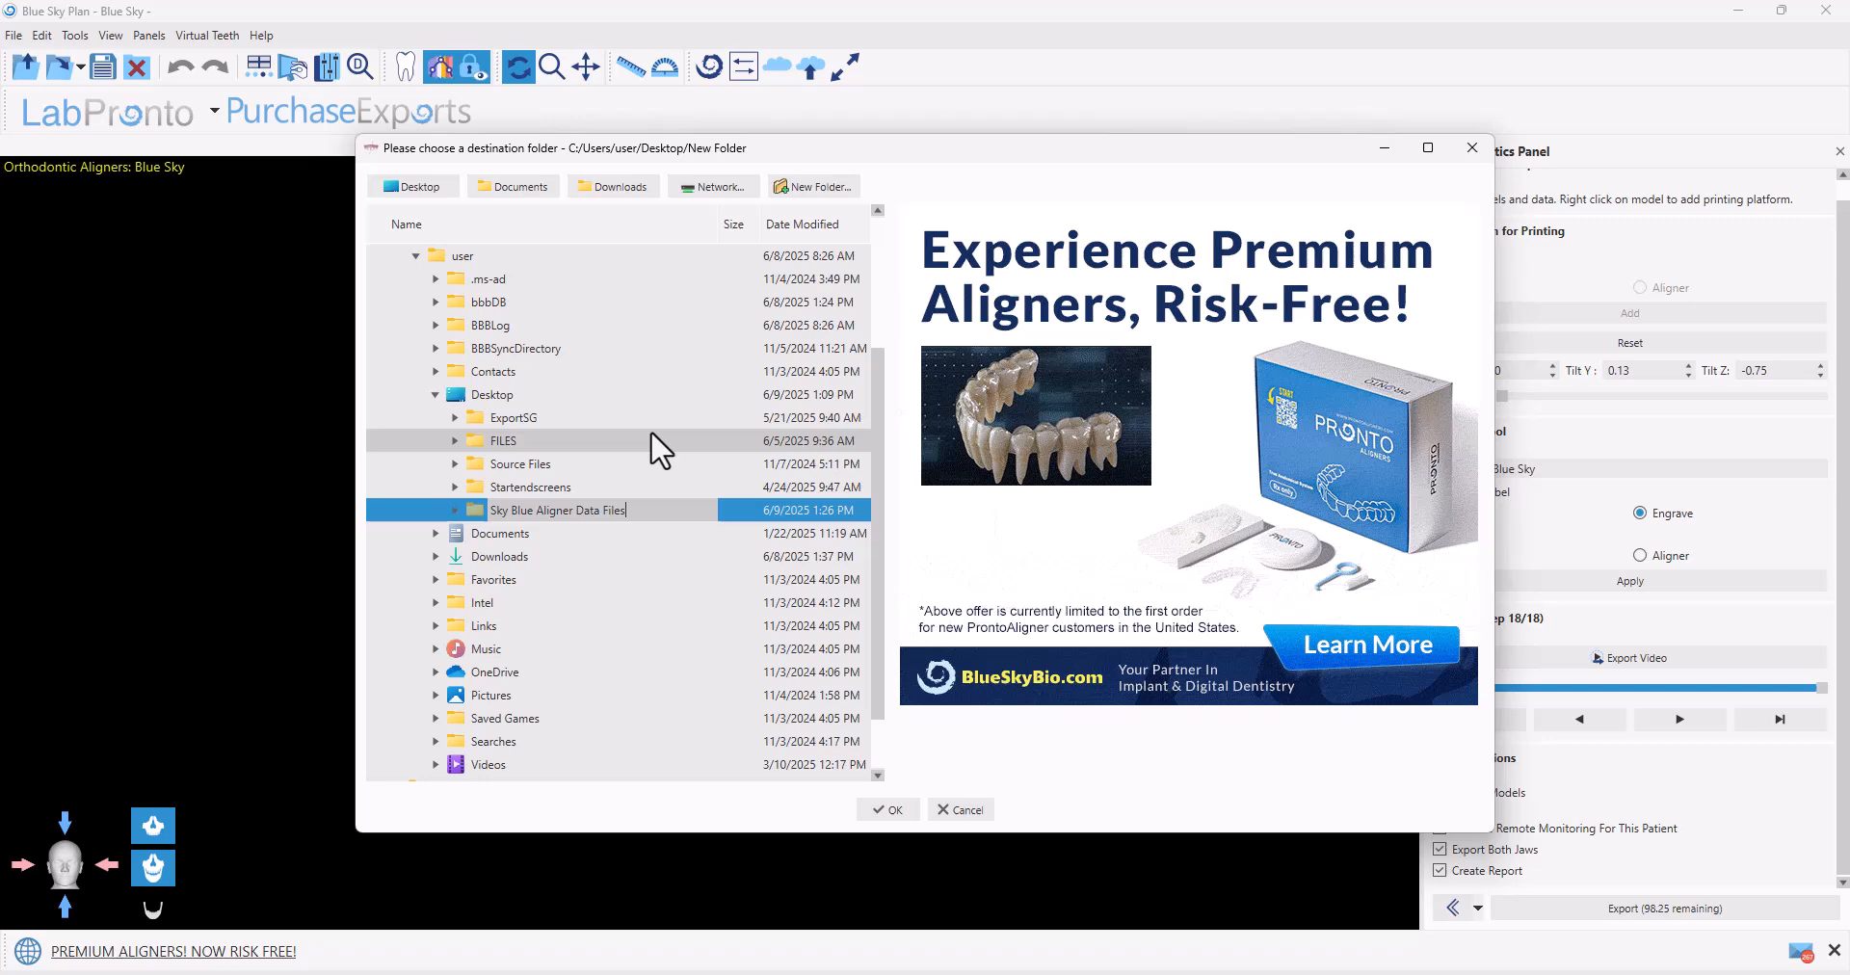
{"action": "left_click", "coordinate": [557, 509]}
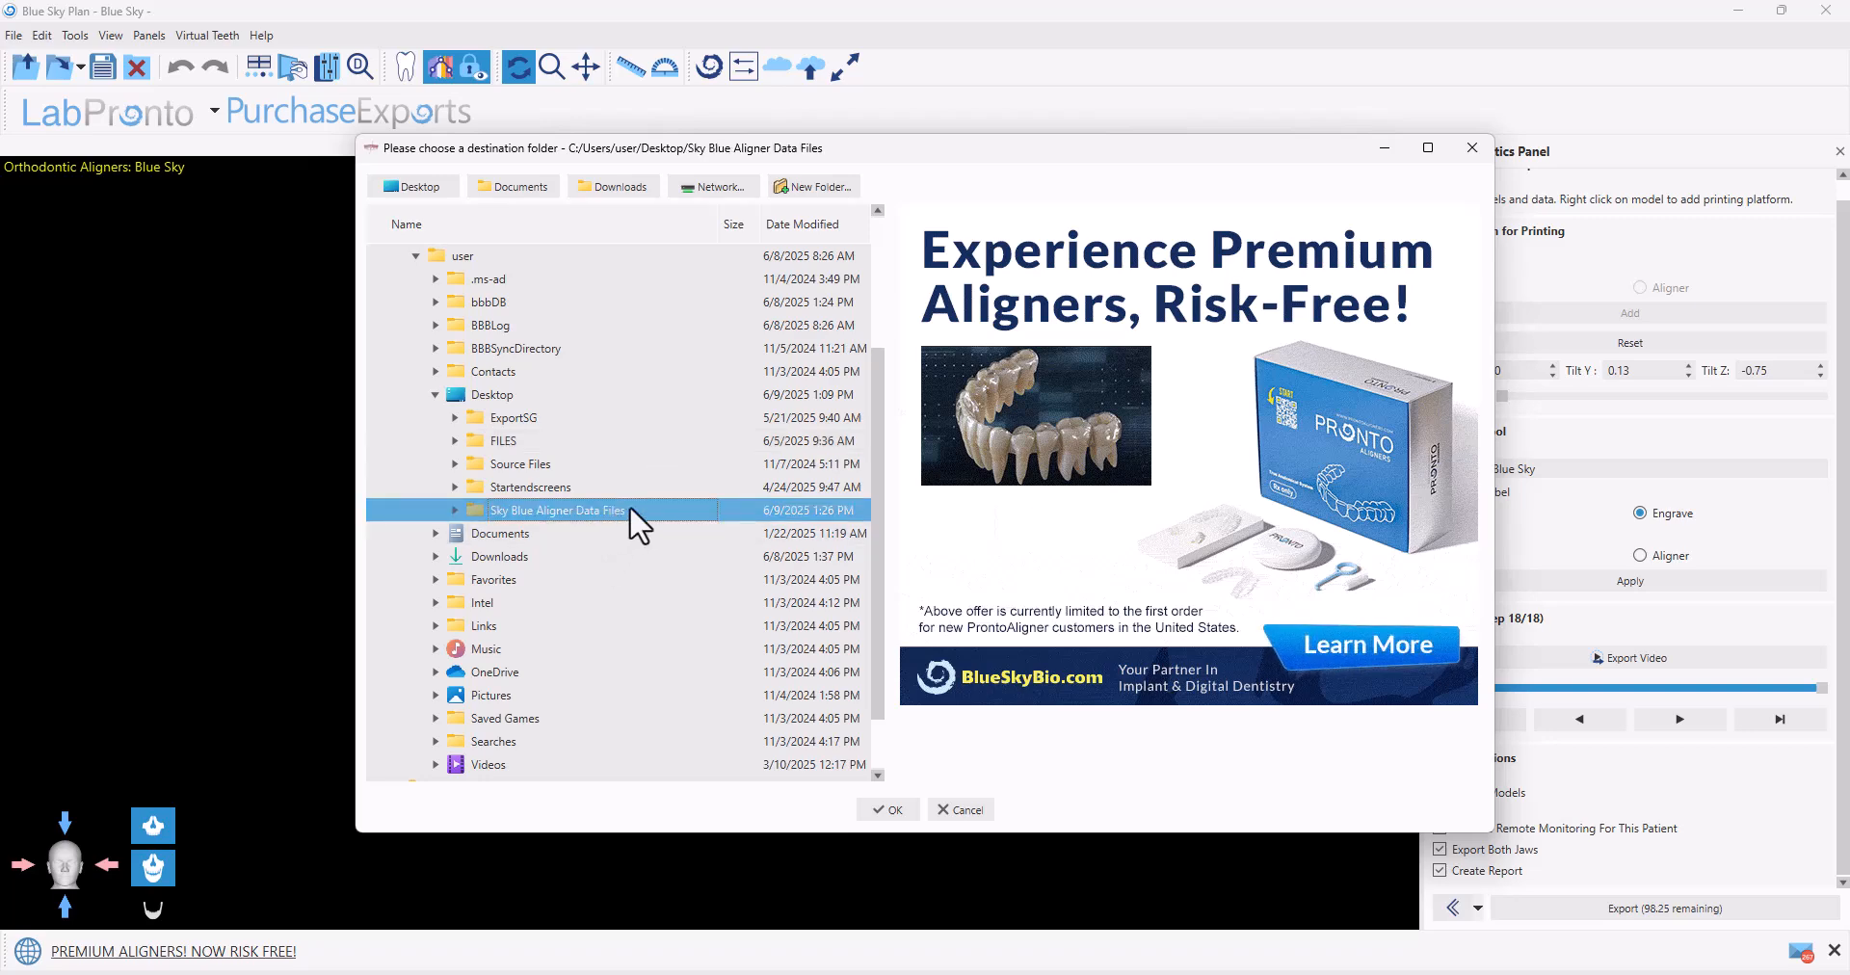
{"action": "left_click", "coordinate": [886, 808]}
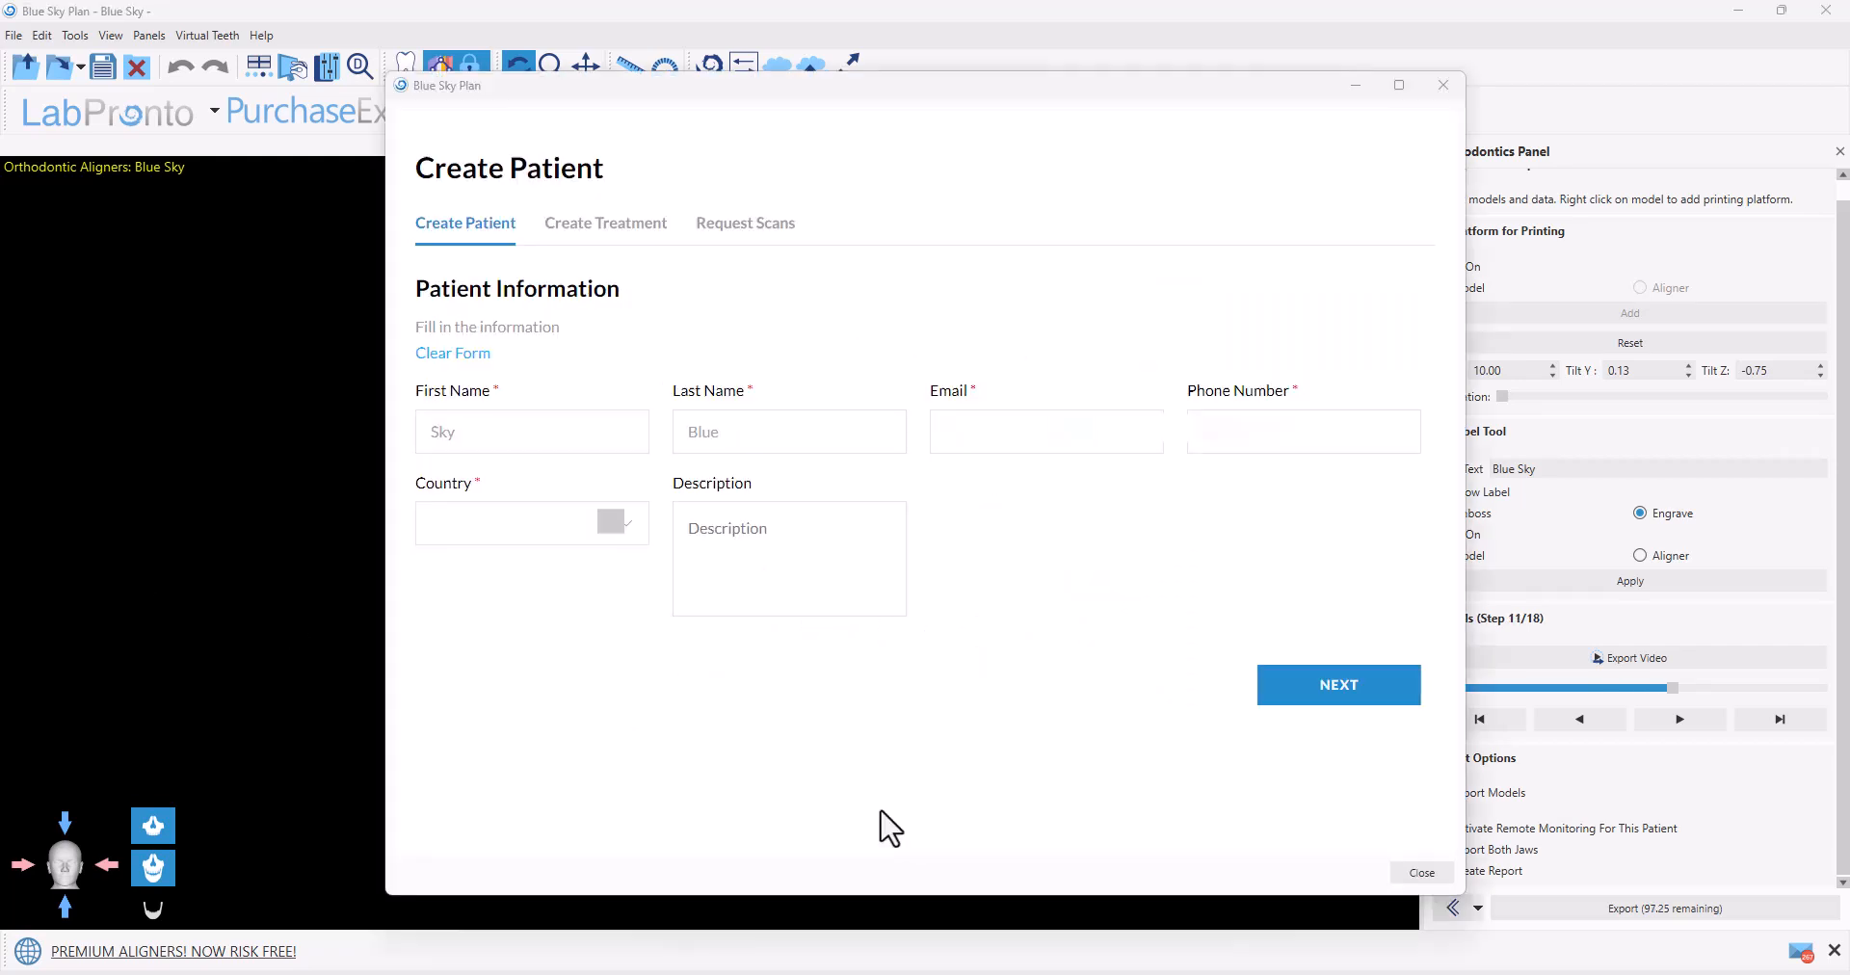
{"action": "mouse_move", "coordinate": [832, 788]}
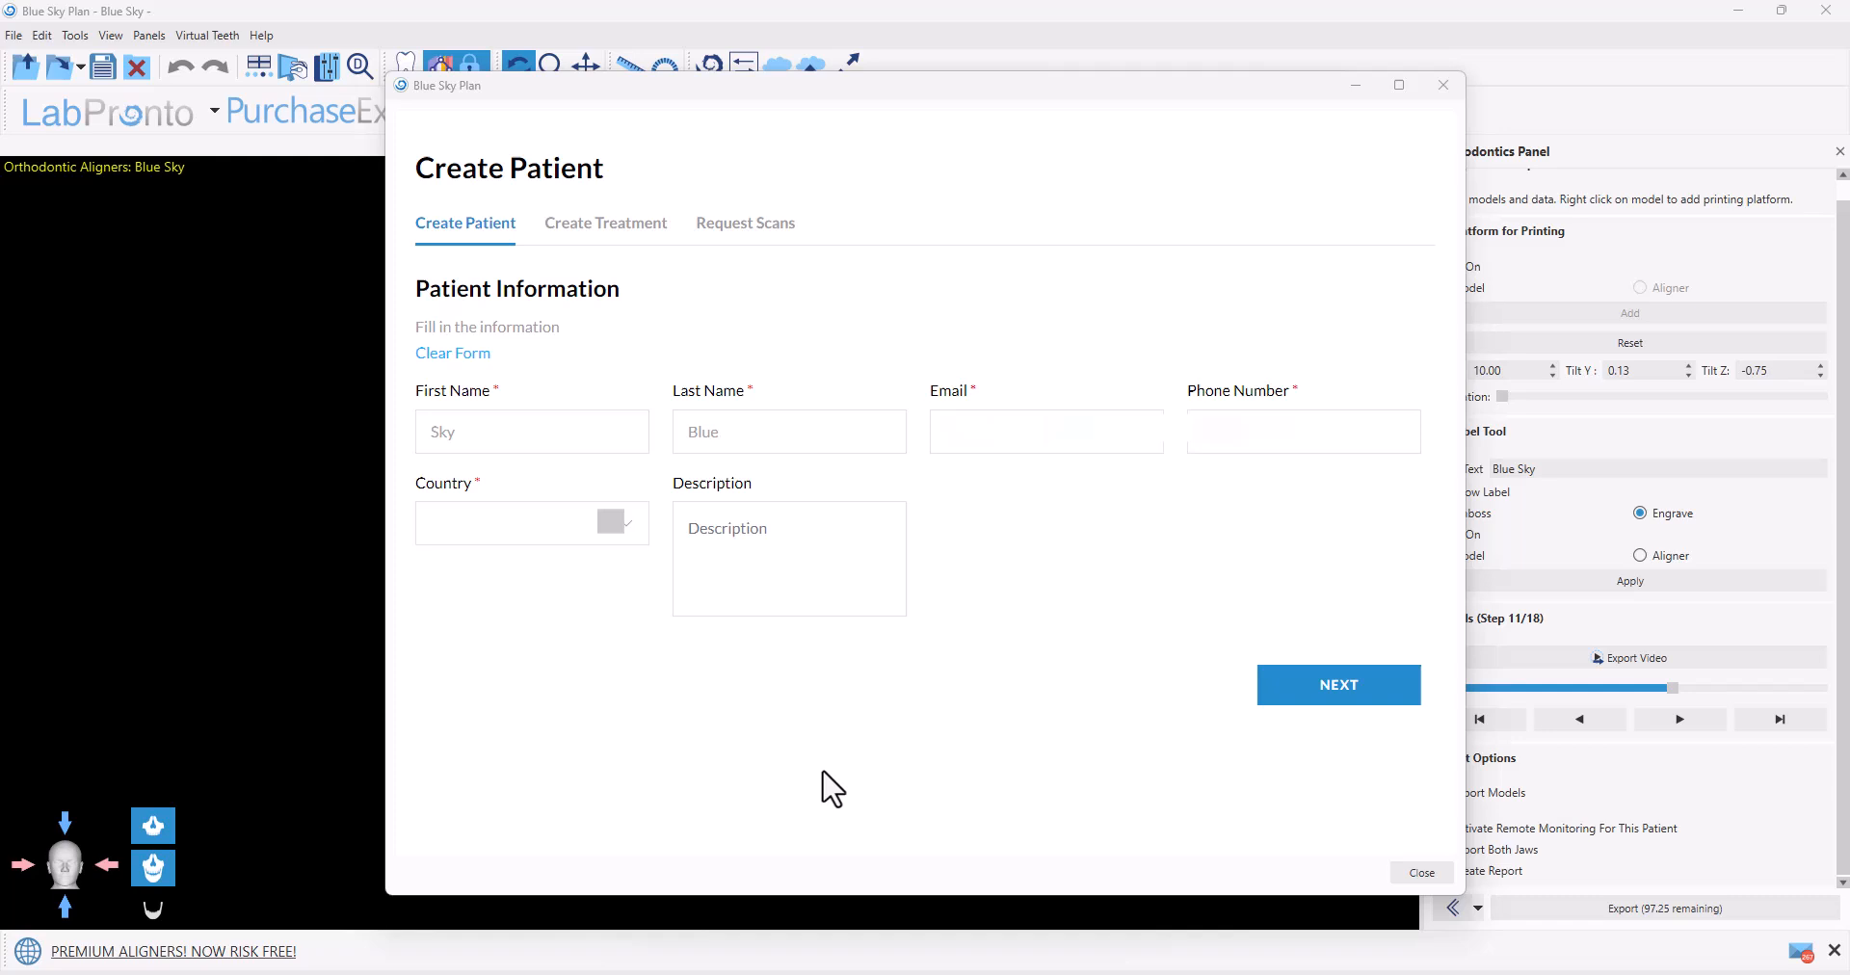
{"action": "mouse_move", "coordinate": [625, 487]}
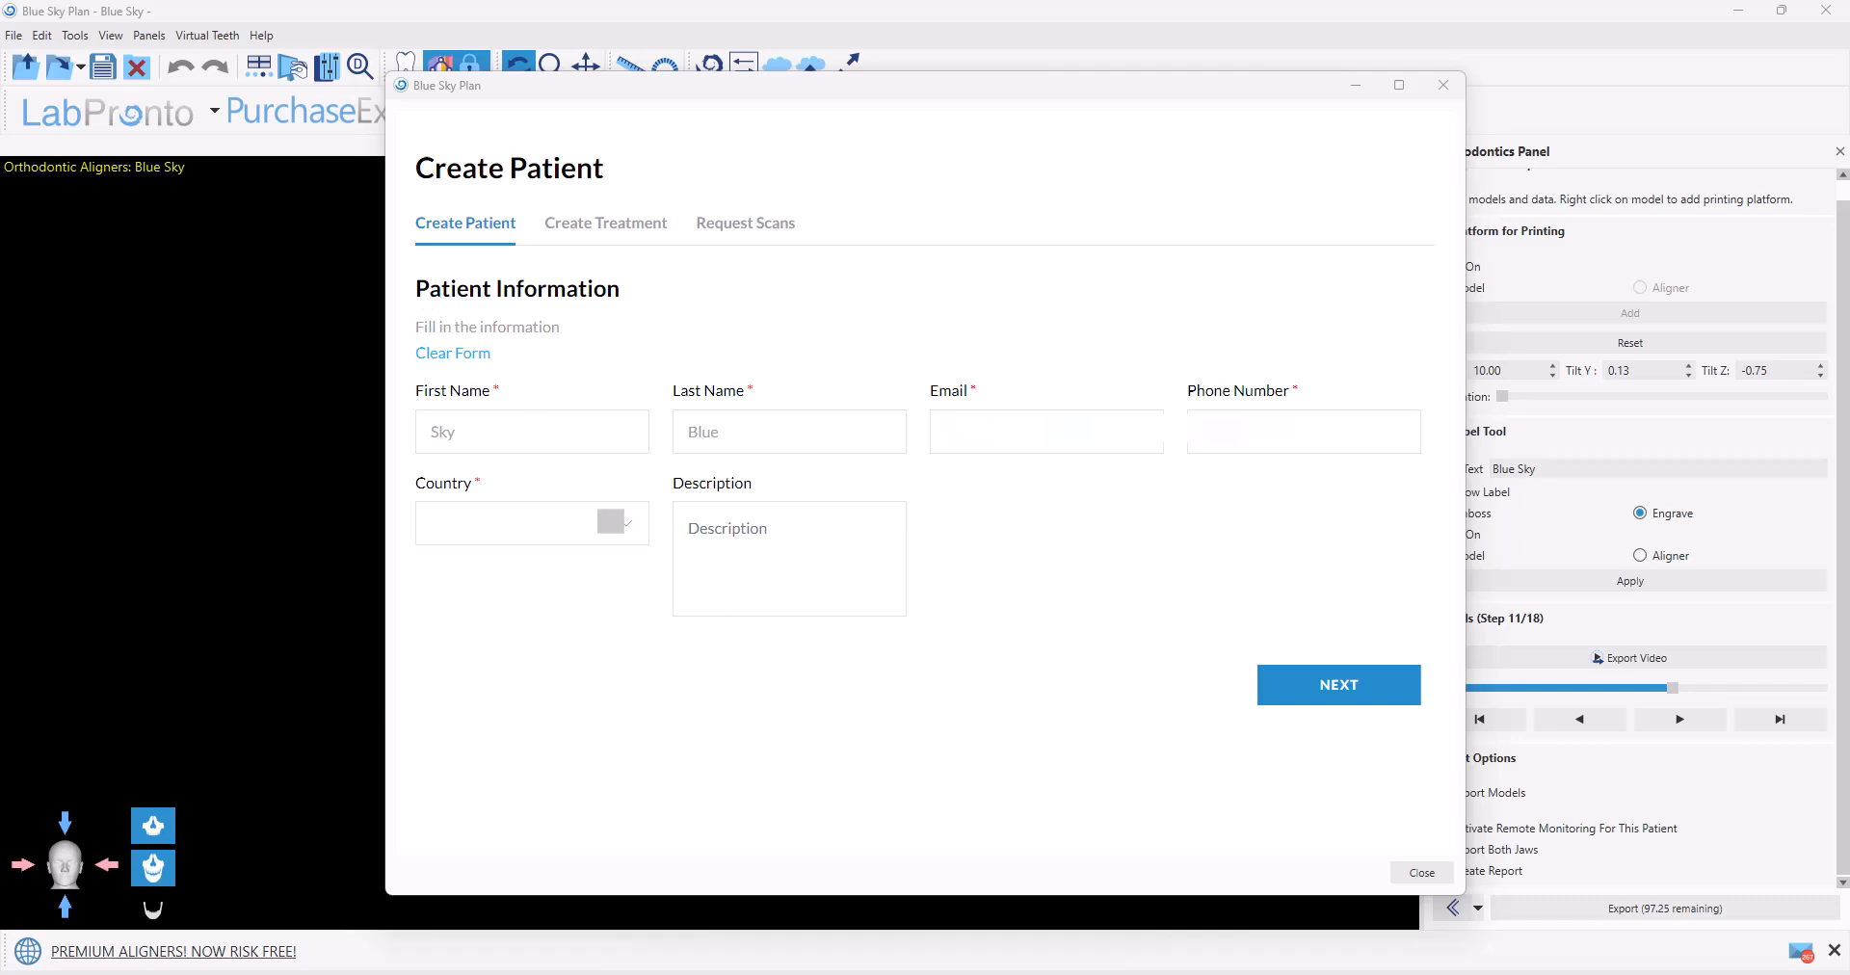
{"action": "mouse_move", "coordinate": [1576, 855]}
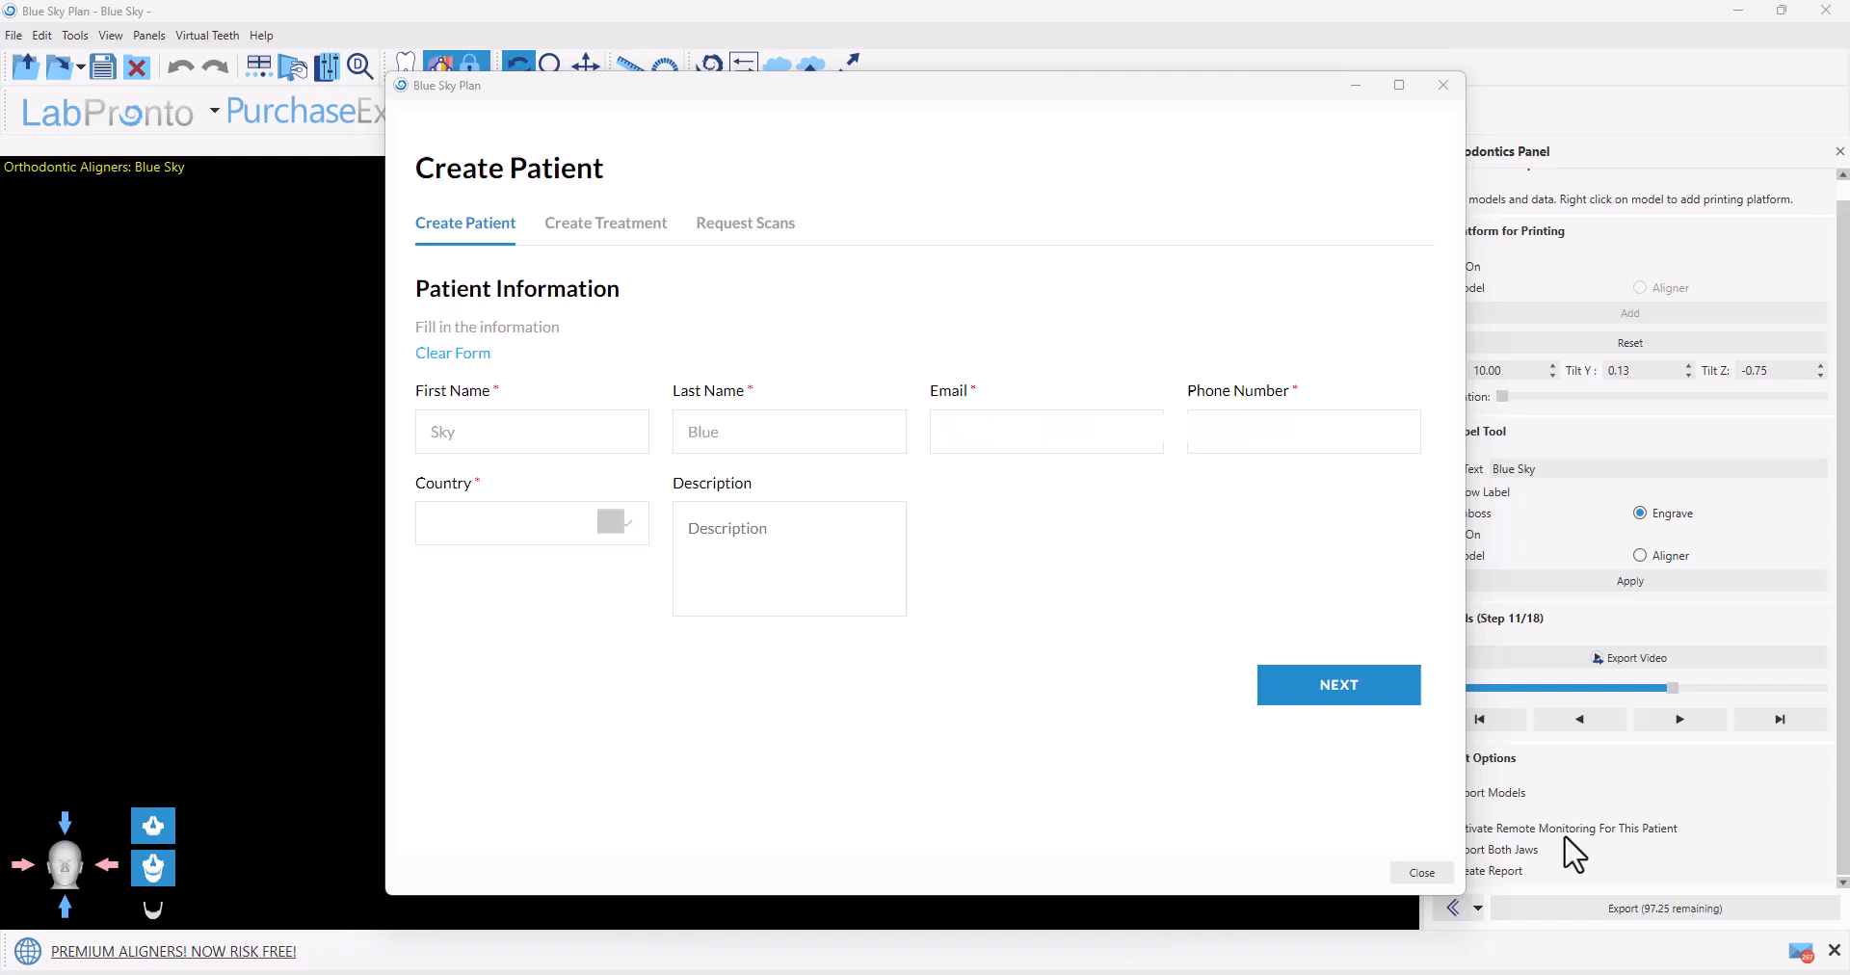
{"action": "mouse_move", "coordinate": [290, 672]}
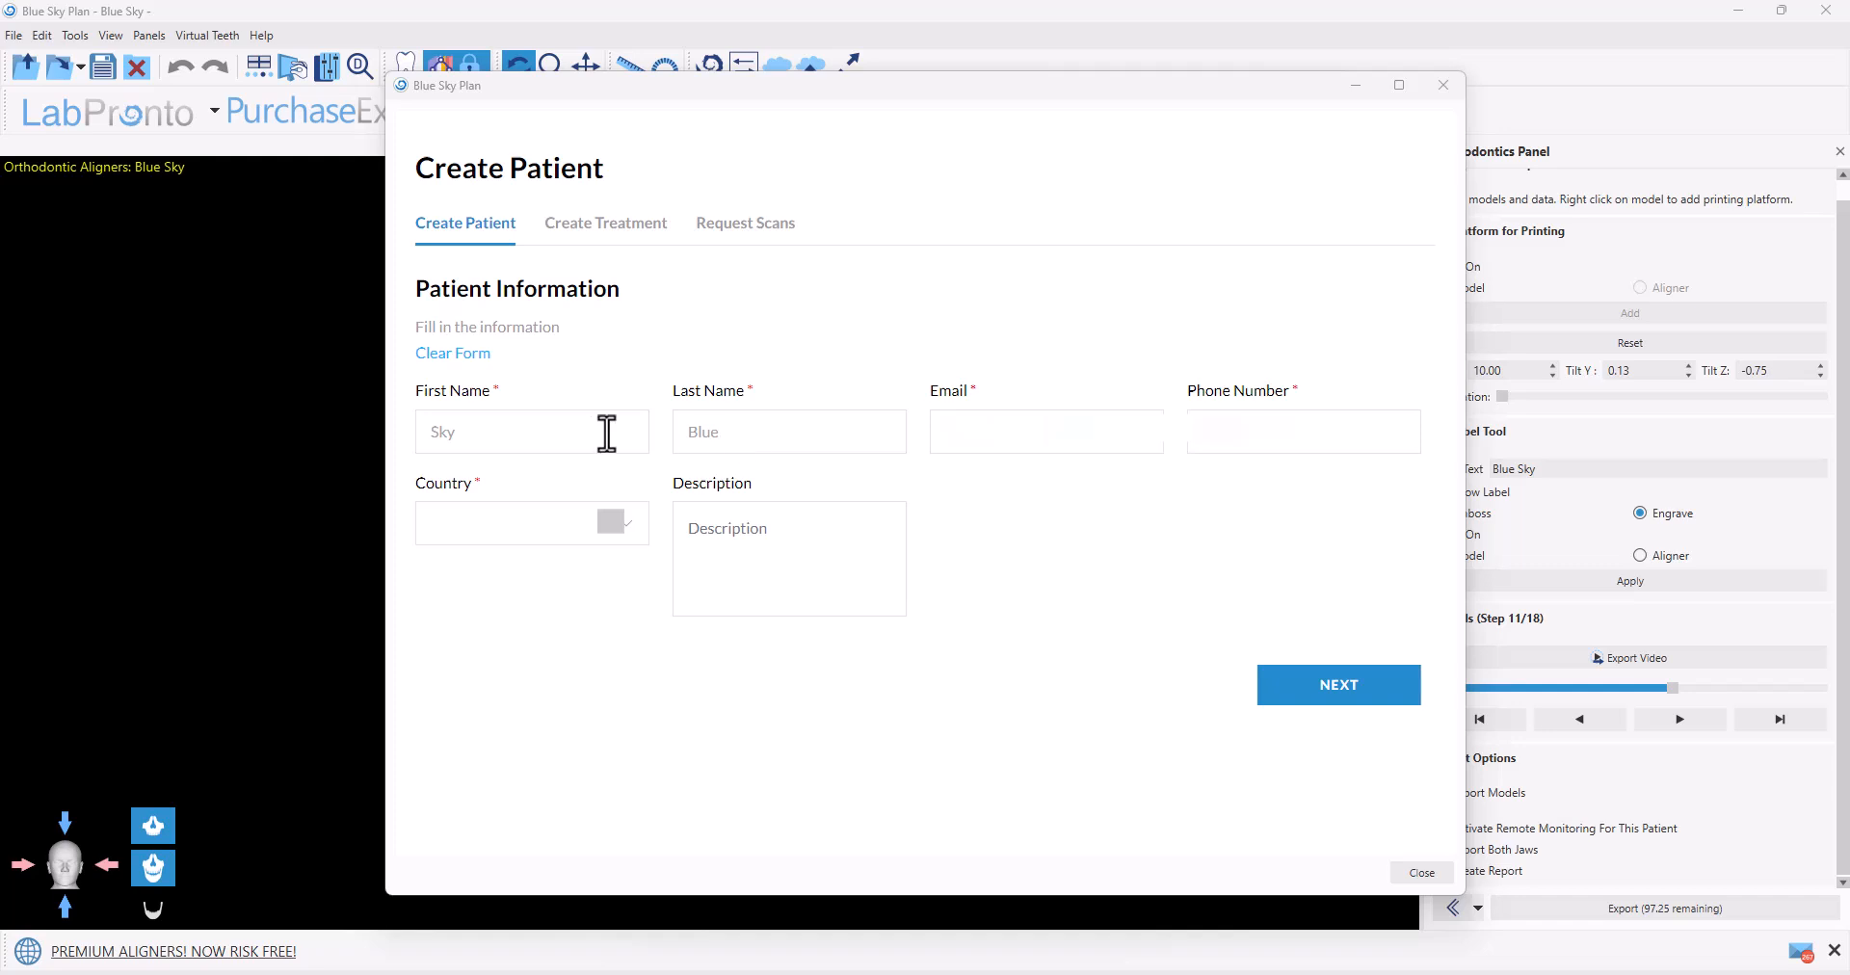
{"action": "mouse_move", "coordinate": [984, 456]}
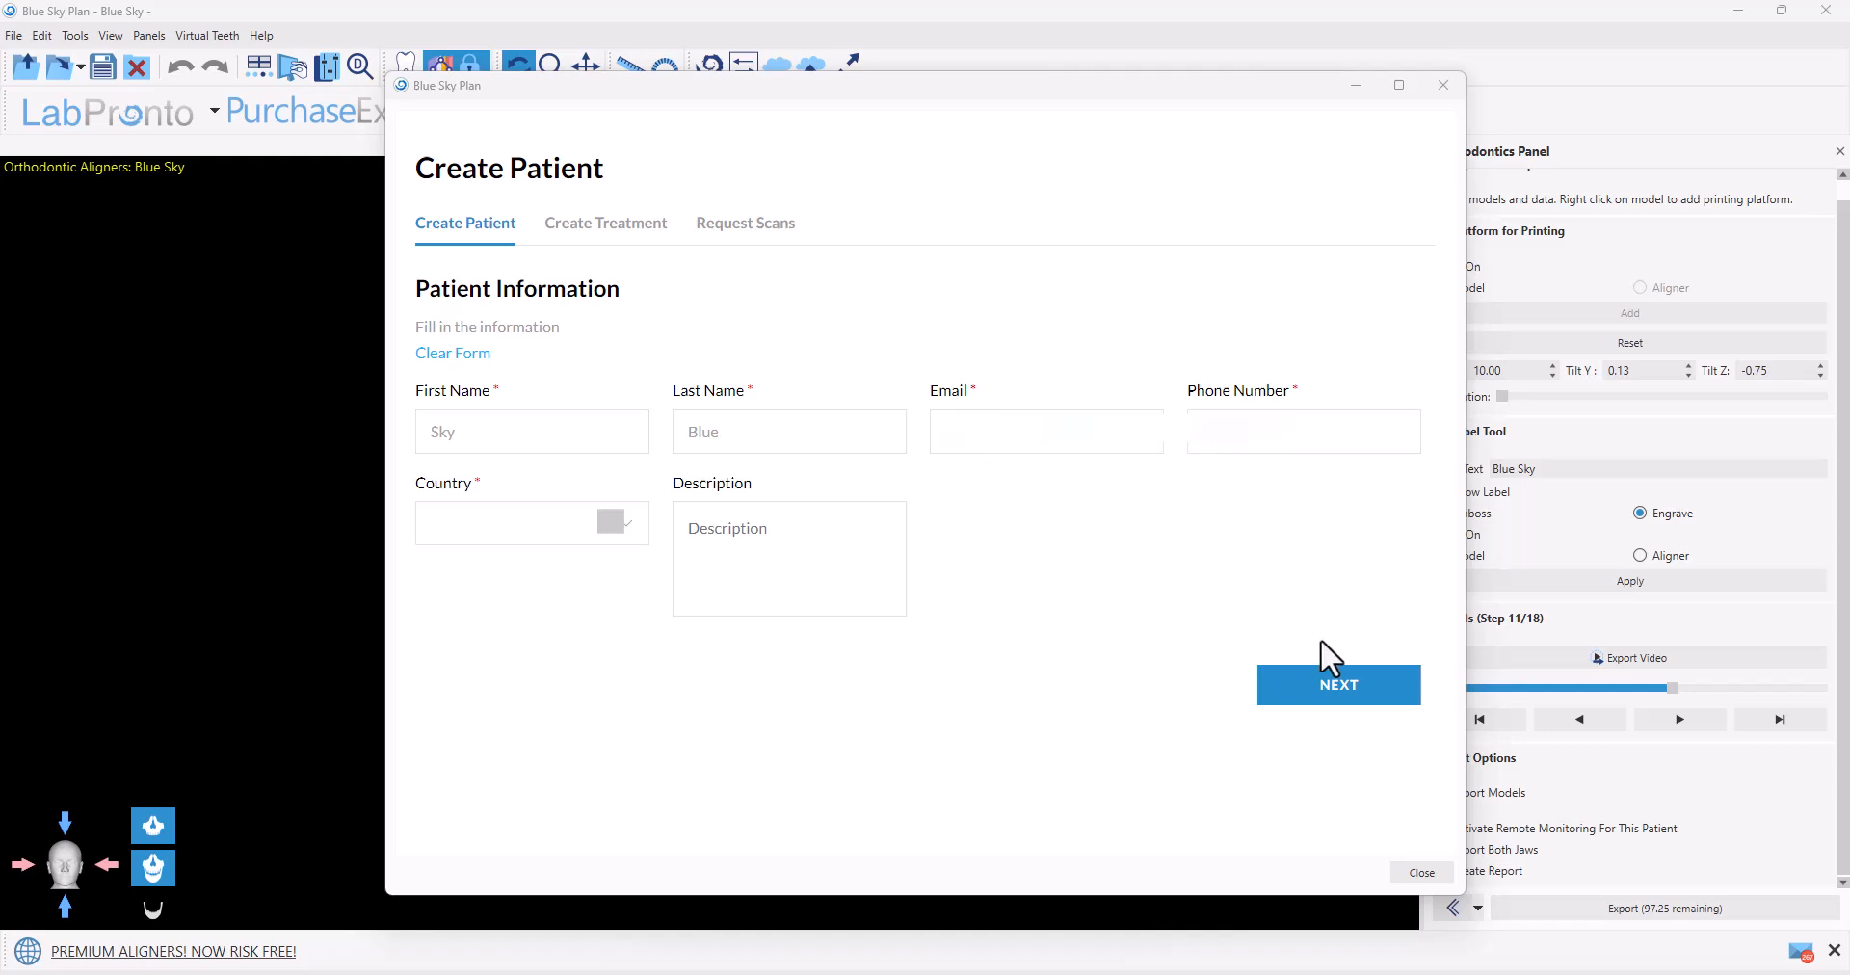
Submit the prefilled Sky Blue patient details to reach Create Treatment
{"action": "left_click", "coordinate": [1338, 685]}
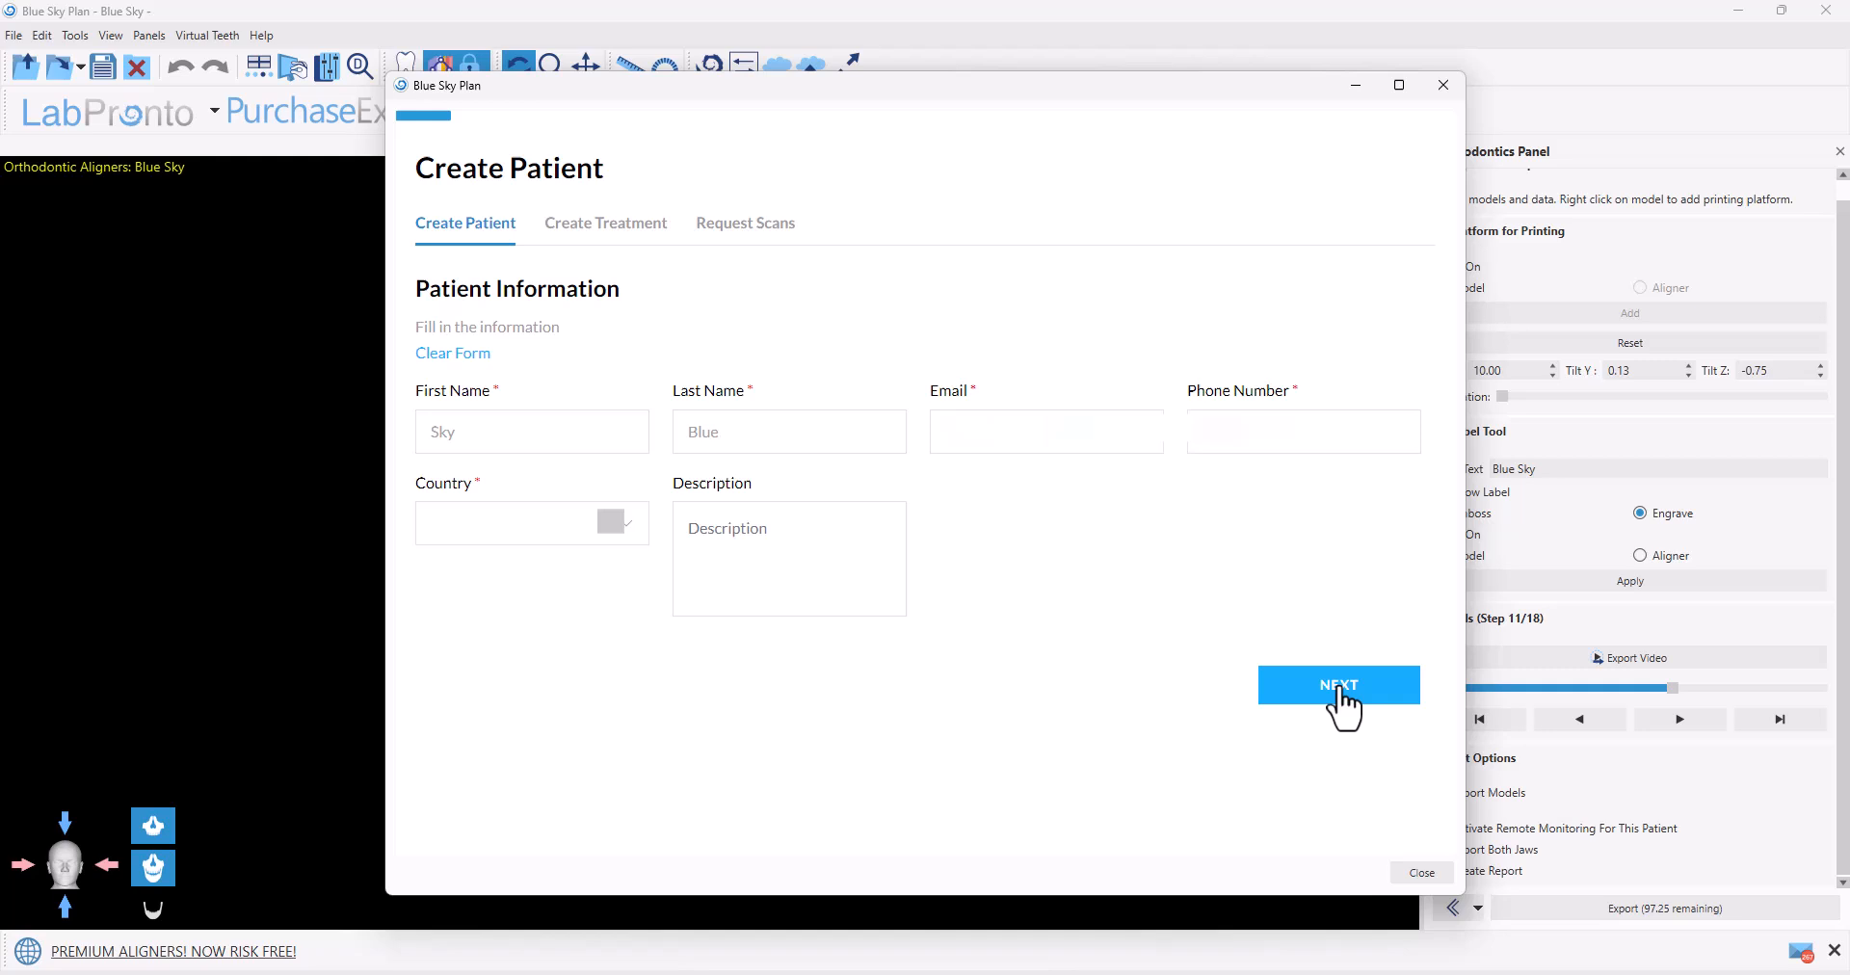
{"action": "left_click", "coordinate": [1338, 685]}
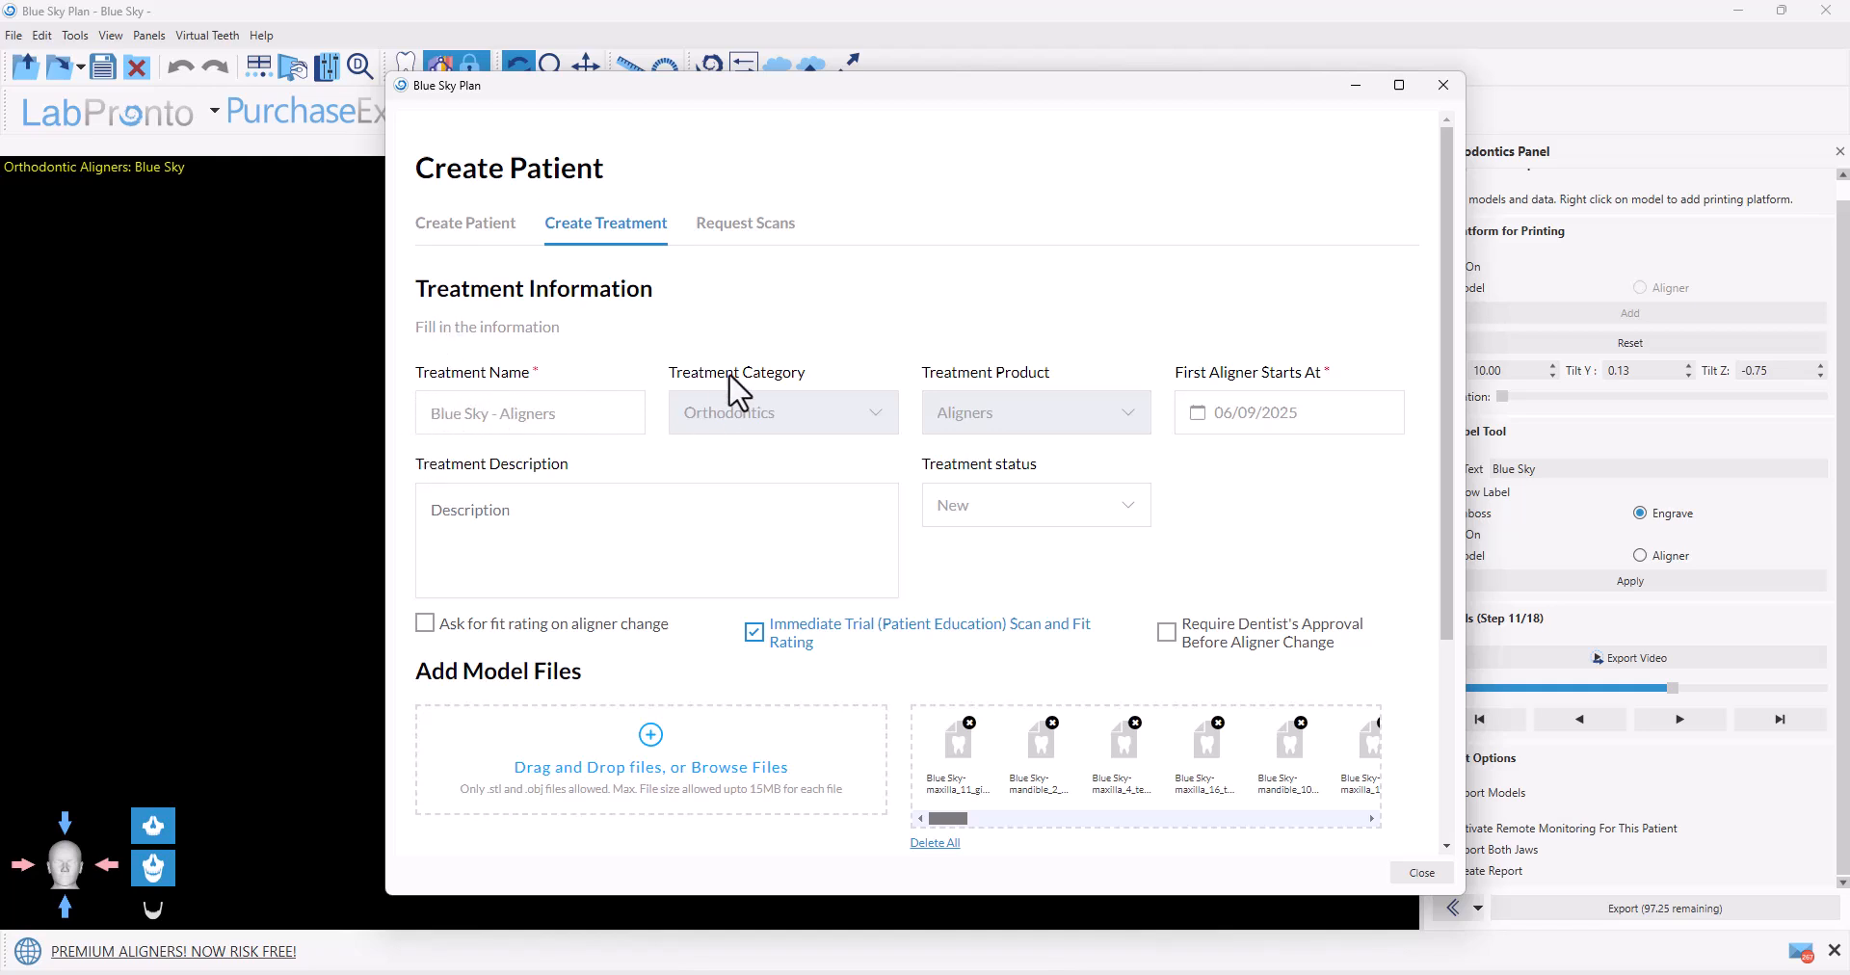
{"action": "mouse_move", "coordinate": [1082, 428]}
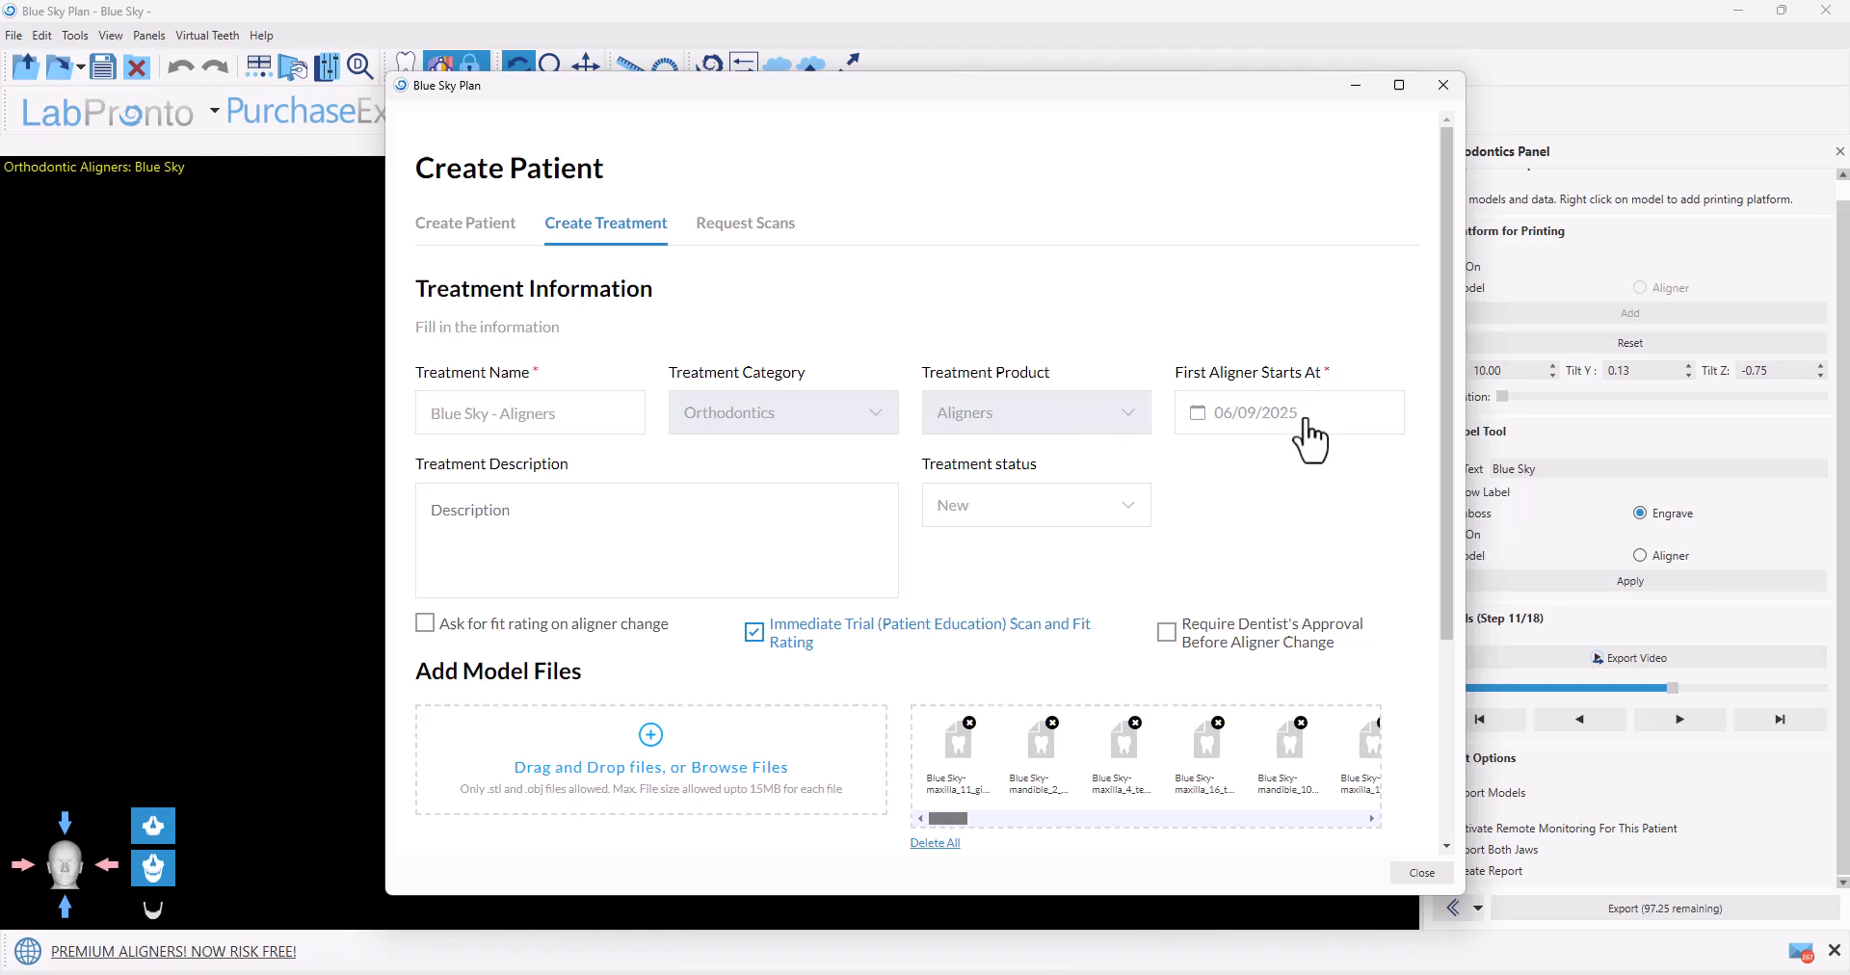
{"action": "mouse_move", "coordinate": [1397, 321]}
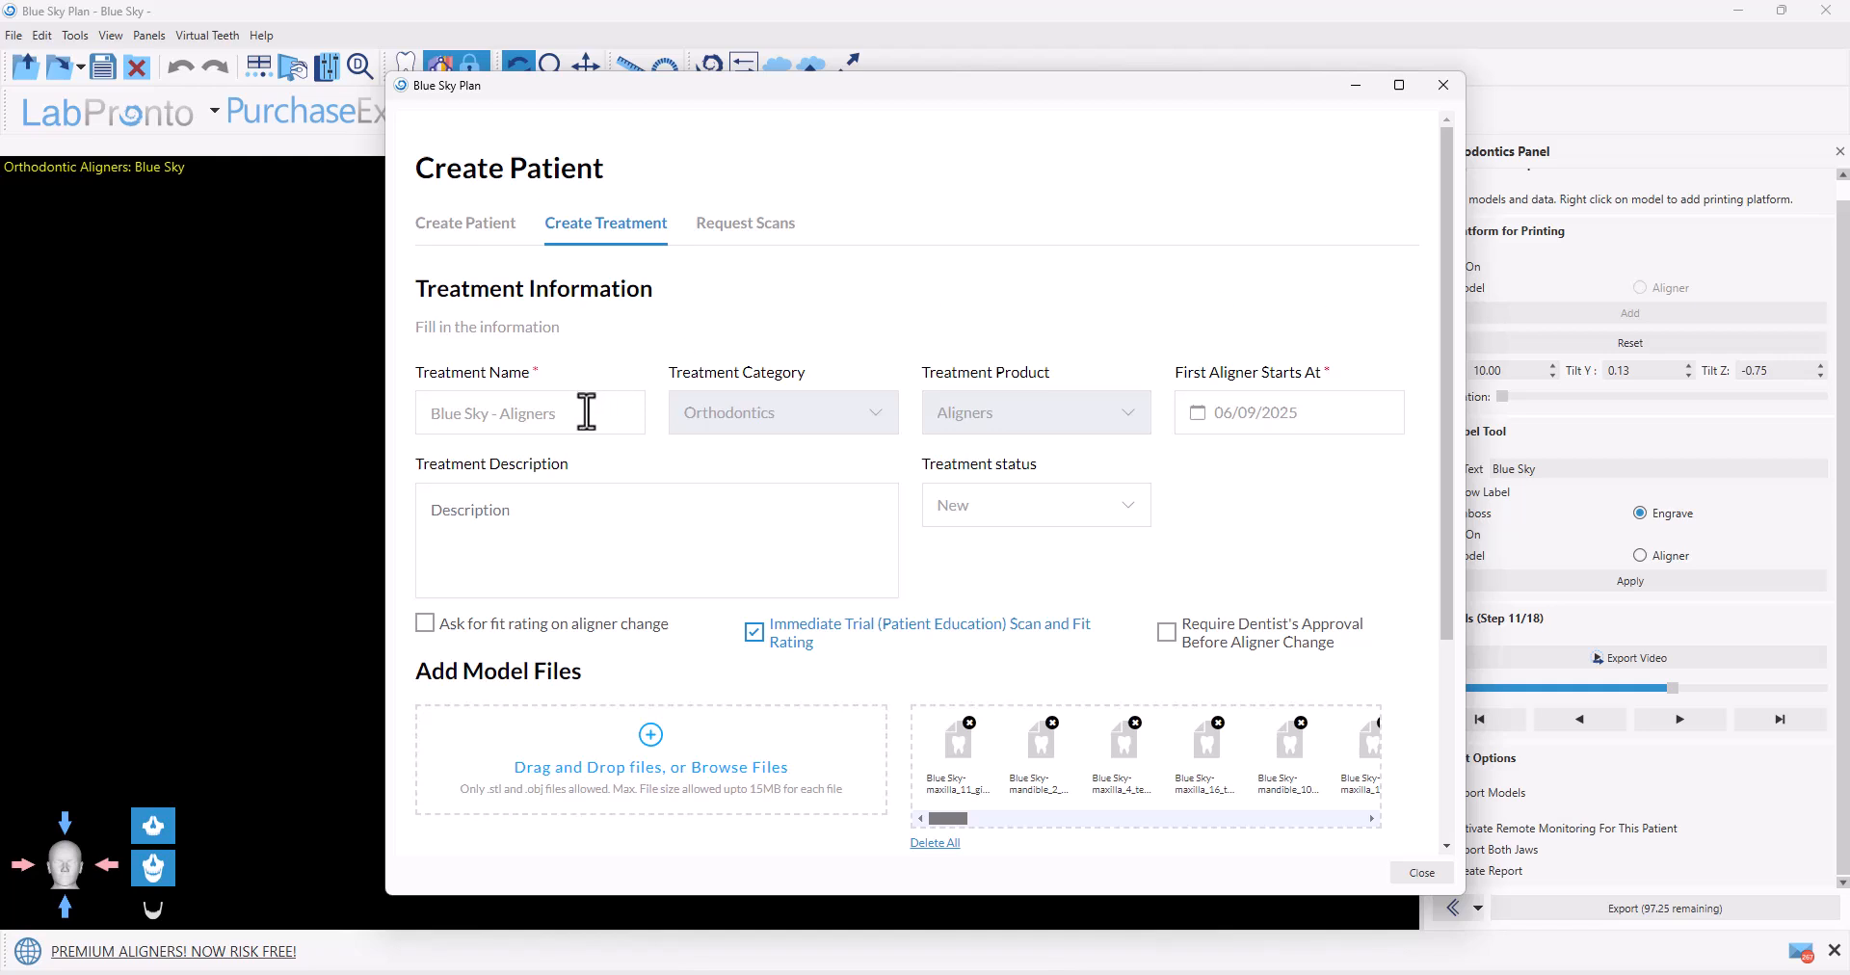
{"action": "mouse_move", "coordinate": [890, 520]}
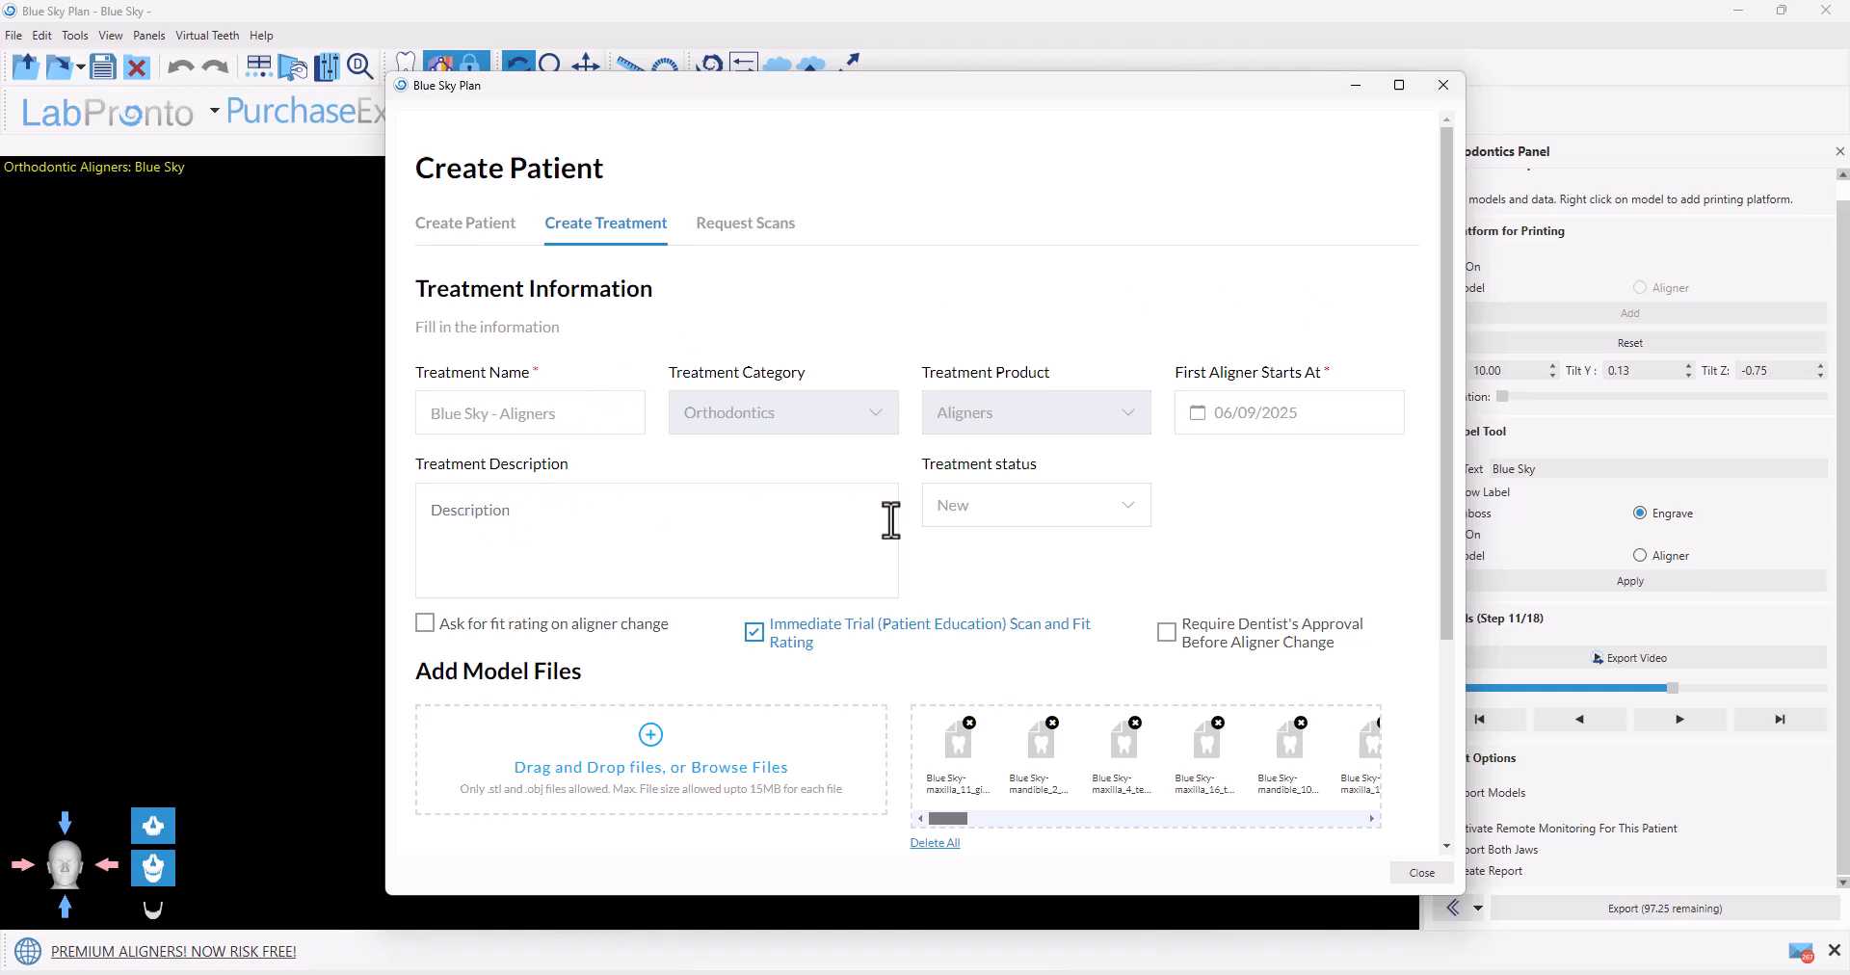
{"action": "mouse_move", "coordinate": [983, 522]}
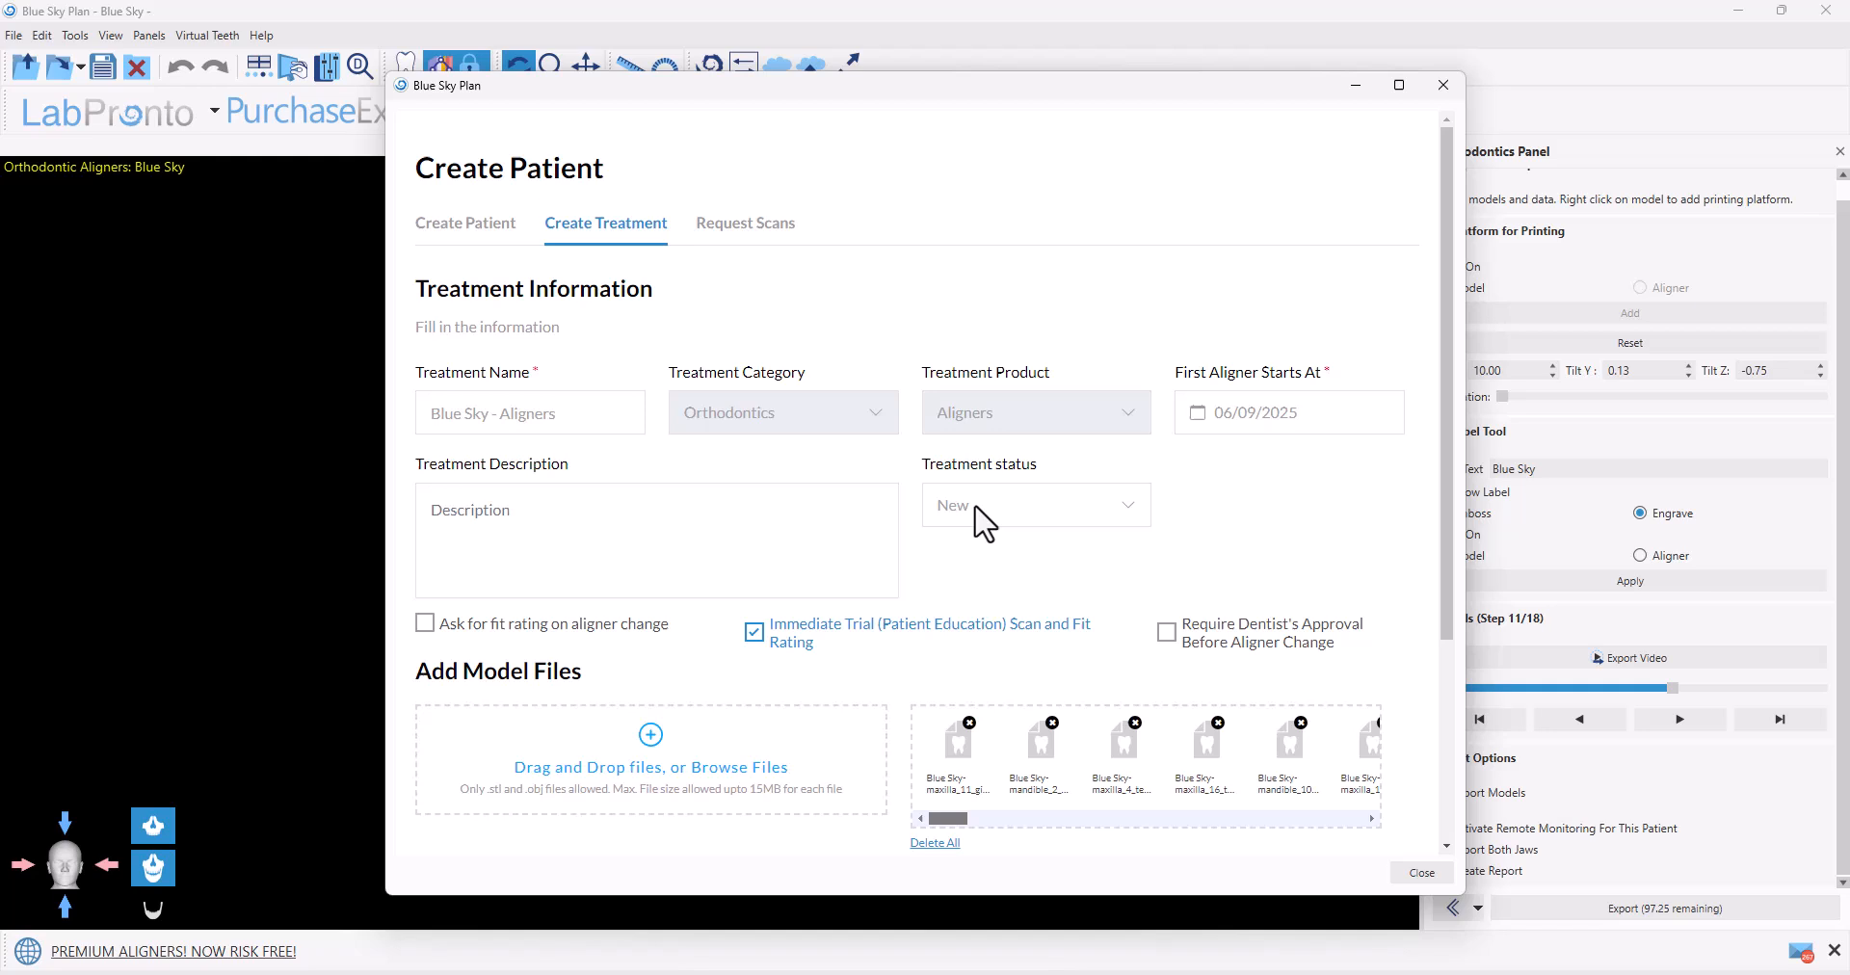
{"action": "mouse_move", "coordinate": [1062, 512]}
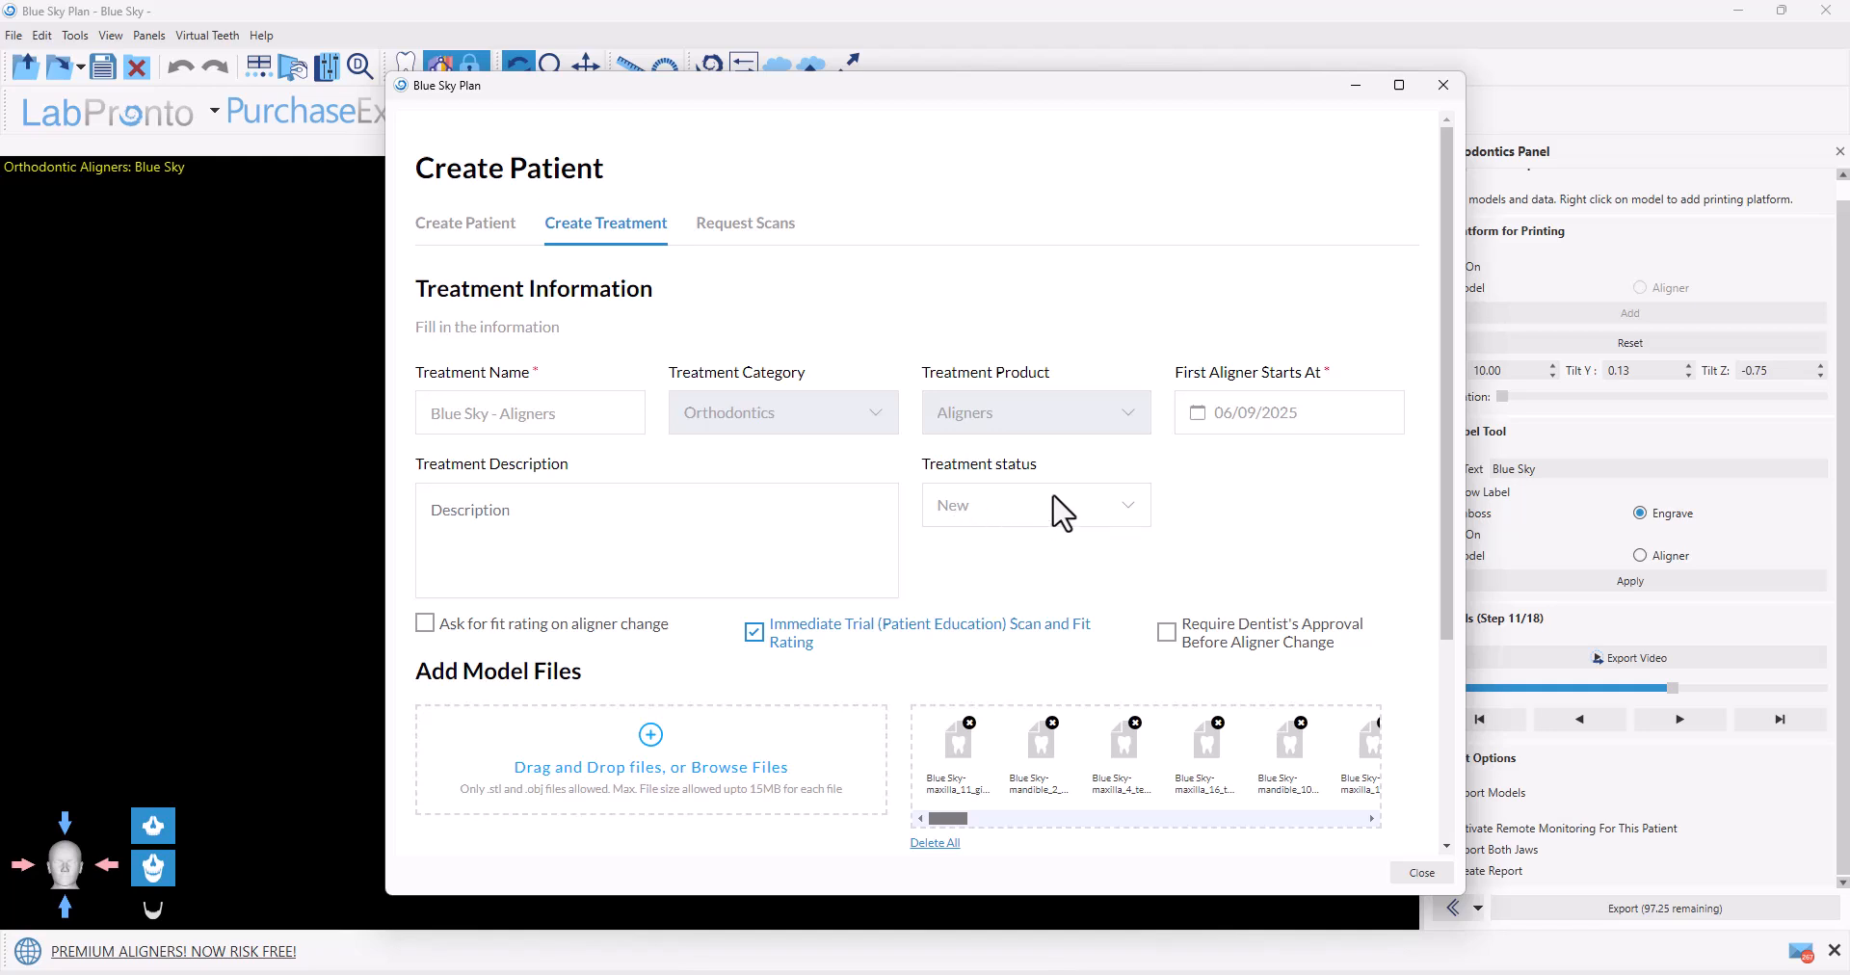
Set the 18 aligner sets to change weekly and advance to Request Scans
{"action": "scroll", "scroll_direction": "down", "scroll_amount": 3}
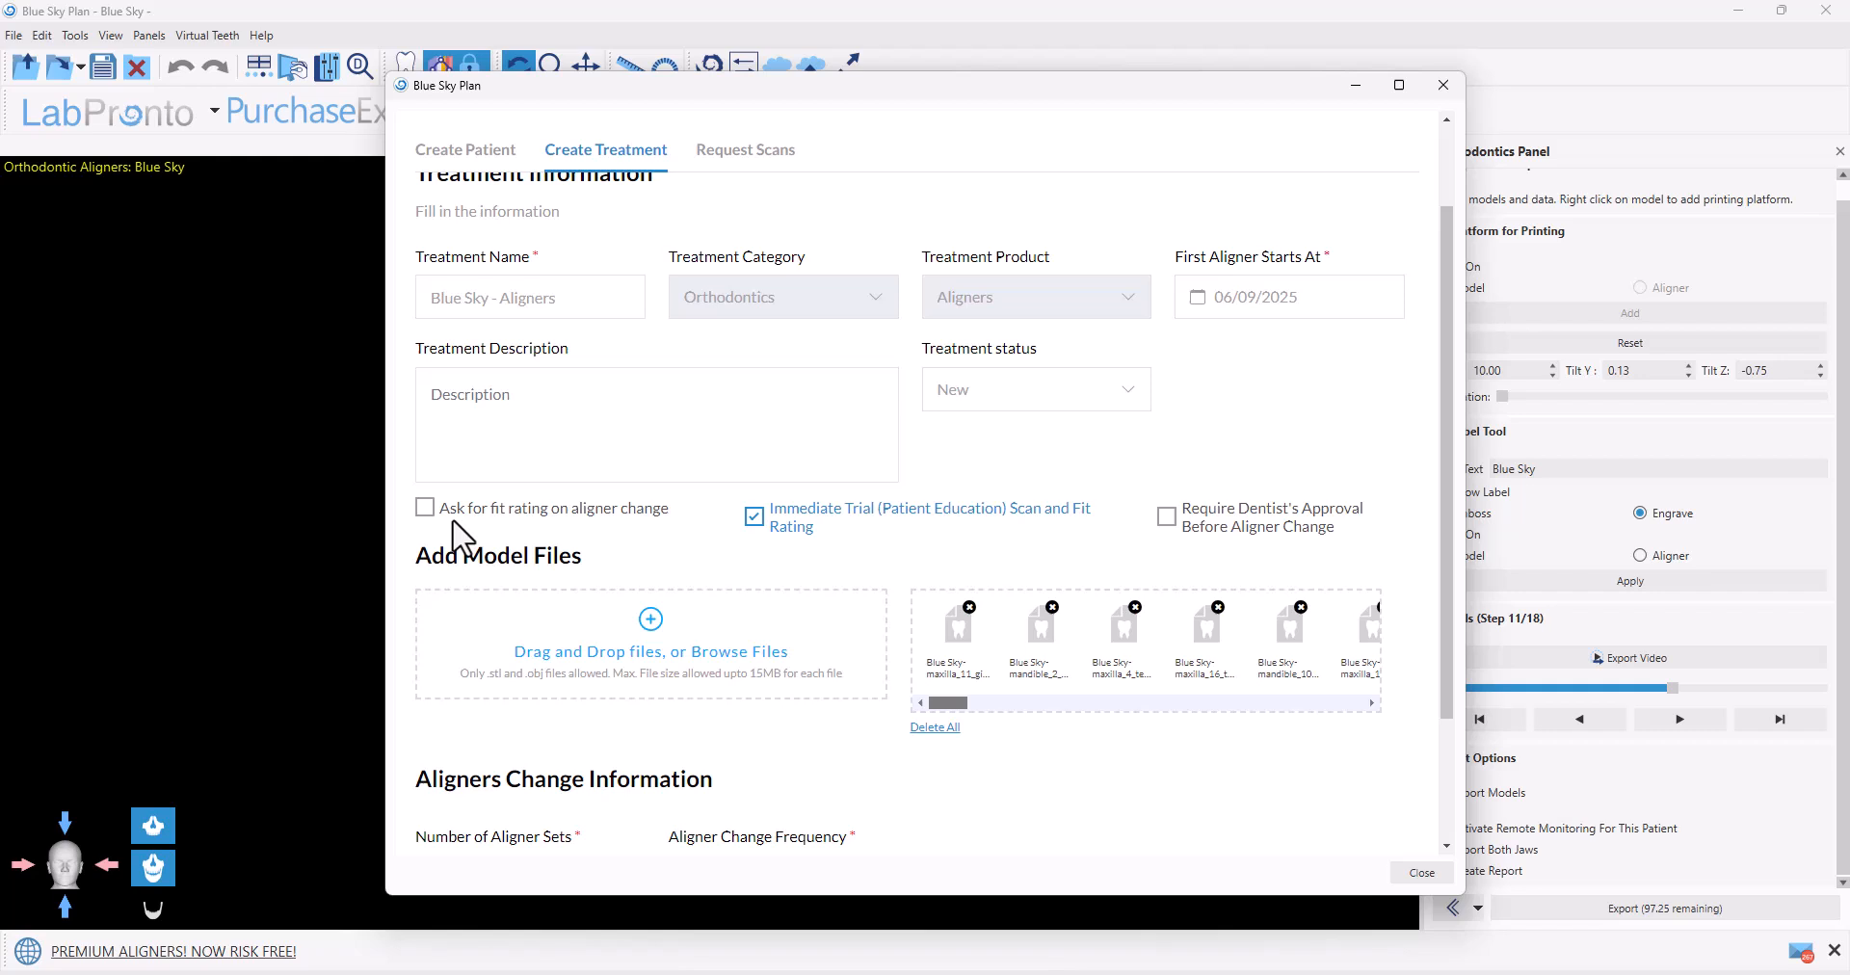
{"action": "mouse_move", "coordinate": [671, 534]}
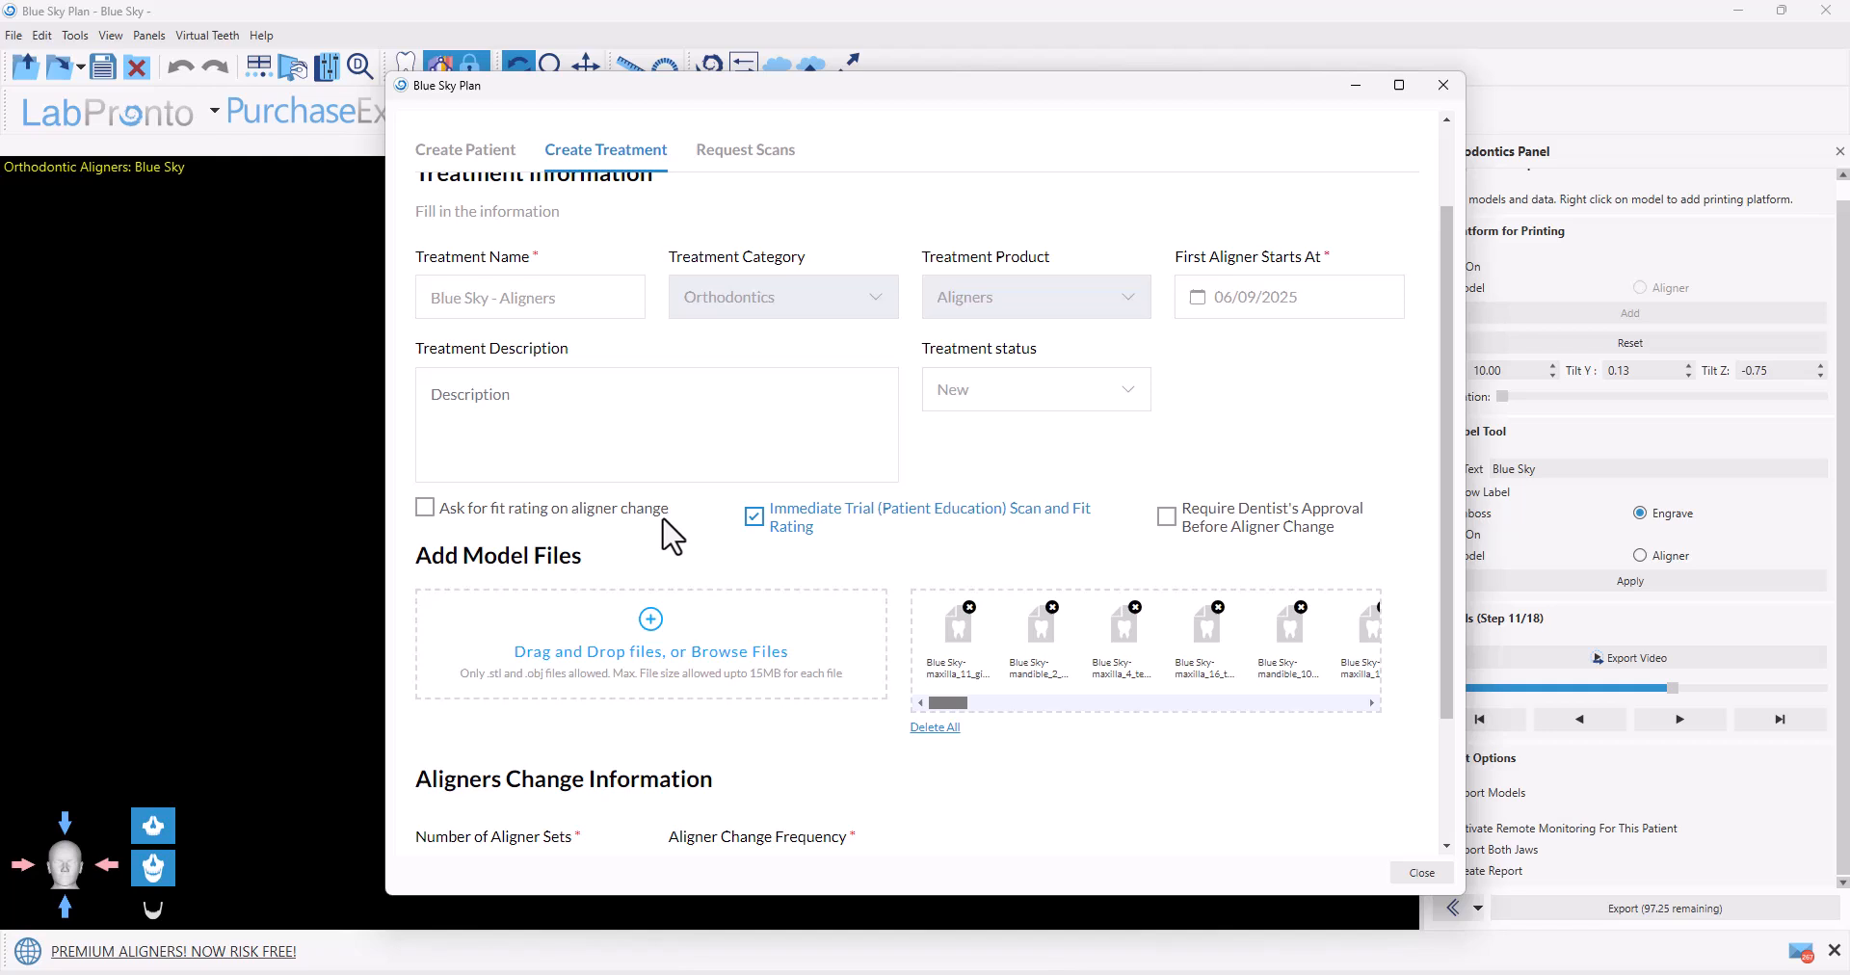
{"action": "mouse_move", "coordinate": [946, 534]}
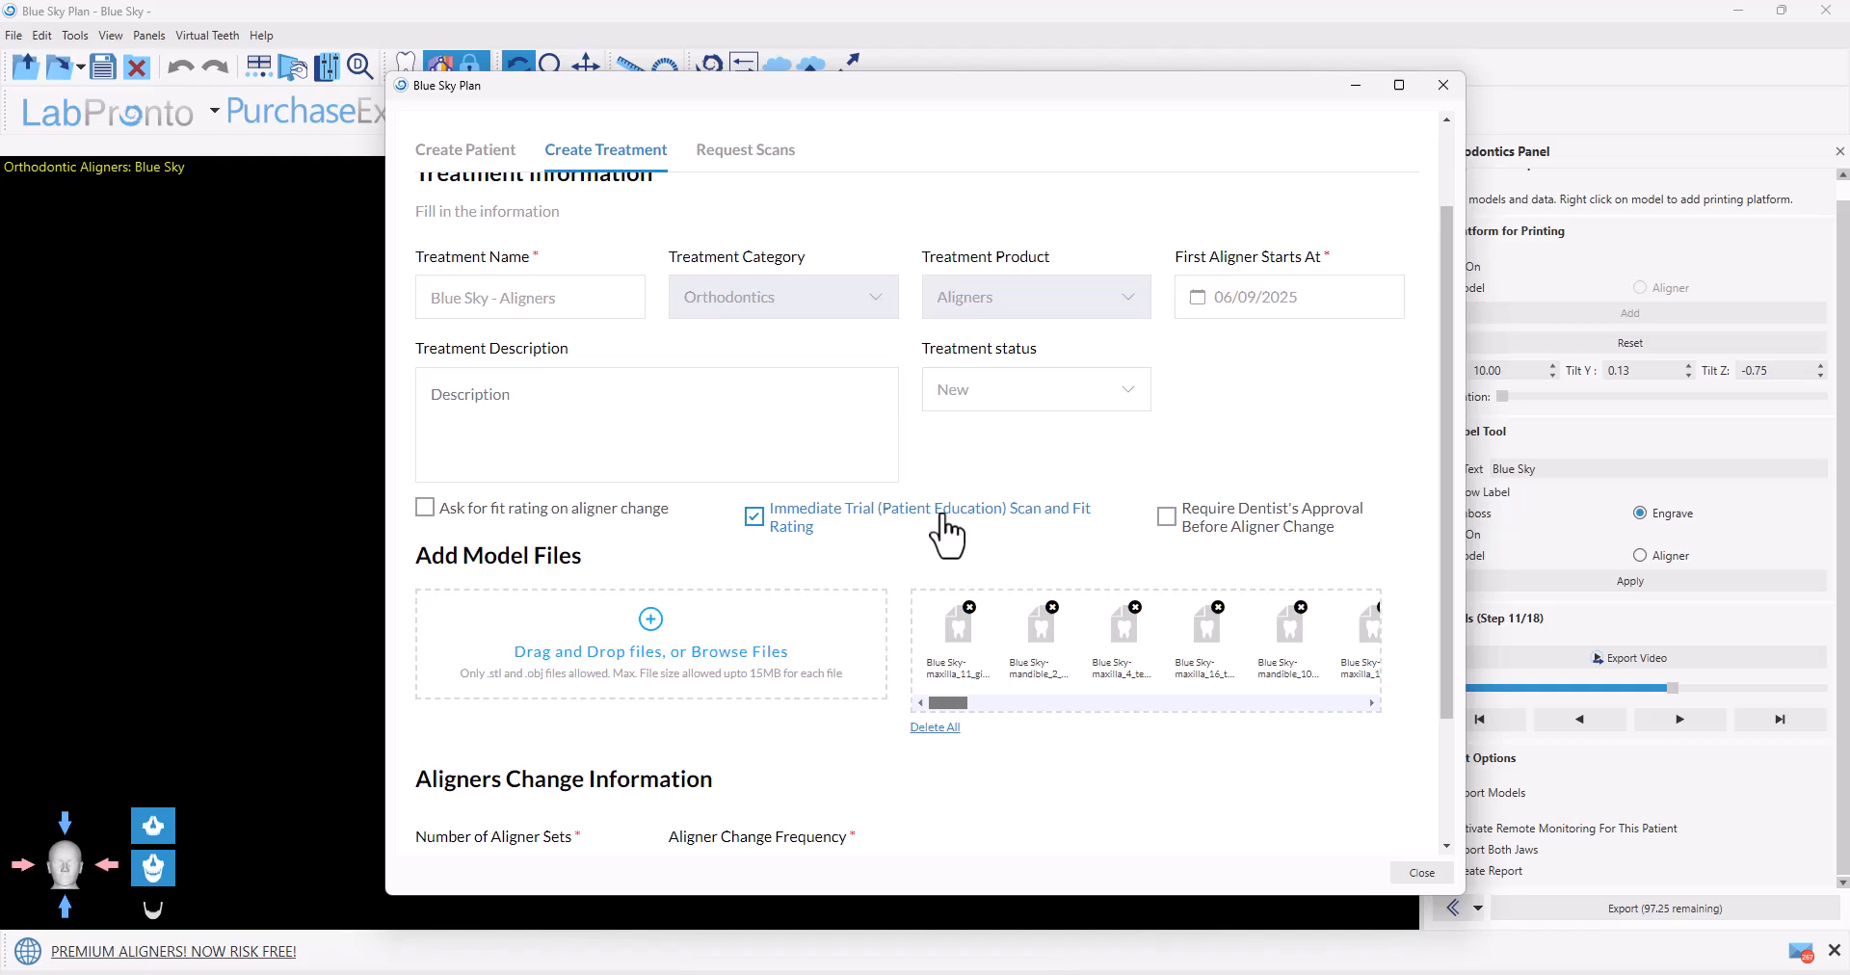
{"action": "mouse_move", "coordinate": [1021, 540]}
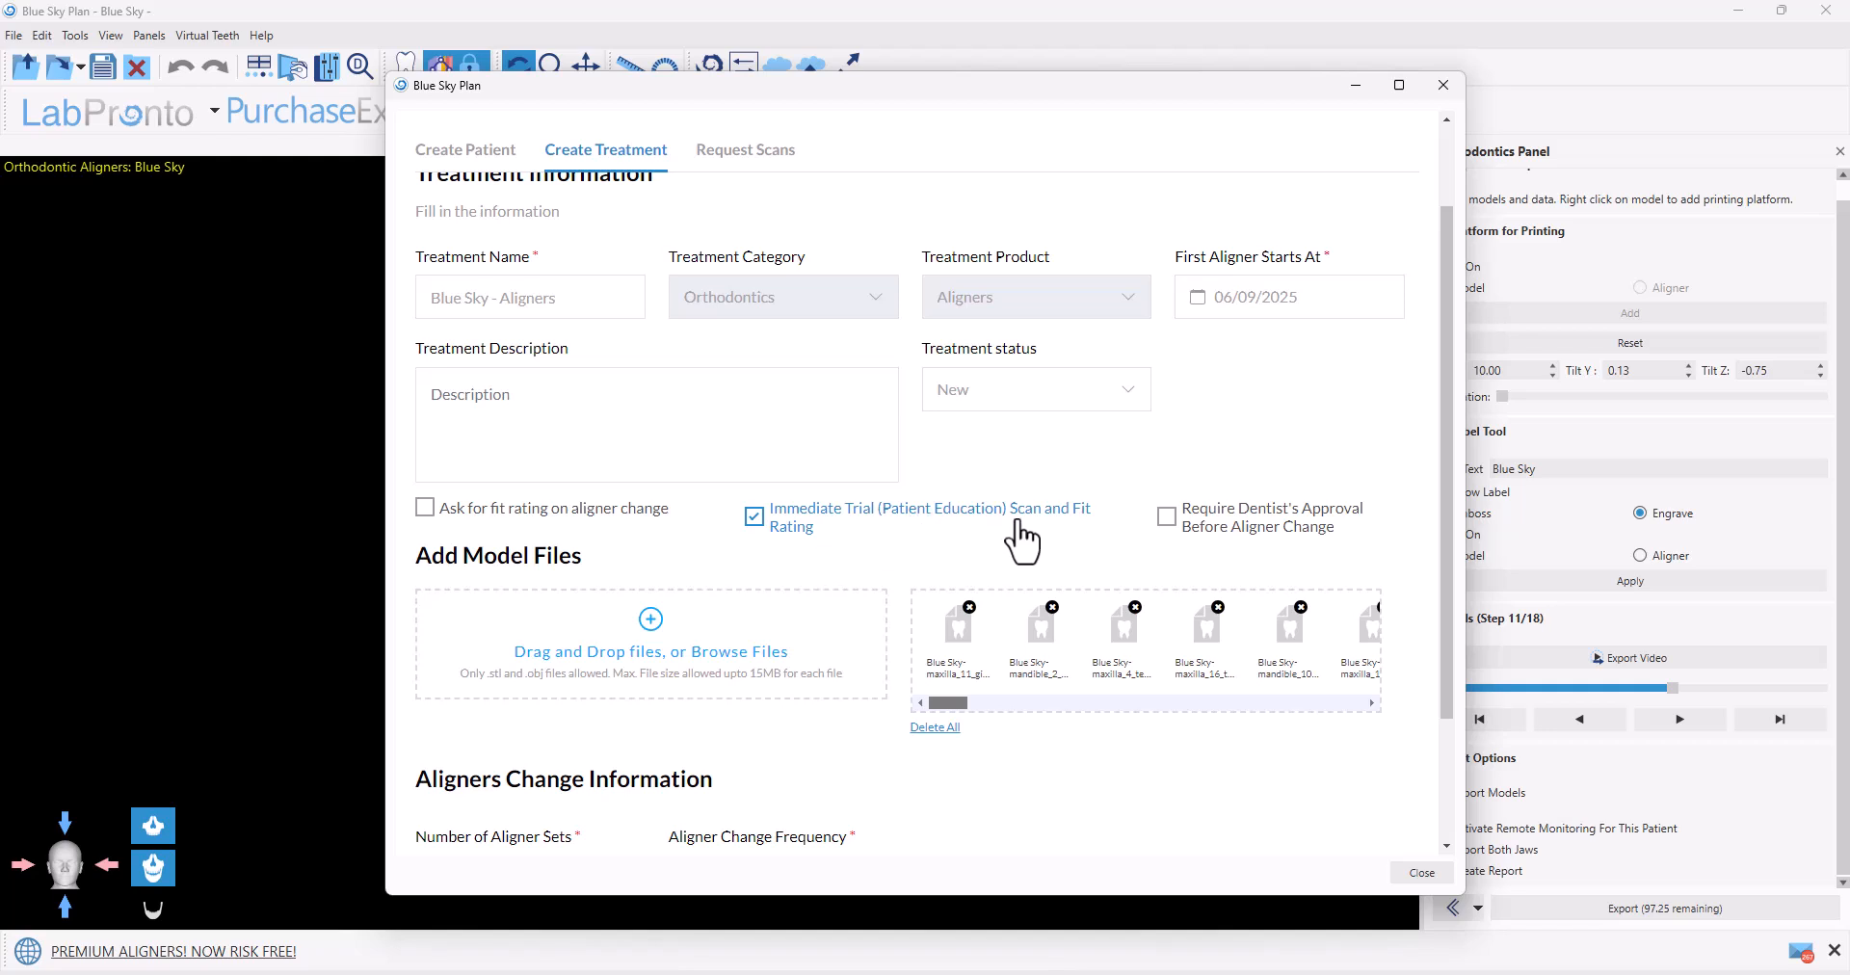
{"action": "mouse_move", "coordinate": [784, 555]}
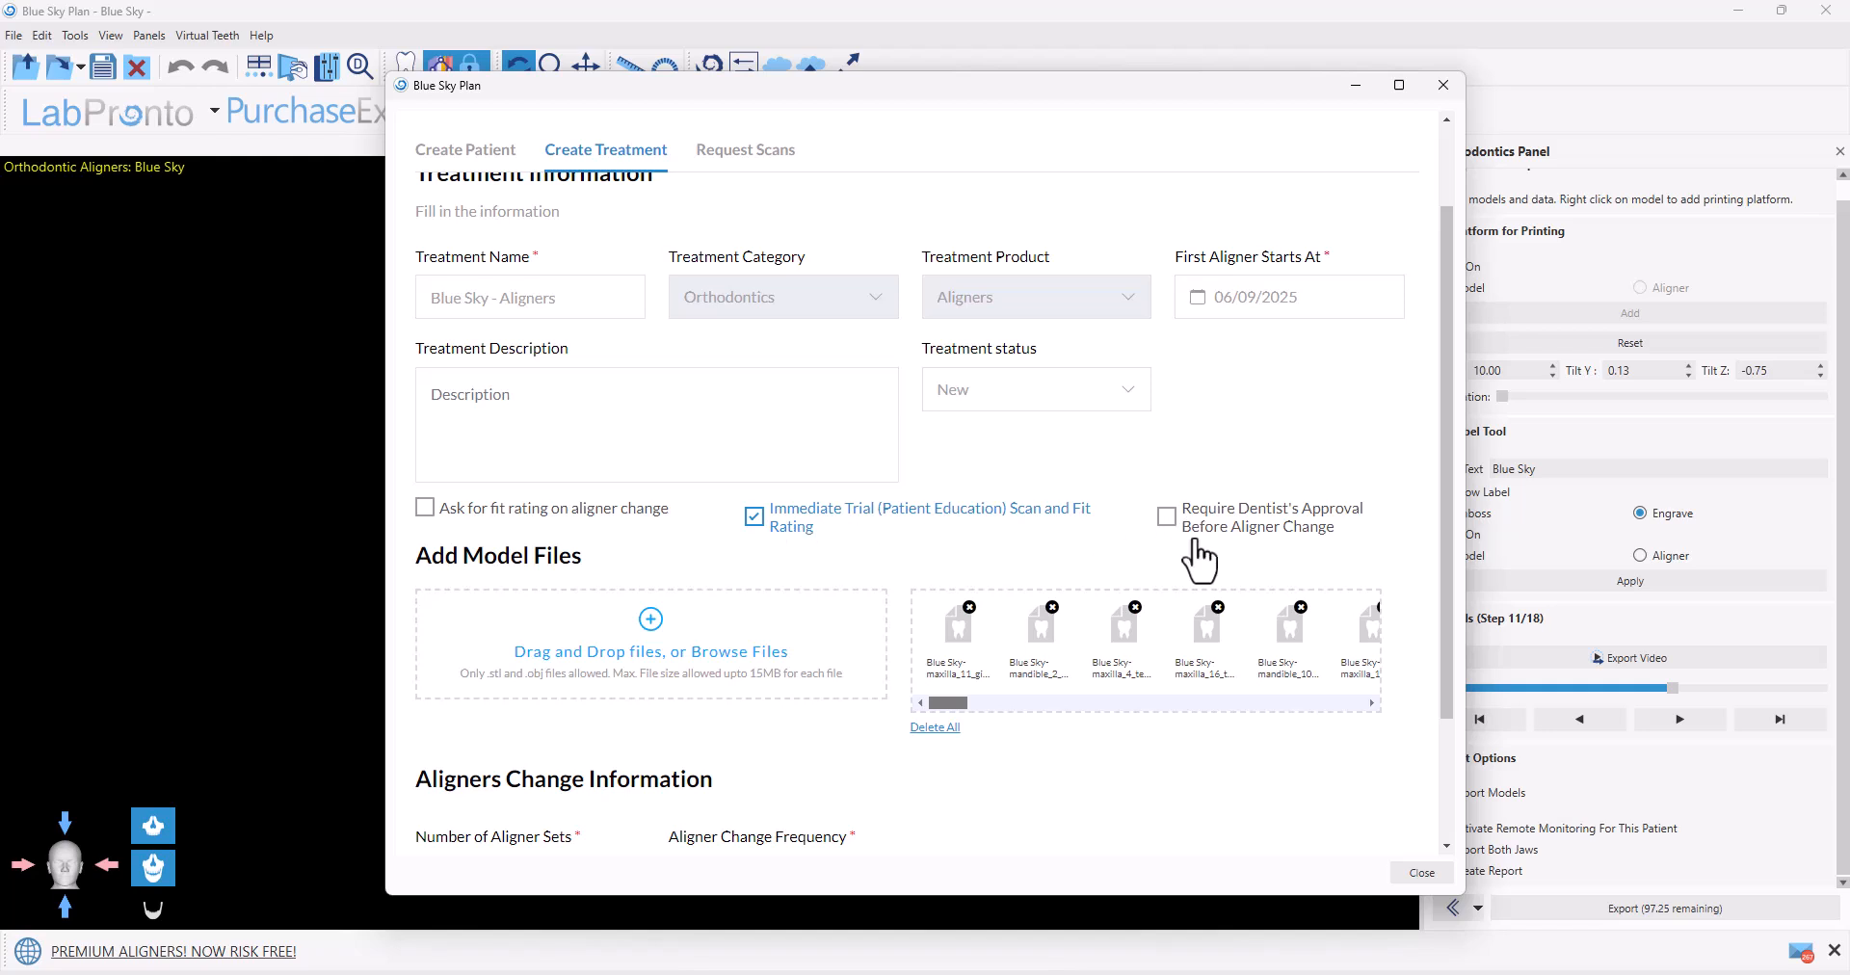
{"action": "mouse_move", "coordinate": [1321, 557]}
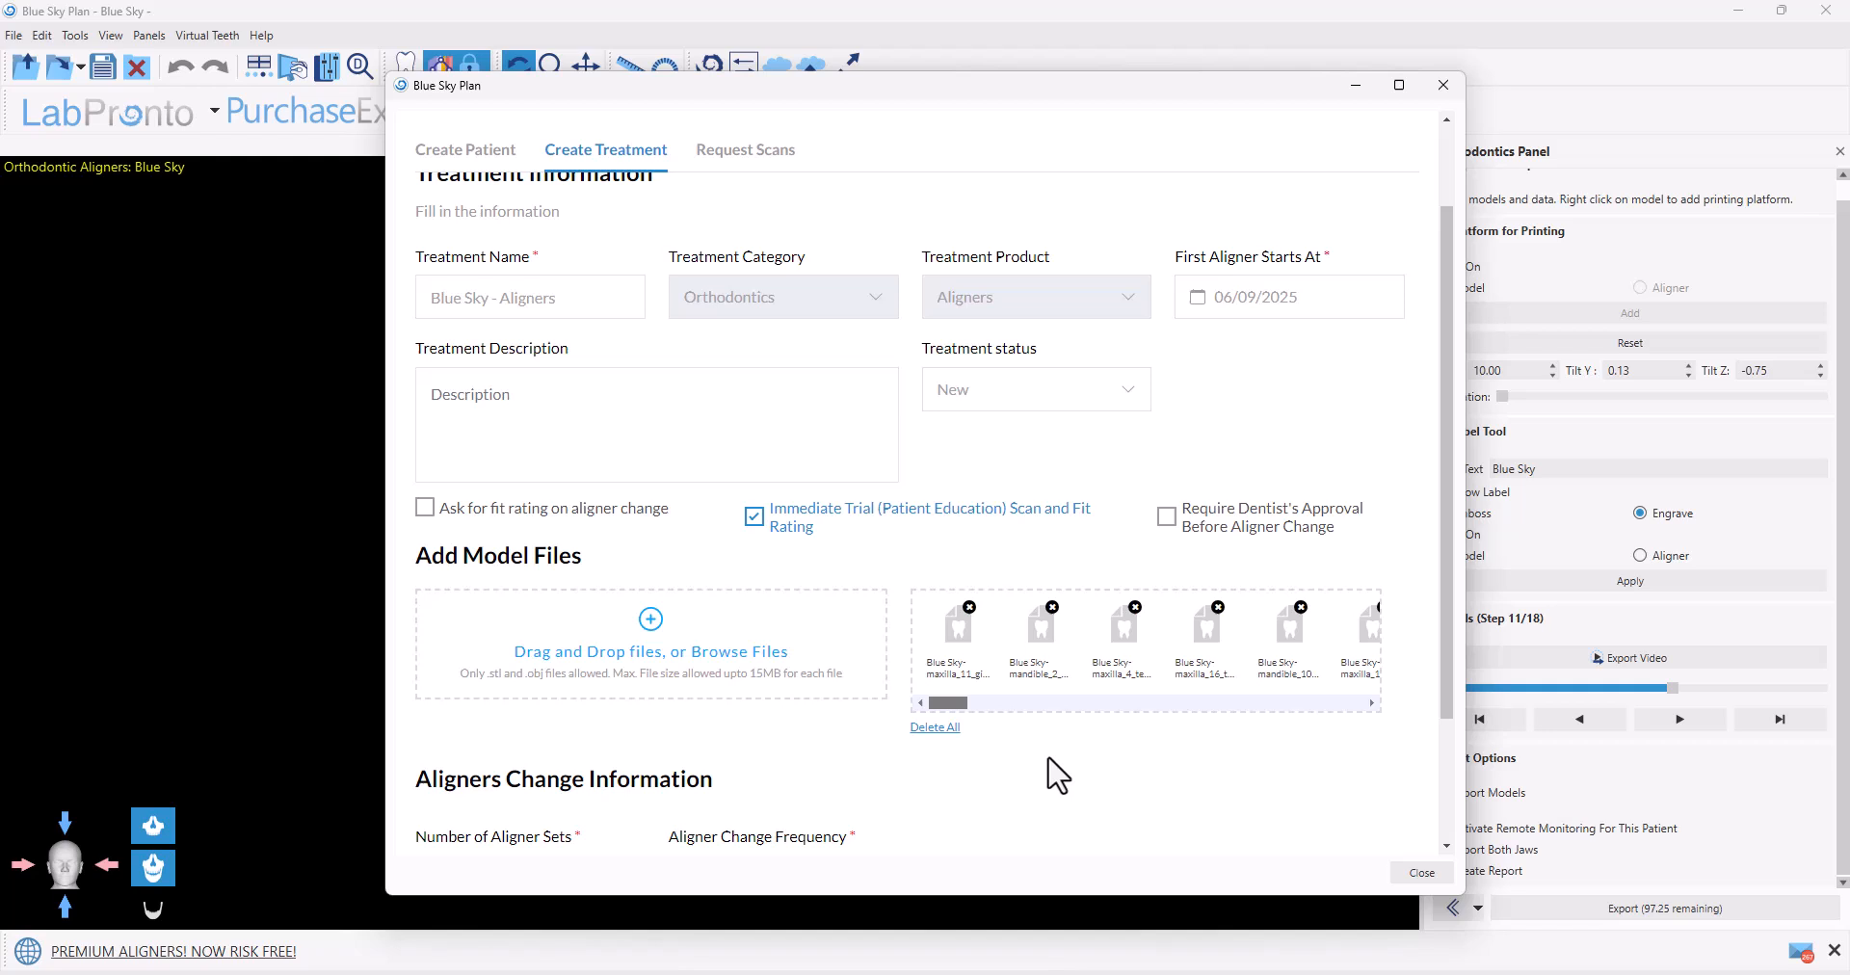
{"action": "scroll", "scroll_direction": "down", "scroll_amount": 3}
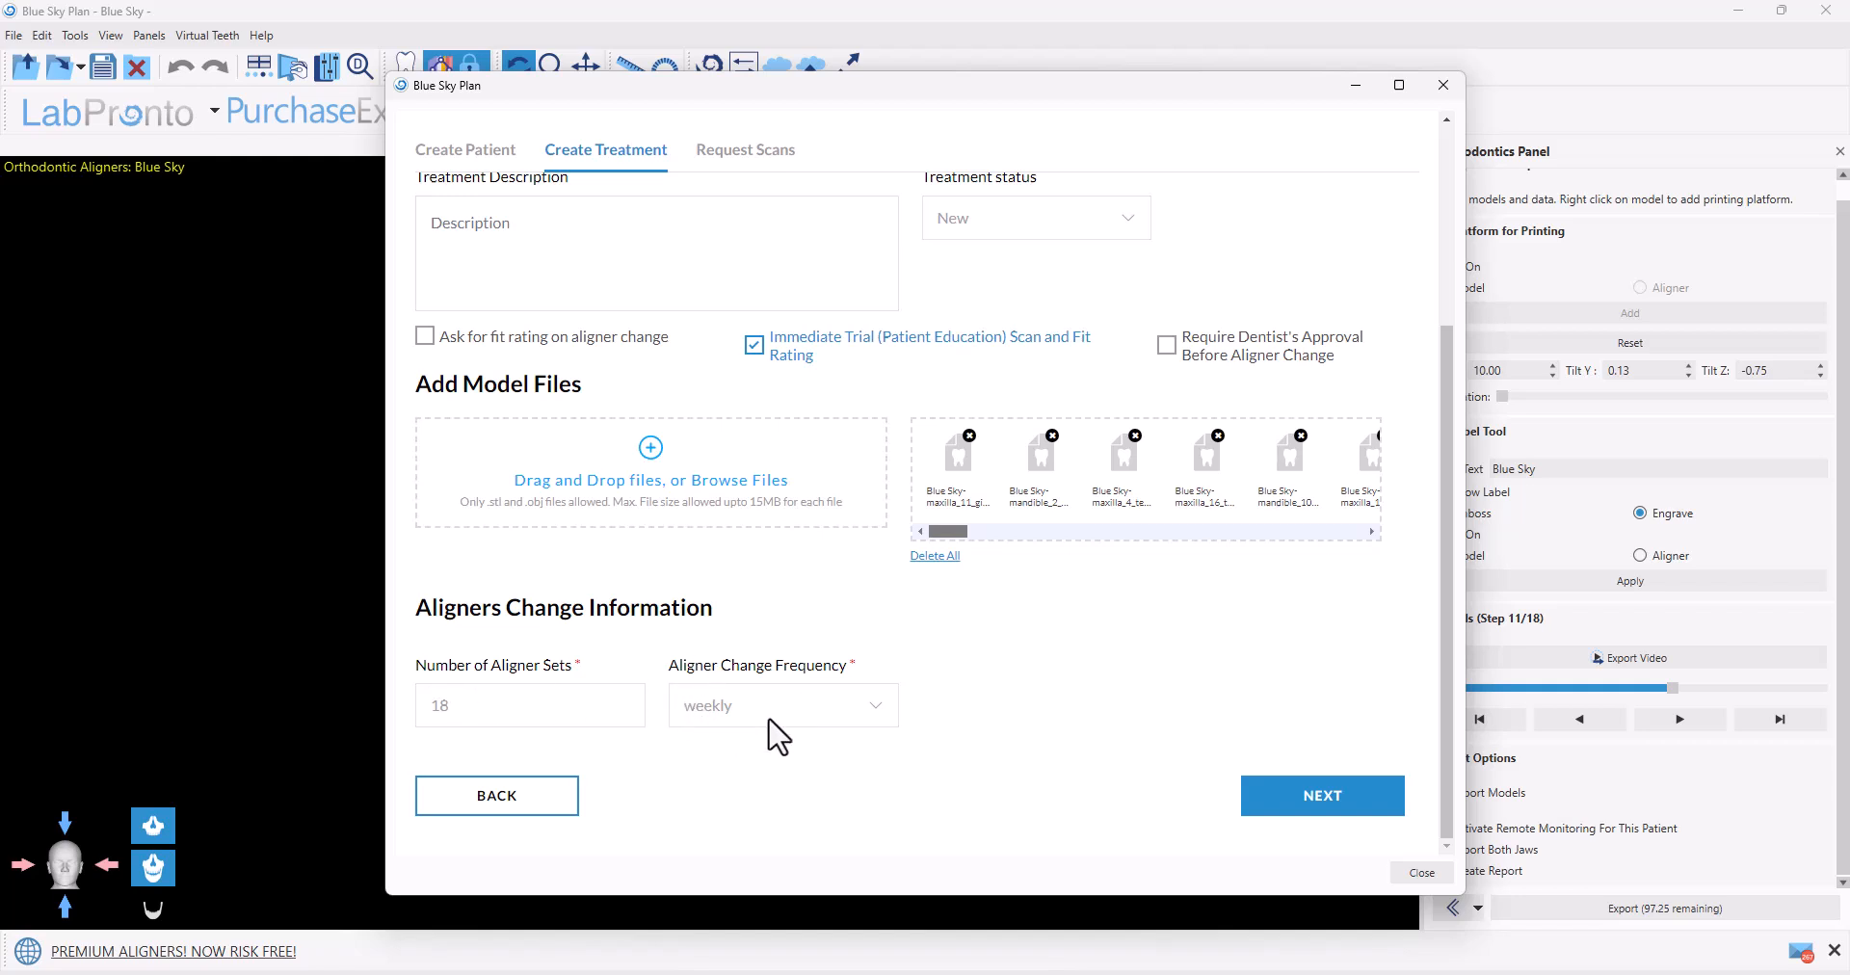
{"action": "left_click", "coordinate": [783, 704]}
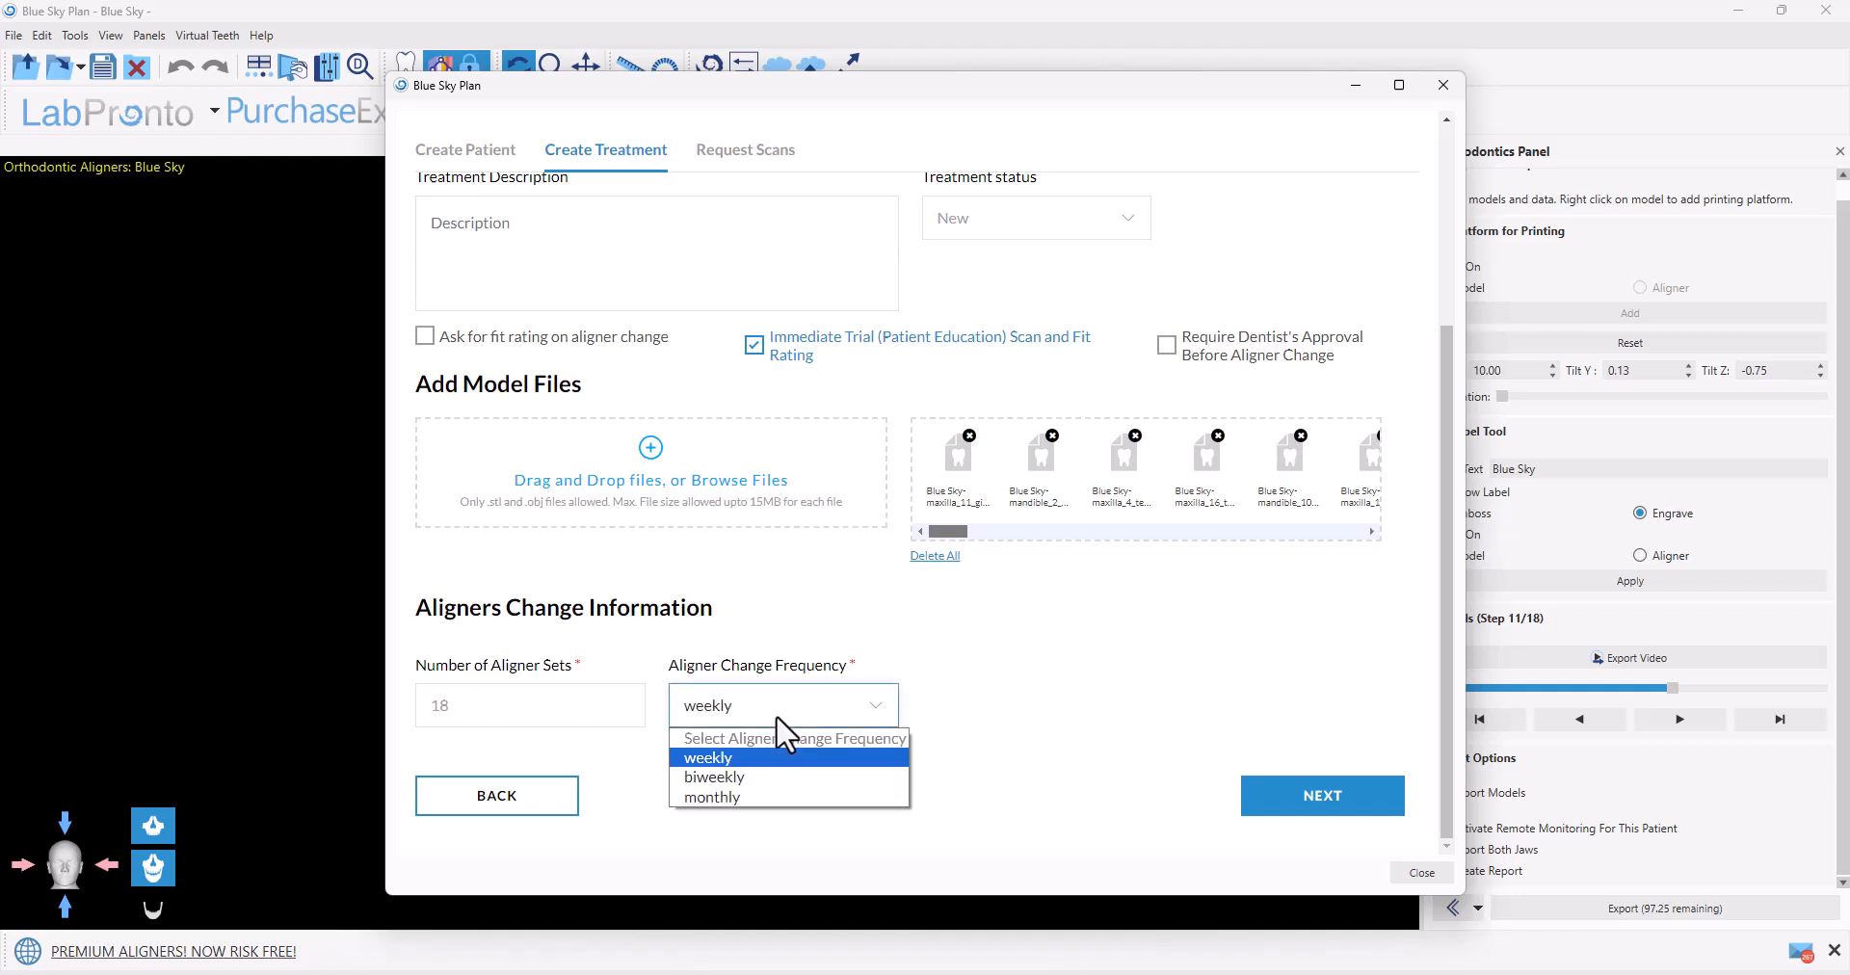
{"action": "left_click", "coordinate": [709, 756]}
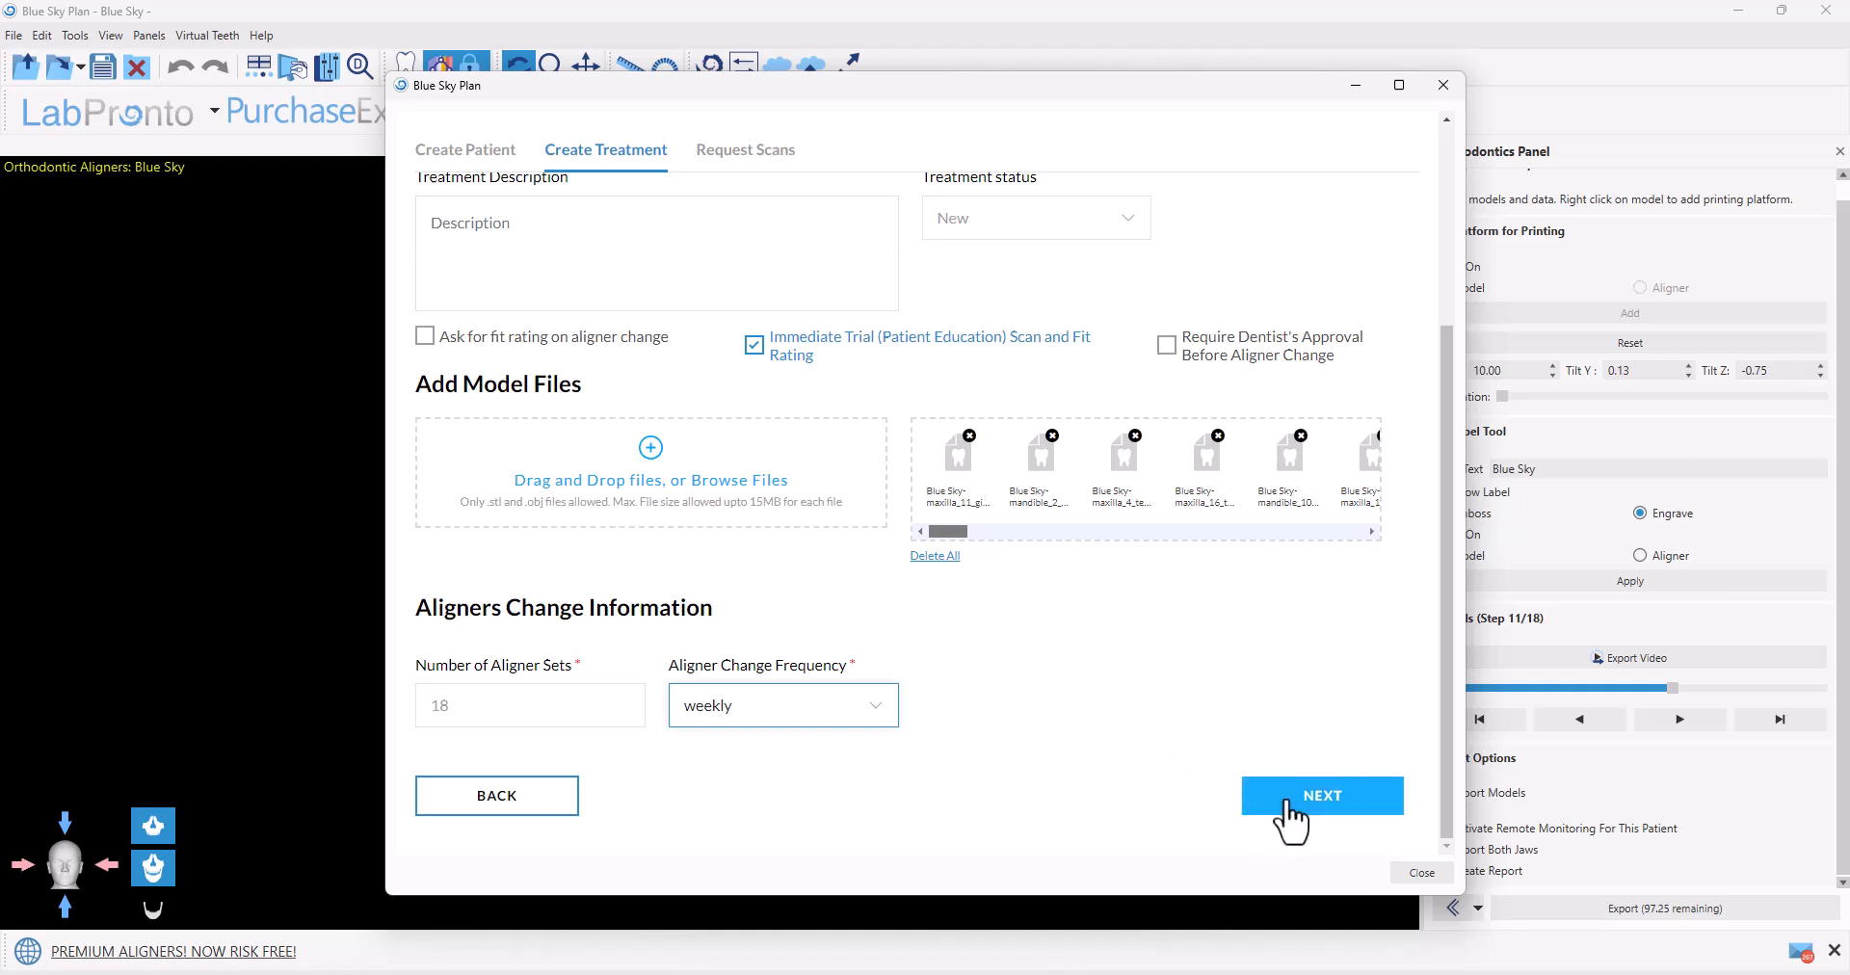
{"action": "left_click", "coordinate": [1320, 795]}
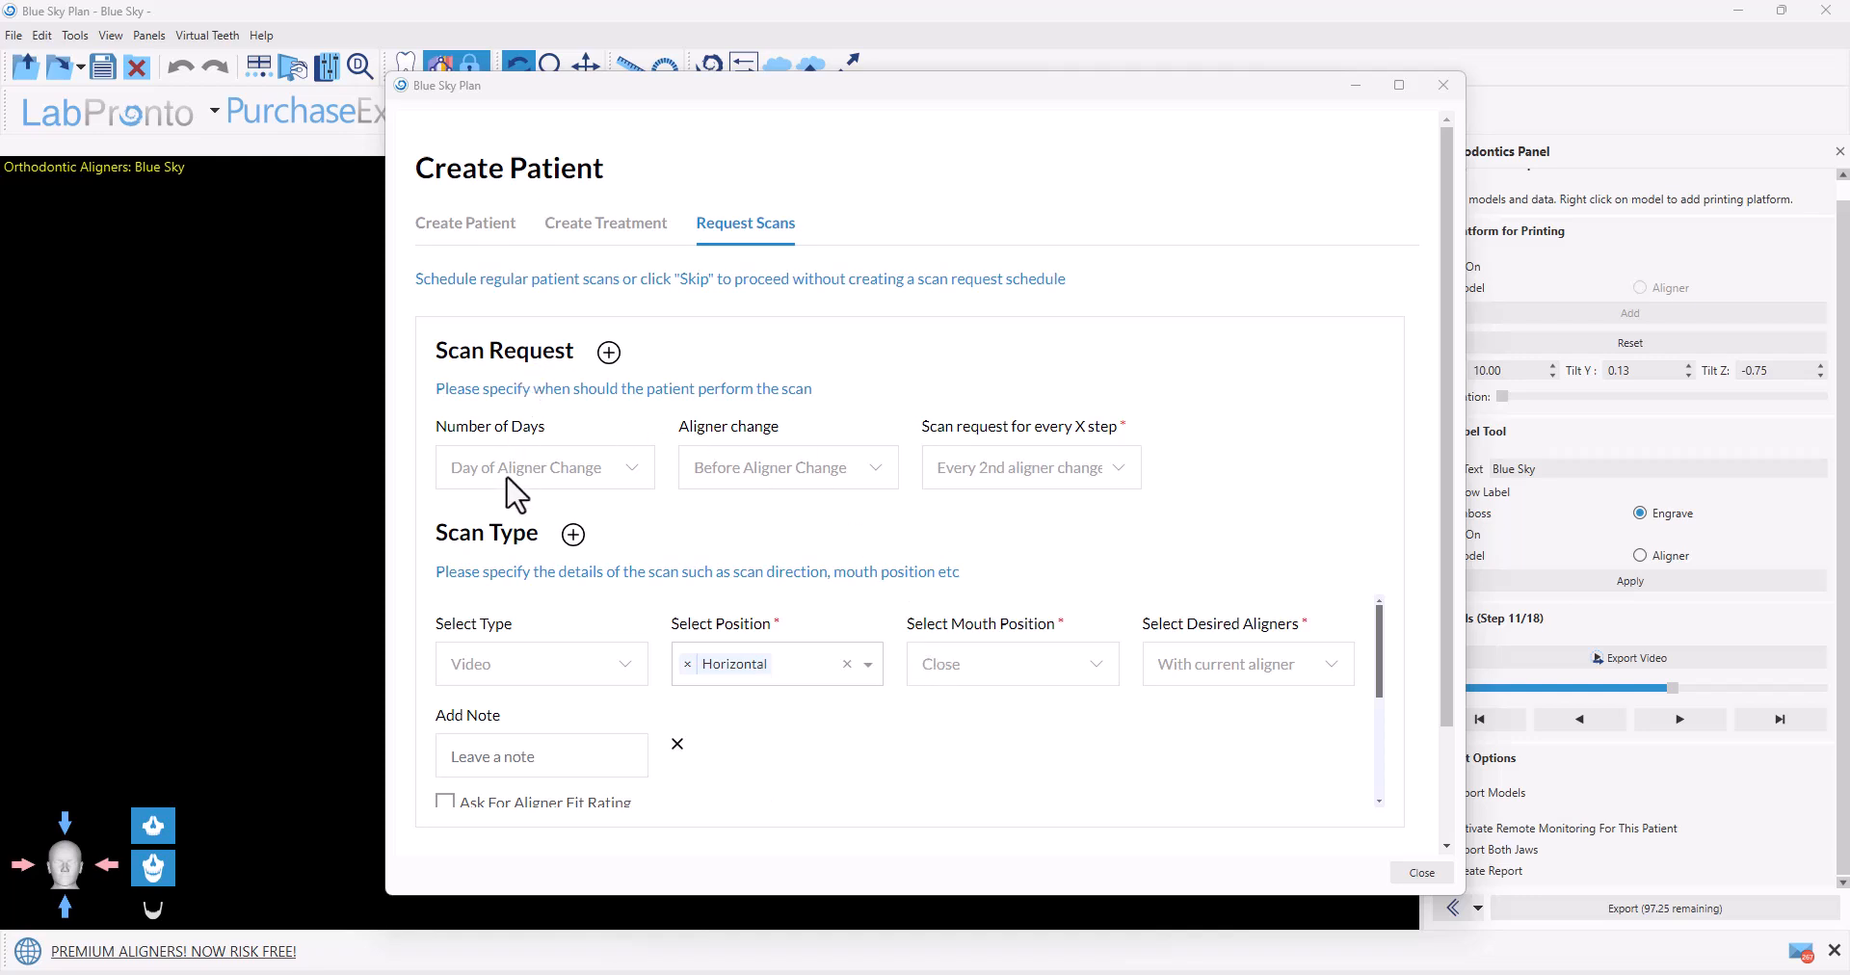
Schedule scans on aligner change day, every 2nd aligner change
{"action": "left_click", "coordinate": [543, 466]}
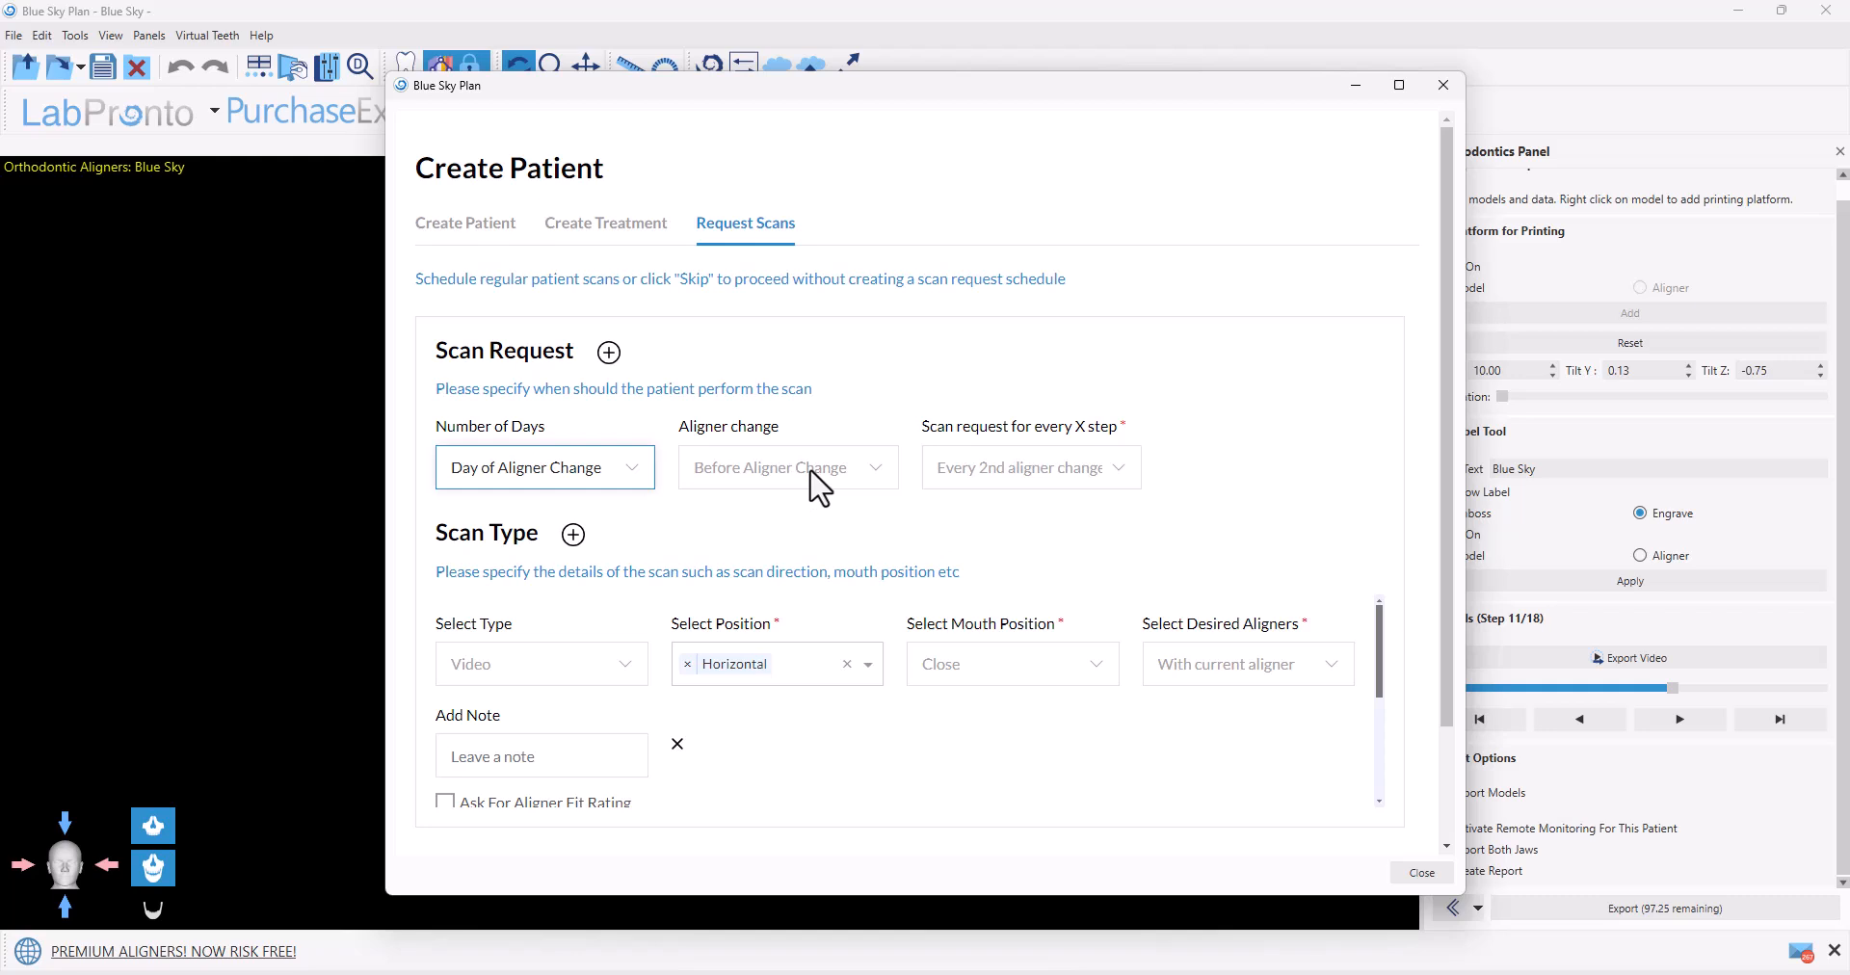
{"action": "mouse_move", "coordinate": [978, 497]}
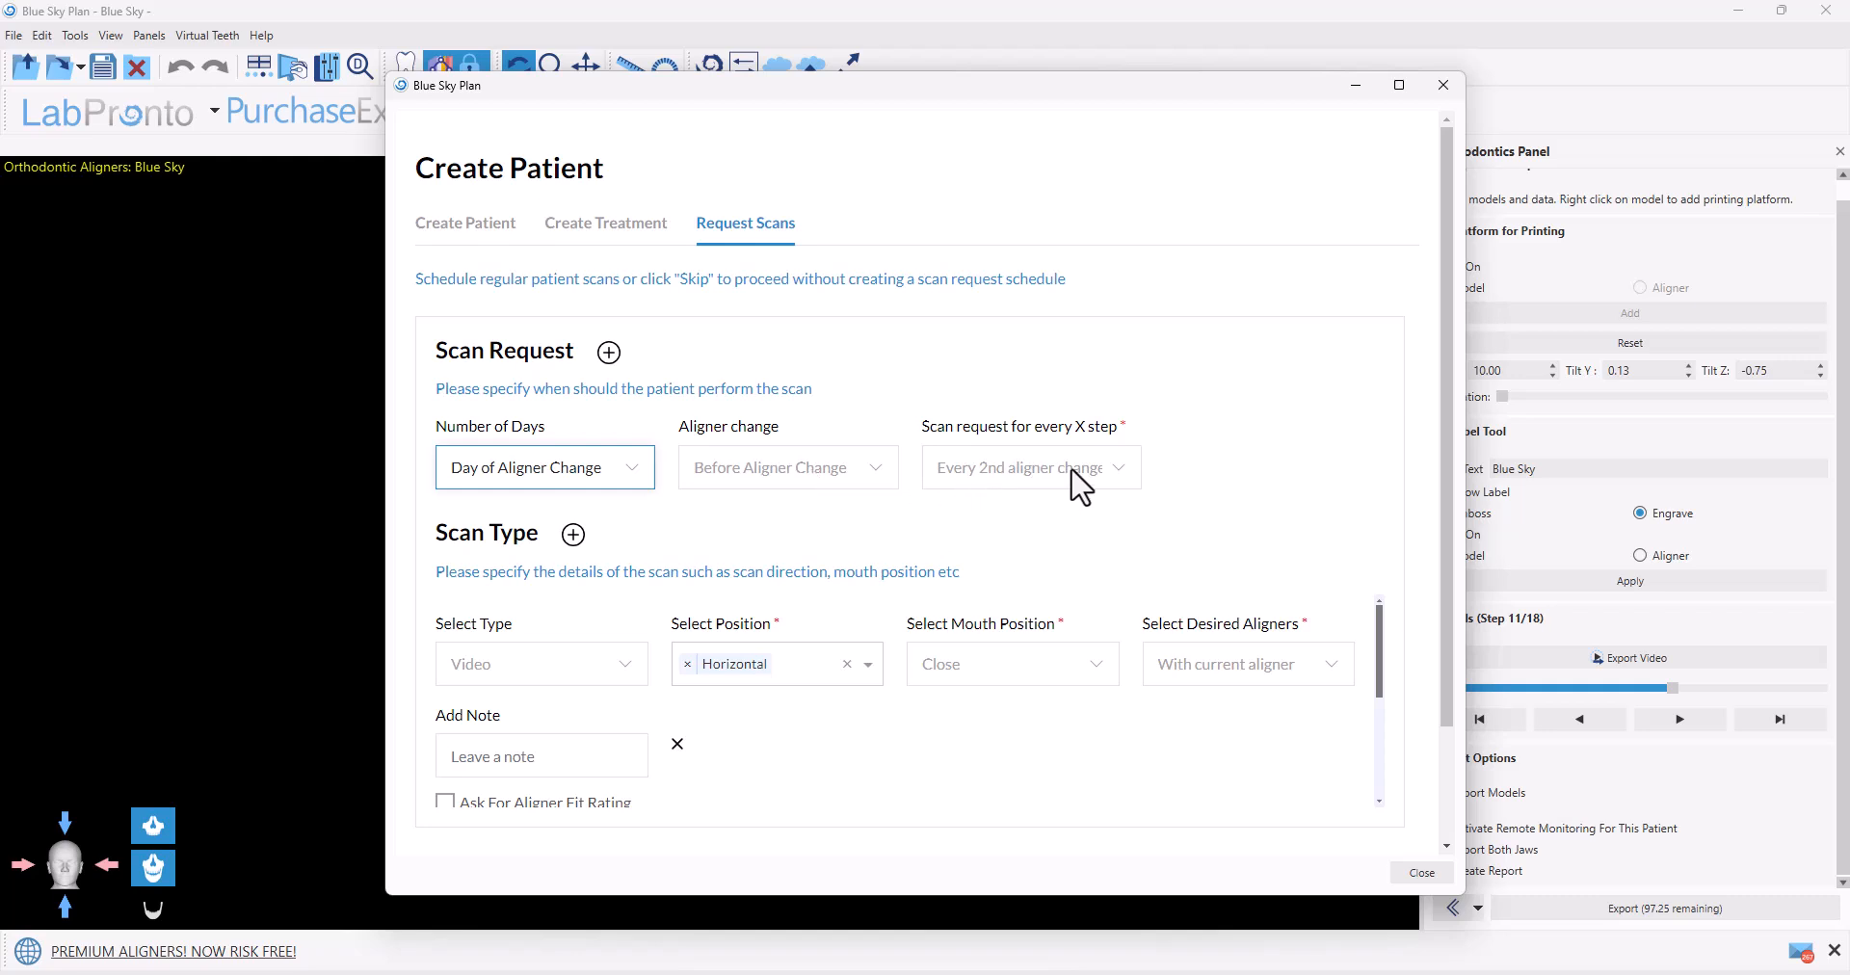
{"action": "left_click", "coordinate": [1026, 467]}
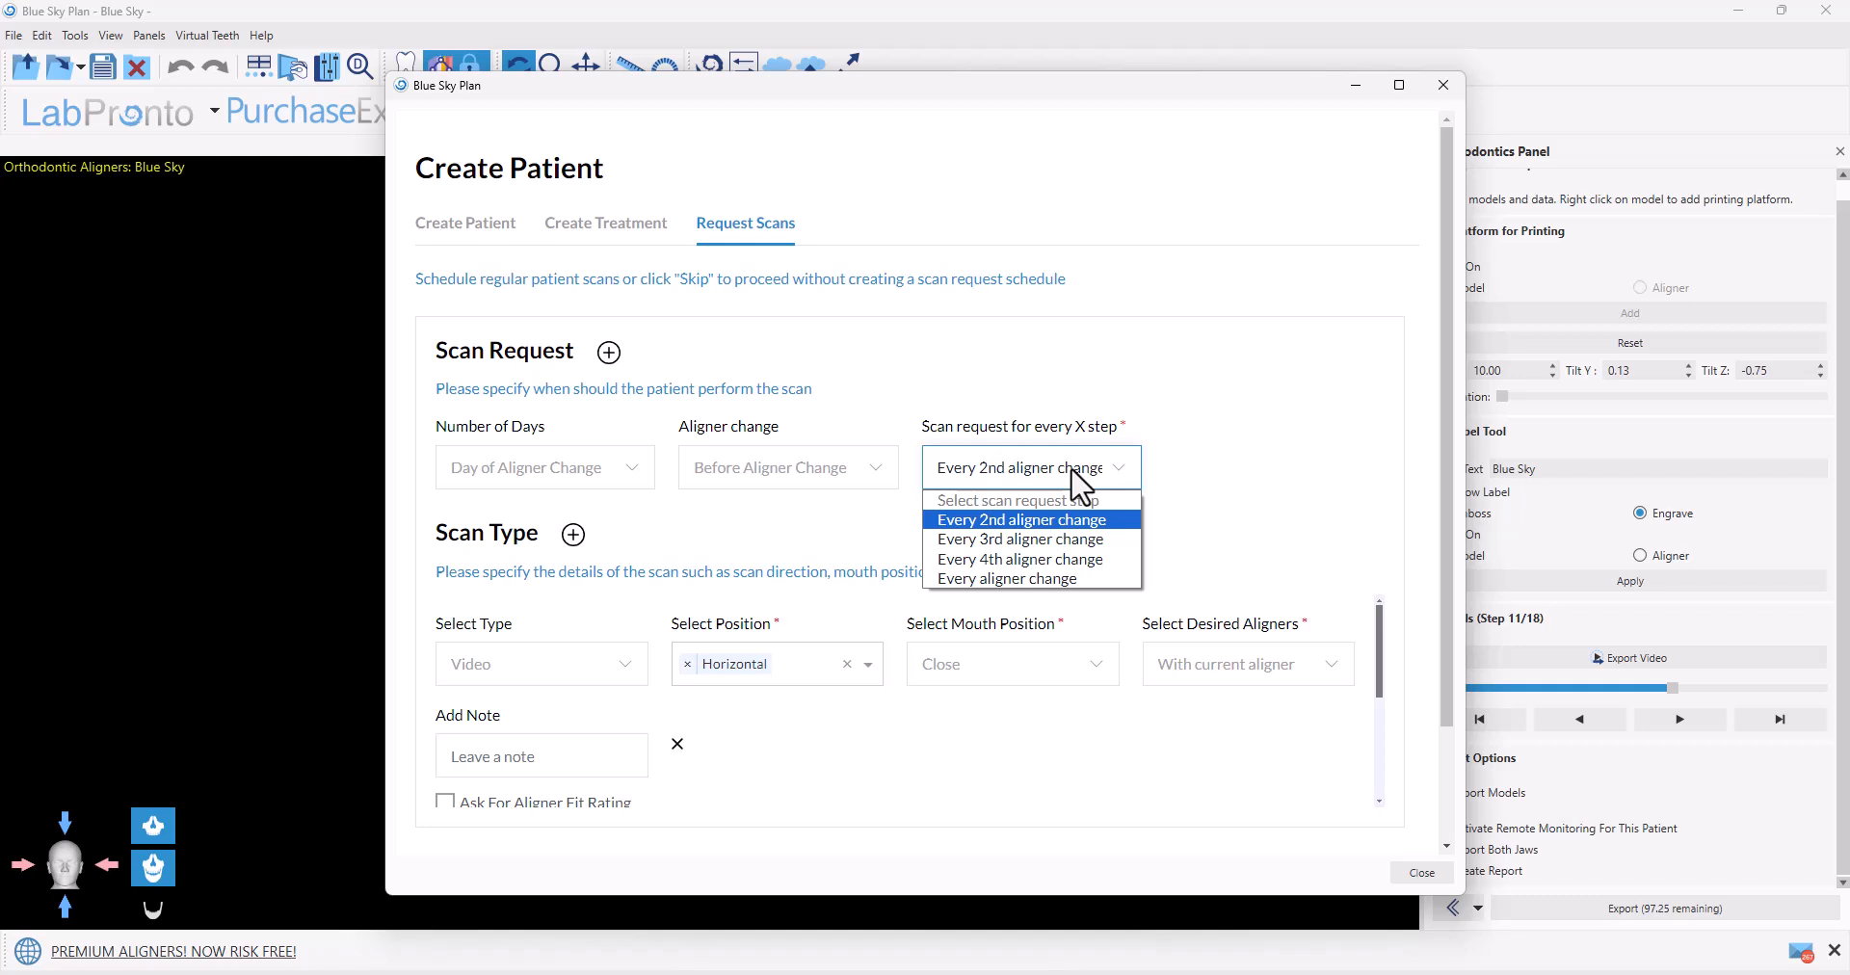
{"action": "left_click", "coordinate": [1019, 520]}
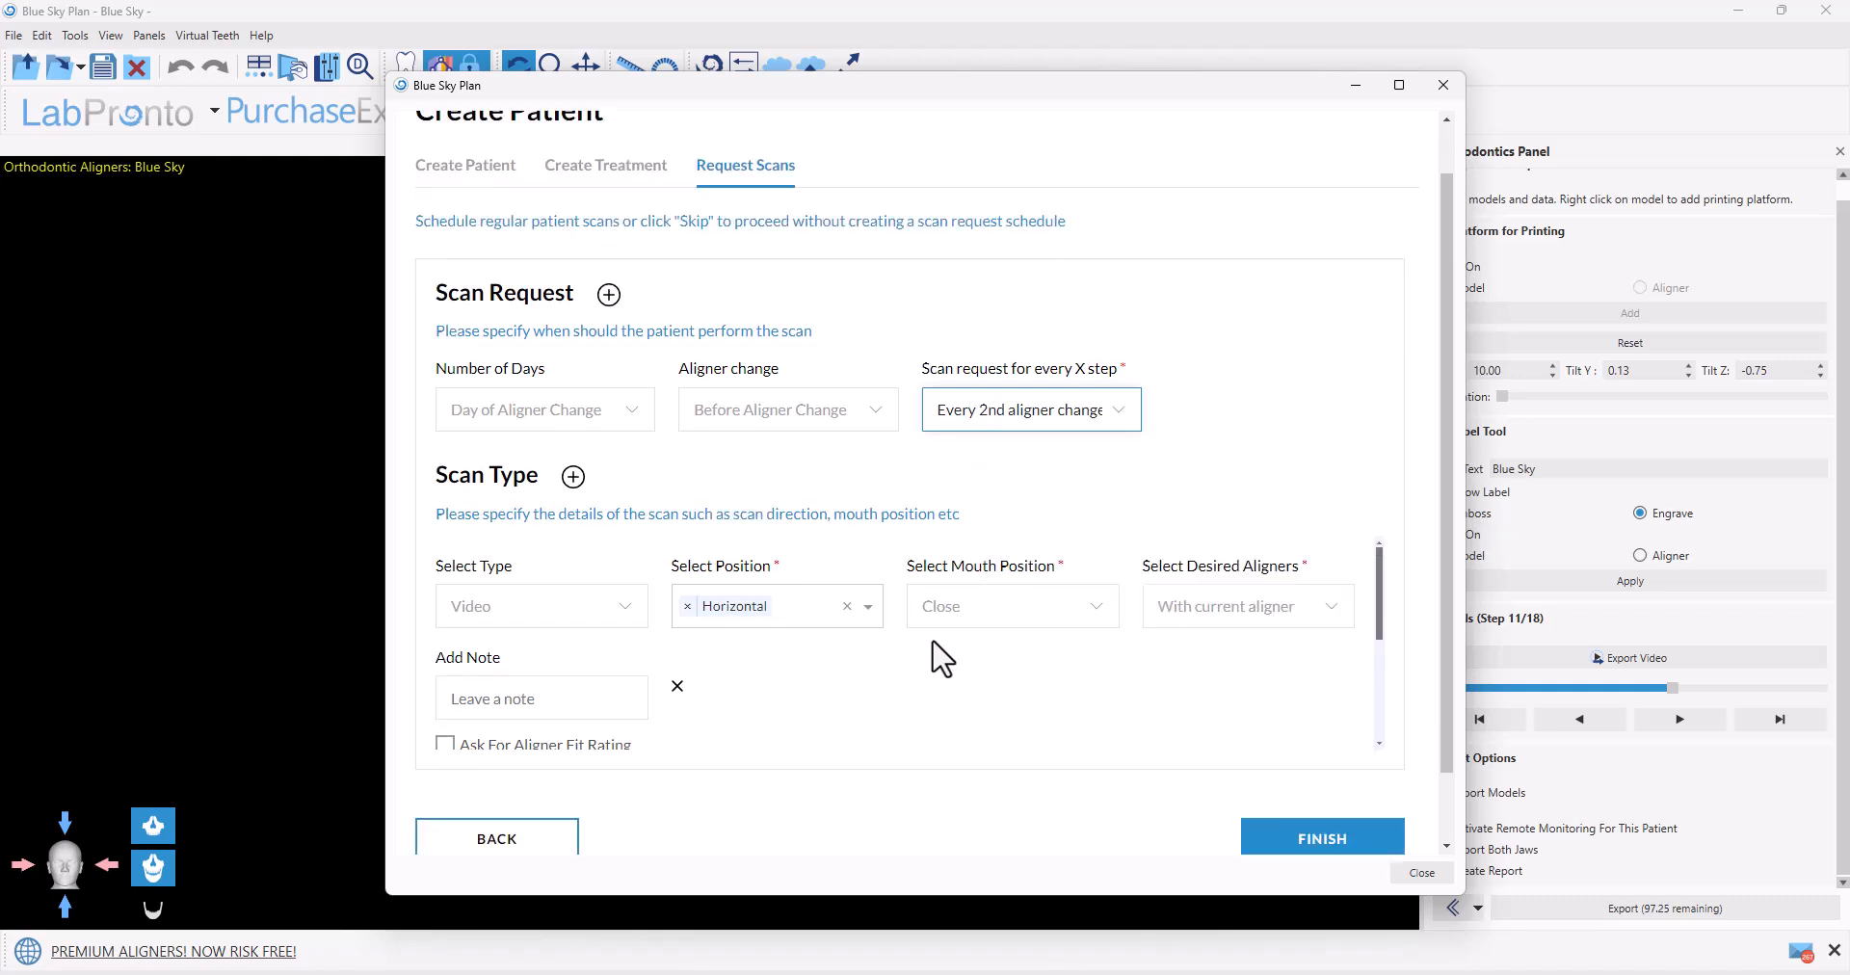
{"action": "mouse_move", "coordinate": [472, 505]}
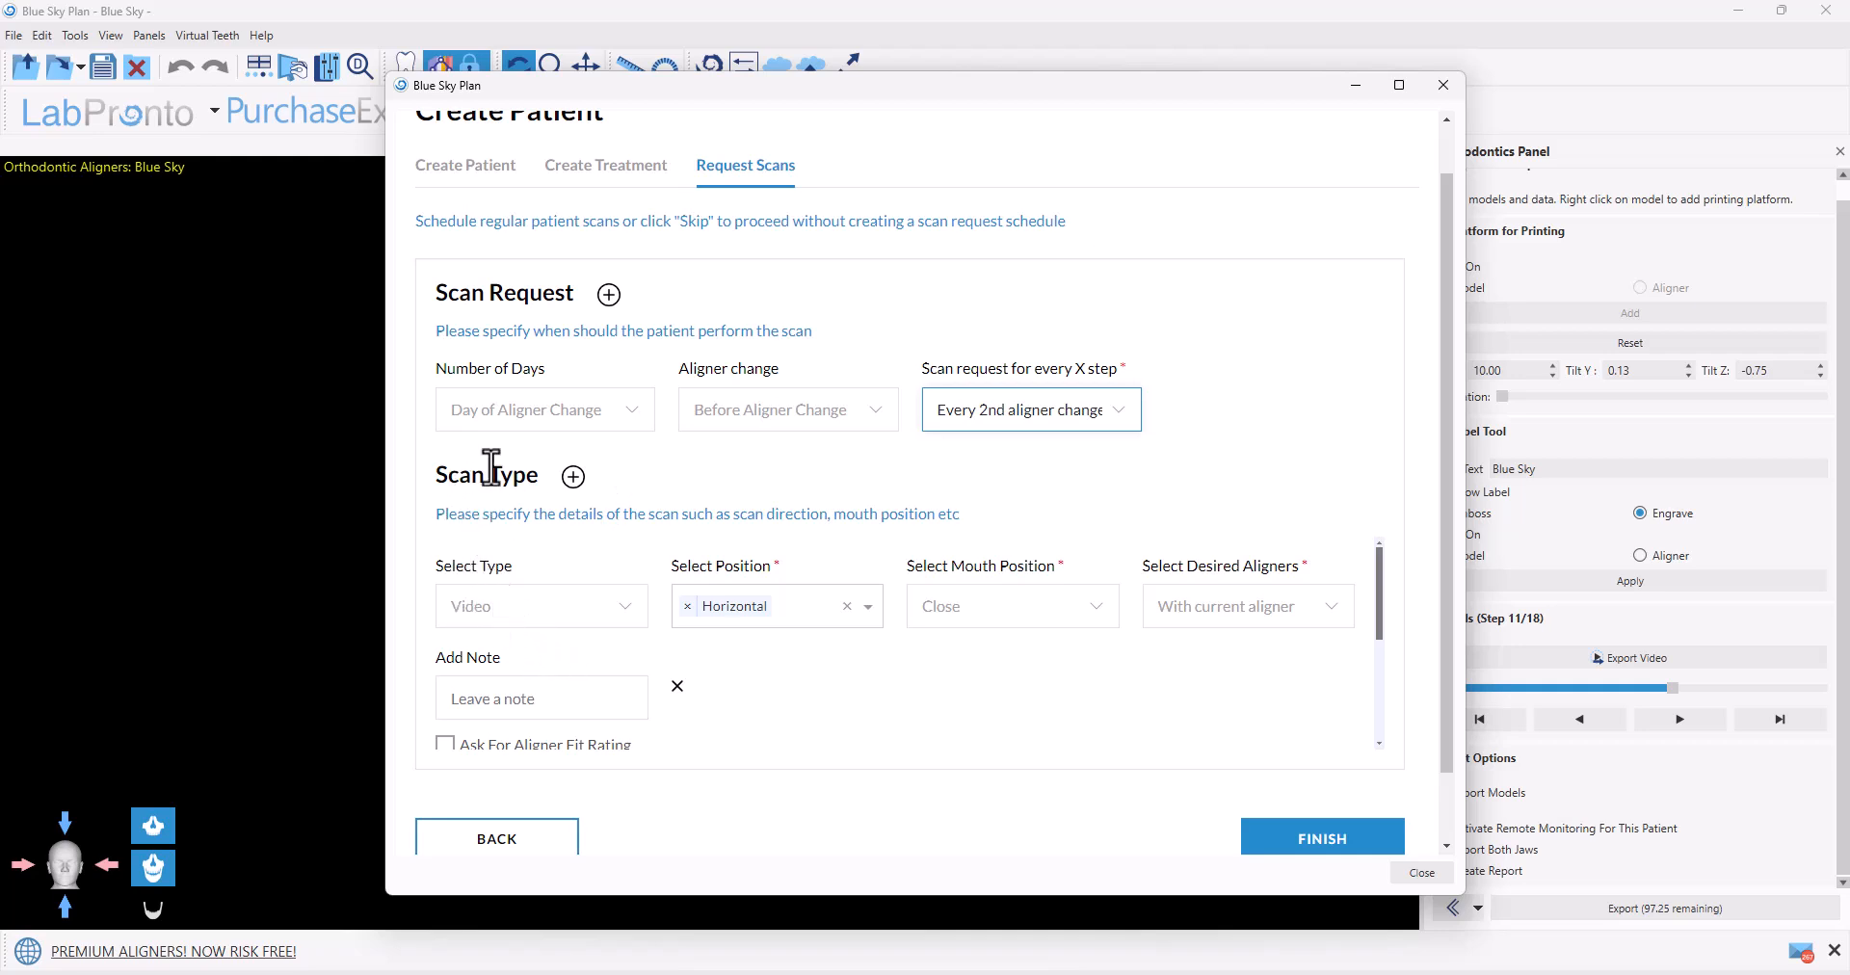
{"action": "mouse_move", "coordinate": [501, 652]}
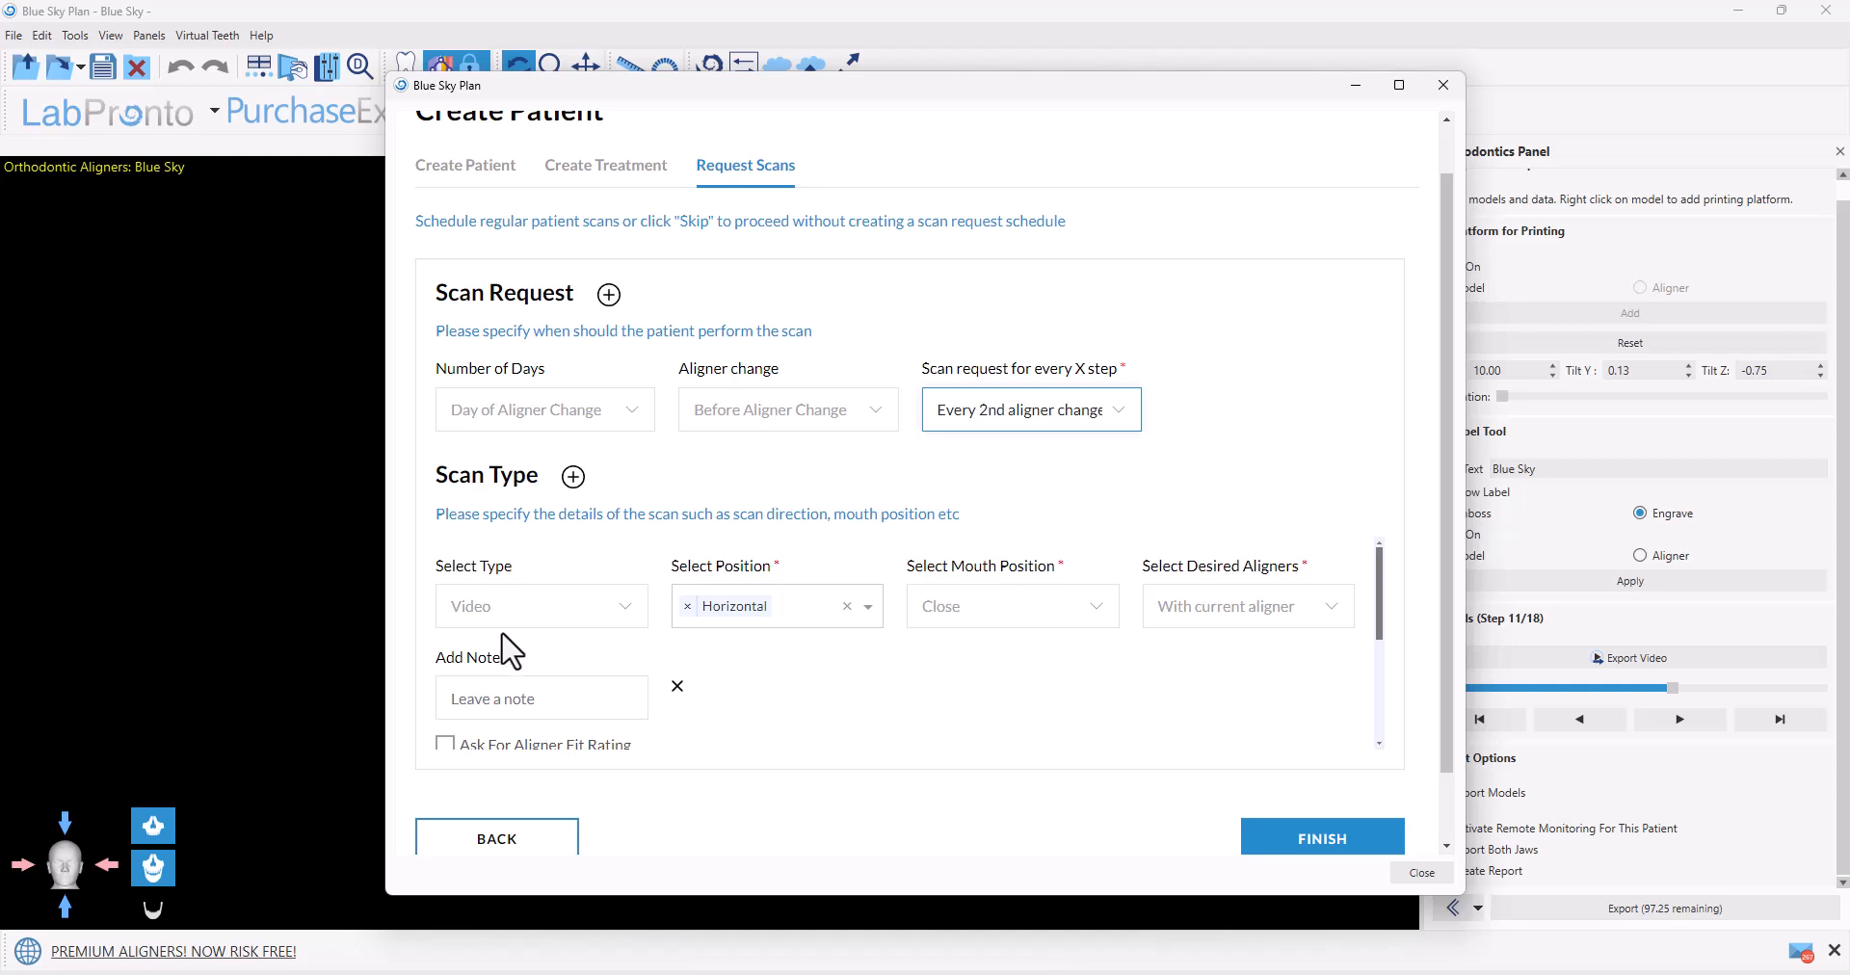
{"action": "mouse_move", "coordinate": [516, 623]}
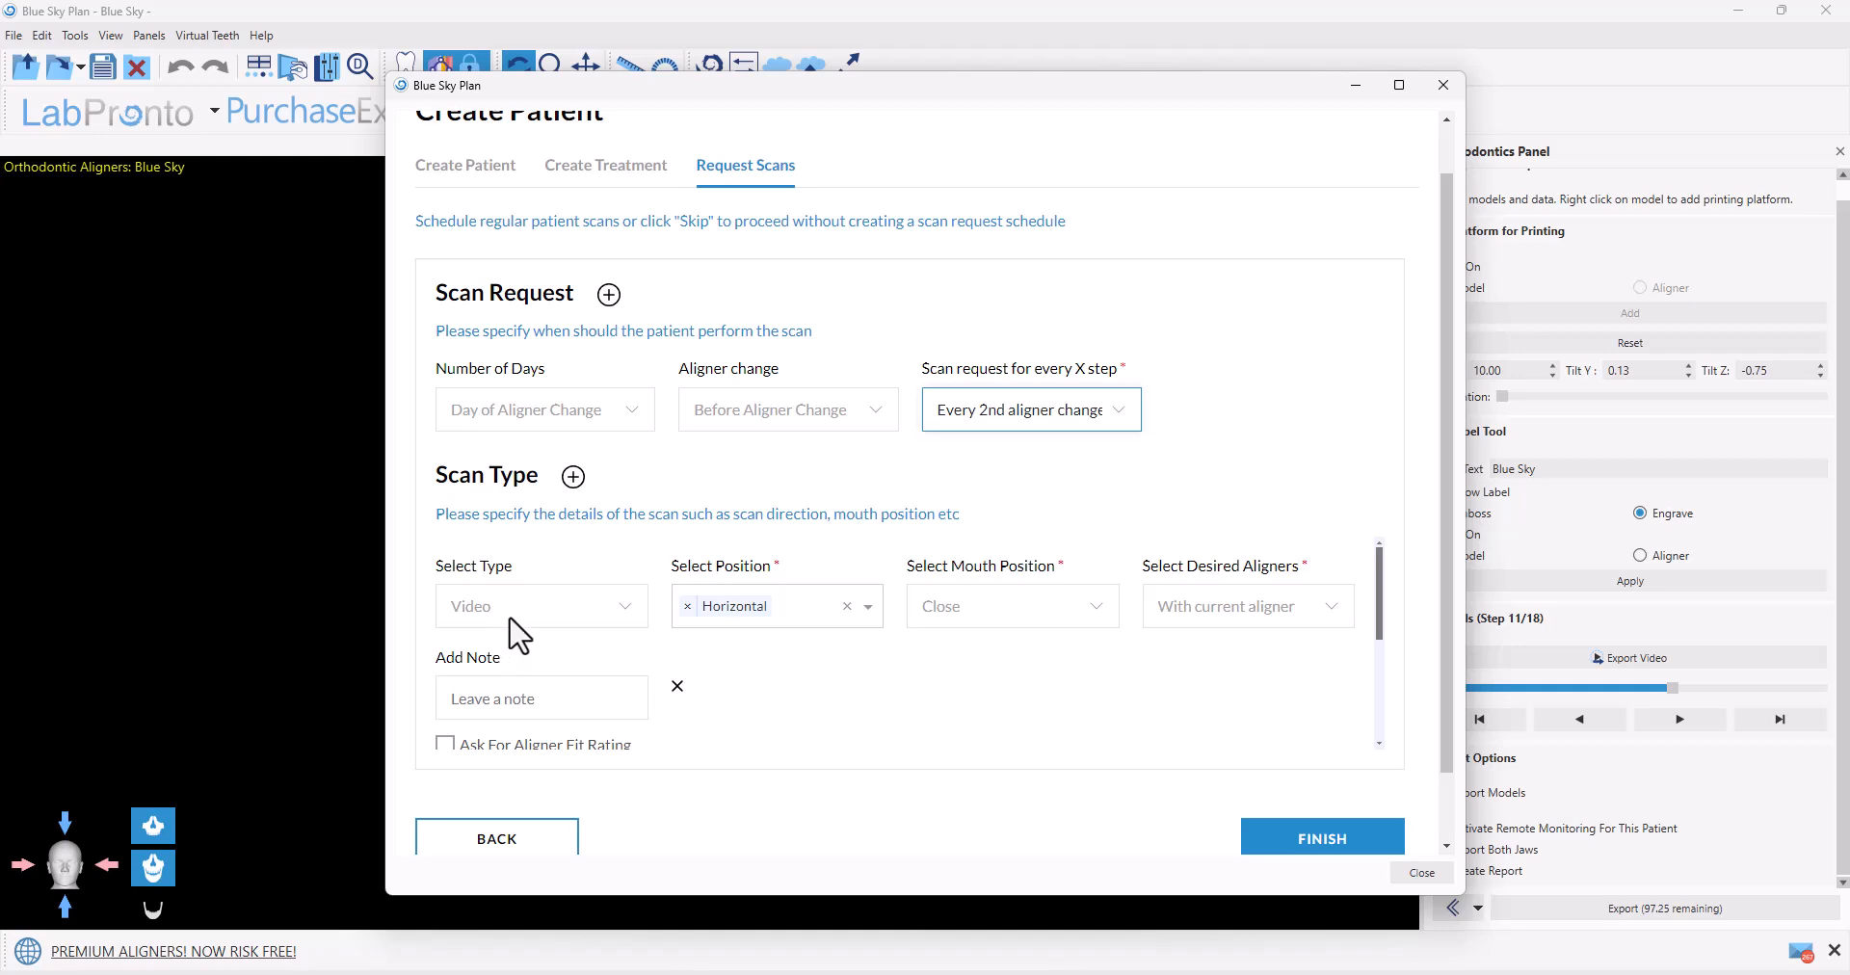
{"action": "mouse_move", "coordinate": [755, 626]}
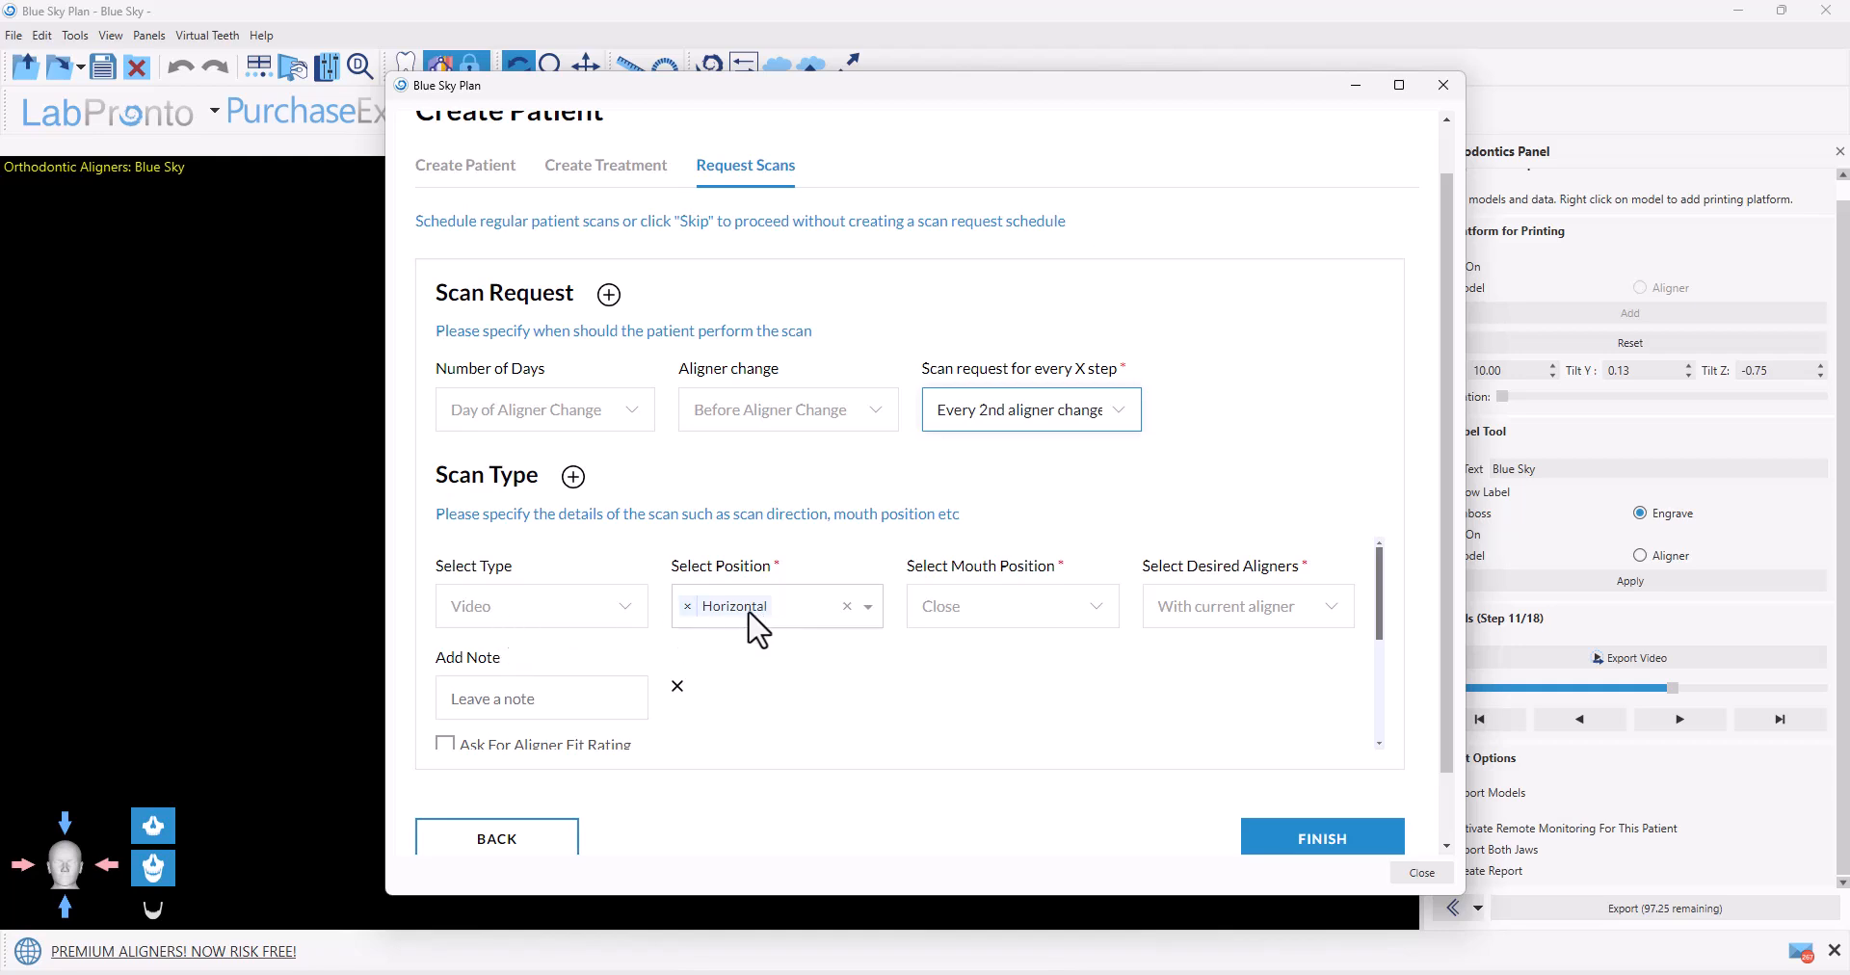
{"action": "mouse_move", "coordinate": [977, 639]}
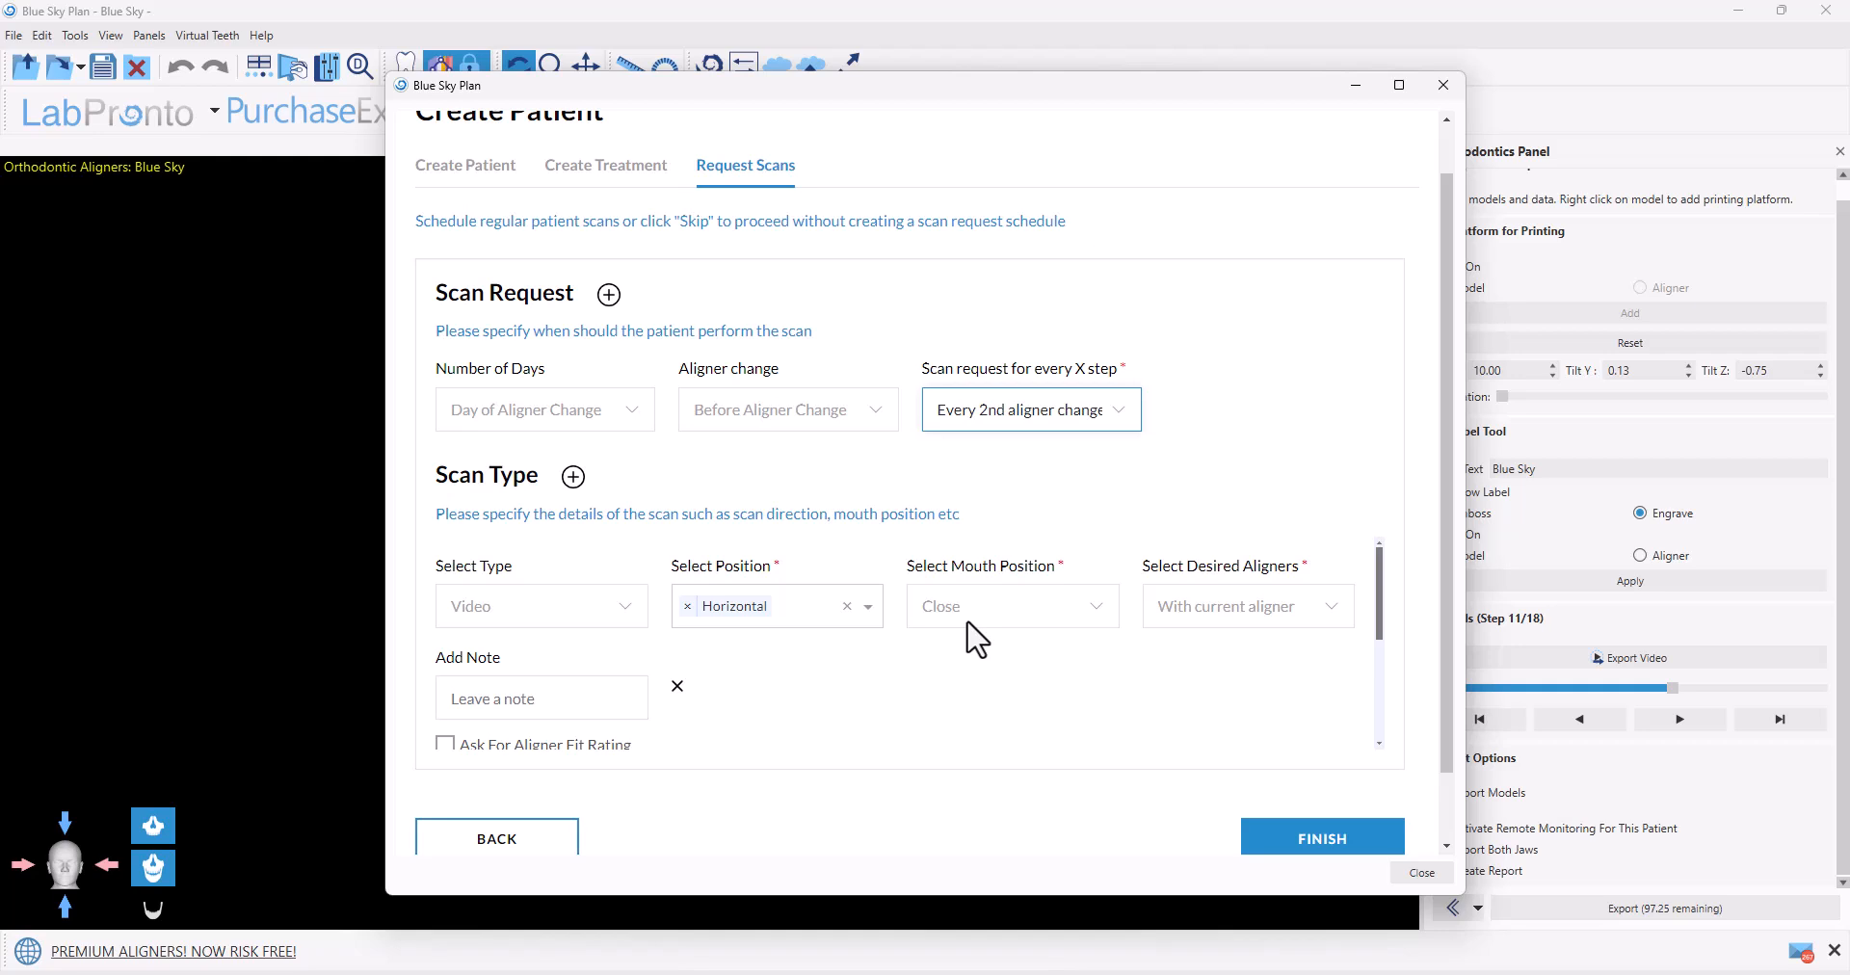
{"action": "mouse_move", "coordinate": [1188, 667]}
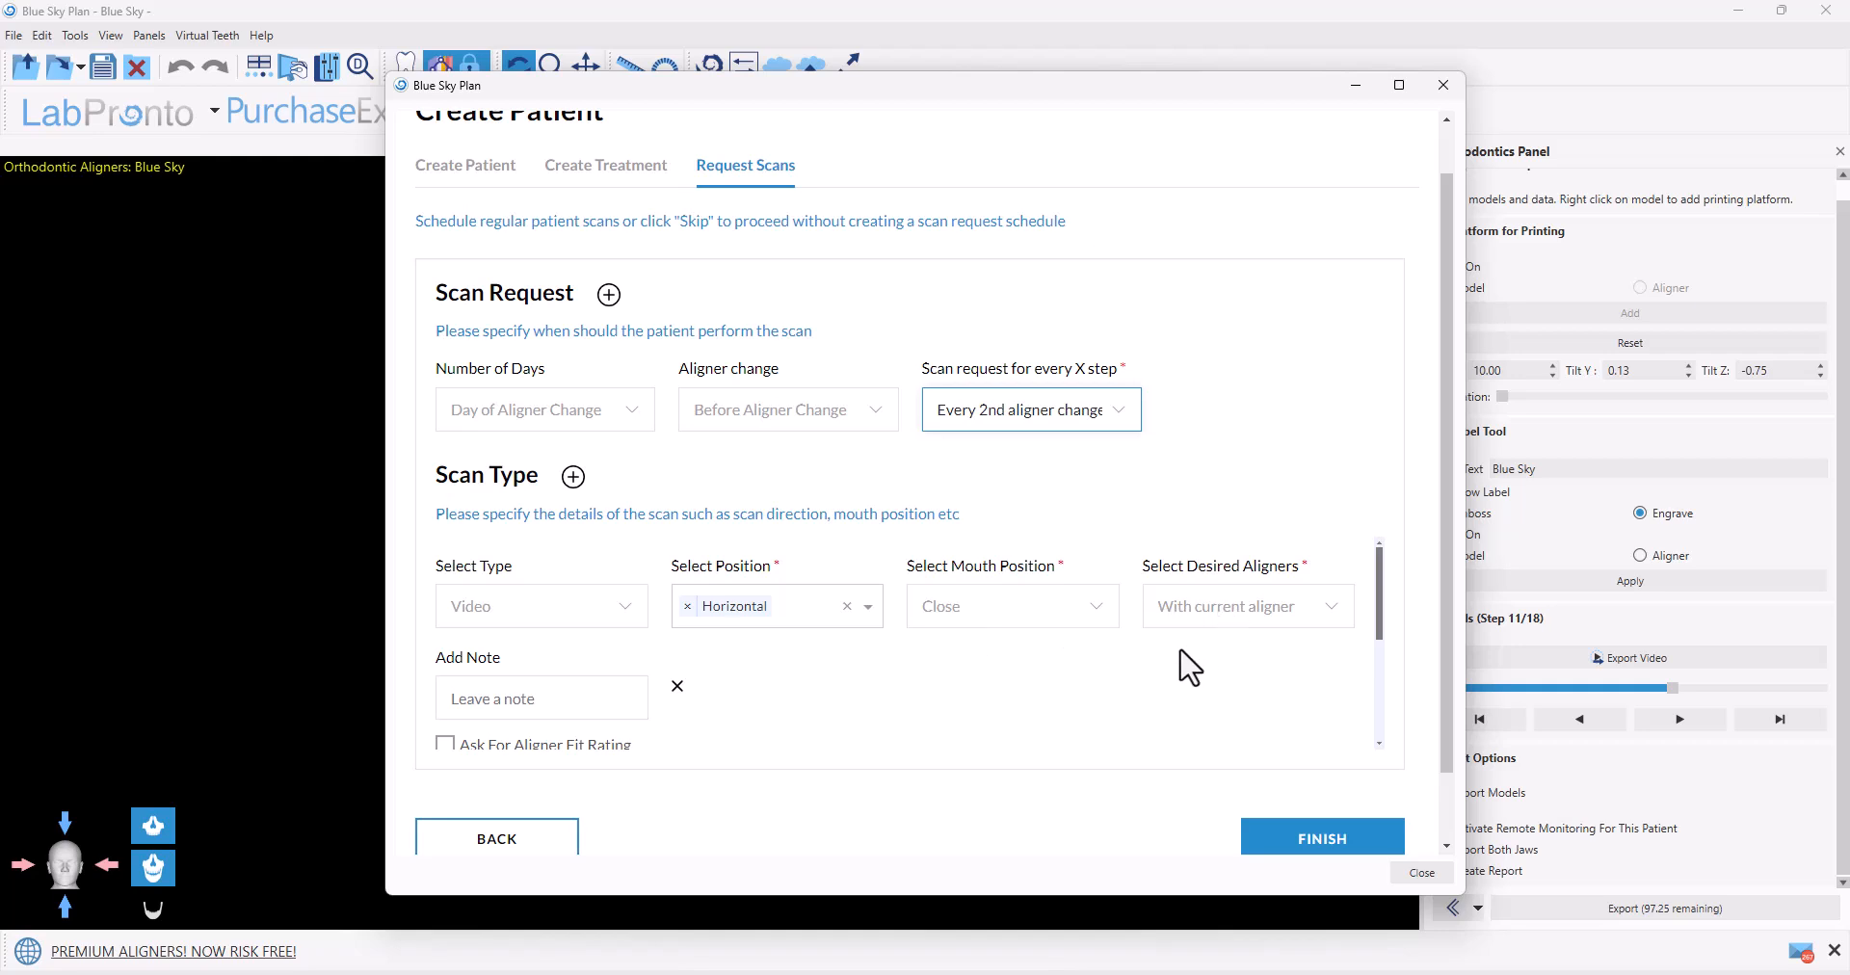
{"action": "scroll", "scroll_direction": "down", "scroll_amount": 3}
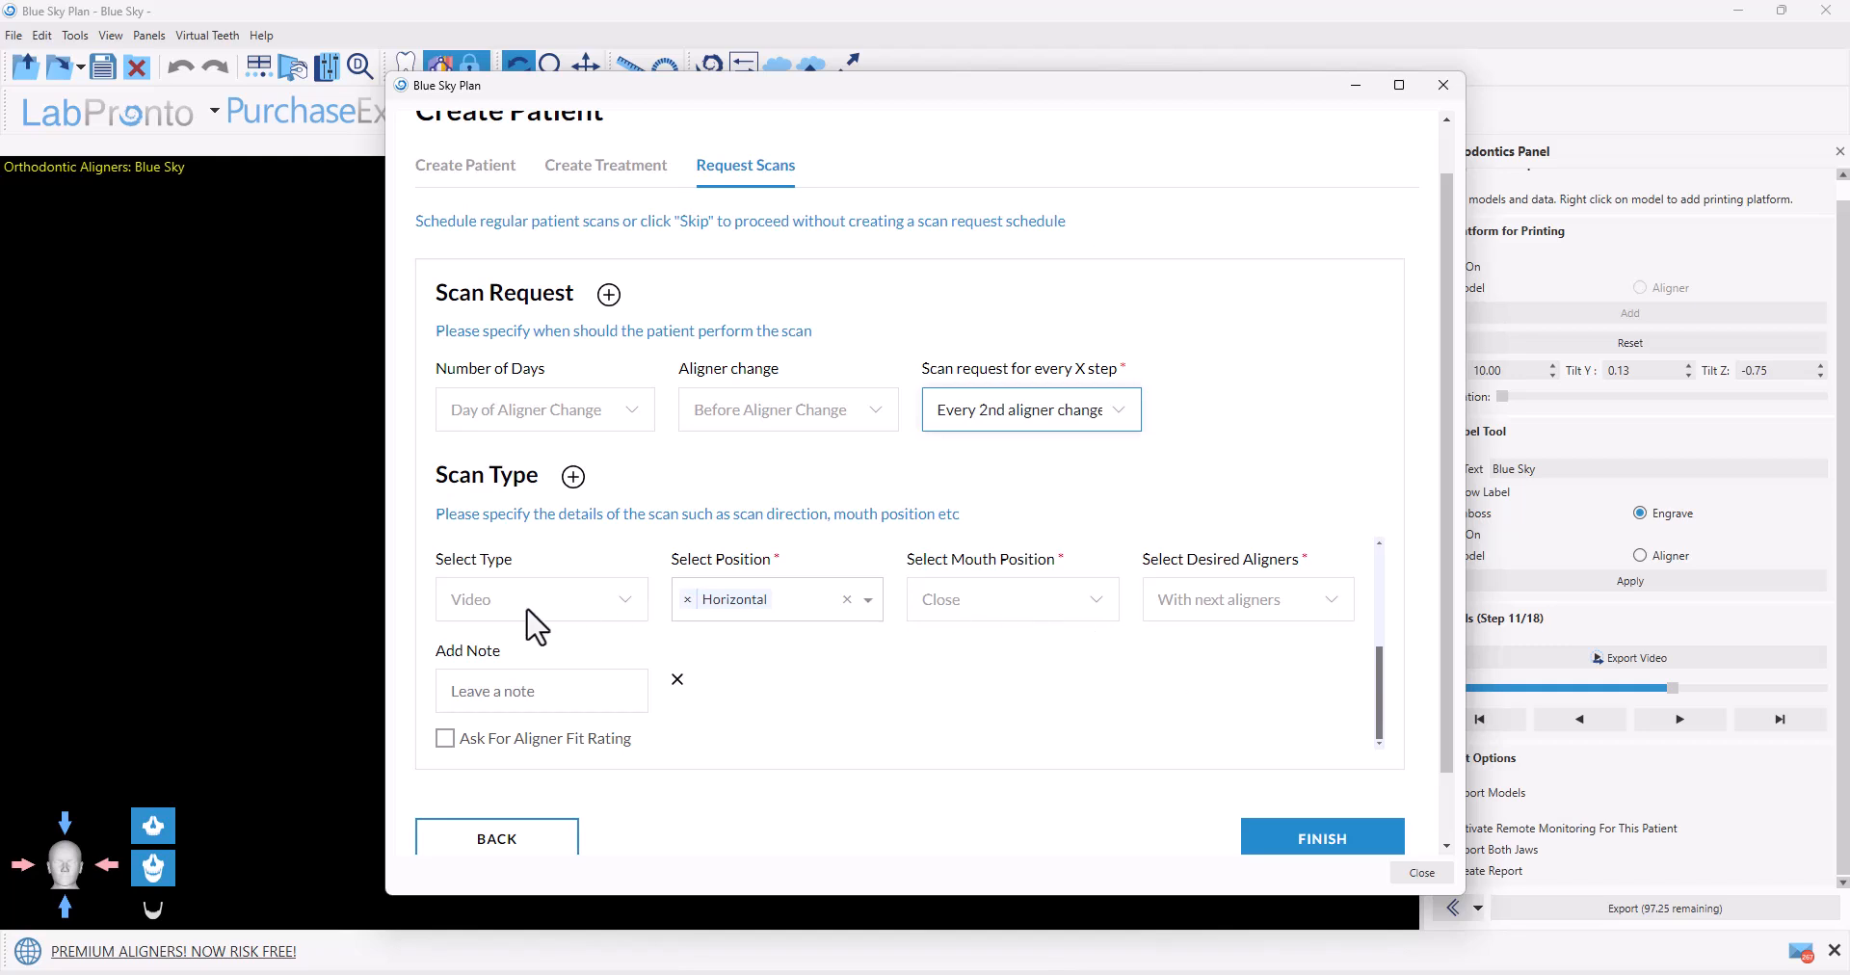
{"action": "mouse_move", "coordinate": [999, 618]}
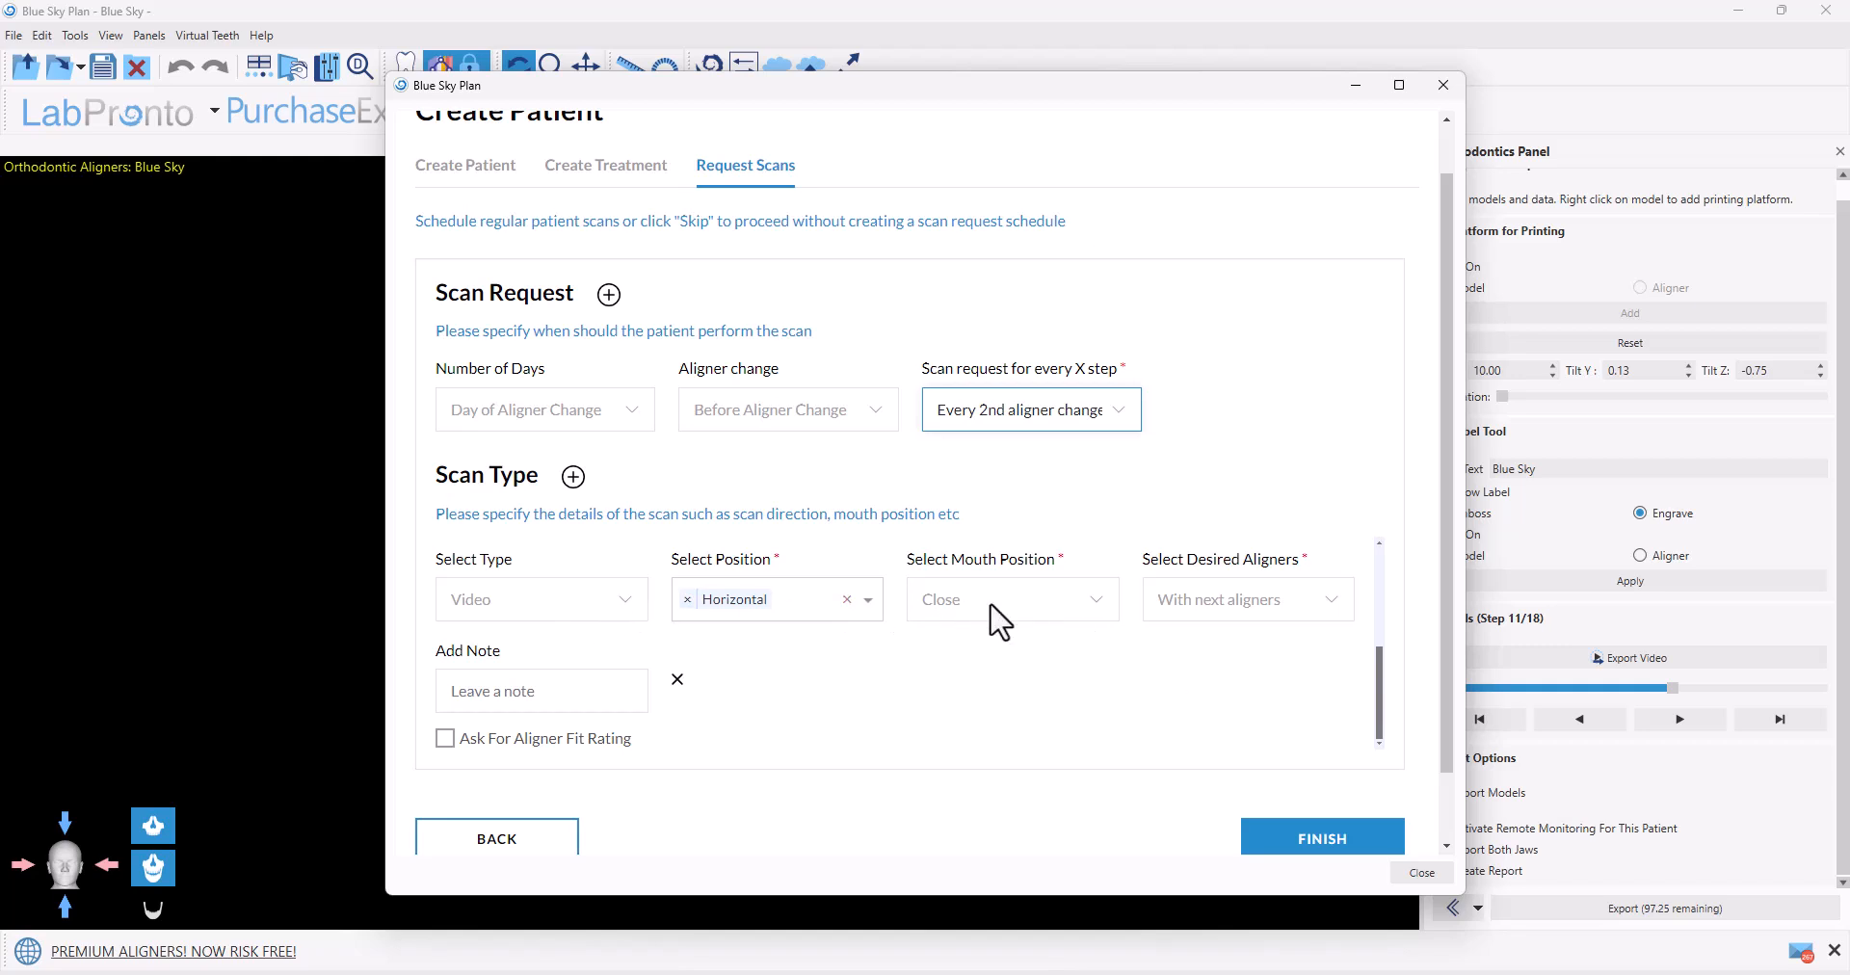
{"action": "mouse_move", "coordinate": [1248, 624]}
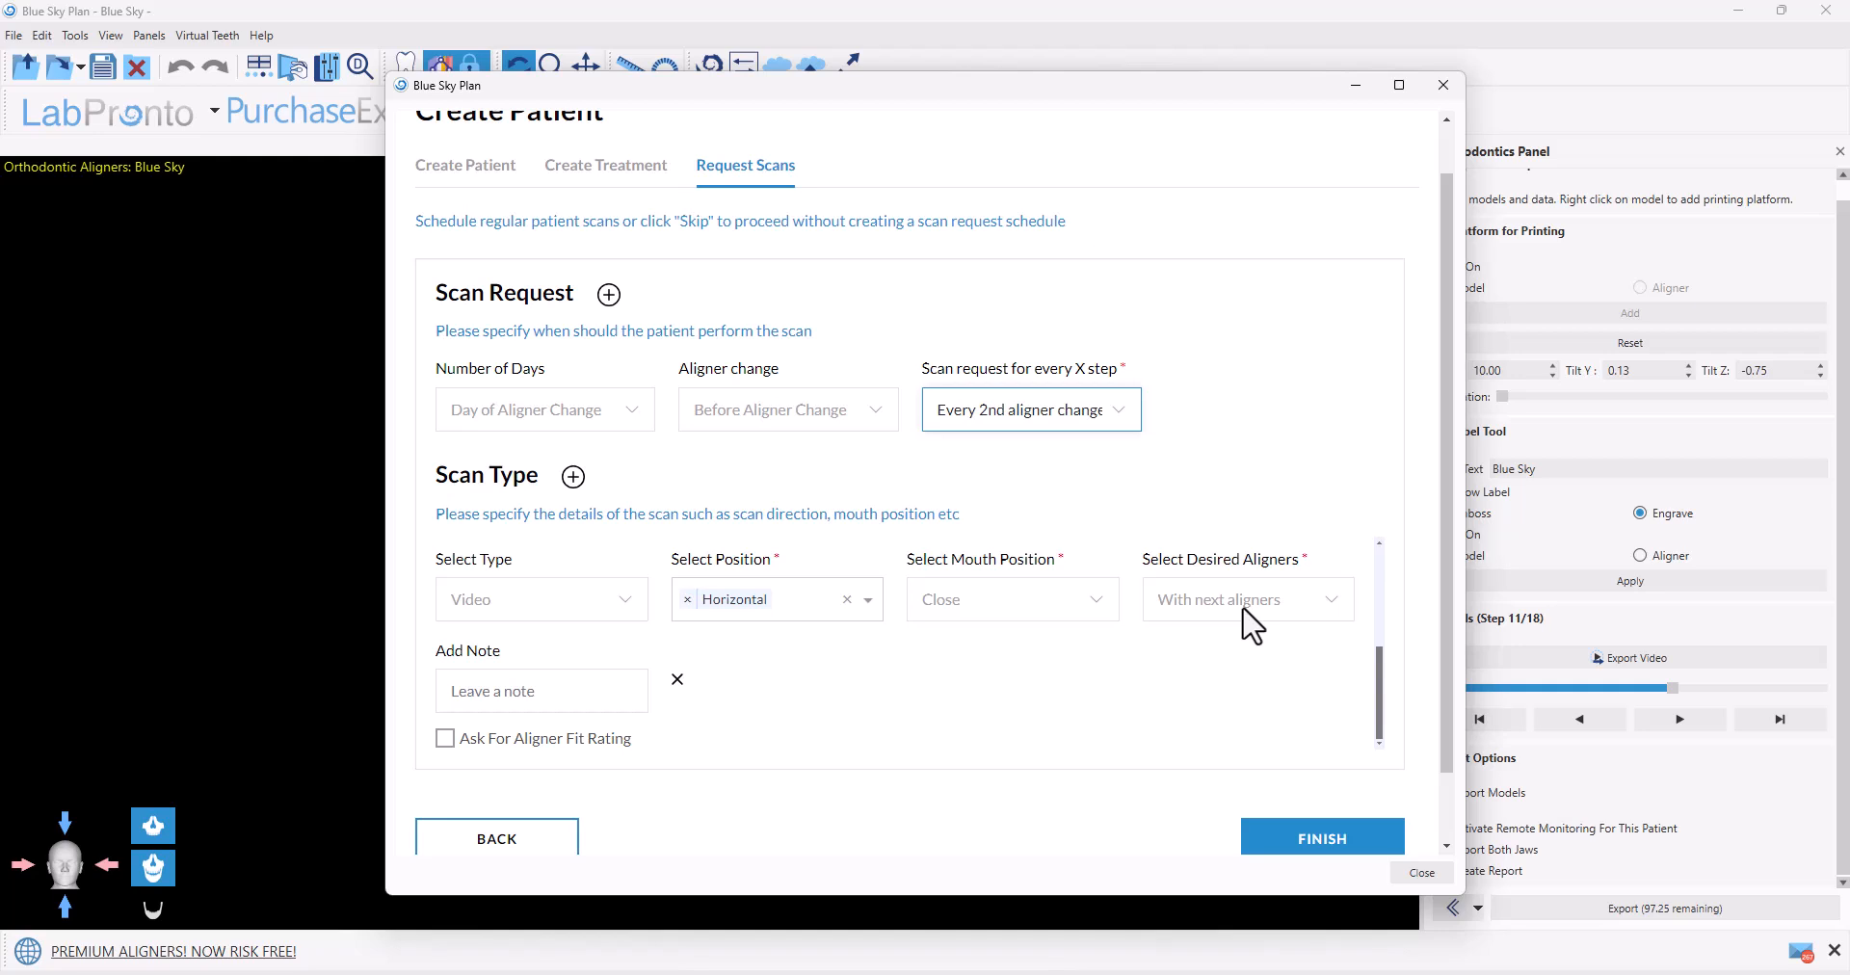
{"action": "mouse_move", "coordinate": [1181, 622]}
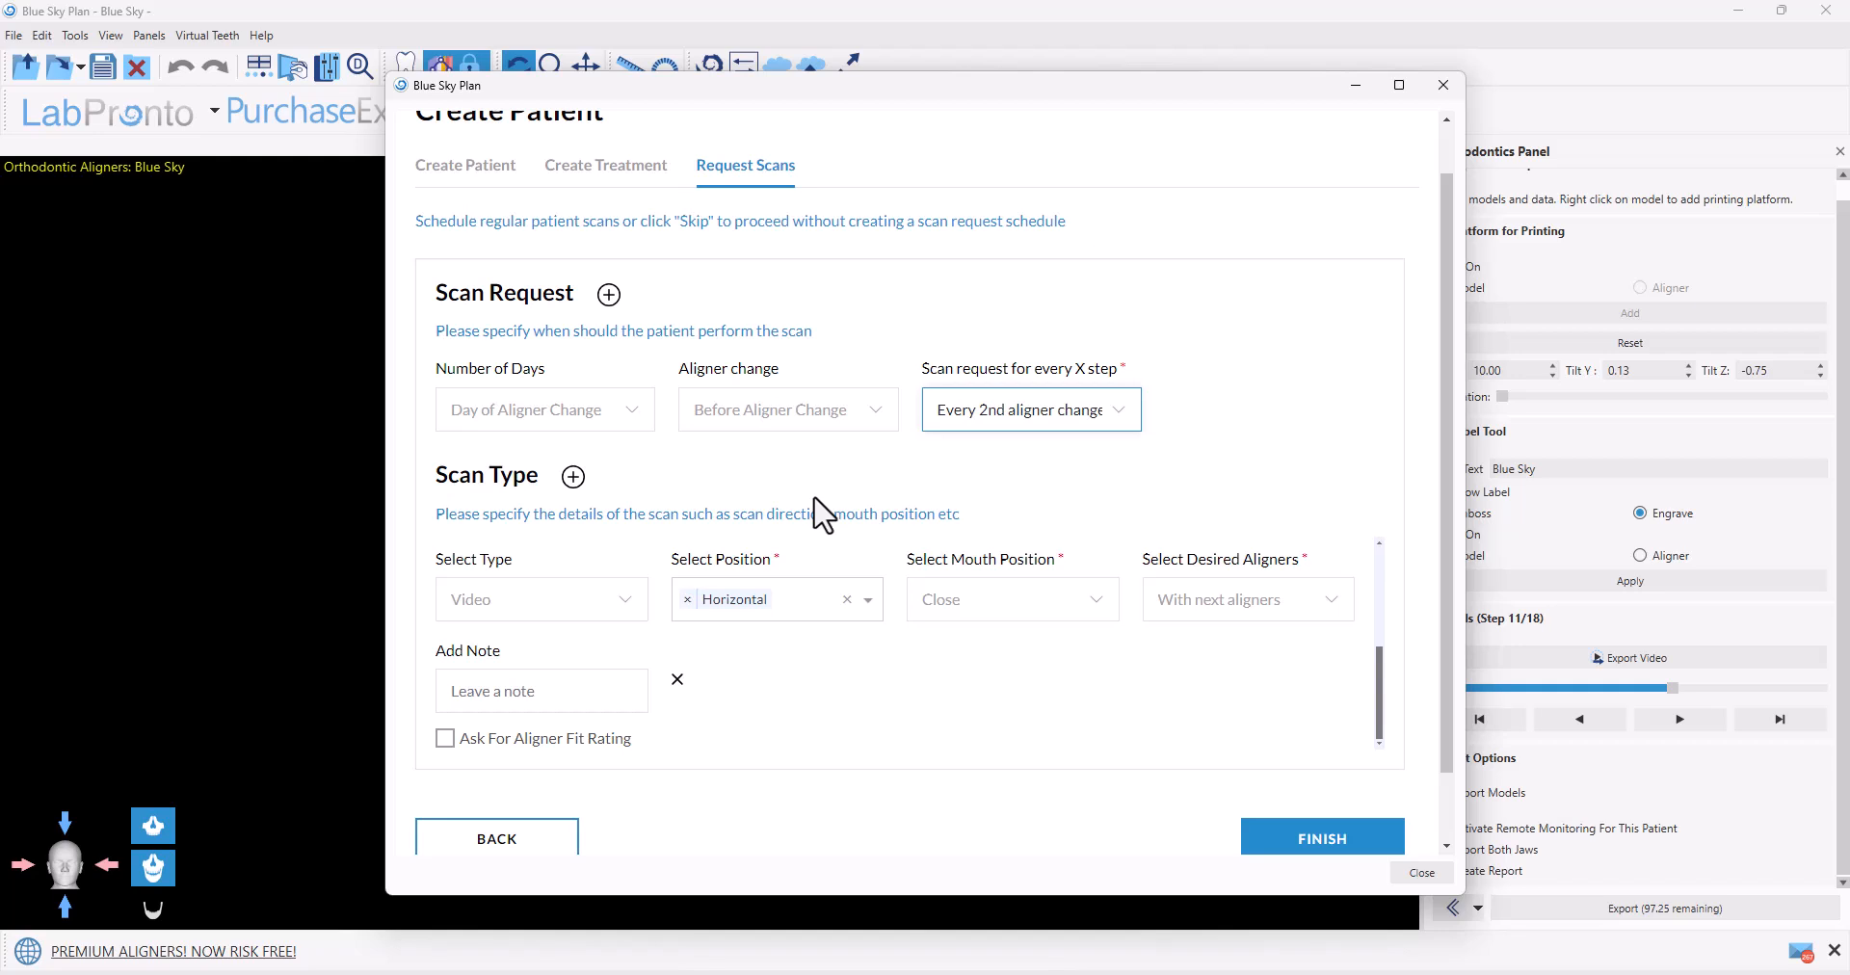
{"action": "mouse_move", "coordinate": [1066, 536]}
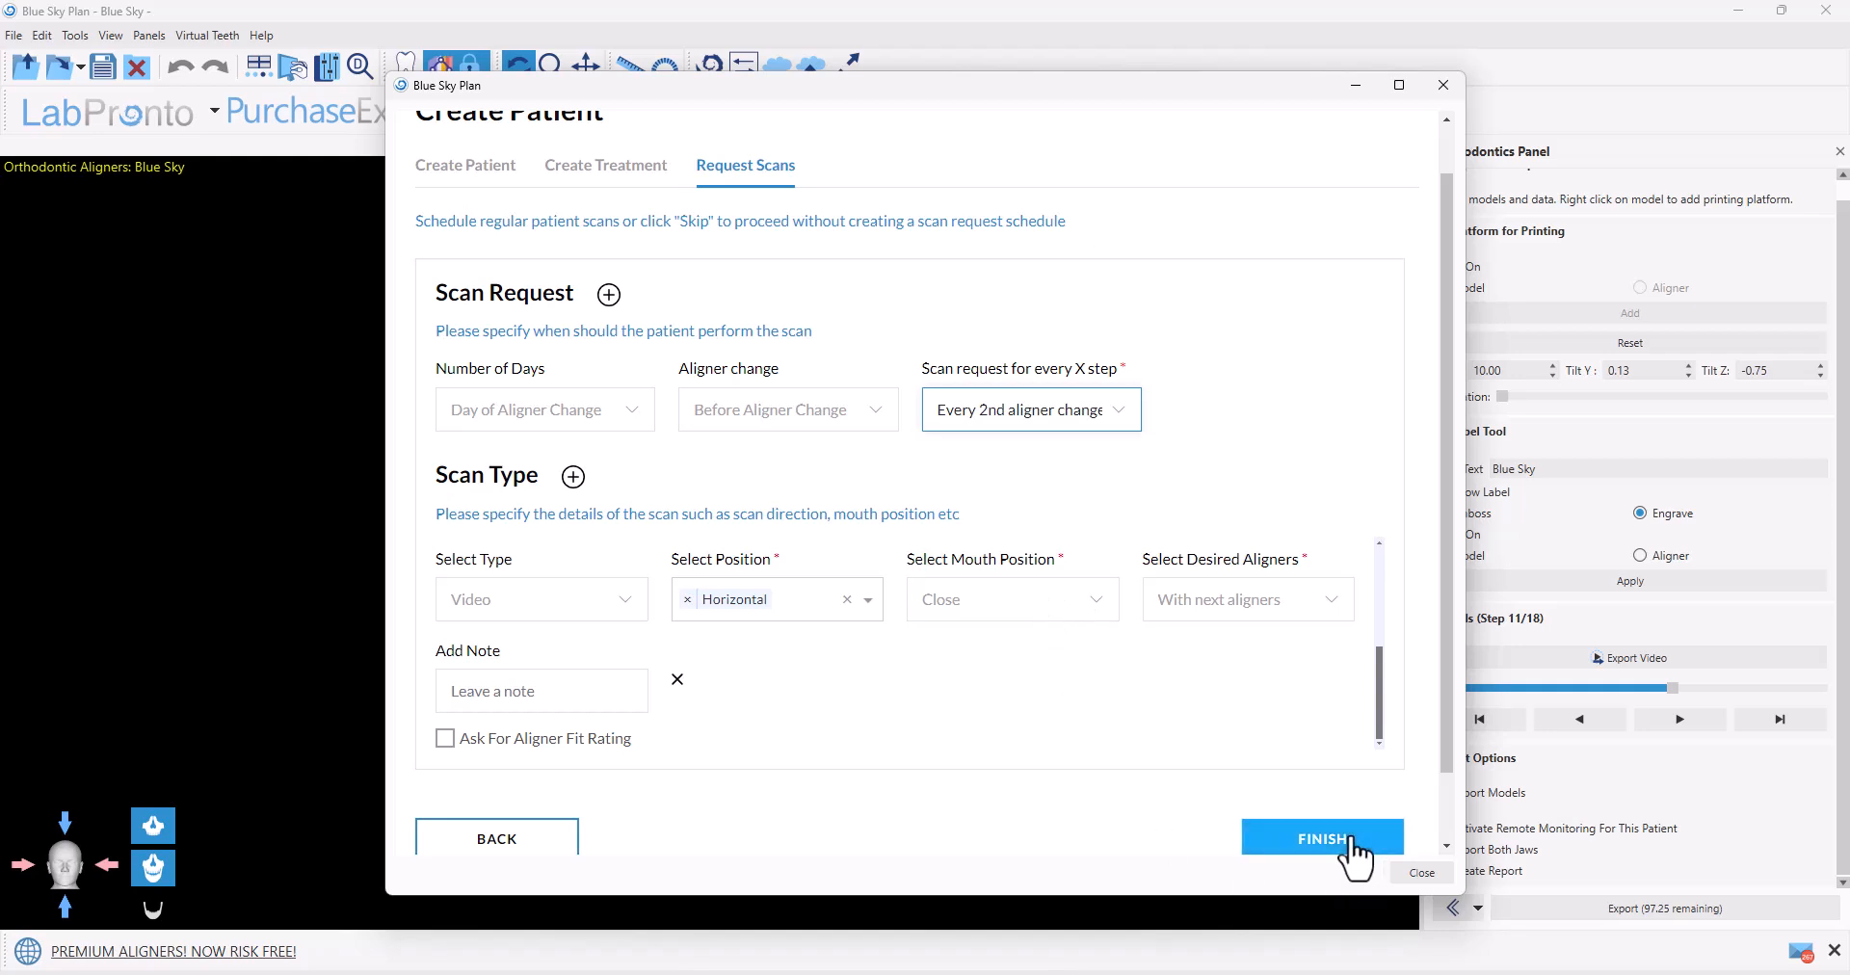
Finish the patient, upload the 64 files, and acknowledge the BlueSkyMonitoring activation
{"action": "left_click", "coordinate": [1321, 838]}
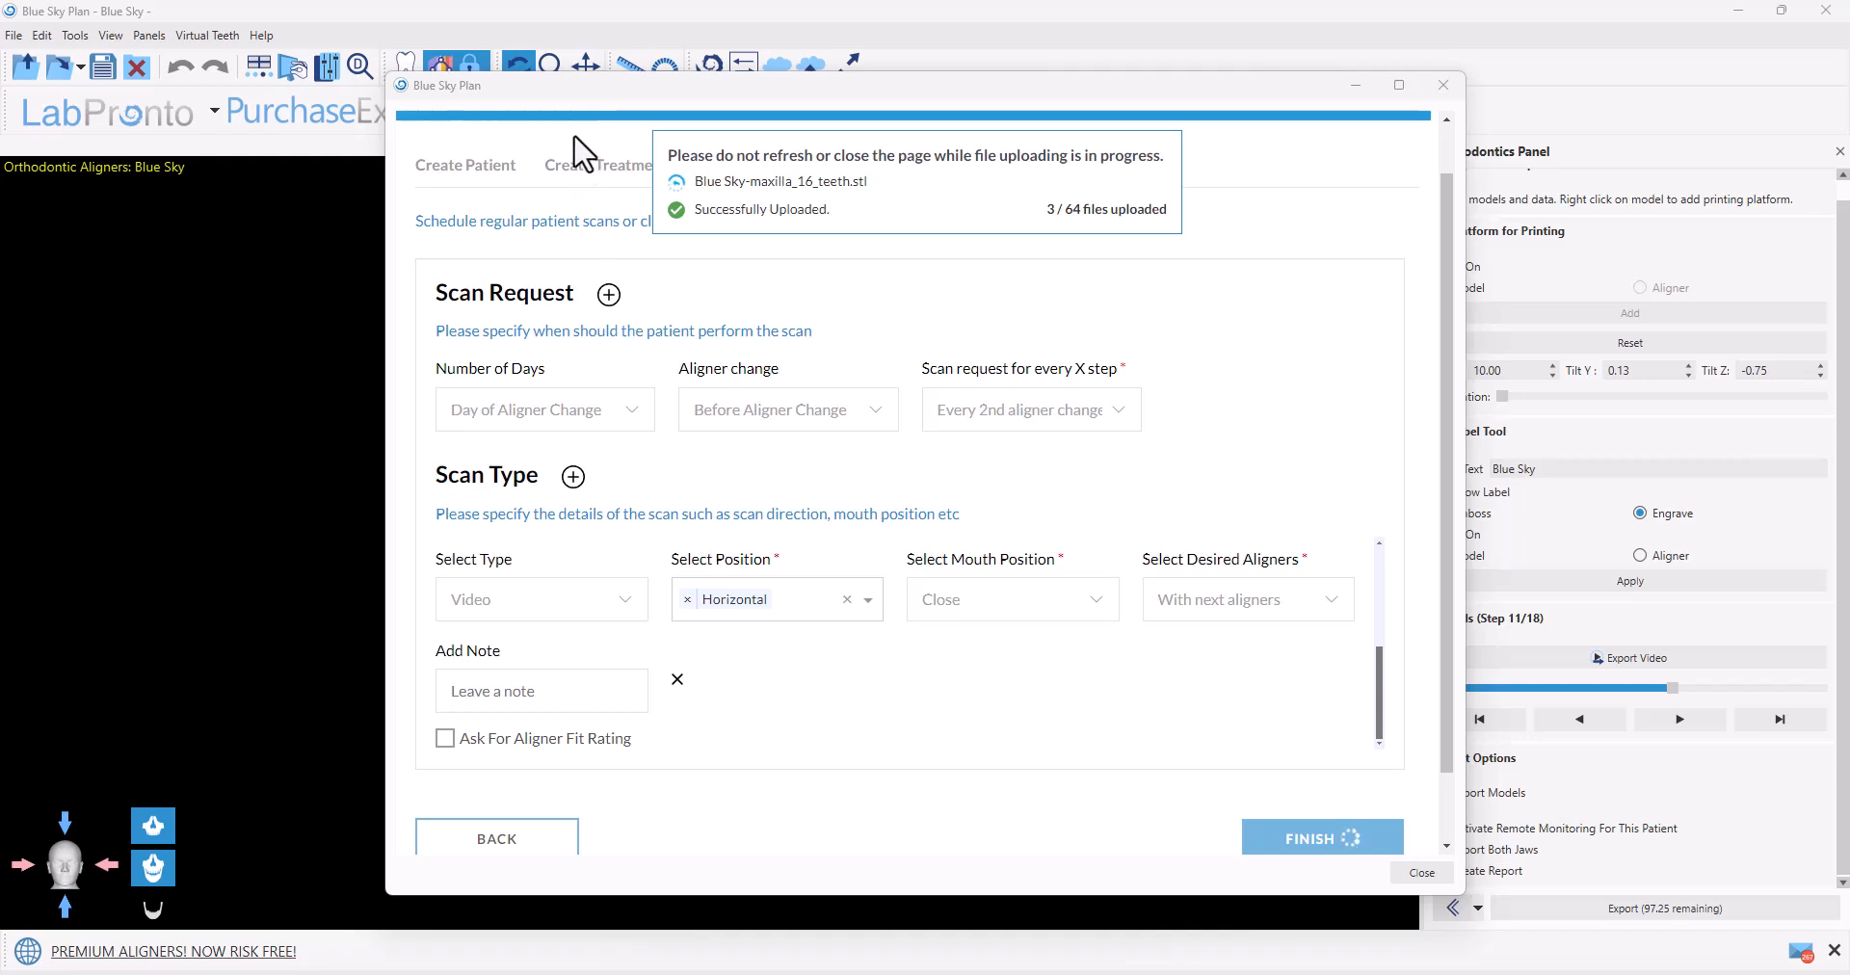
{"action": "mouse_move", "coordinate": [973, 724]}
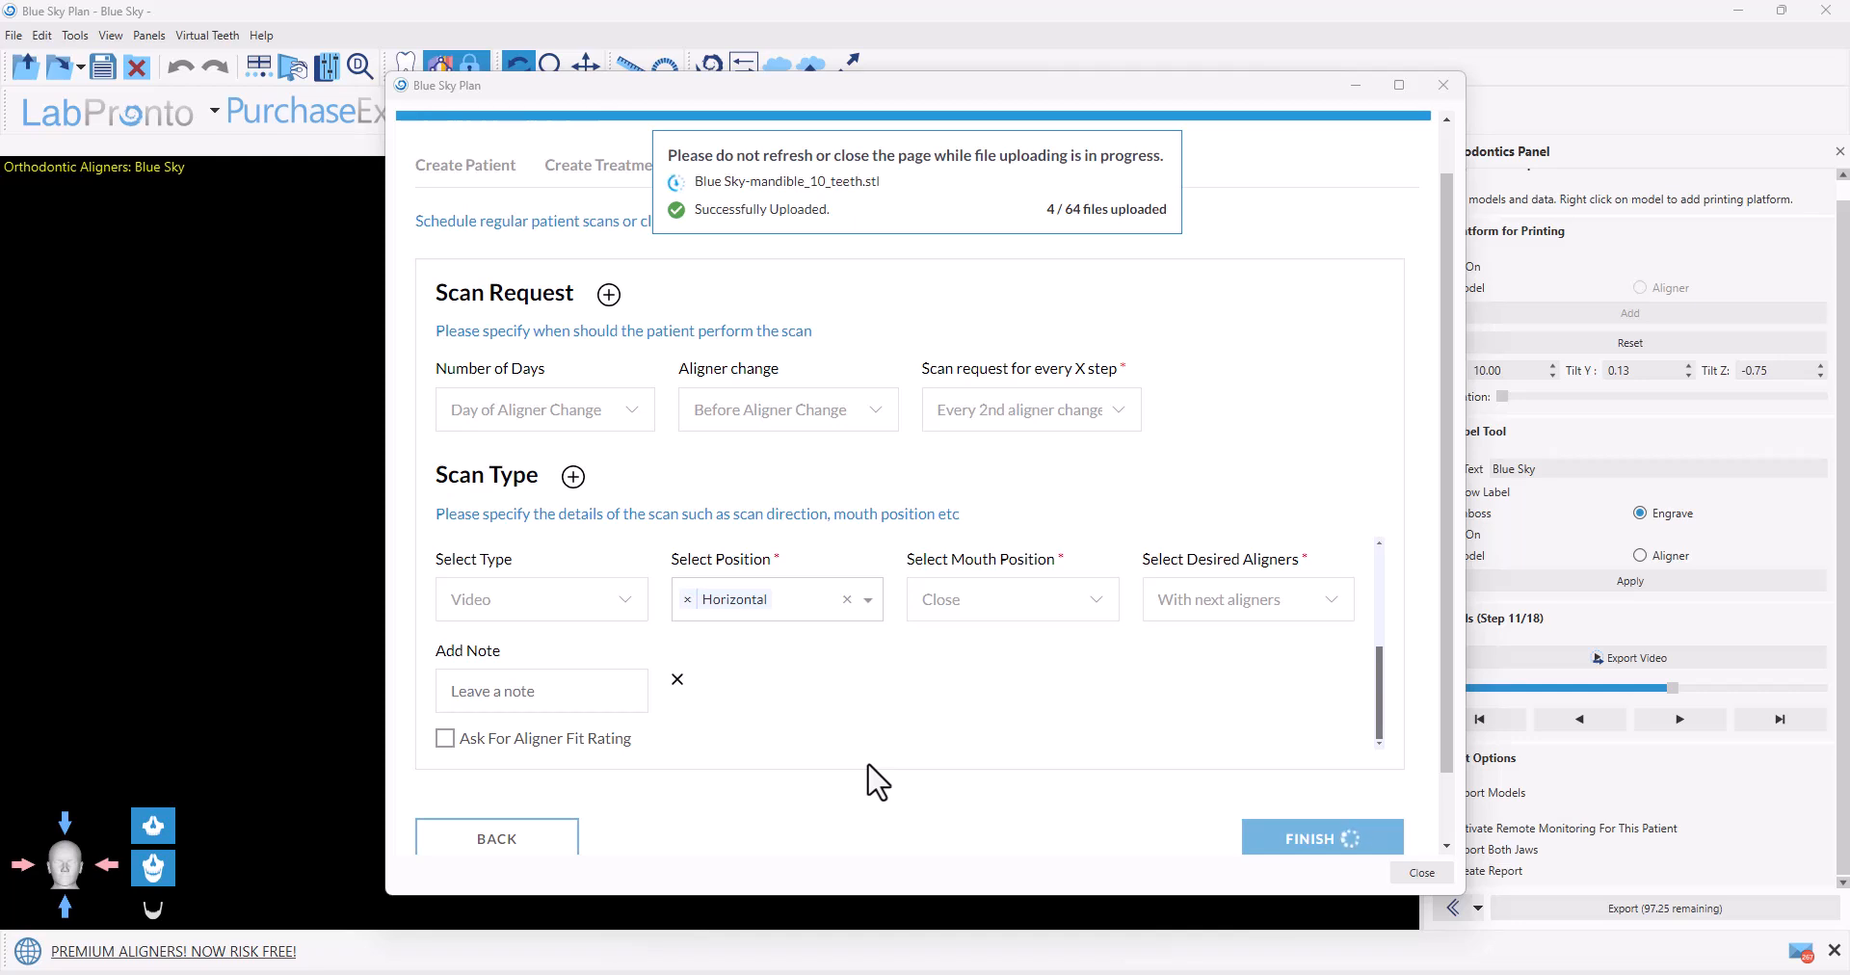
{"action": "left_click", "coordinate": [1321, 838]}
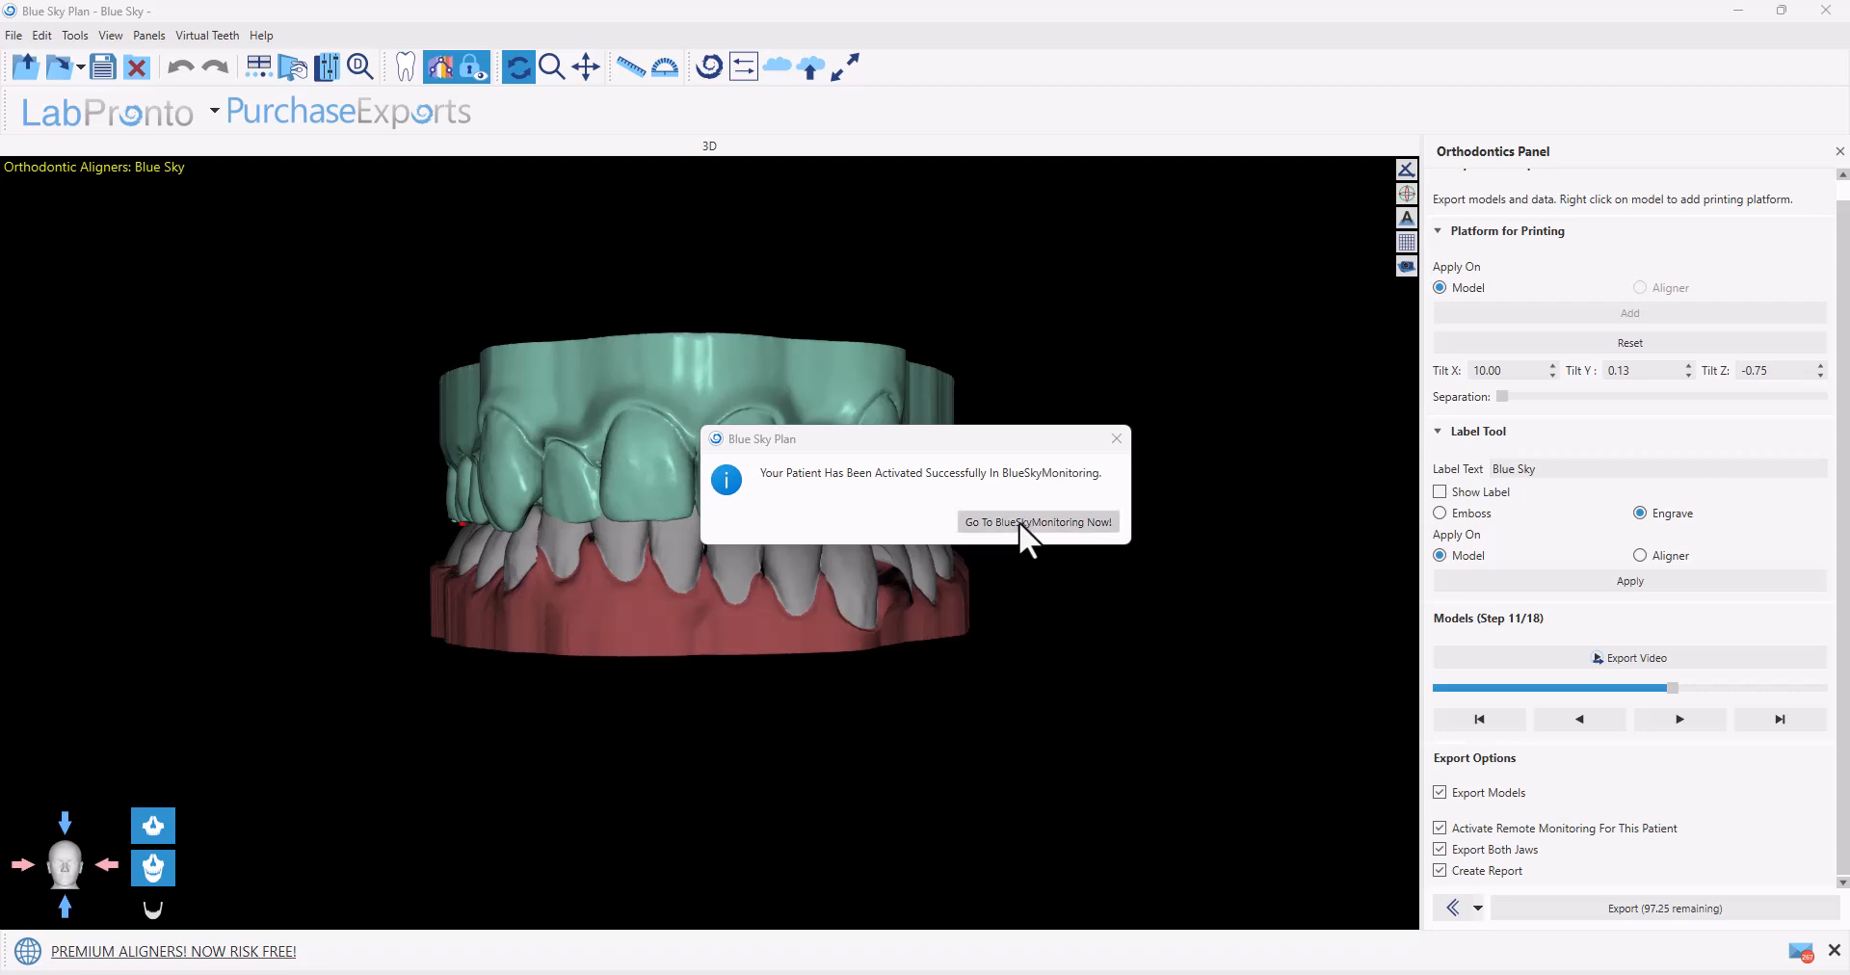
{"action": "mouse_move", "coordinate": [1114, 534]}
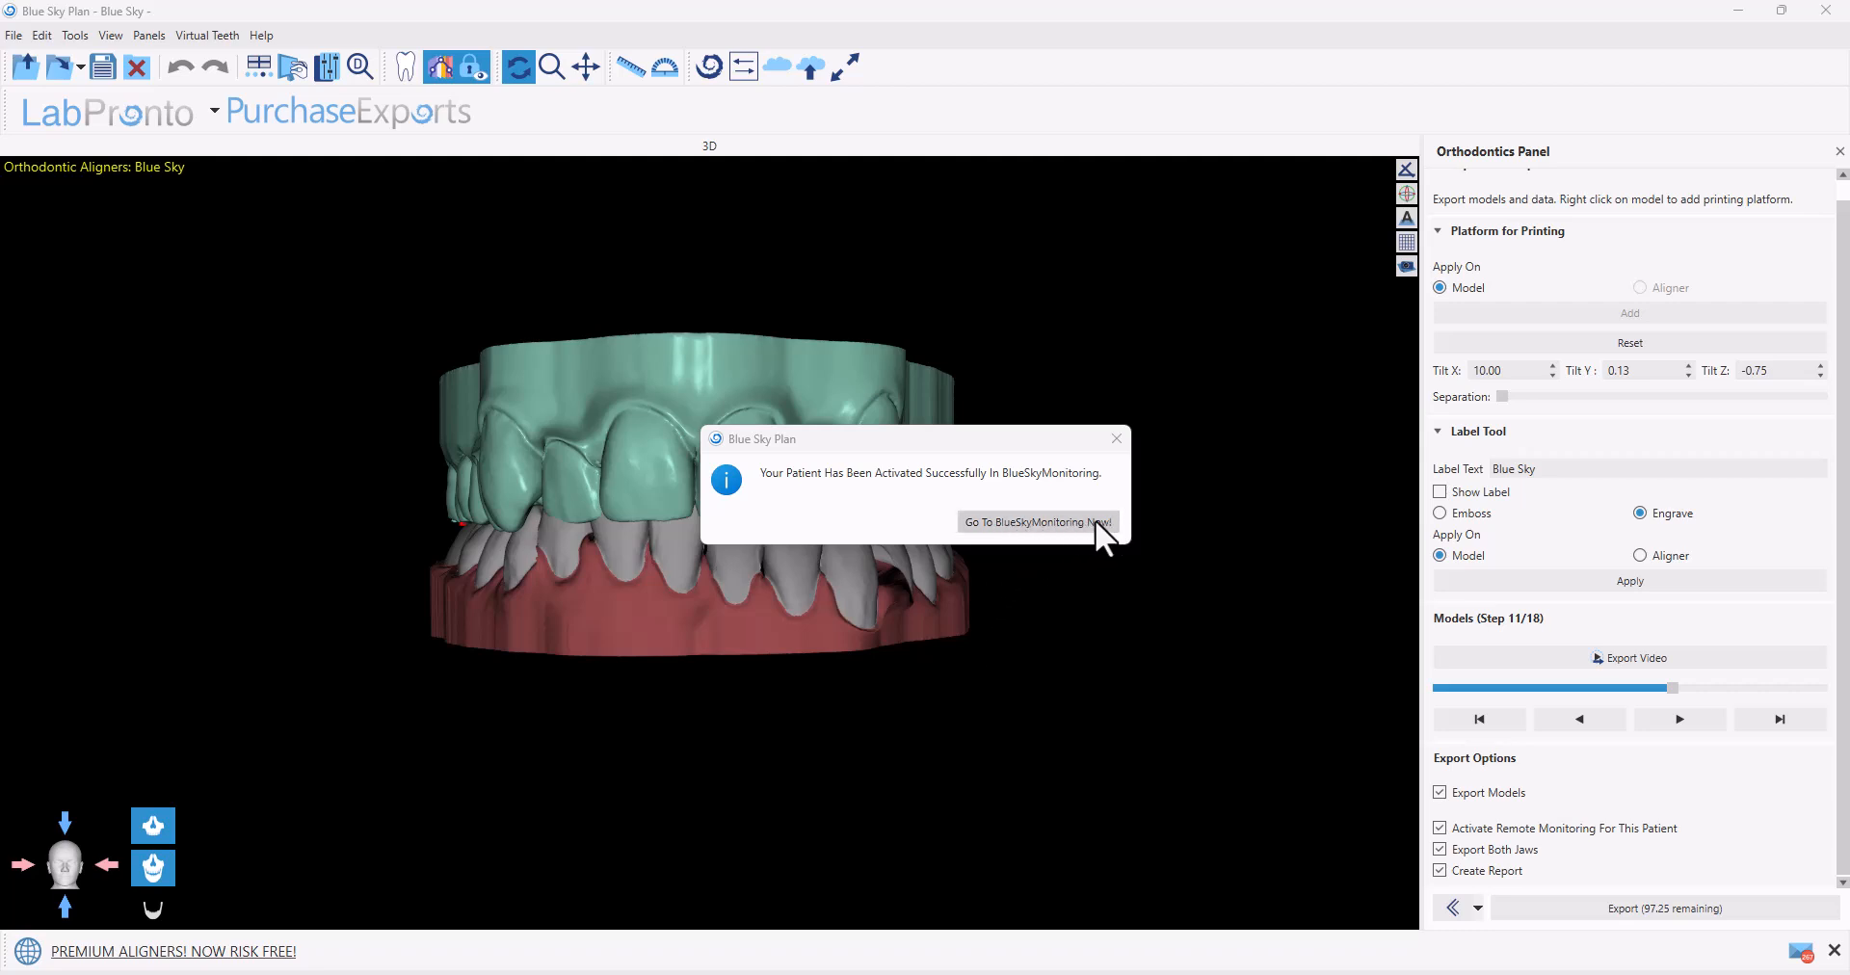
Open Sky Blue in BlueSkyMonitoring and scroll through the weekly aligner-change and scan-request milestones
{"action": "left_click", "coordinate": [1035, 523]}
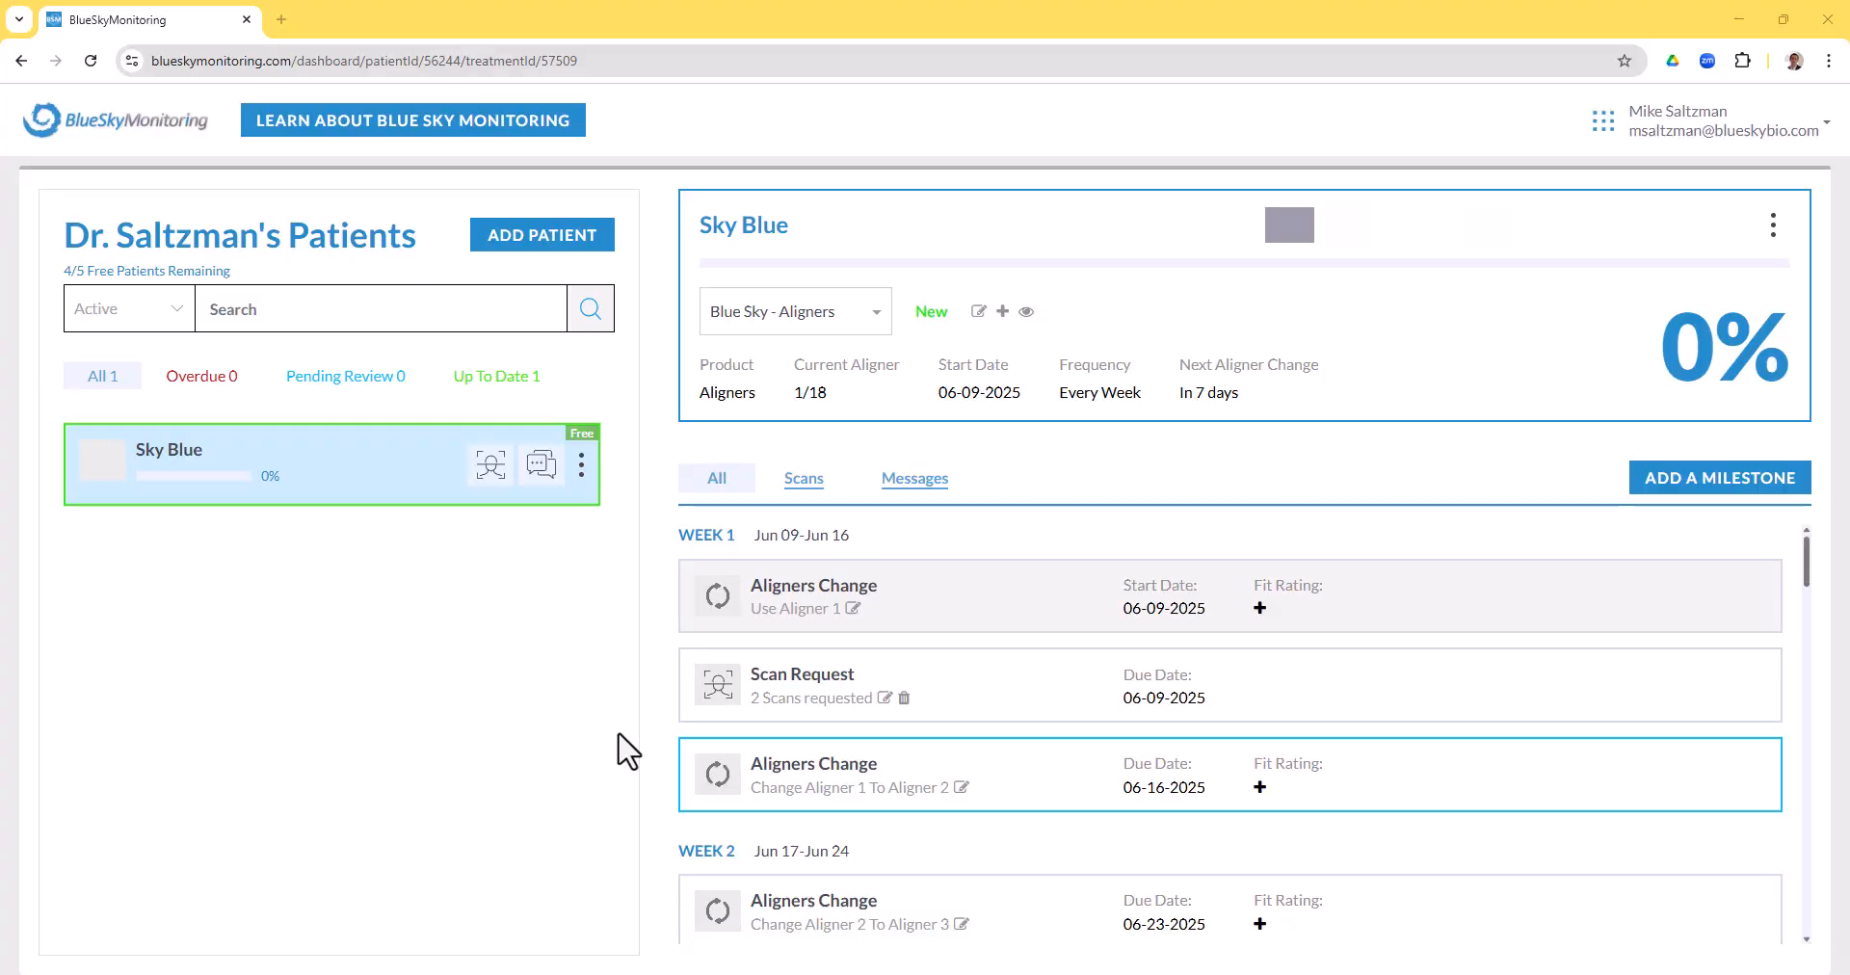
{"action": "mouse_move", "coordinate": [246, 472]}
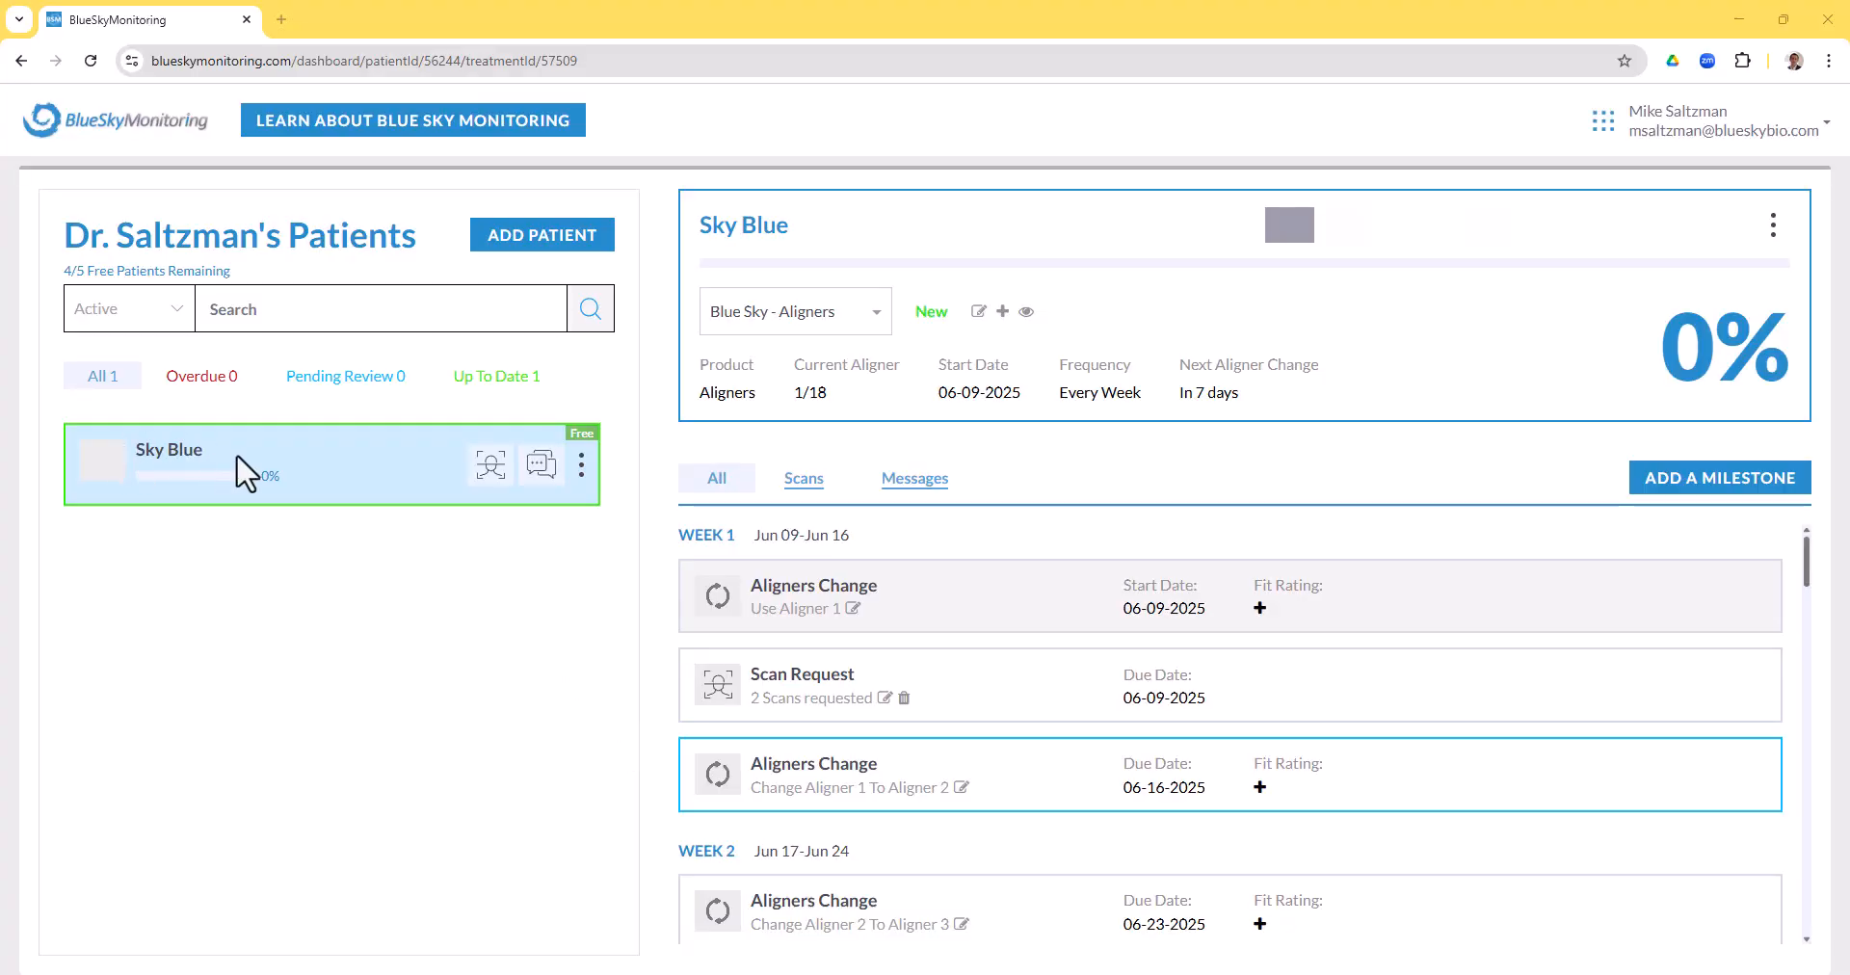
{"action": "mouse_move", "coordinate": [555, 578]}
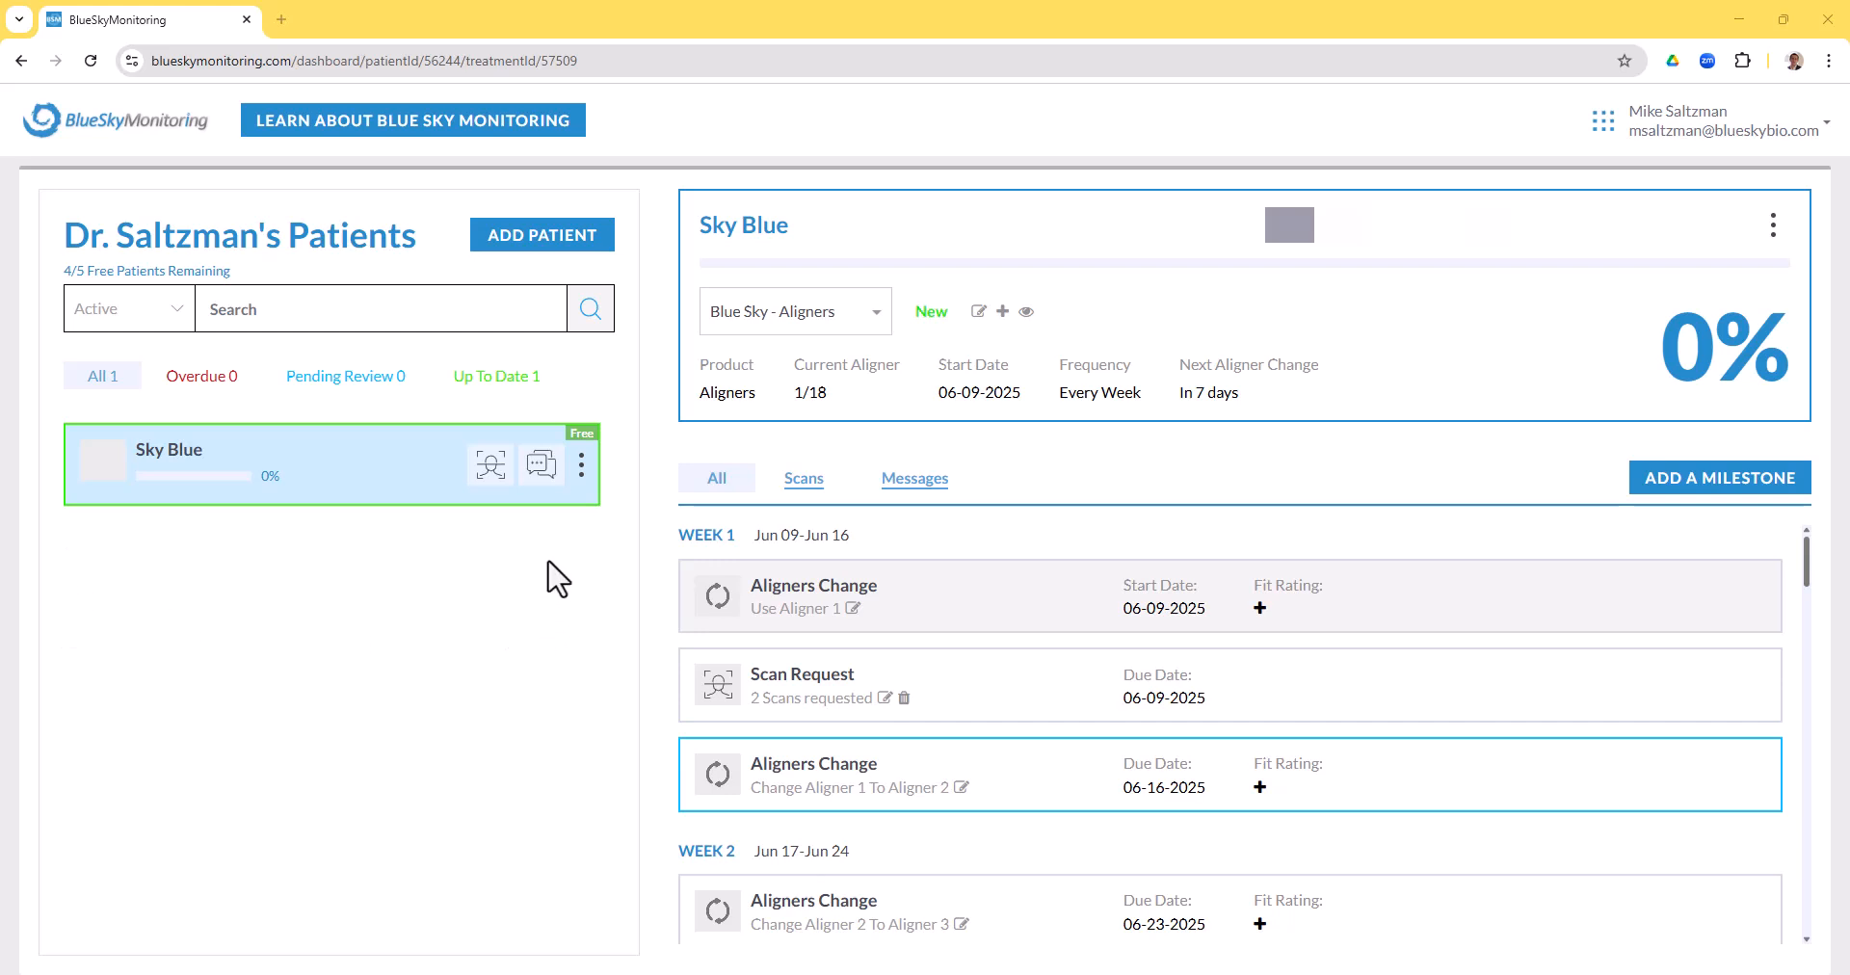
{"action": "mouse_move", "coordinate": [440, 829]}
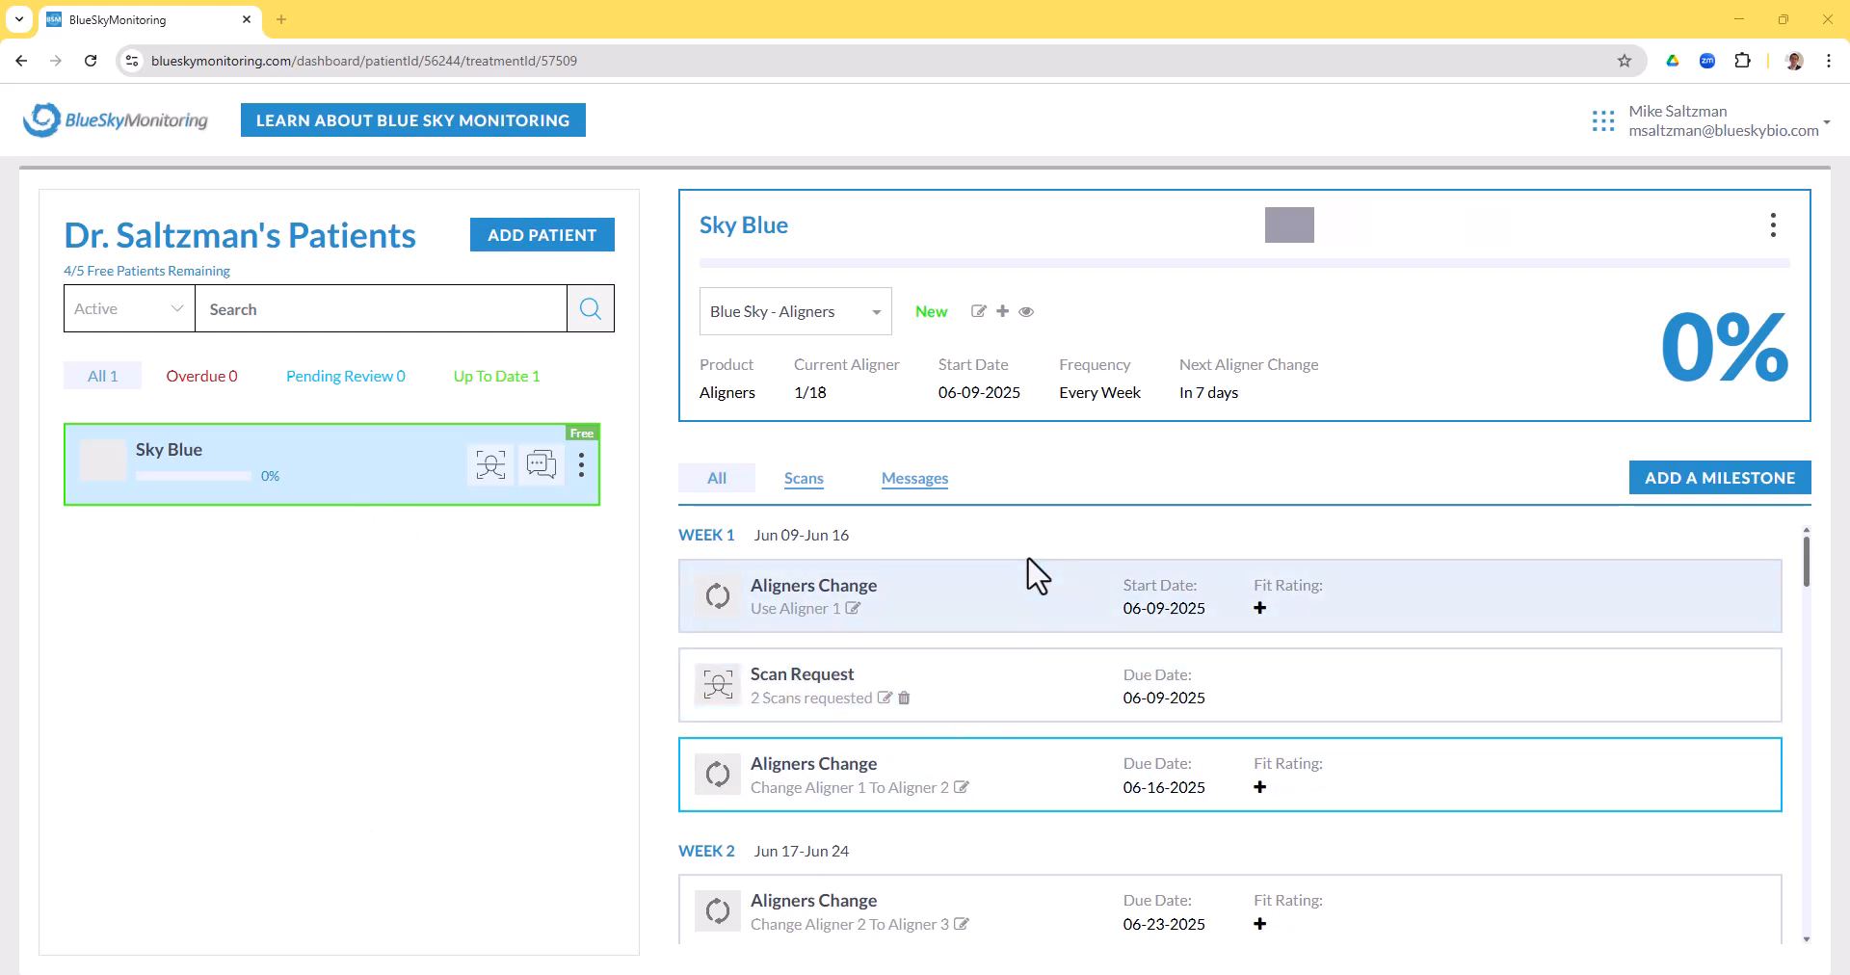
{"action": "scroll", "scroll_direction": "down", "scroll_amount": 3}
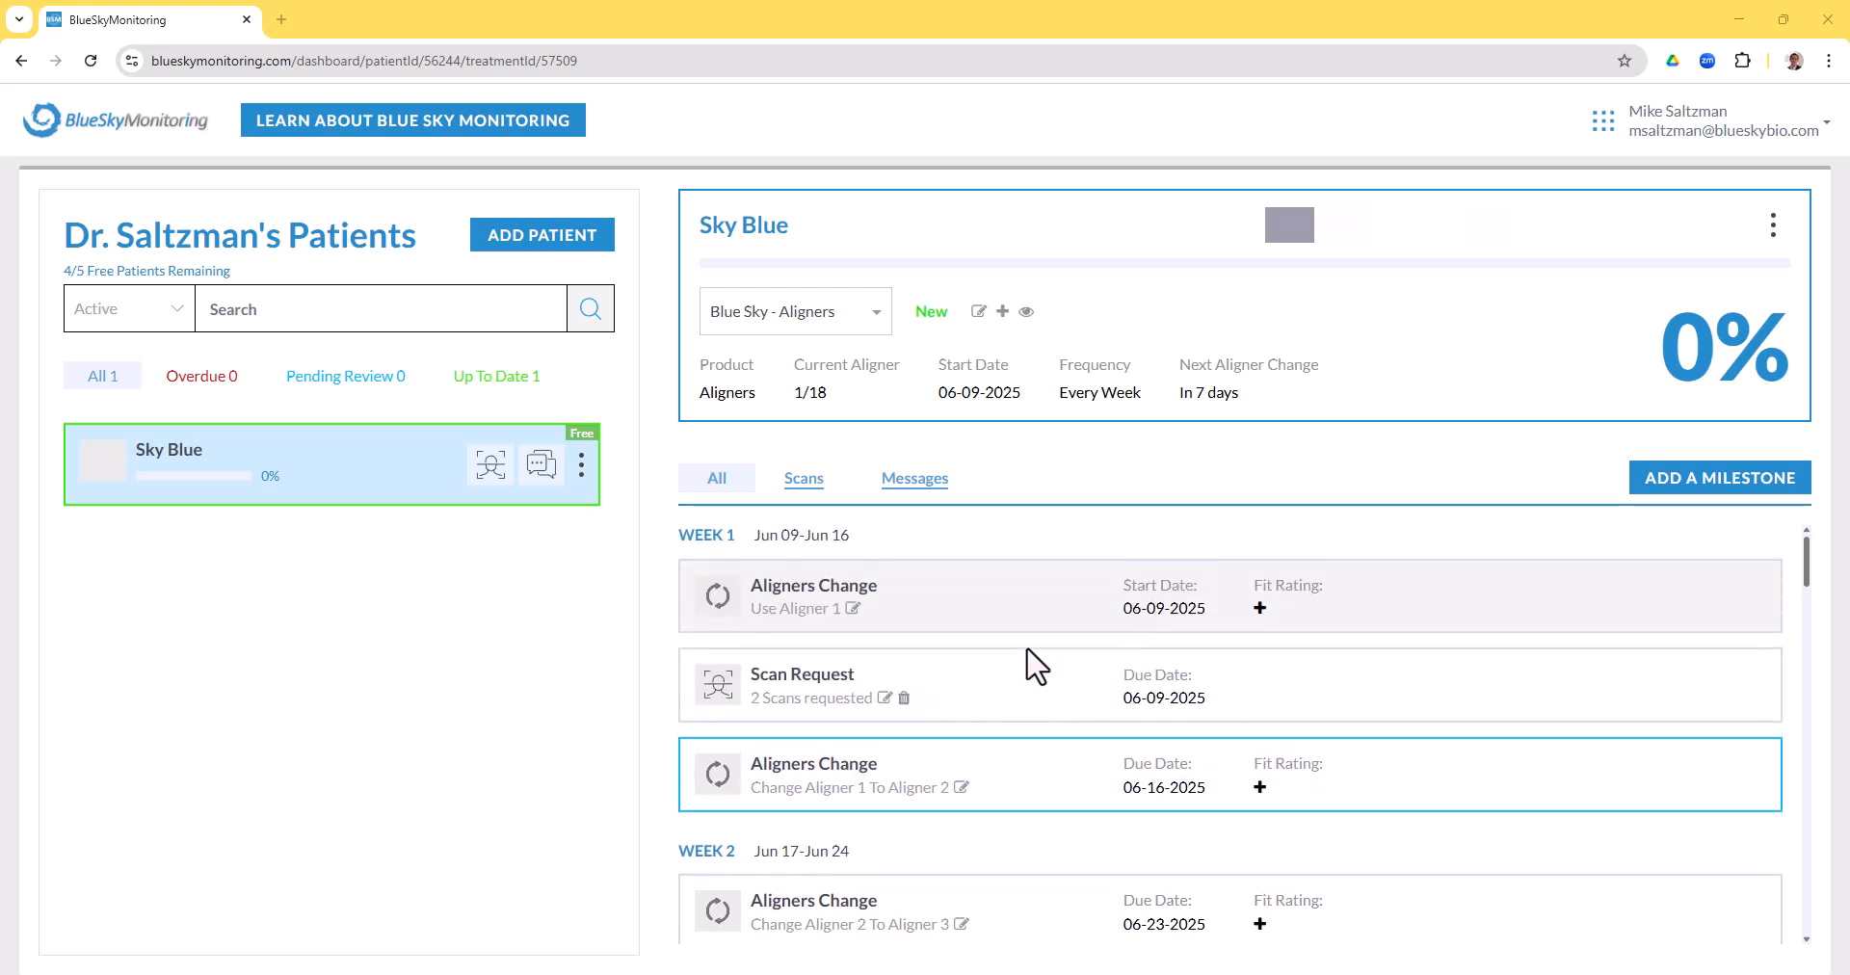
{"action": "mouse_move", "coordinate": [867, 638]}
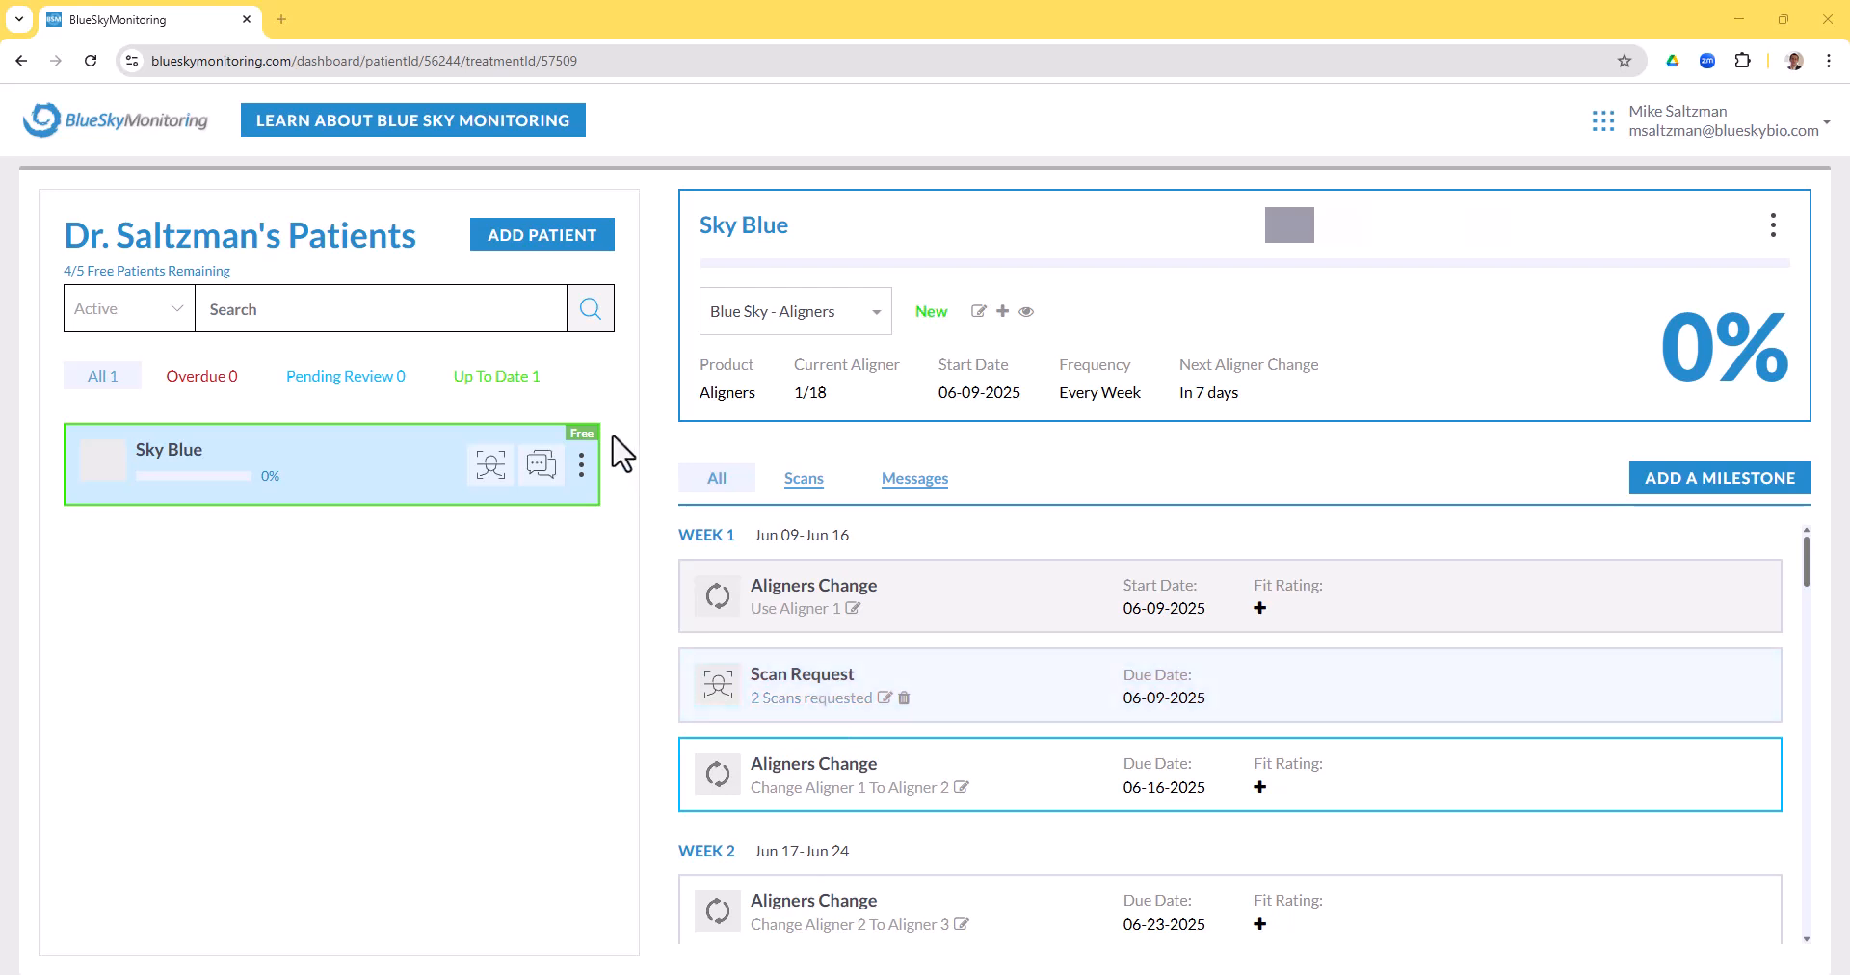
{"action": "scroll", "scroll_direction": "down", "scroll_amount": 3}
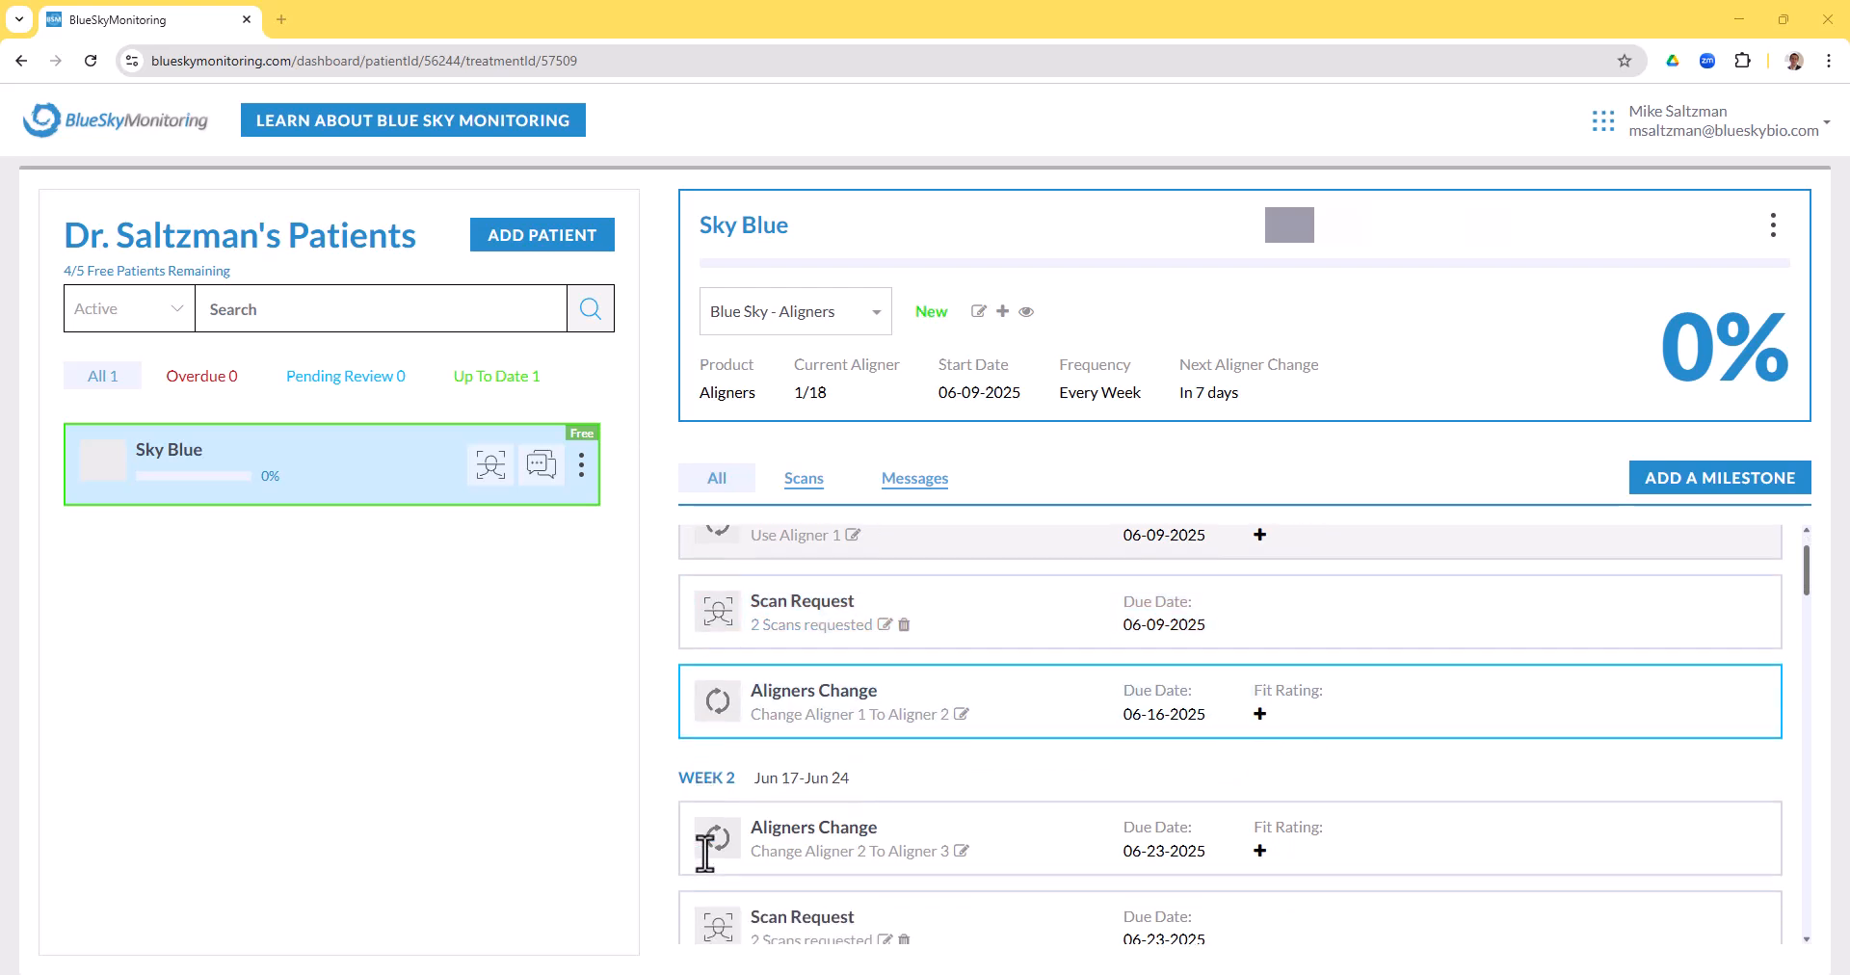
{"action": "scroll", "scroll_direction": "down", "scroll_amount": 3}
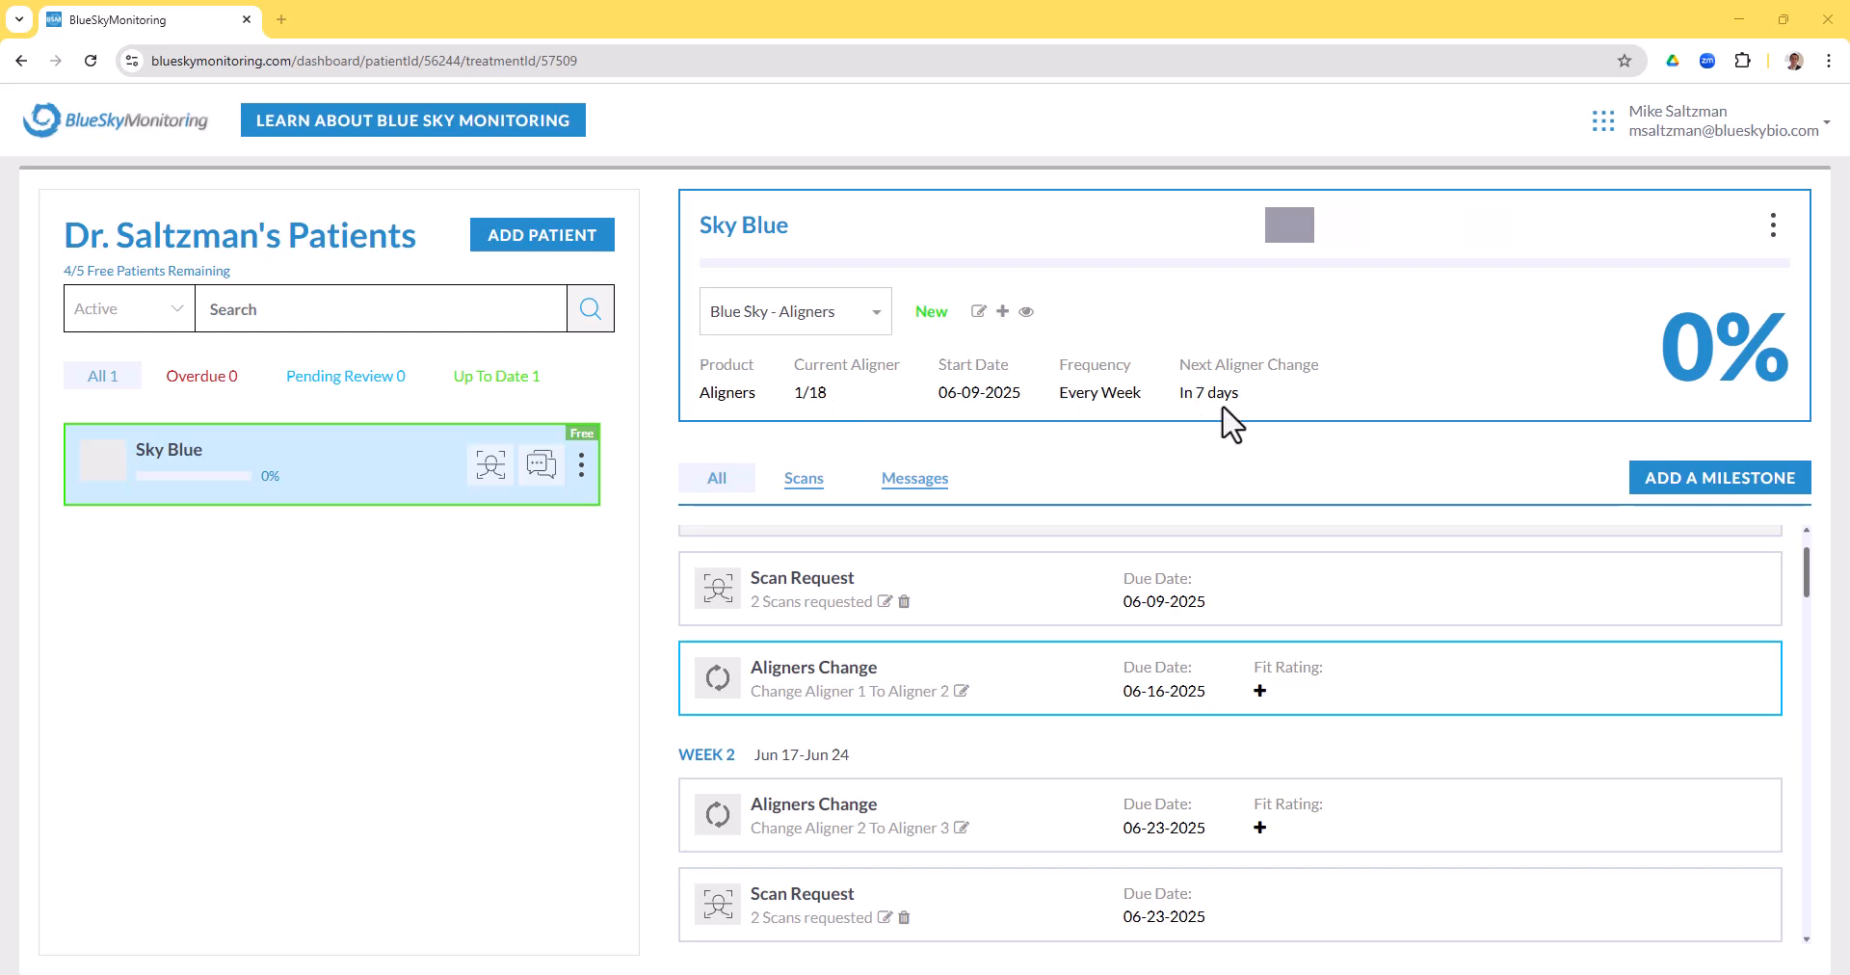
{"action": "mouse_move", "coordinate": [1150, 423]}
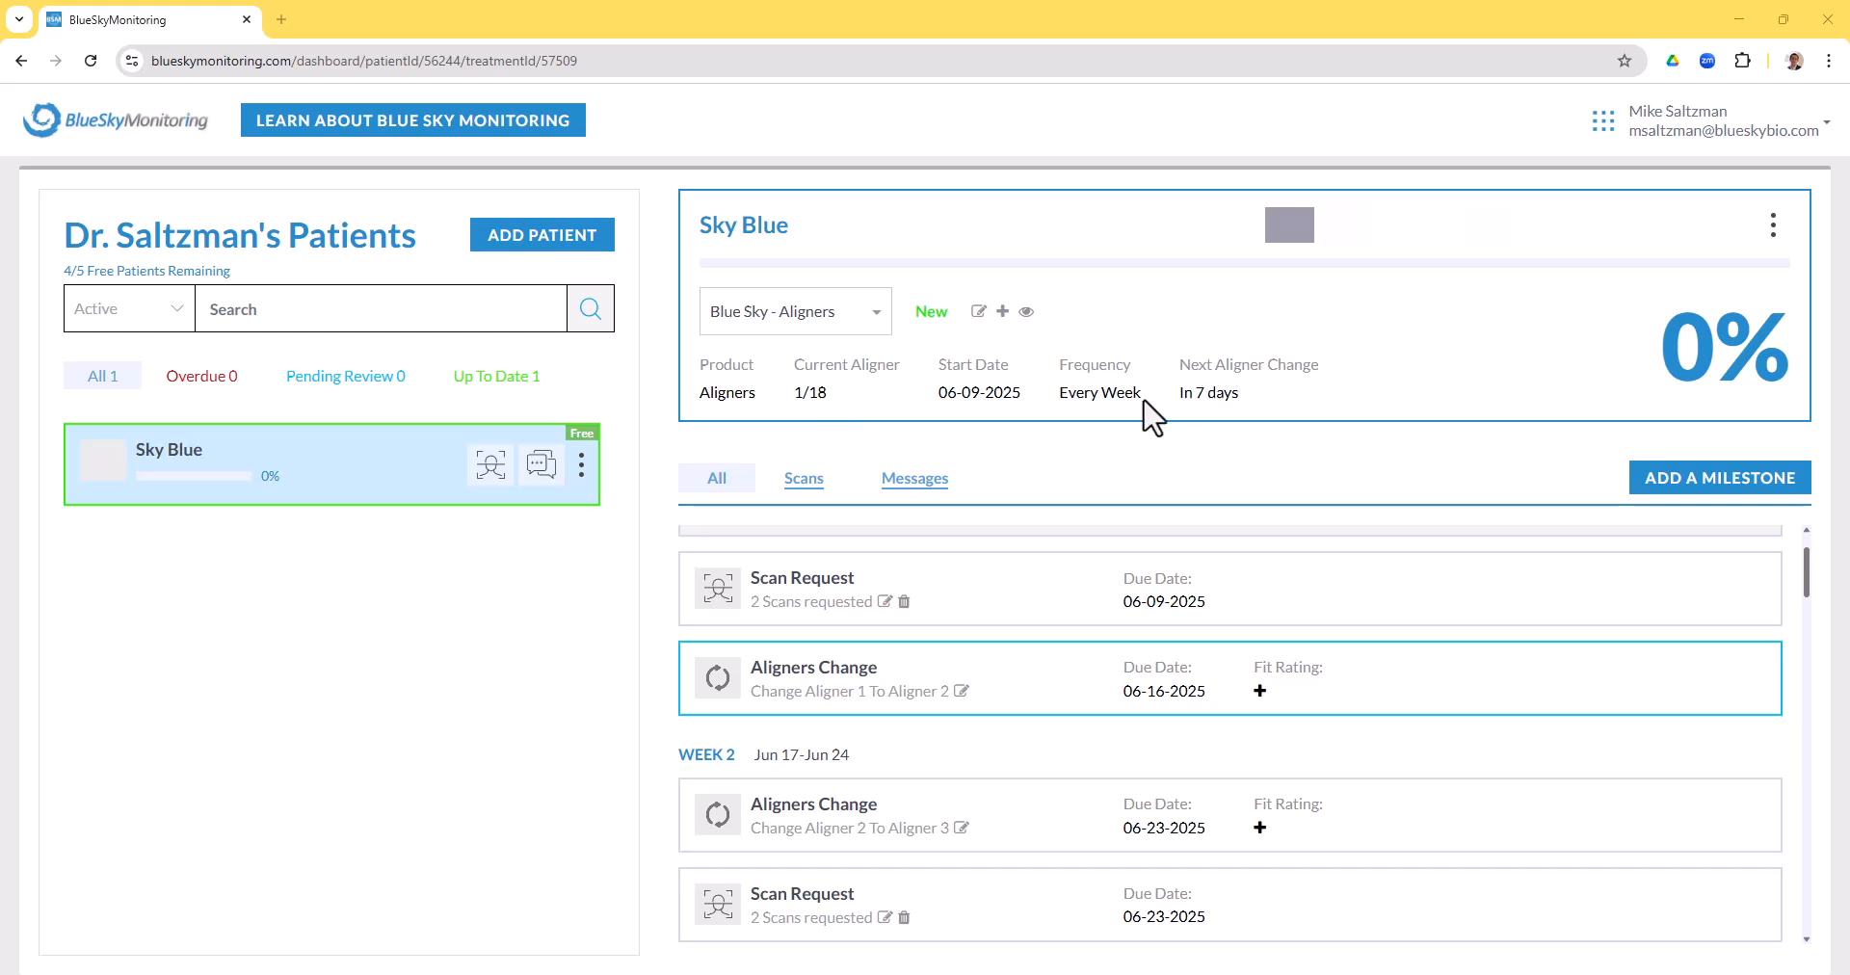
{"action": "scroll", "scroll_direction": "down", "scroll_amount": 3}
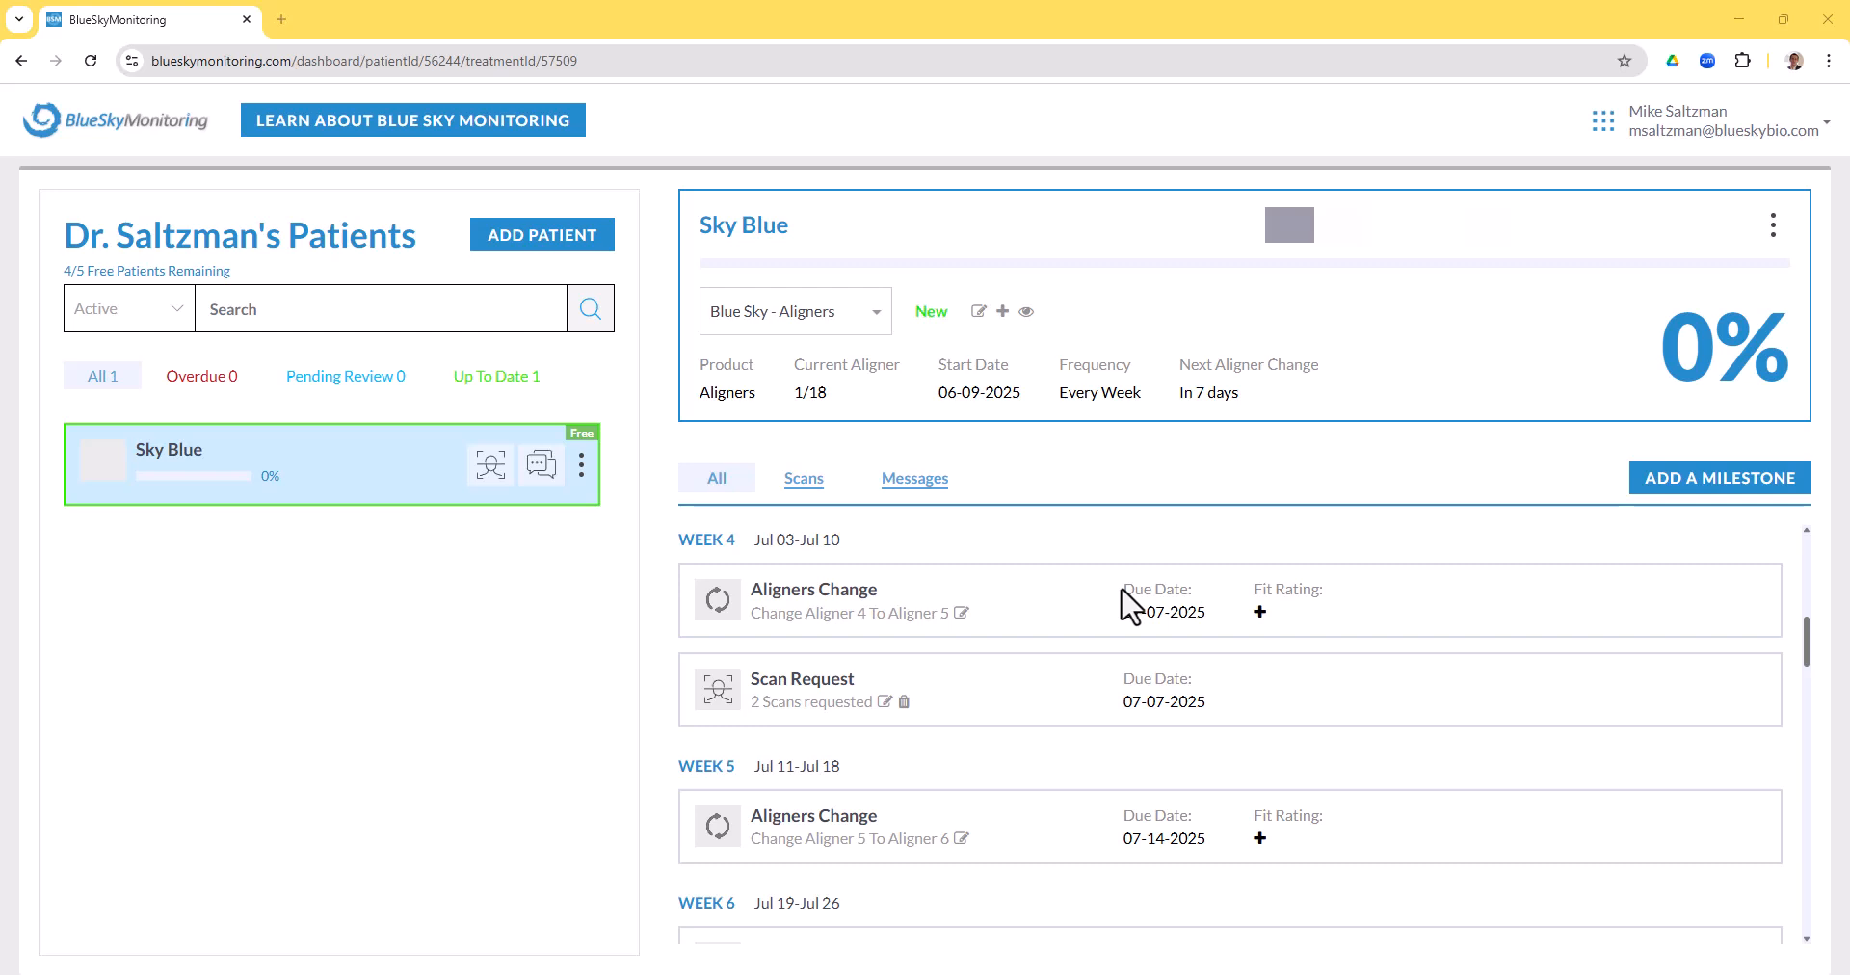
{"action": "scroll", "scroll_direction": "up", "scroll_amount": 3}
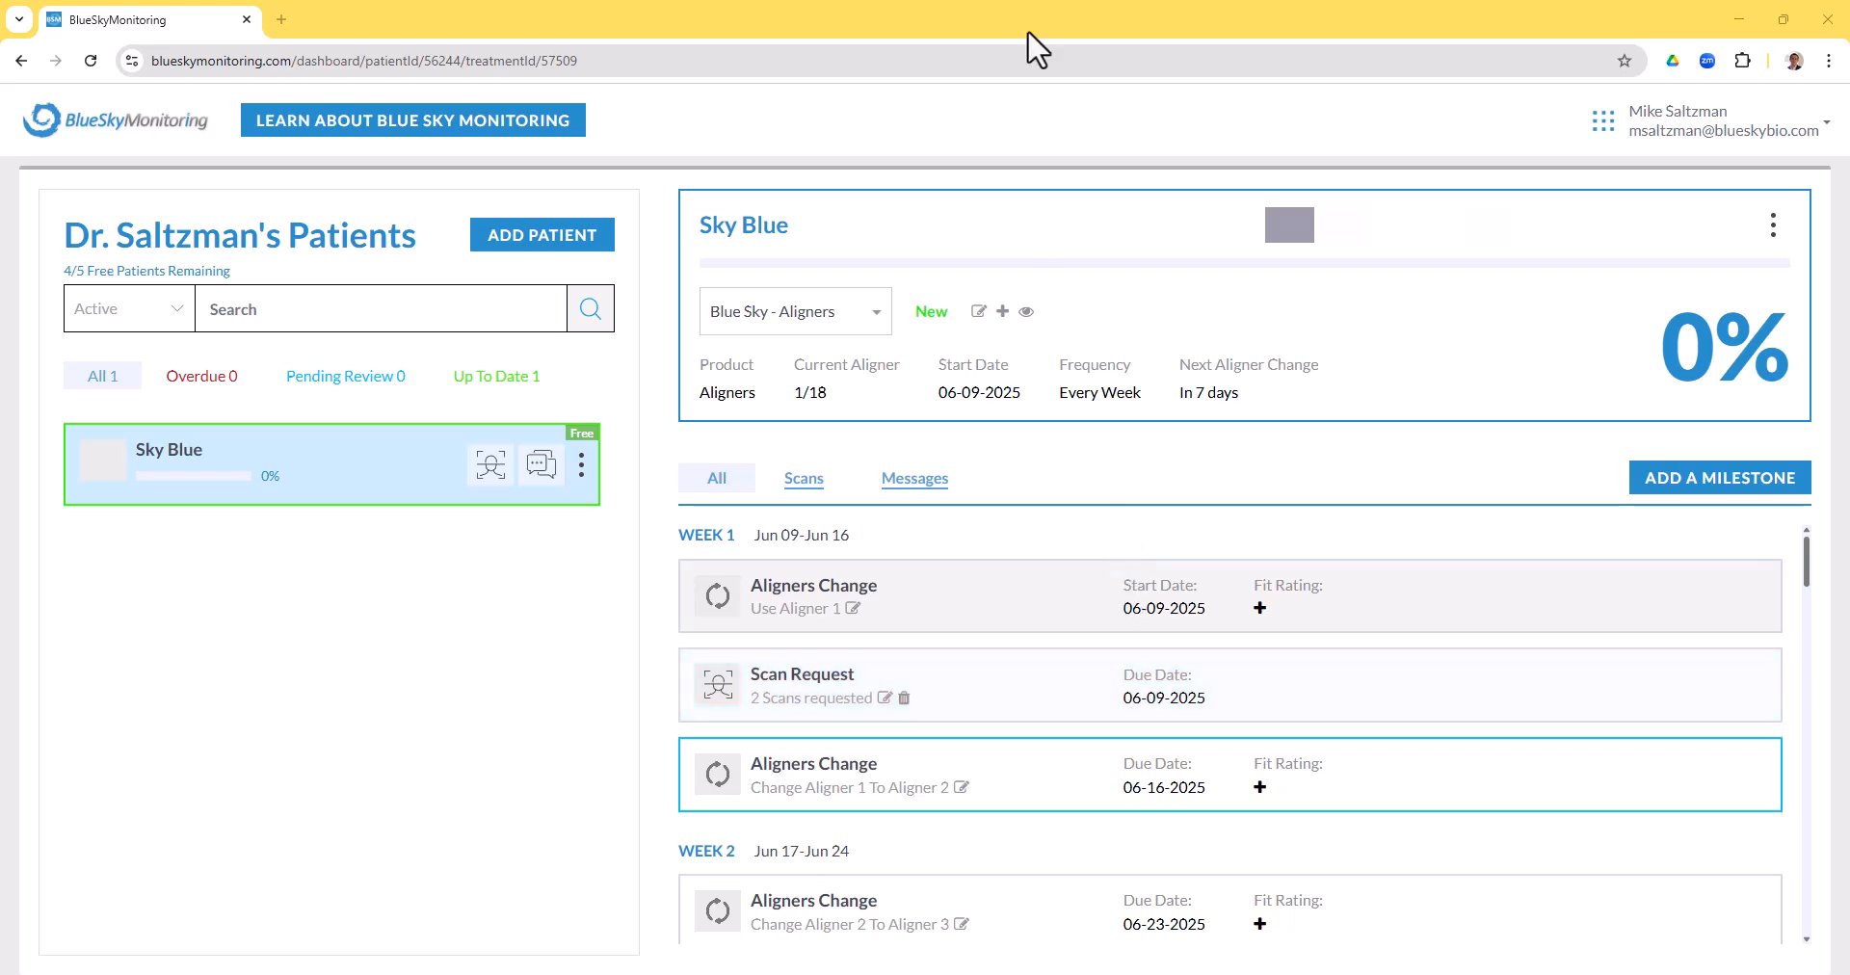
{"action": "mouse_move", "coordinate": [487, 452]}
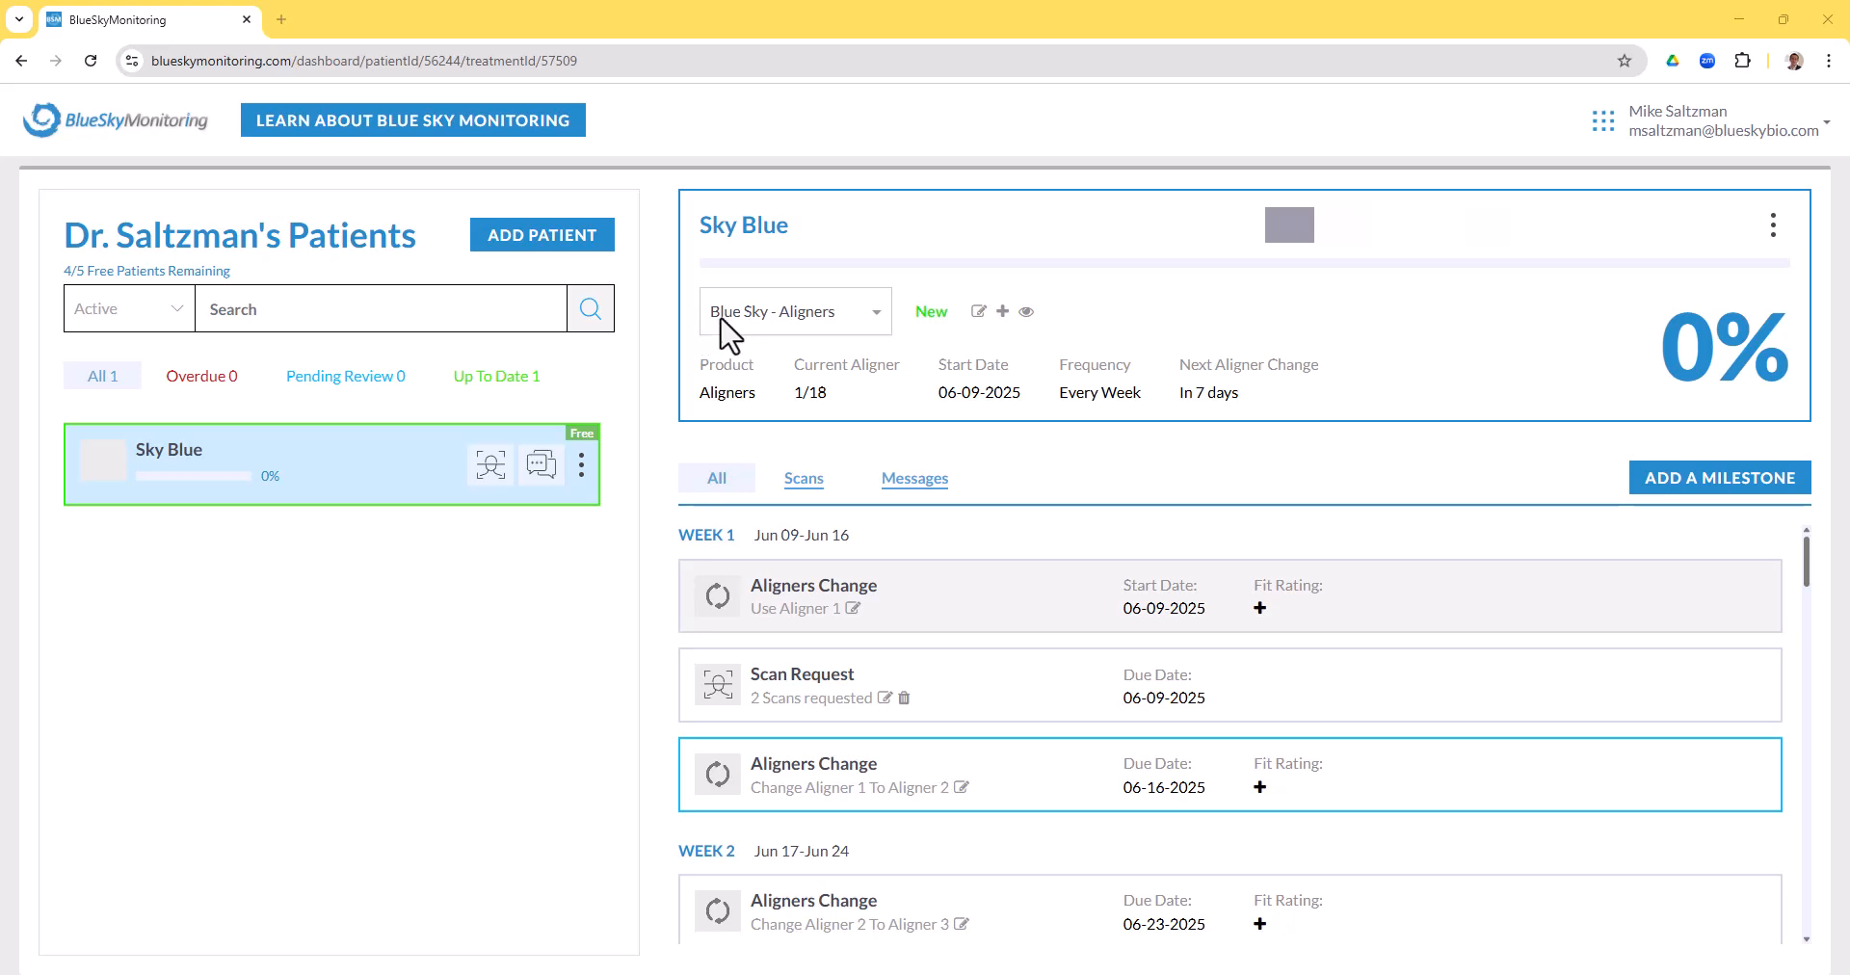
{"action": "mouse_move", "coordinate": [799, 339]}
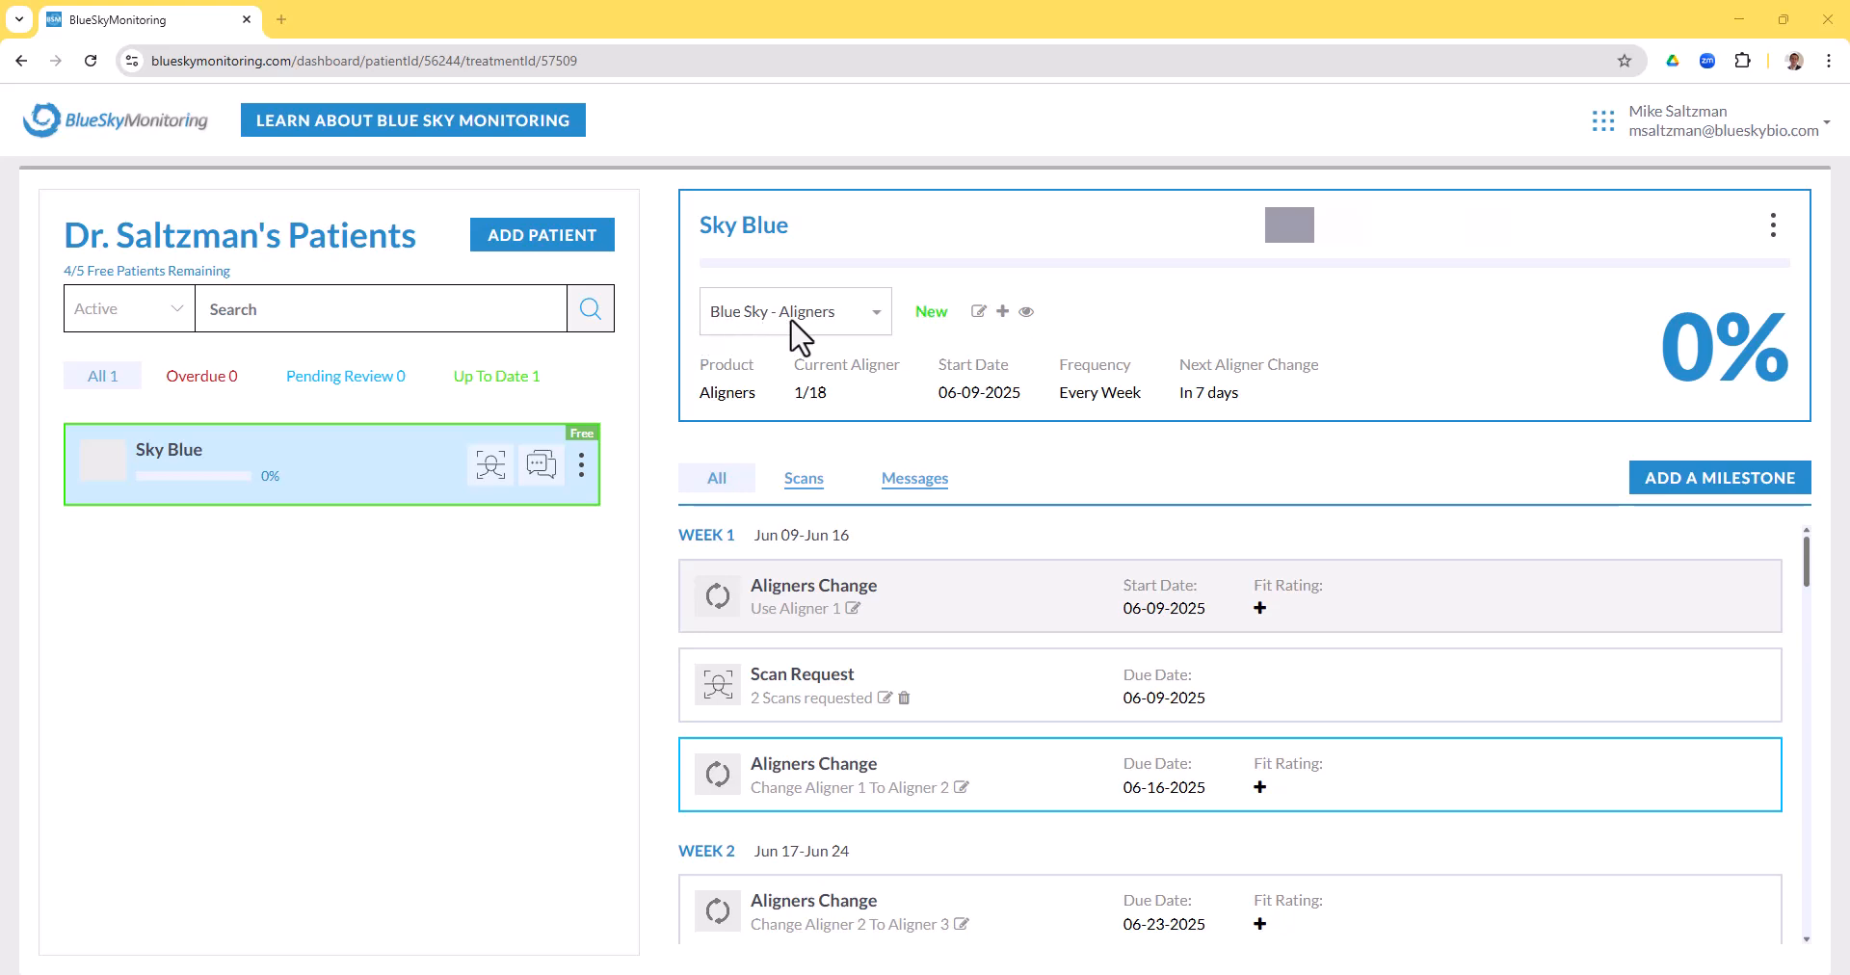
{"action": "mouse_move", "coordinate": [1025, 311]}
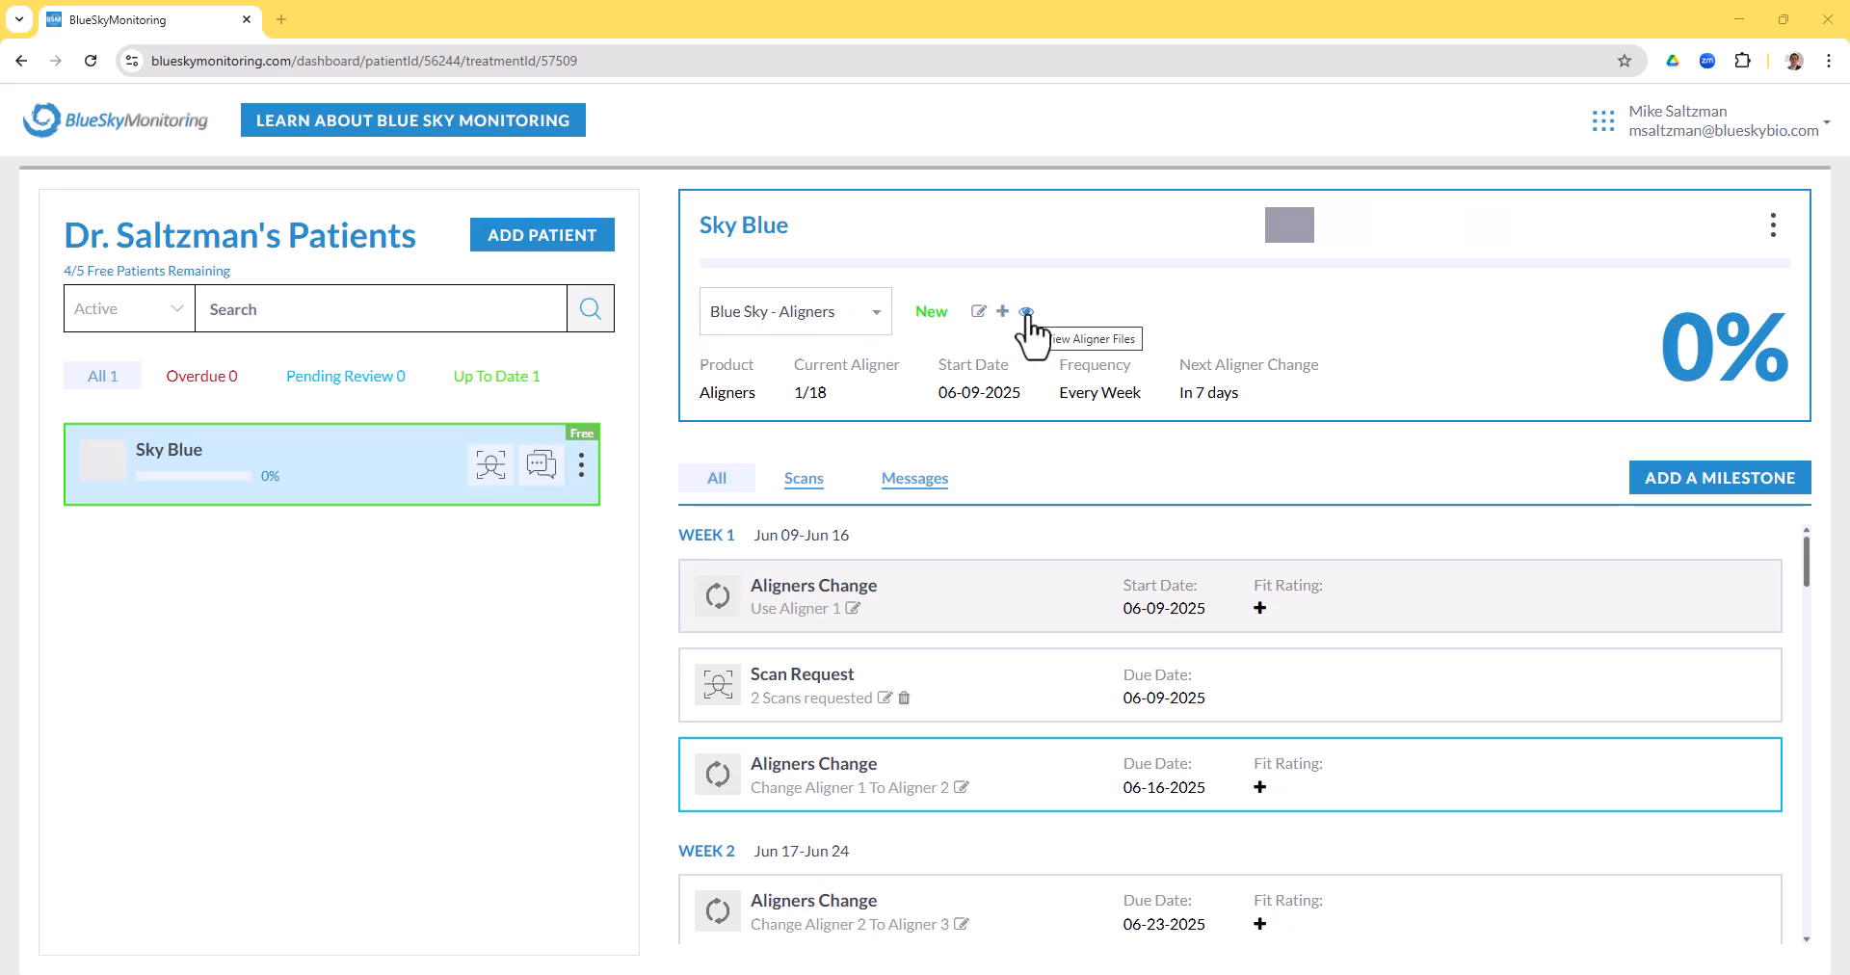
Open Sky Blue's aligner files in 3D, rotate, play the 18 stages, and jump to step 4
{"action": "left_click", "coordinate": [1026, 311]}
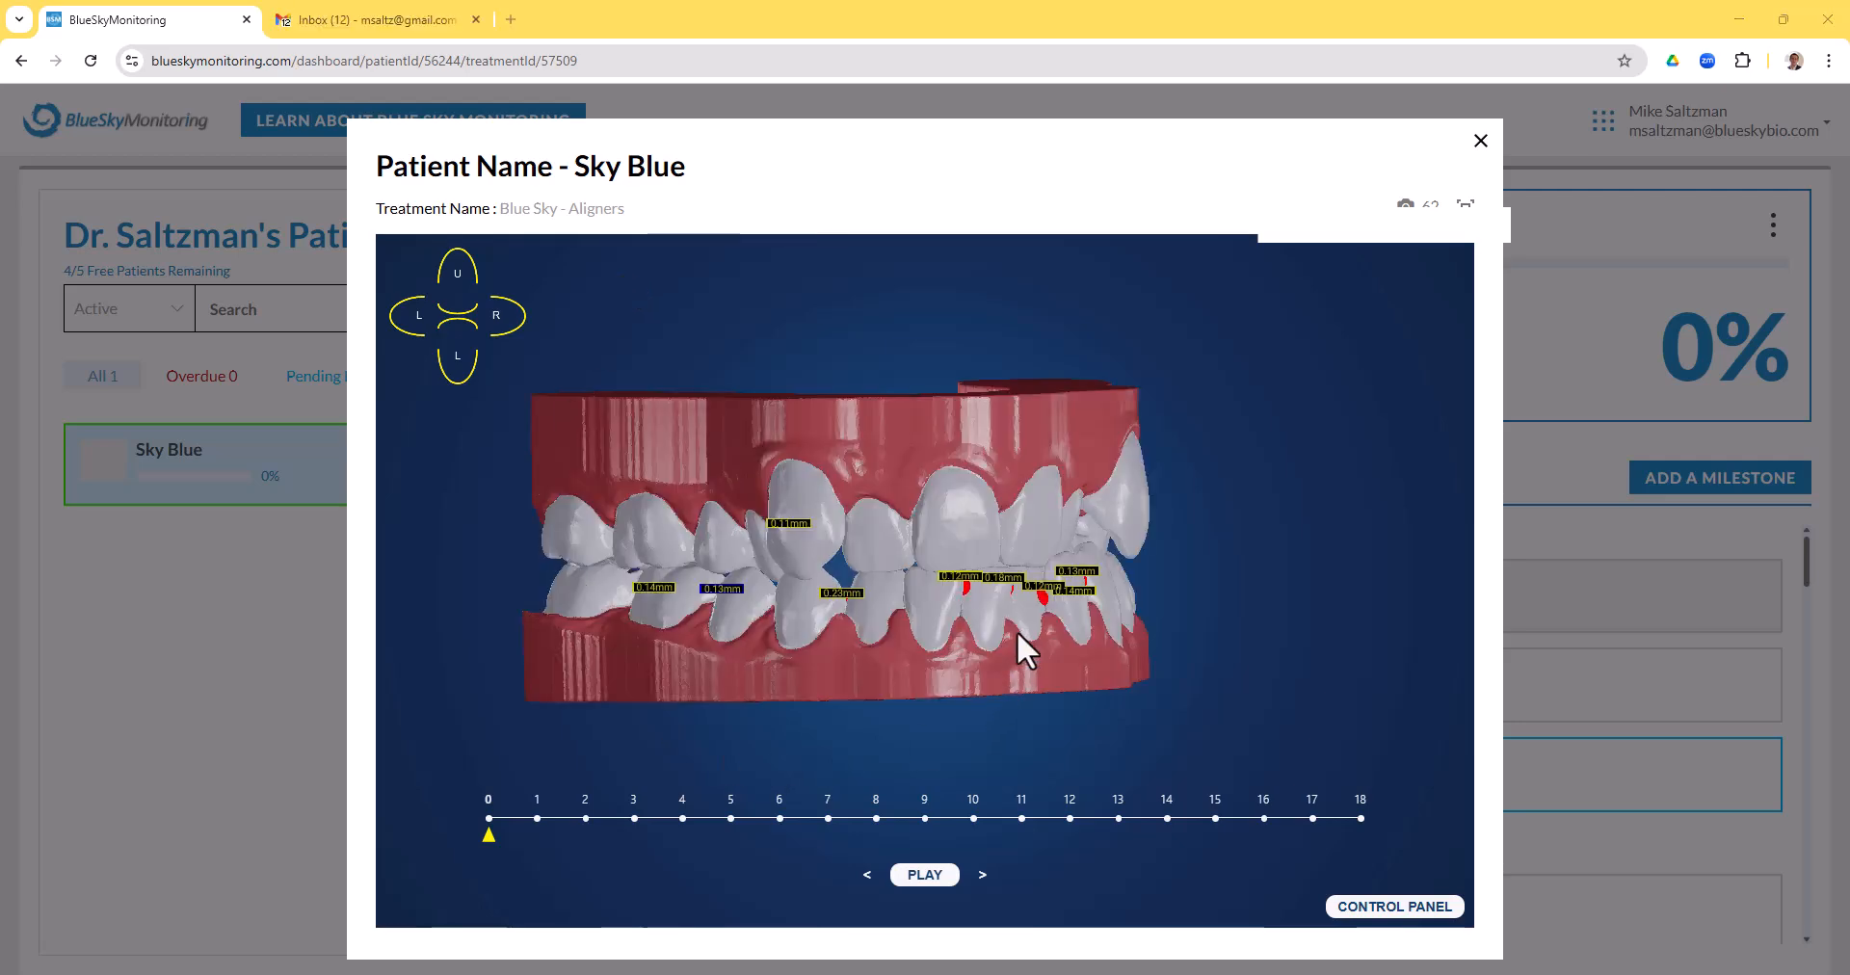
{"action": "left_click_drag", "start_coordinate": [1026, 649], "coordinate": [1162, 590]}
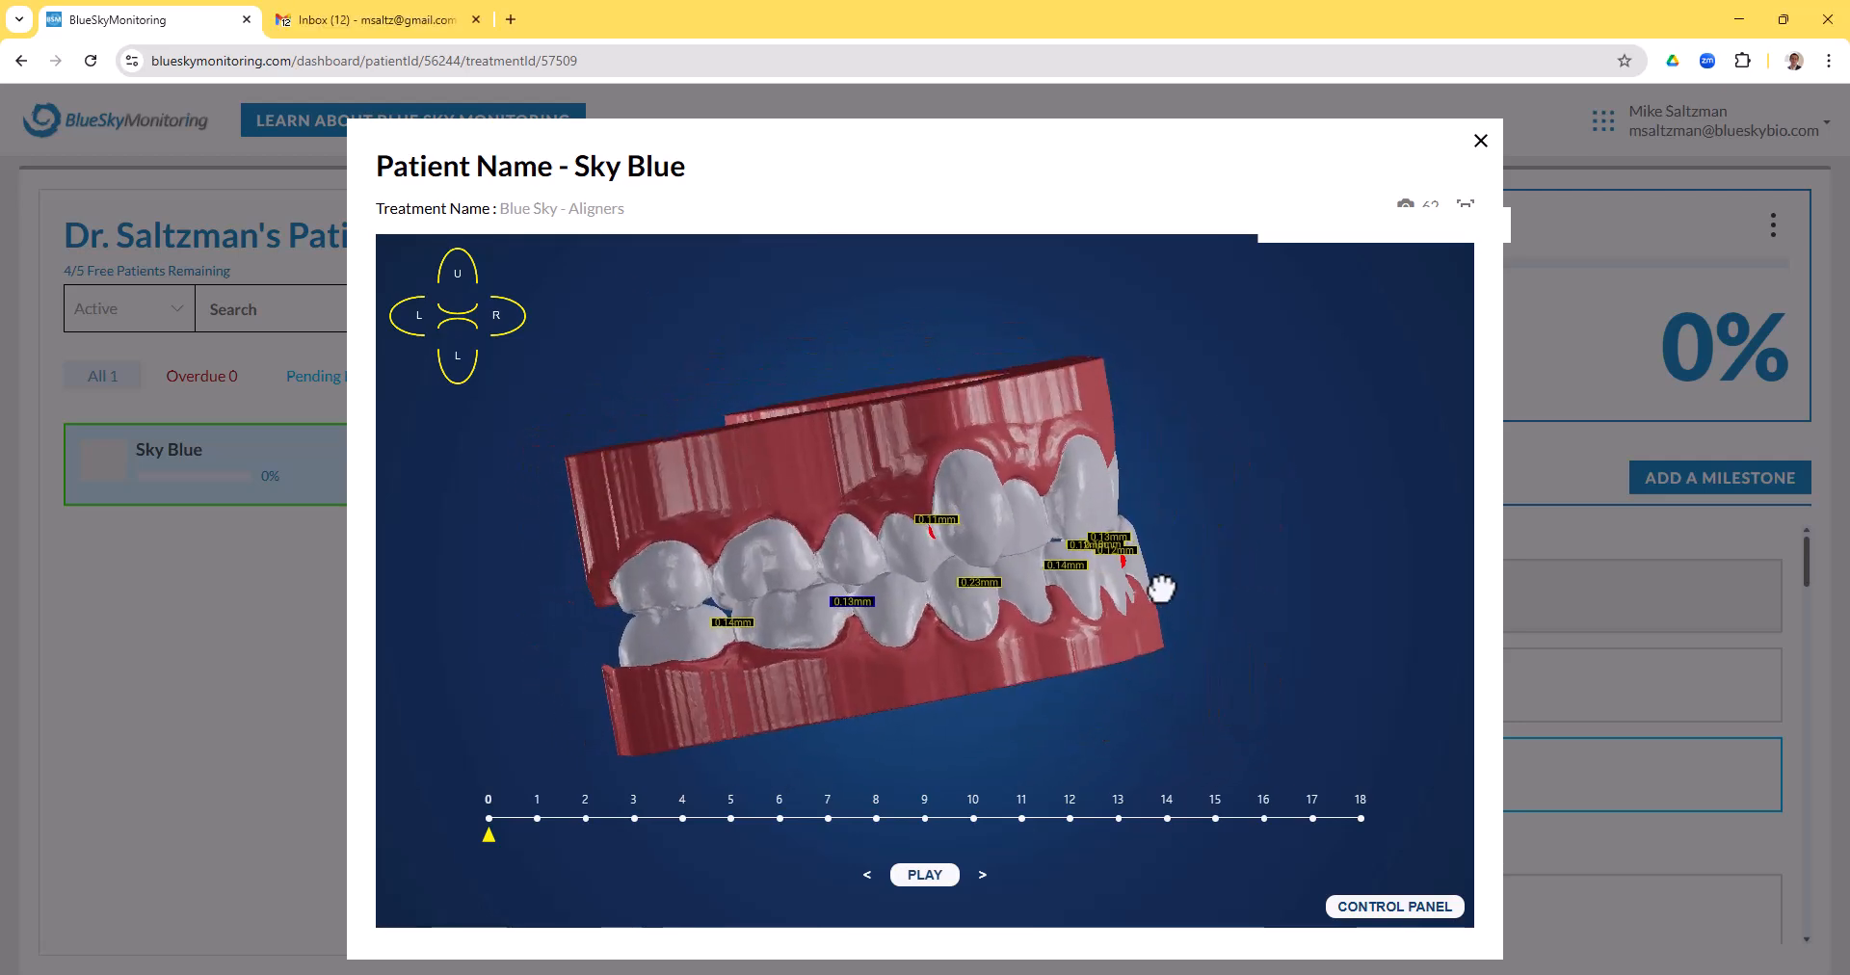
{"action": "left_click", "coordinate": [924, 875]}
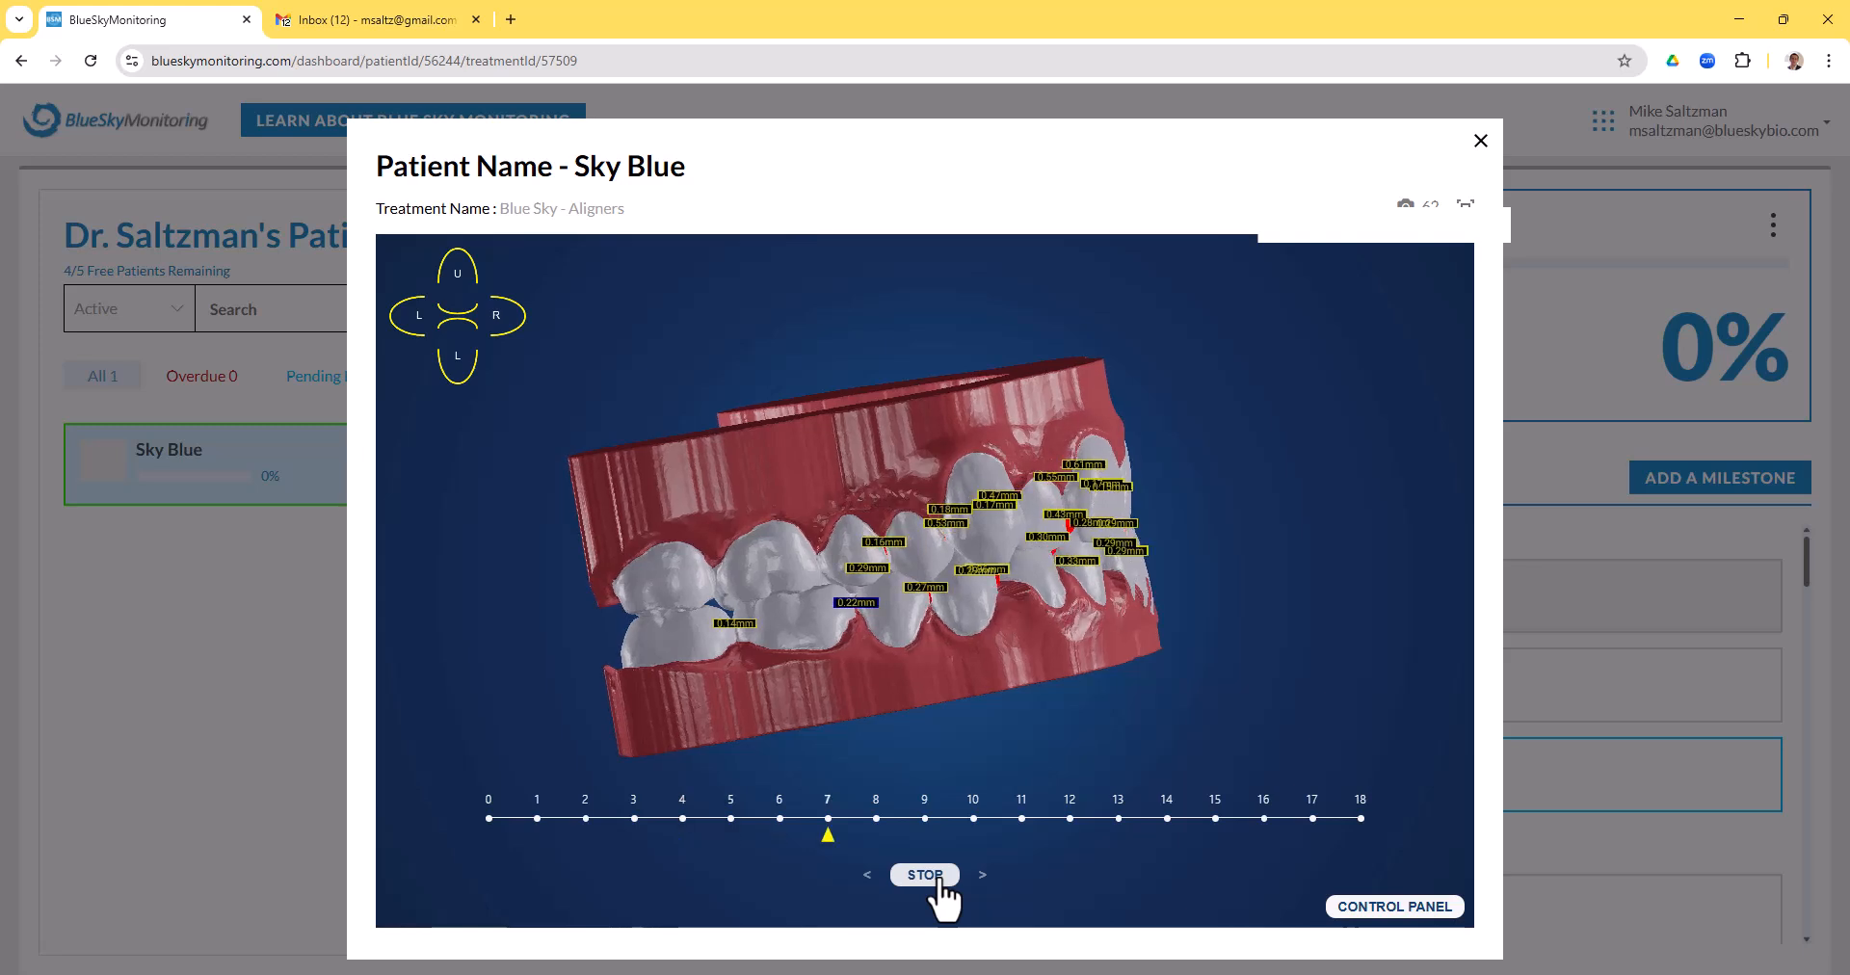
{"action": "left_click", "coordinate": [925, 874]}
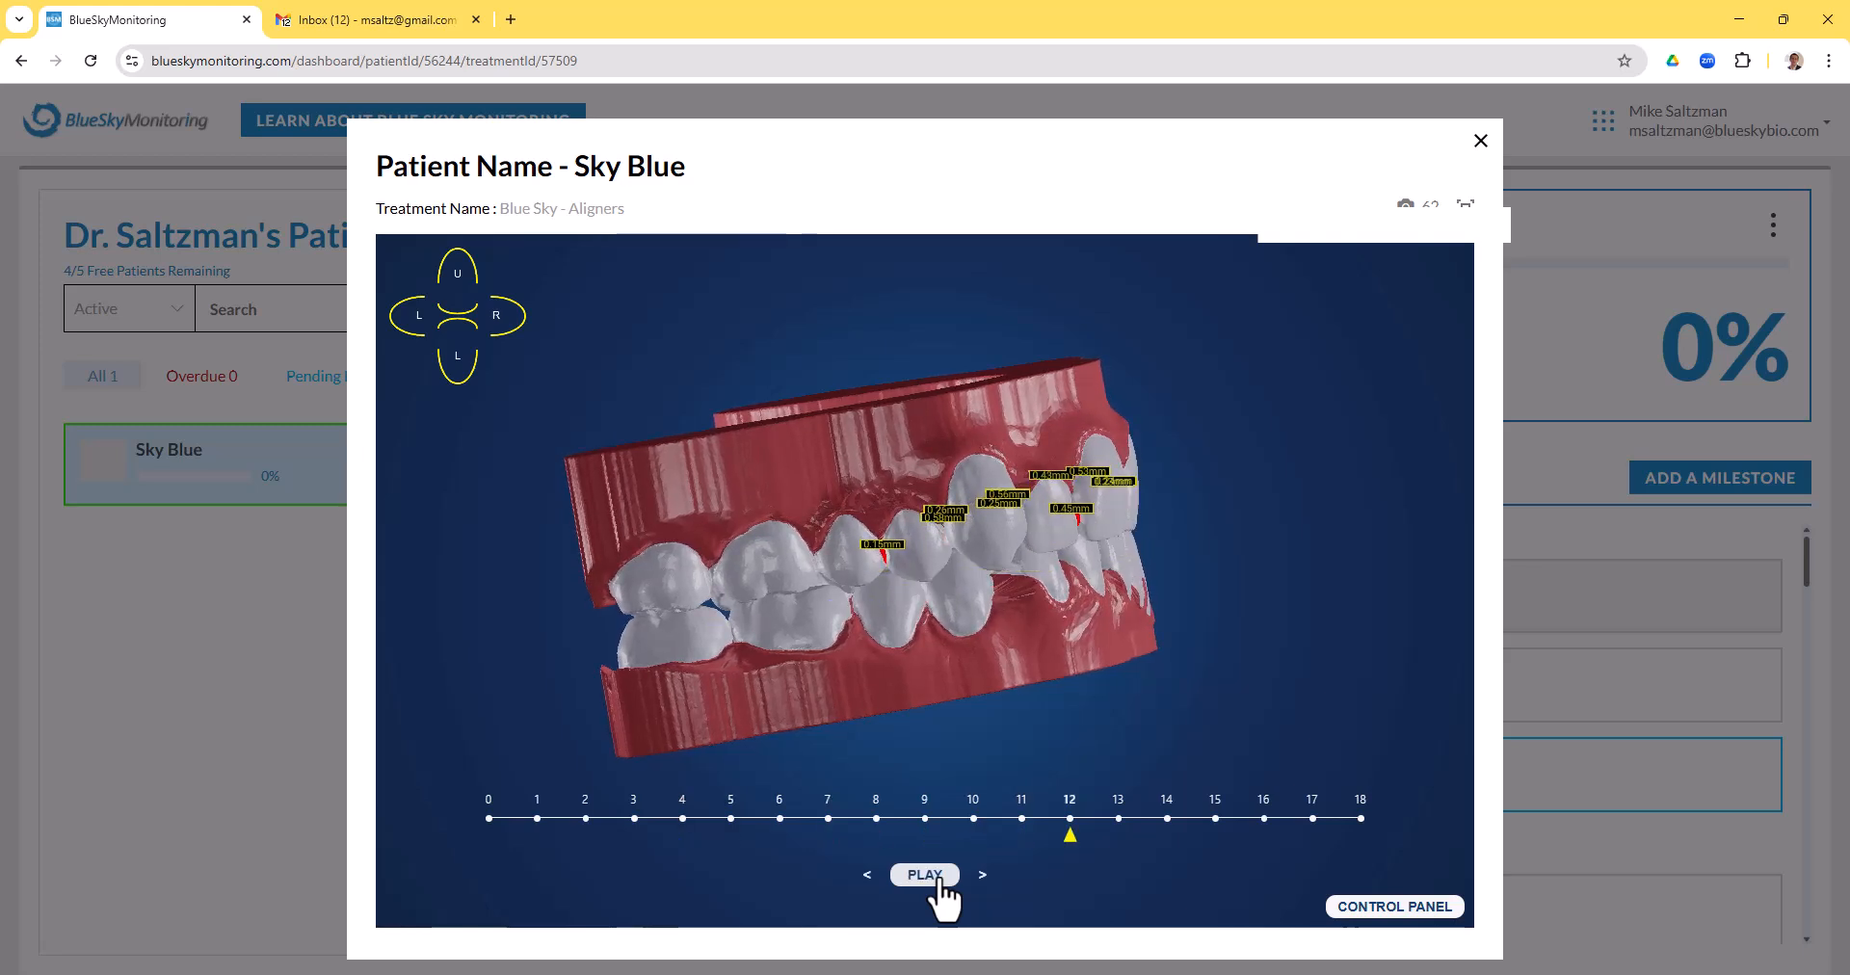
{"action": "left_click", "coordinate": [925, 875]}
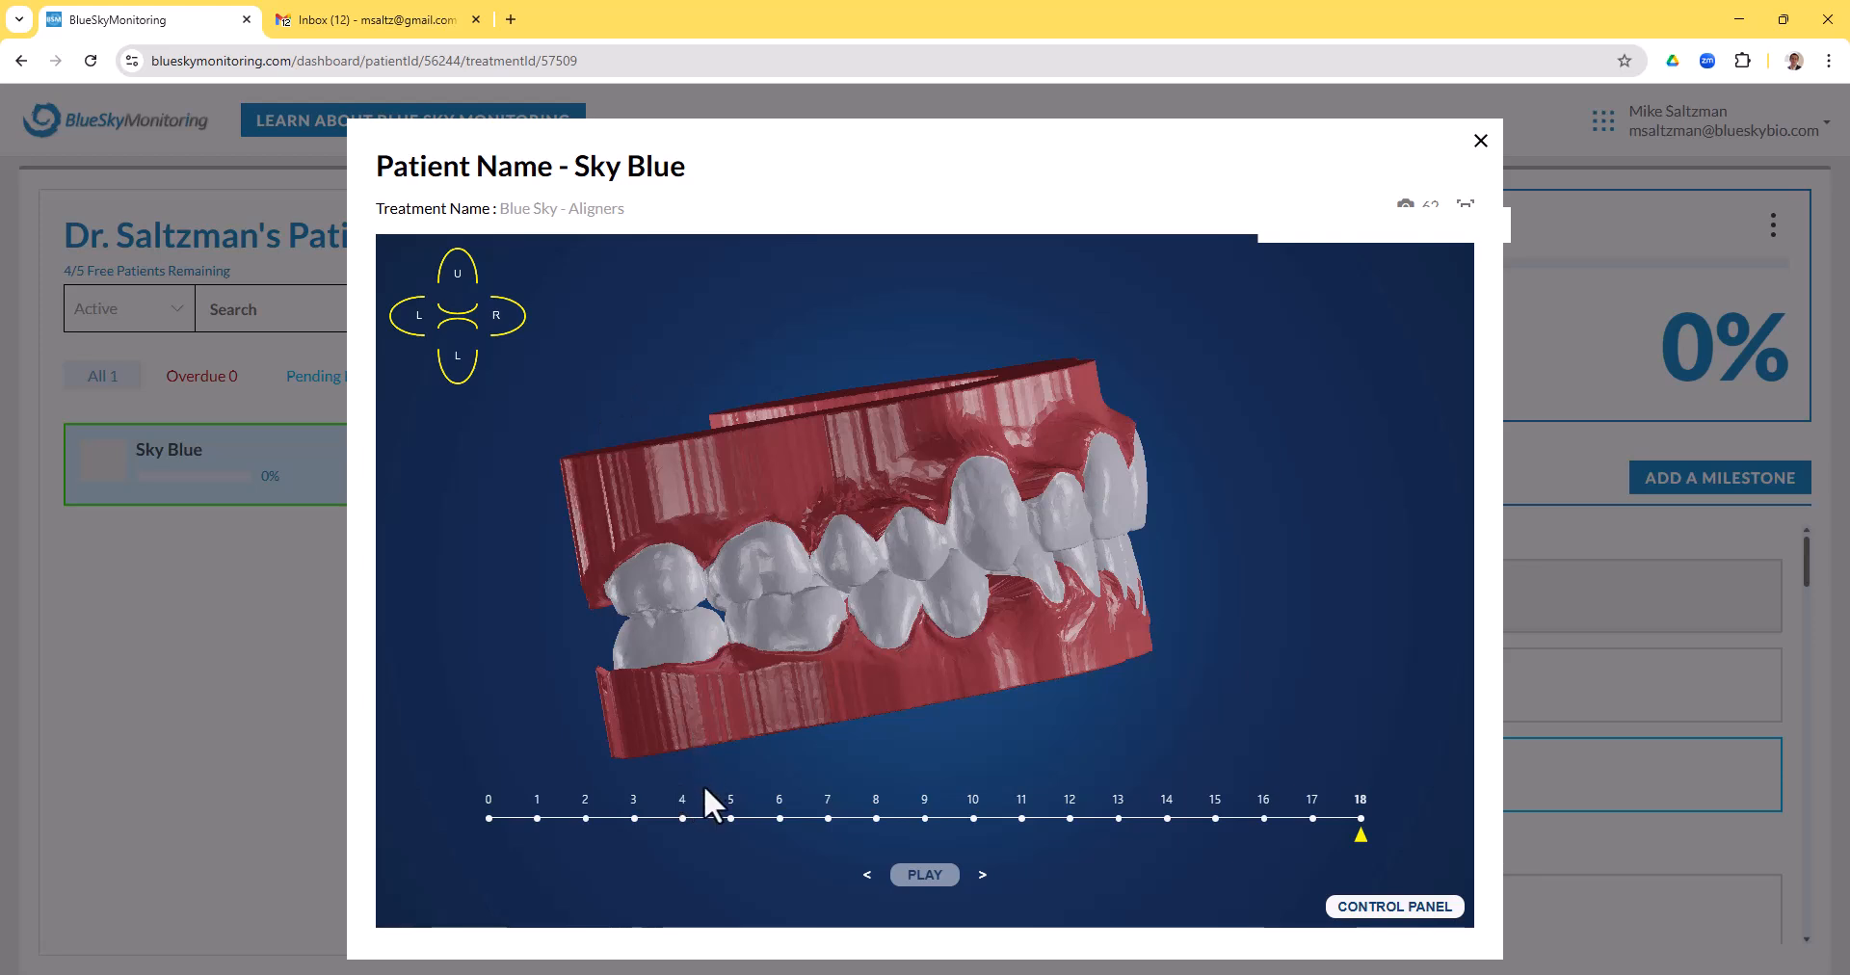
{"action": "left_click", "coordinate": [682, 818]}
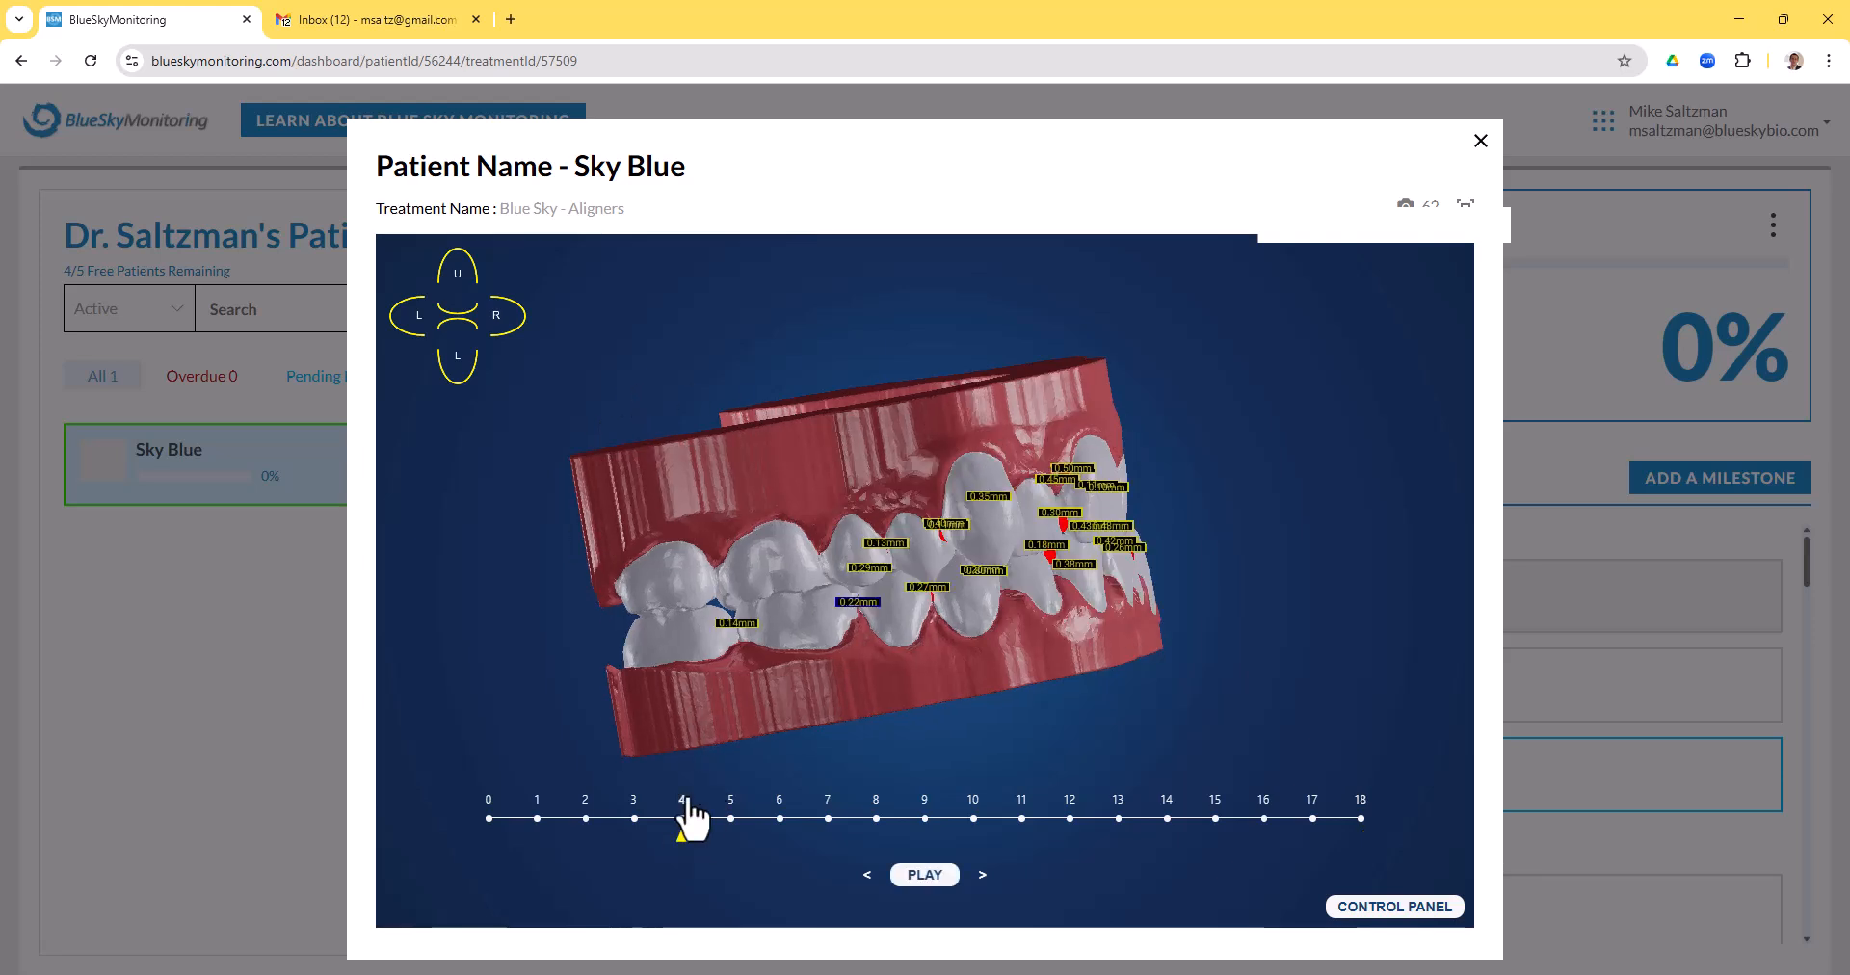